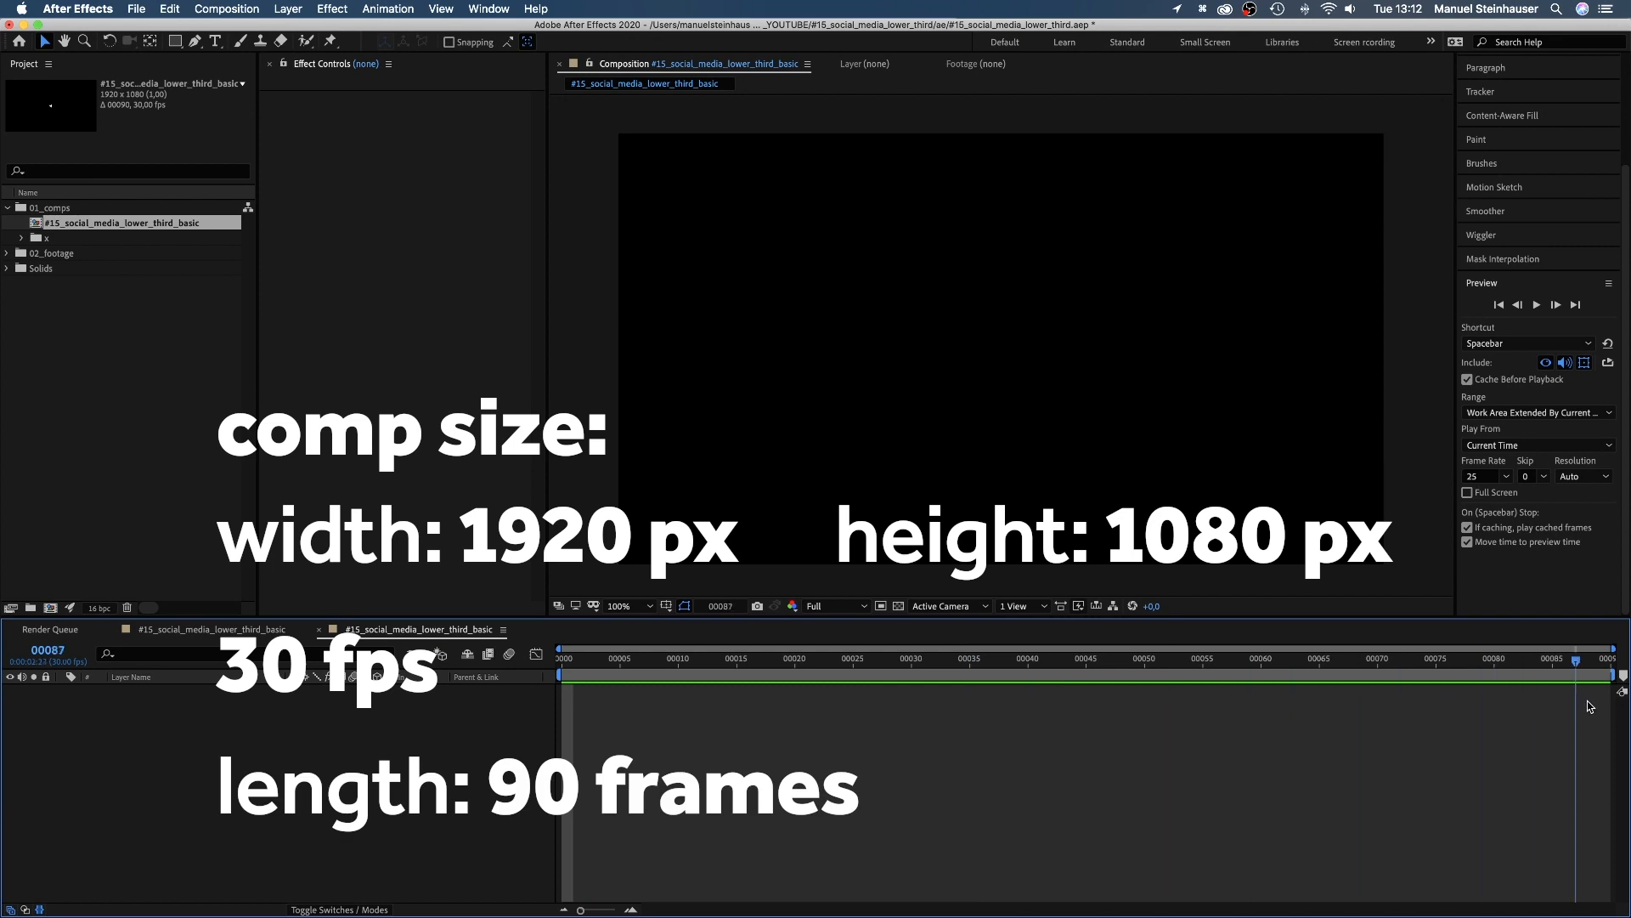
Step: Return to frame 0 of the new 1920×1080, 30 fps, 90-frame comp and pick a shape tool
key("home")
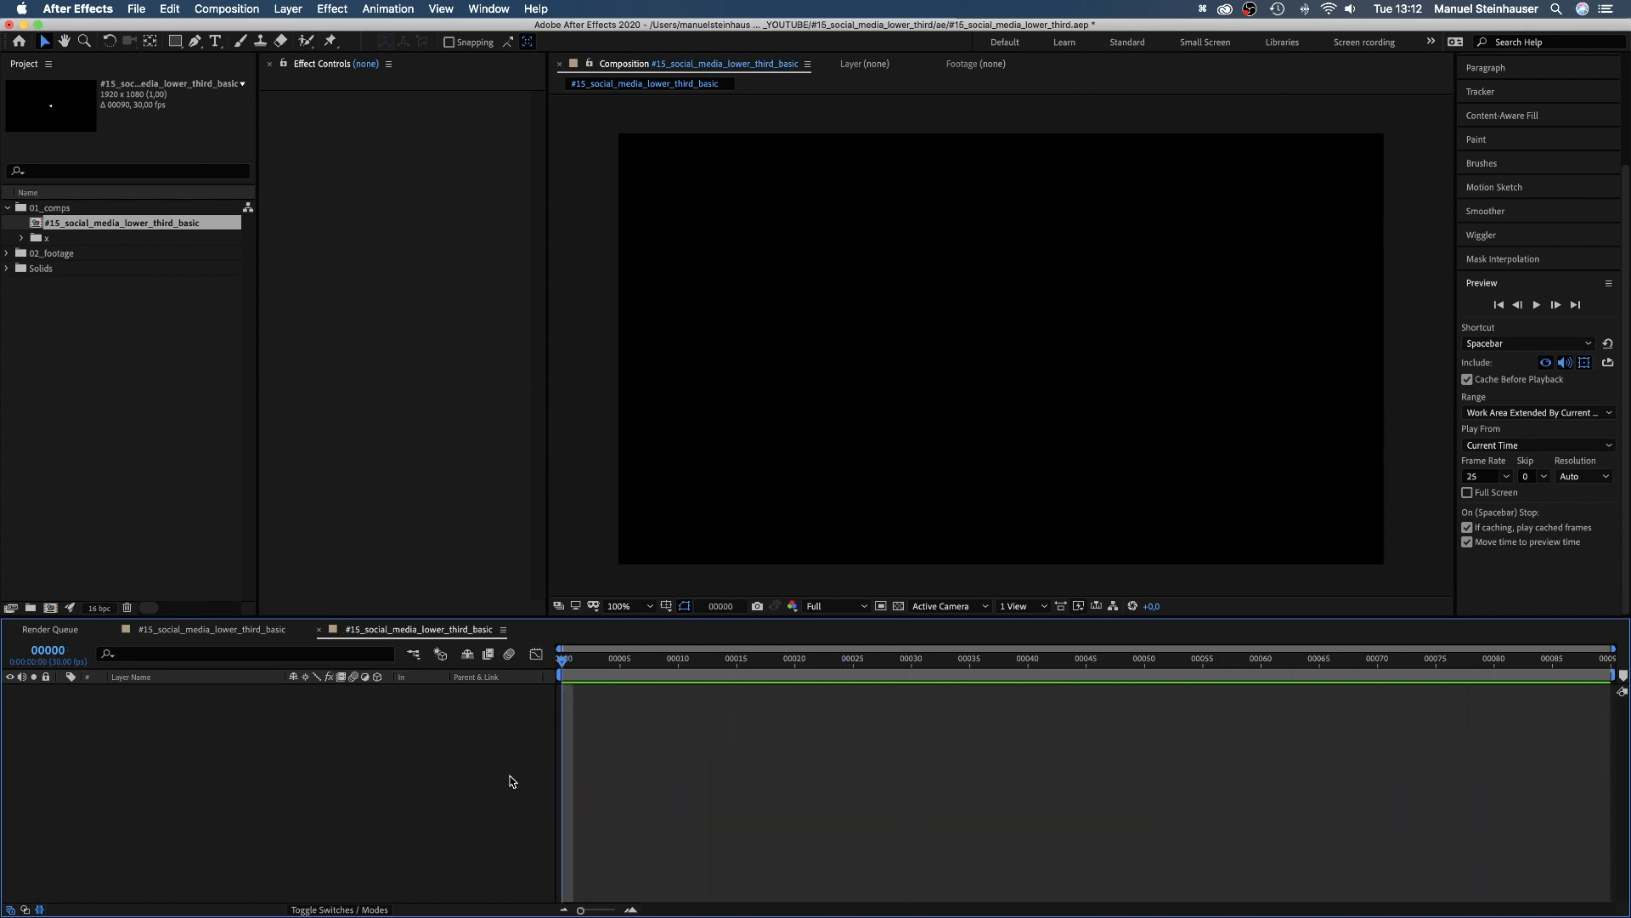
left_click(175, 41)
type("300")
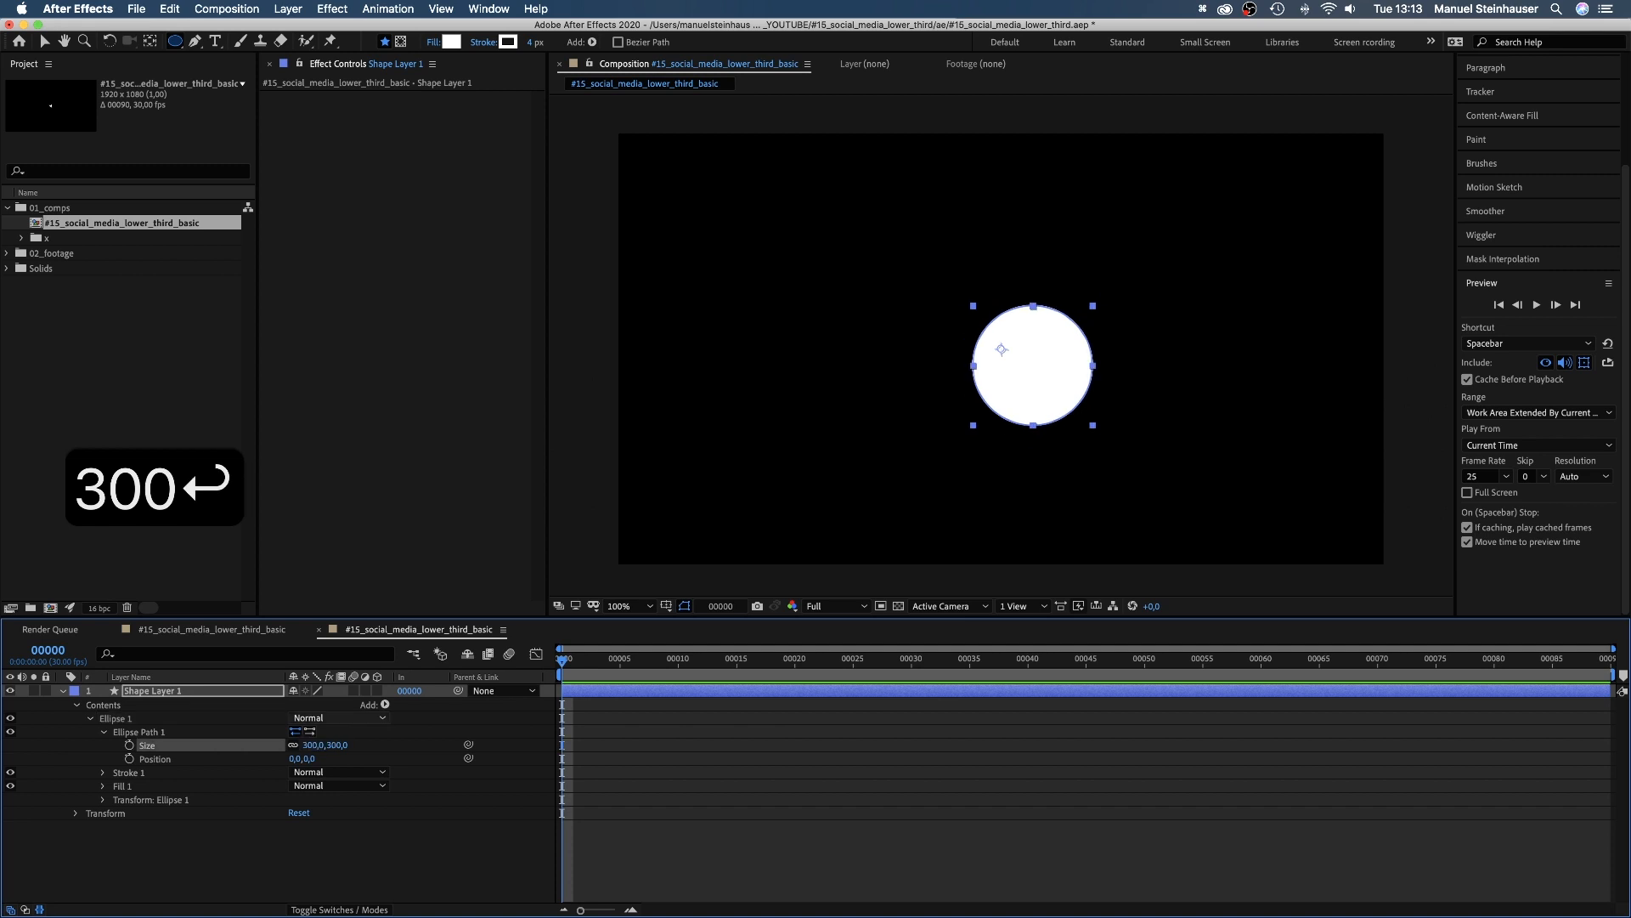
Step: Fill the 300 px circle with dark blue #002734 and duplicate it
left_click(90, 717)
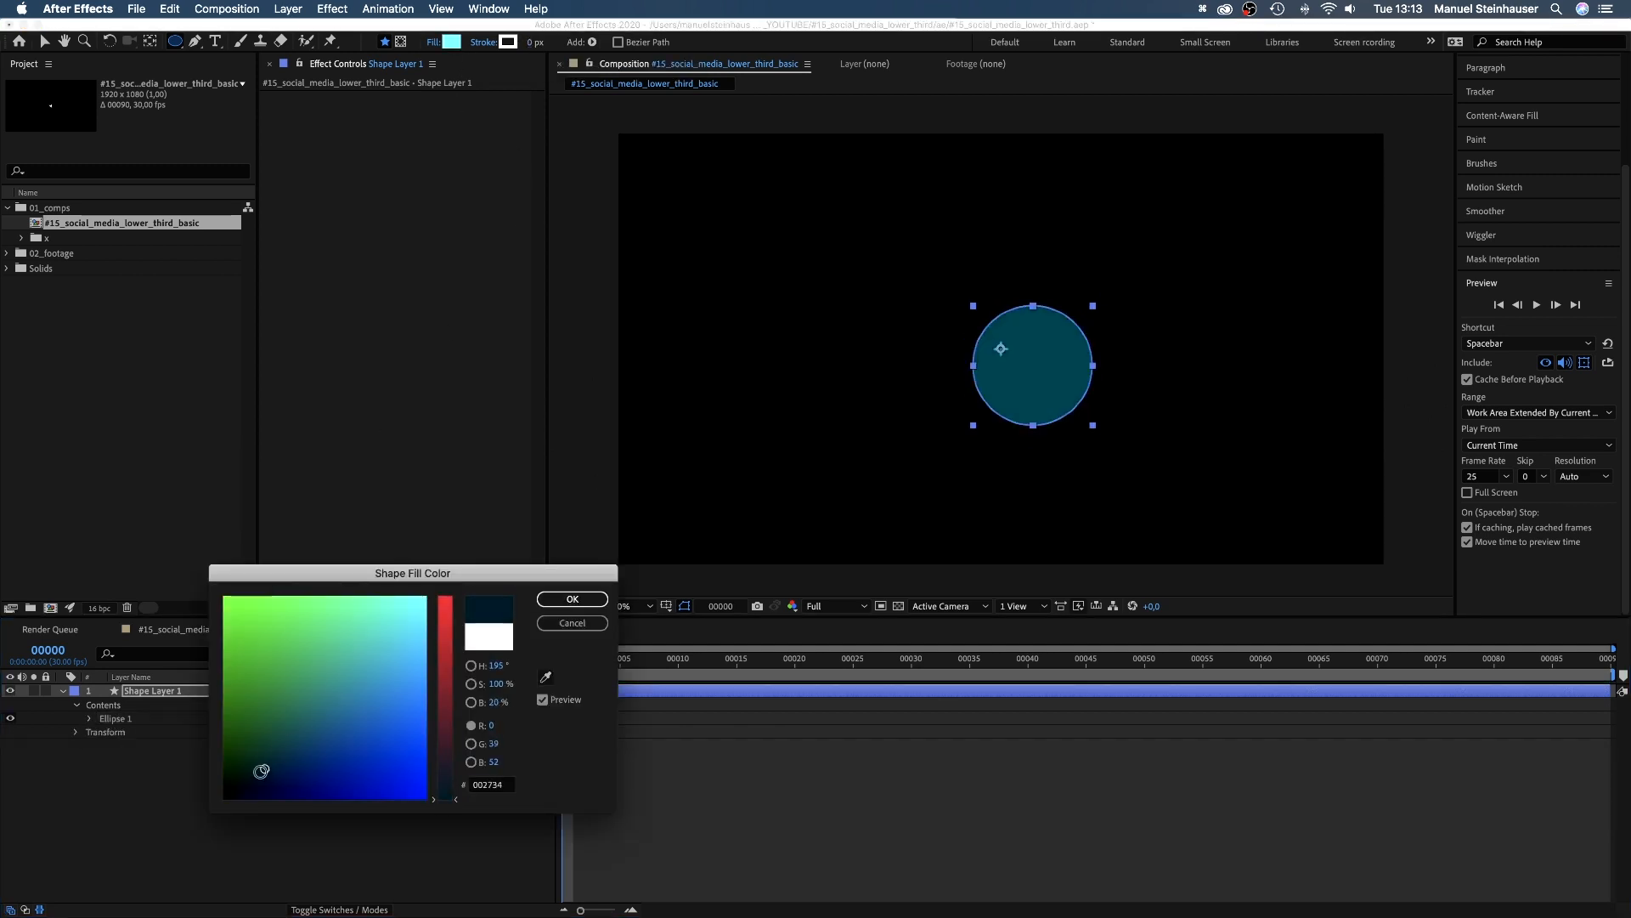
left_click(571, 622)
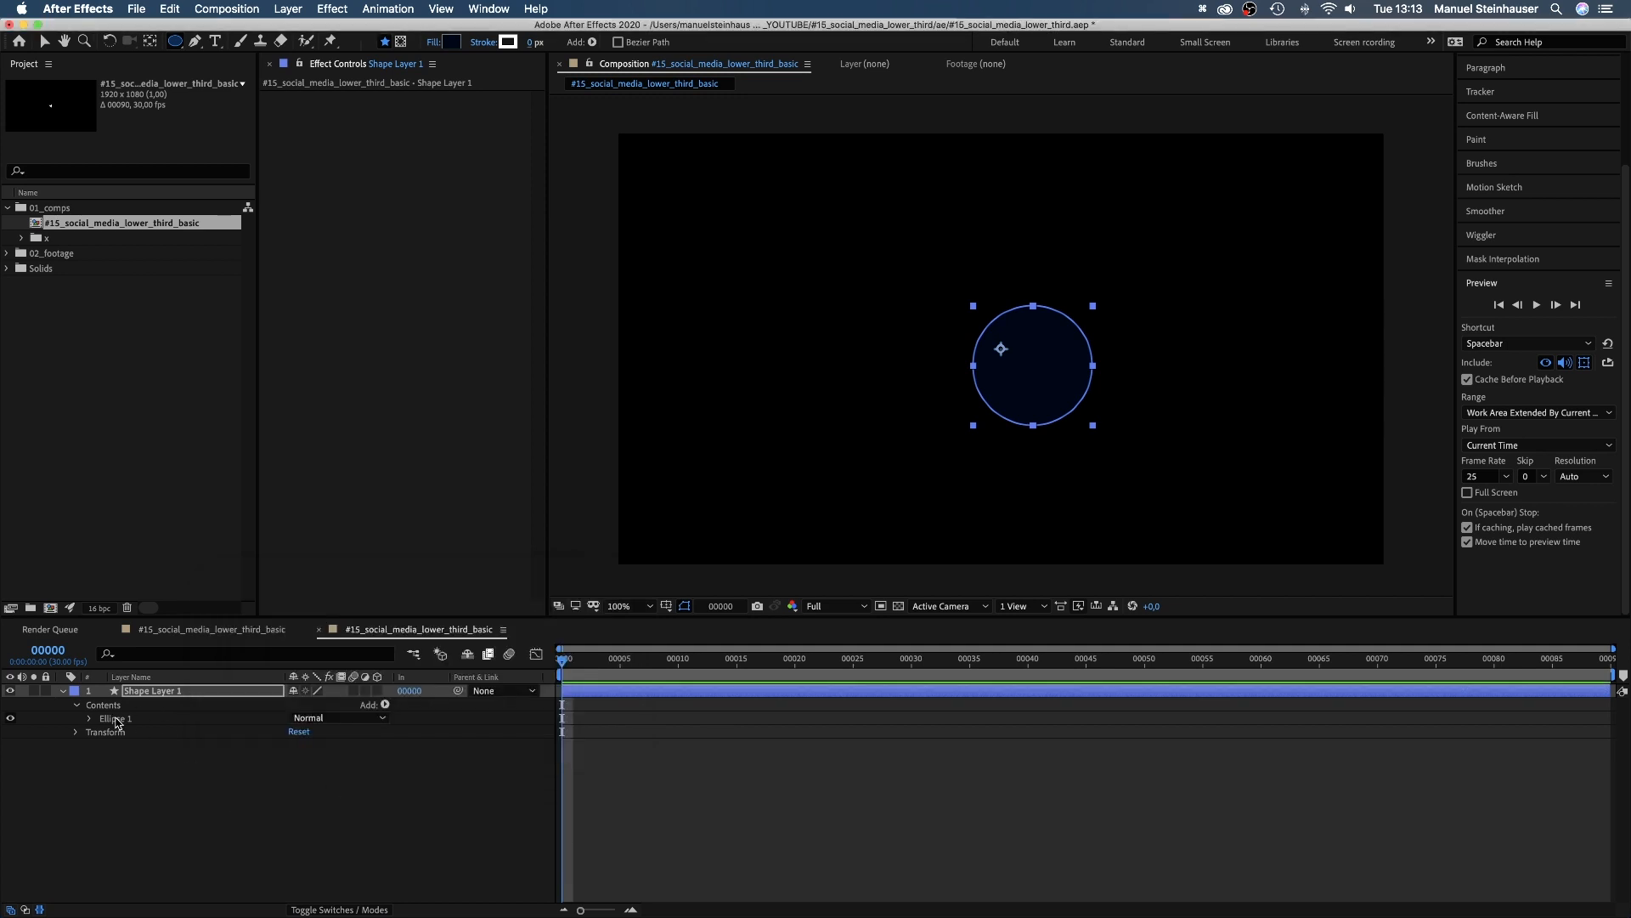
key("cmd+d")
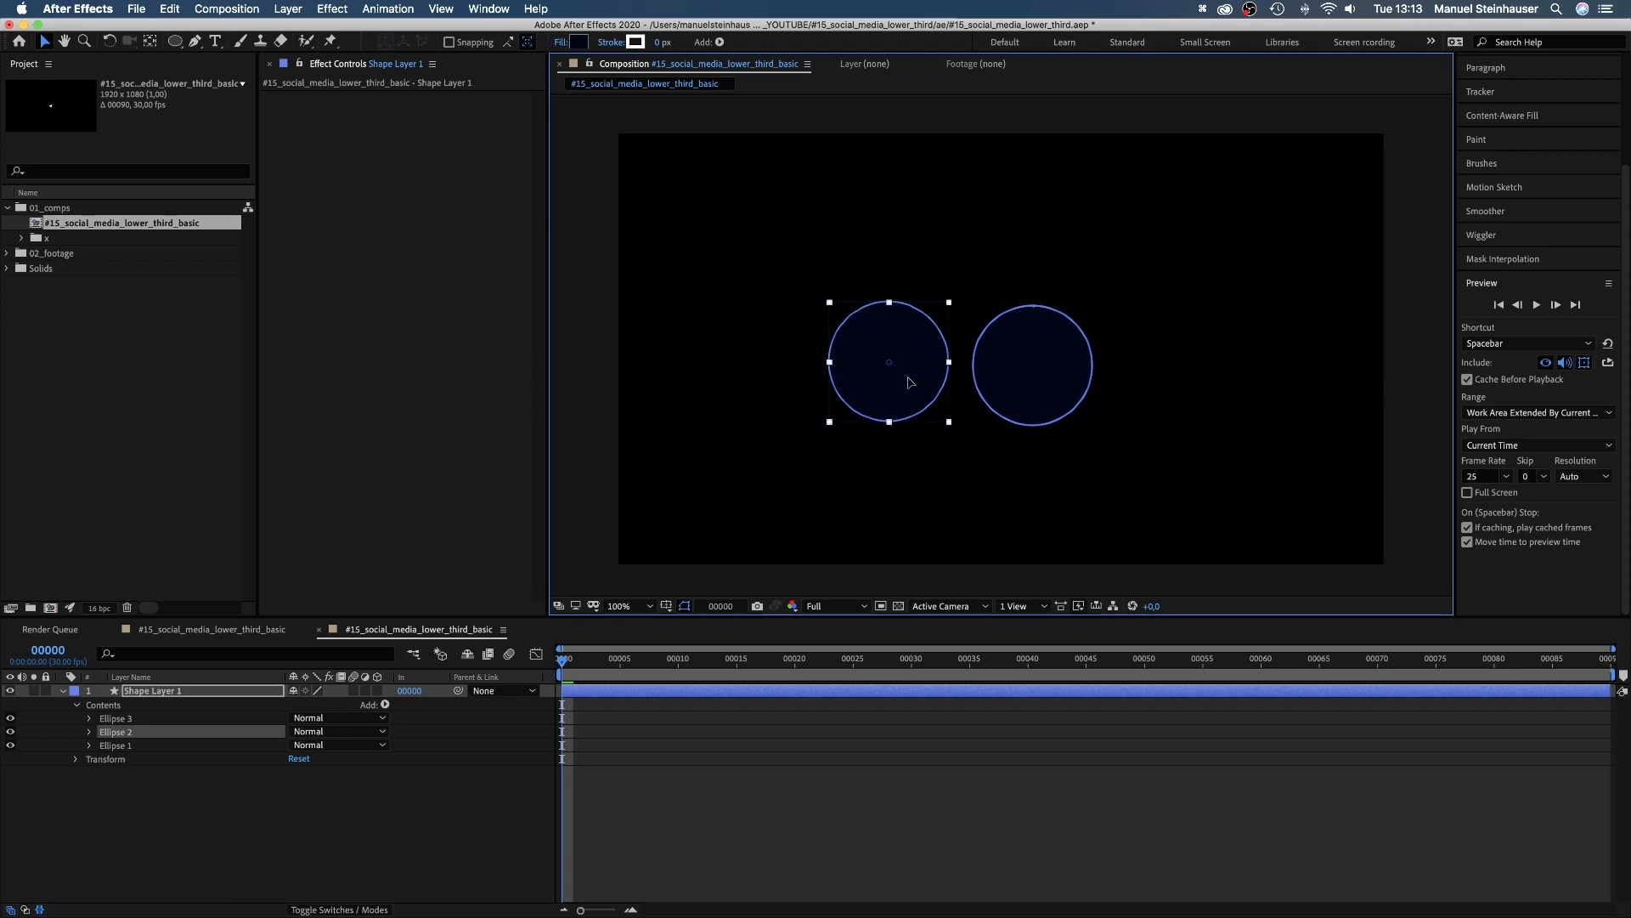
Step: Show the composition grid to space the circle copies evenly across the frame
left_click(666, 605)
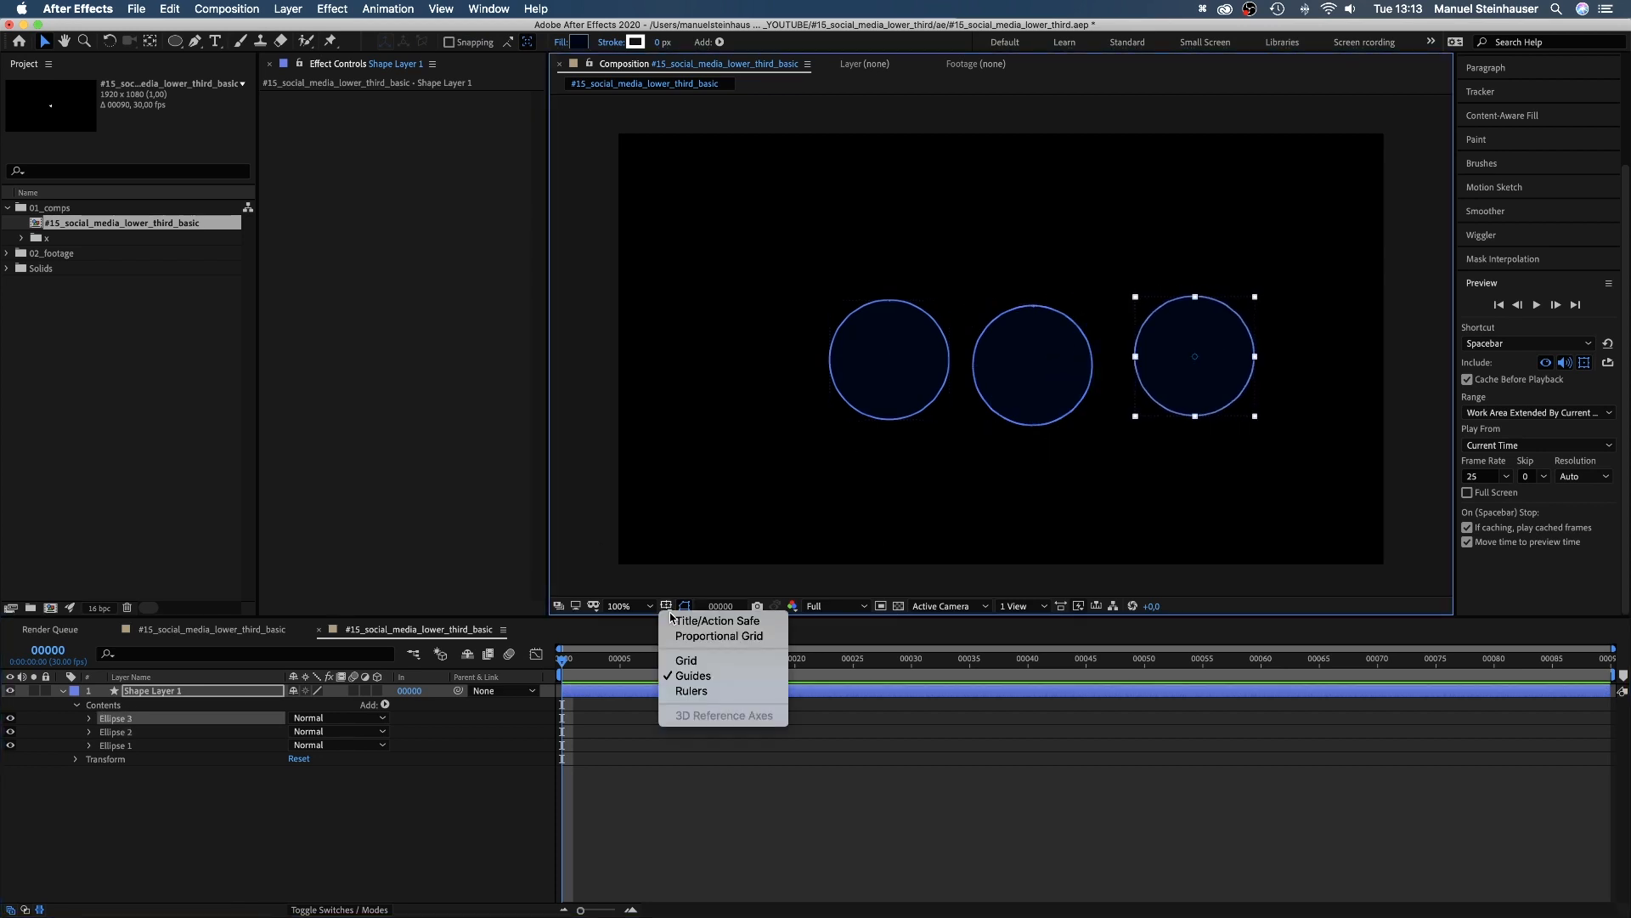
left_click(684, 661)
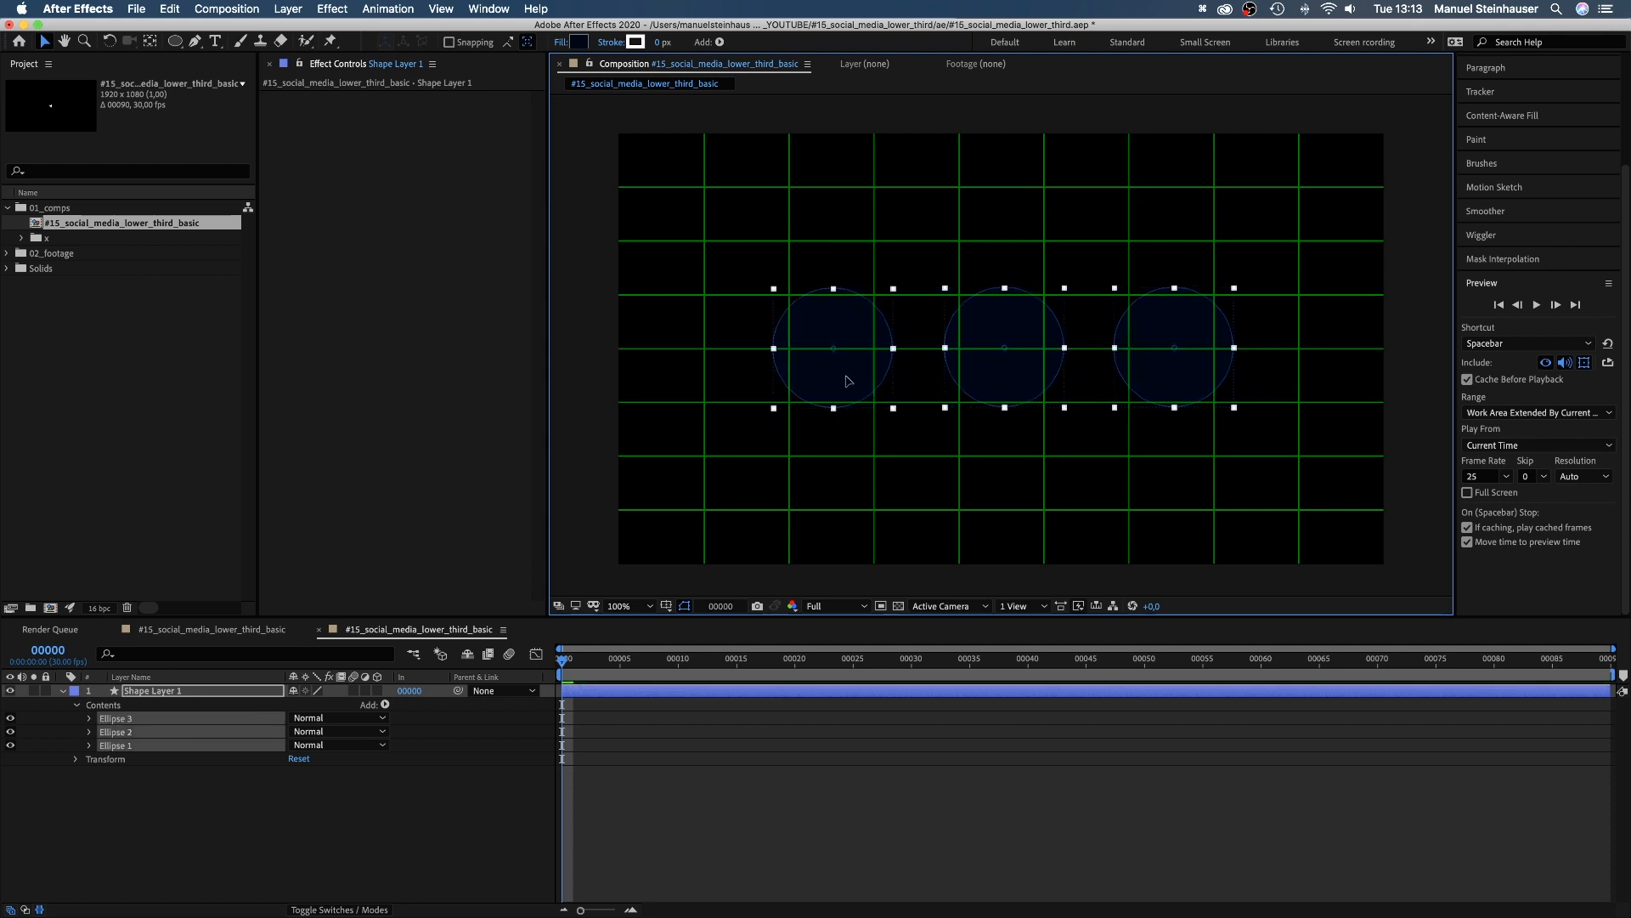
left_click(666, 605)
type("gu")
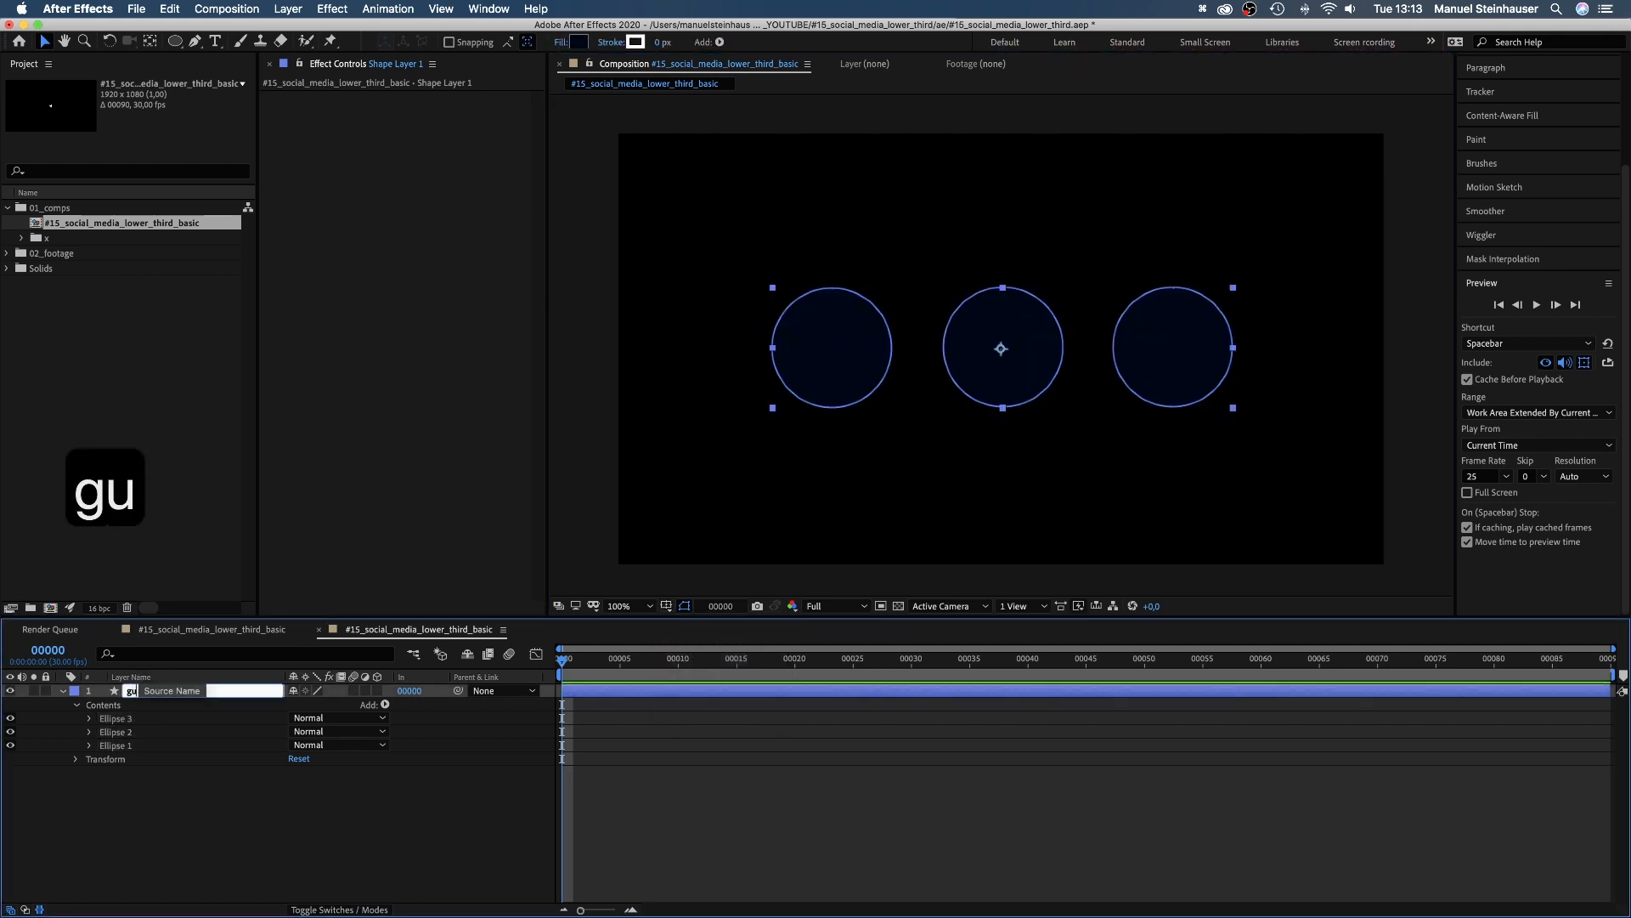
Step: Make the circles layer a guide layer and set Fill to None for new pen paths
right_click(131, 690)
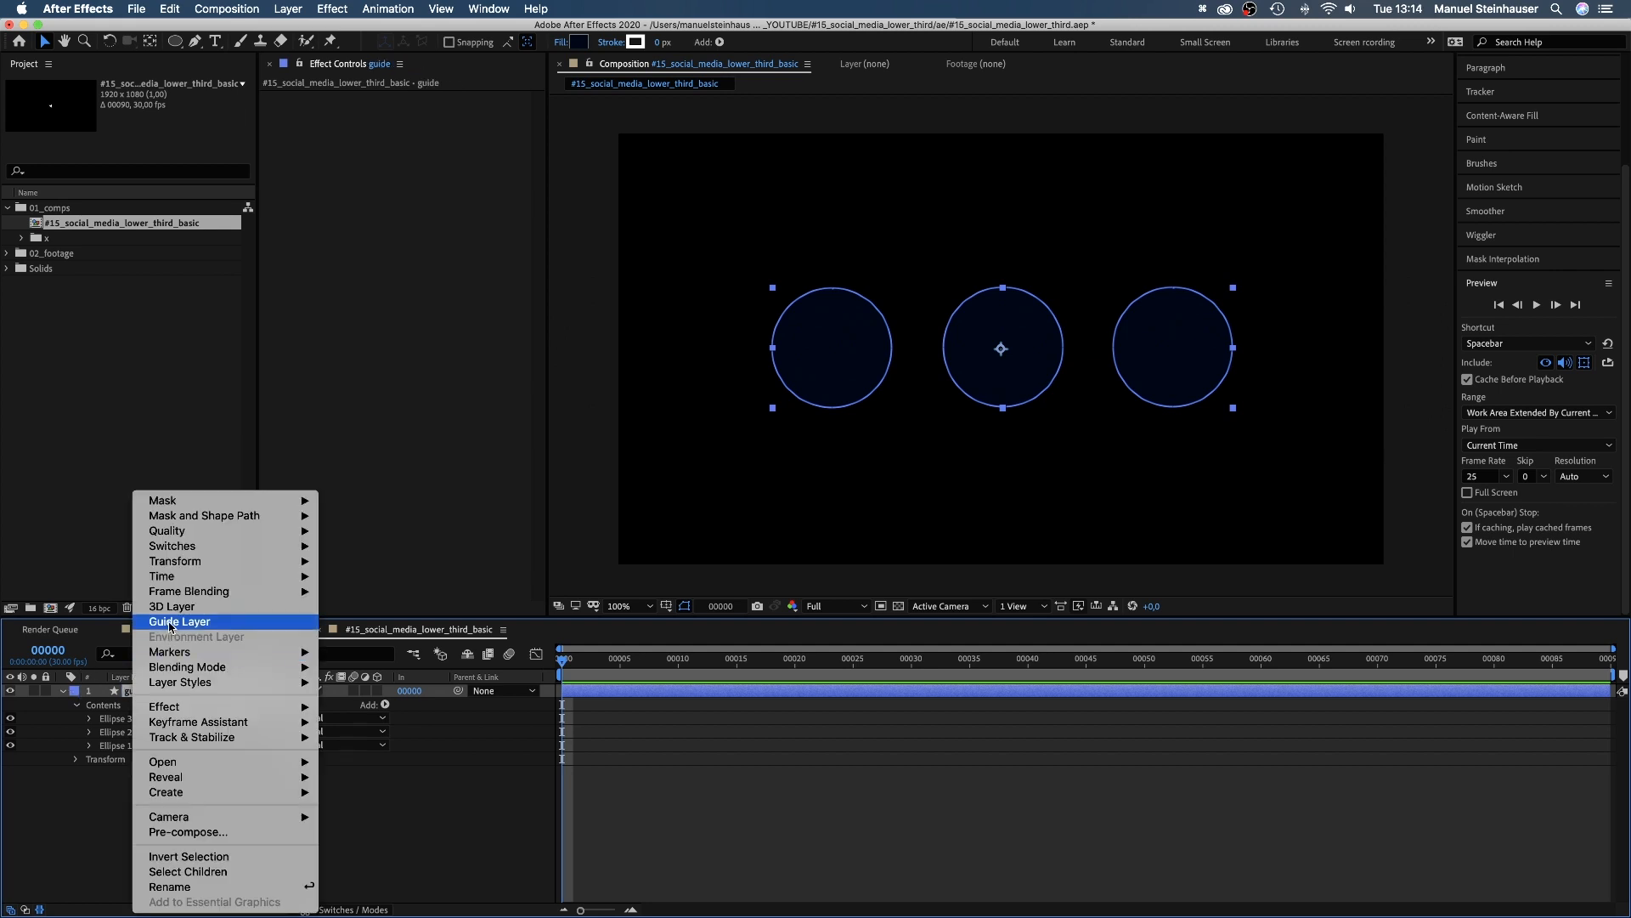
left_click(178, 622)
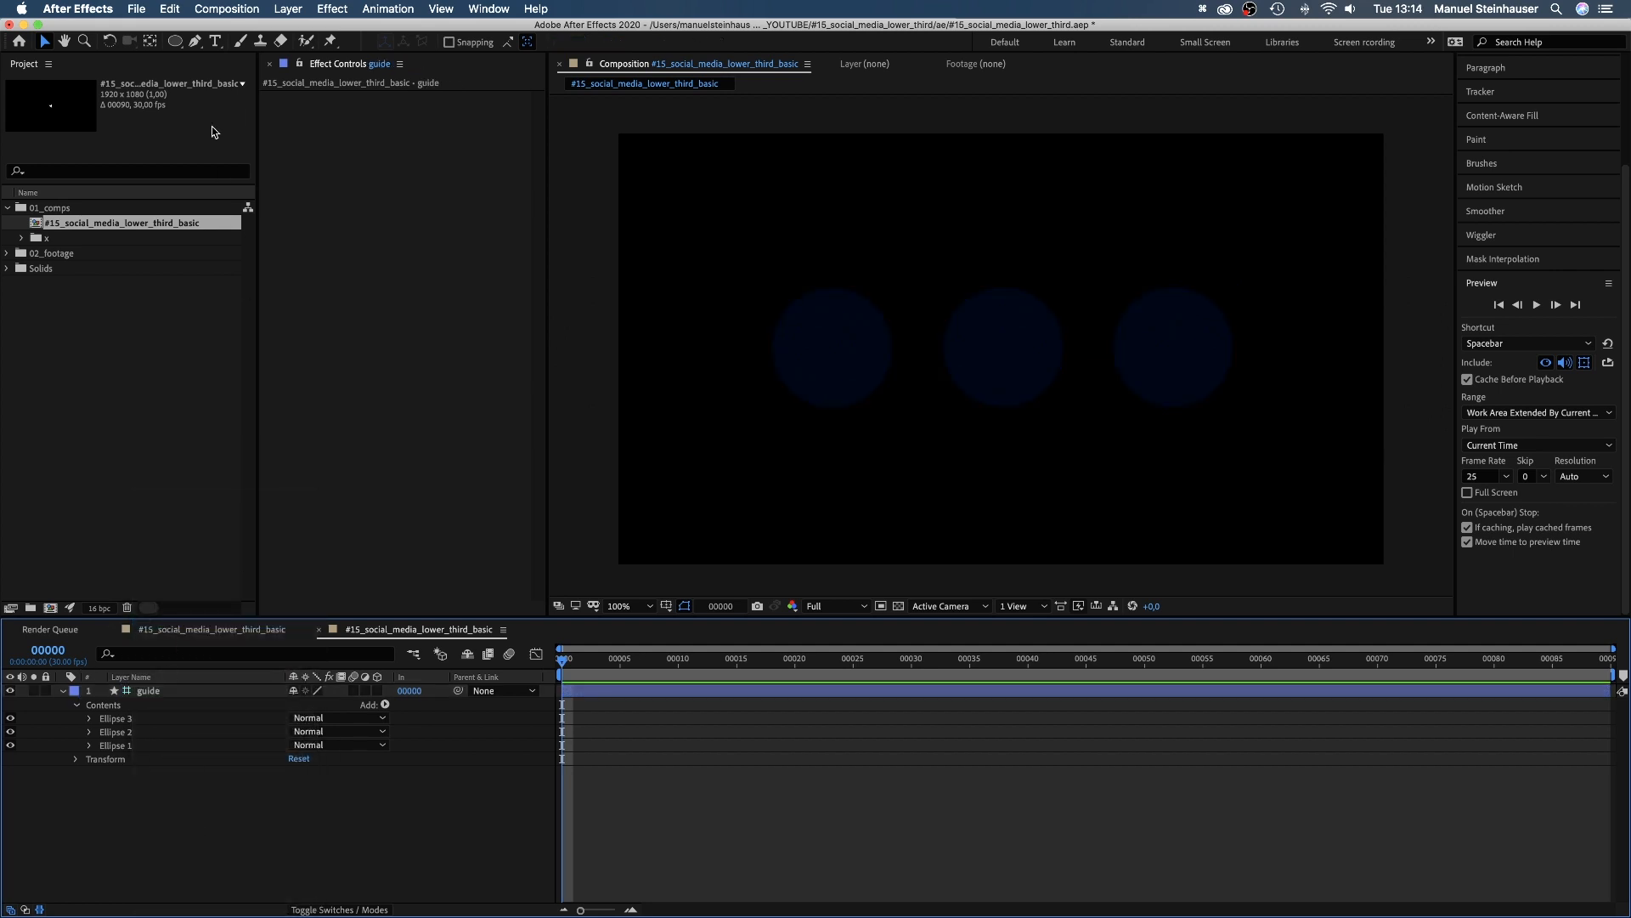
left_click(437, 41)
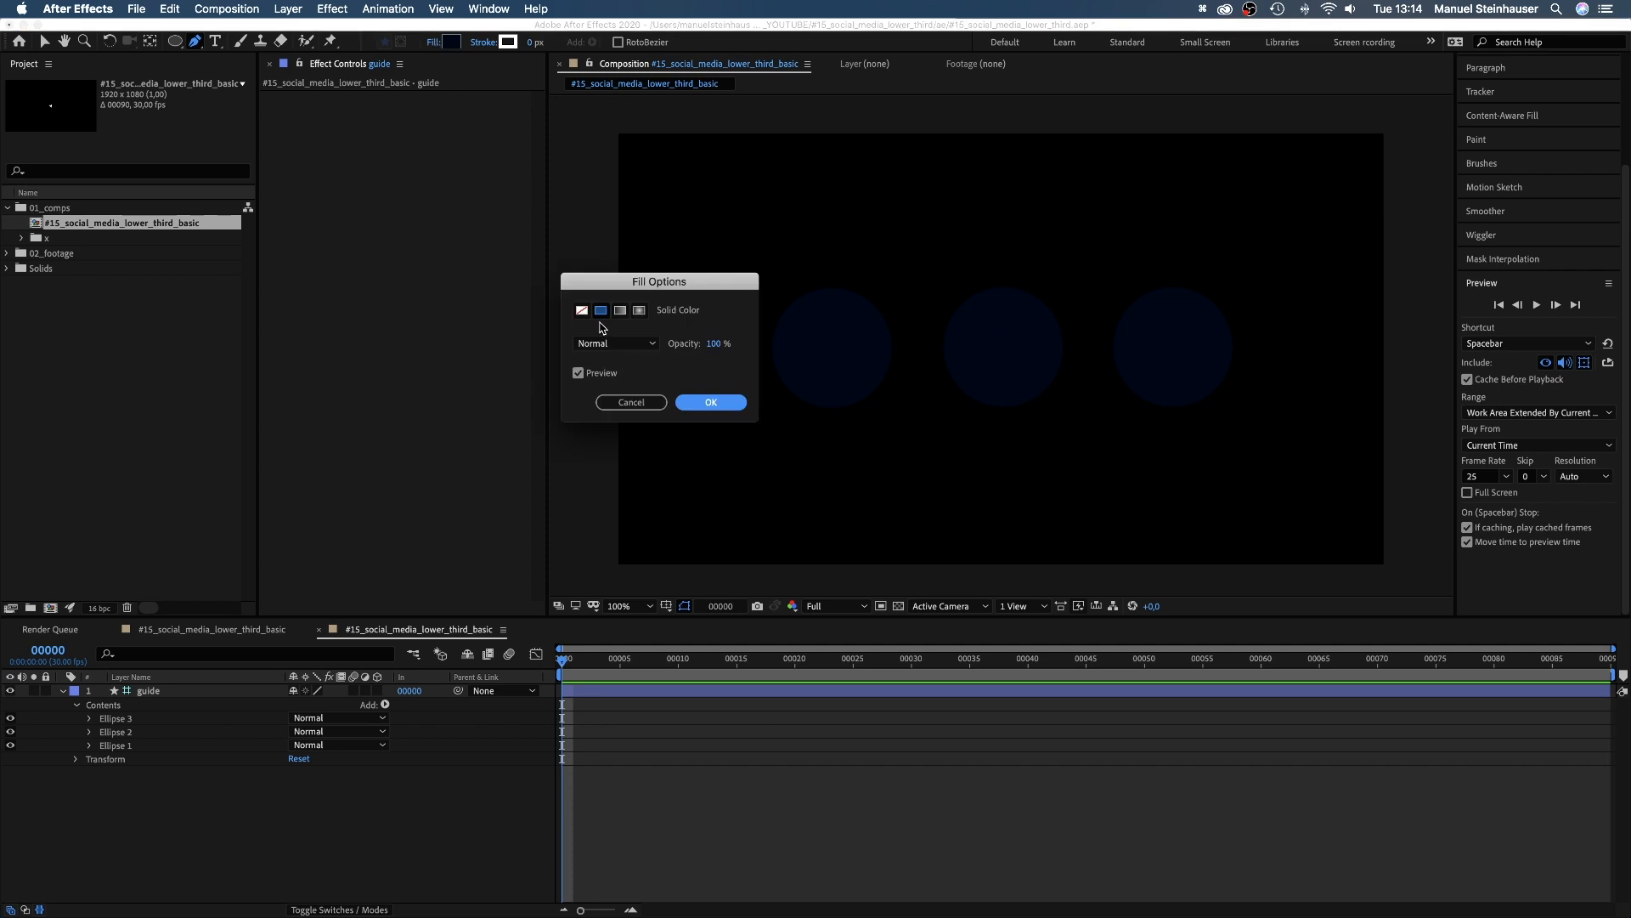
left_click(710, 403)
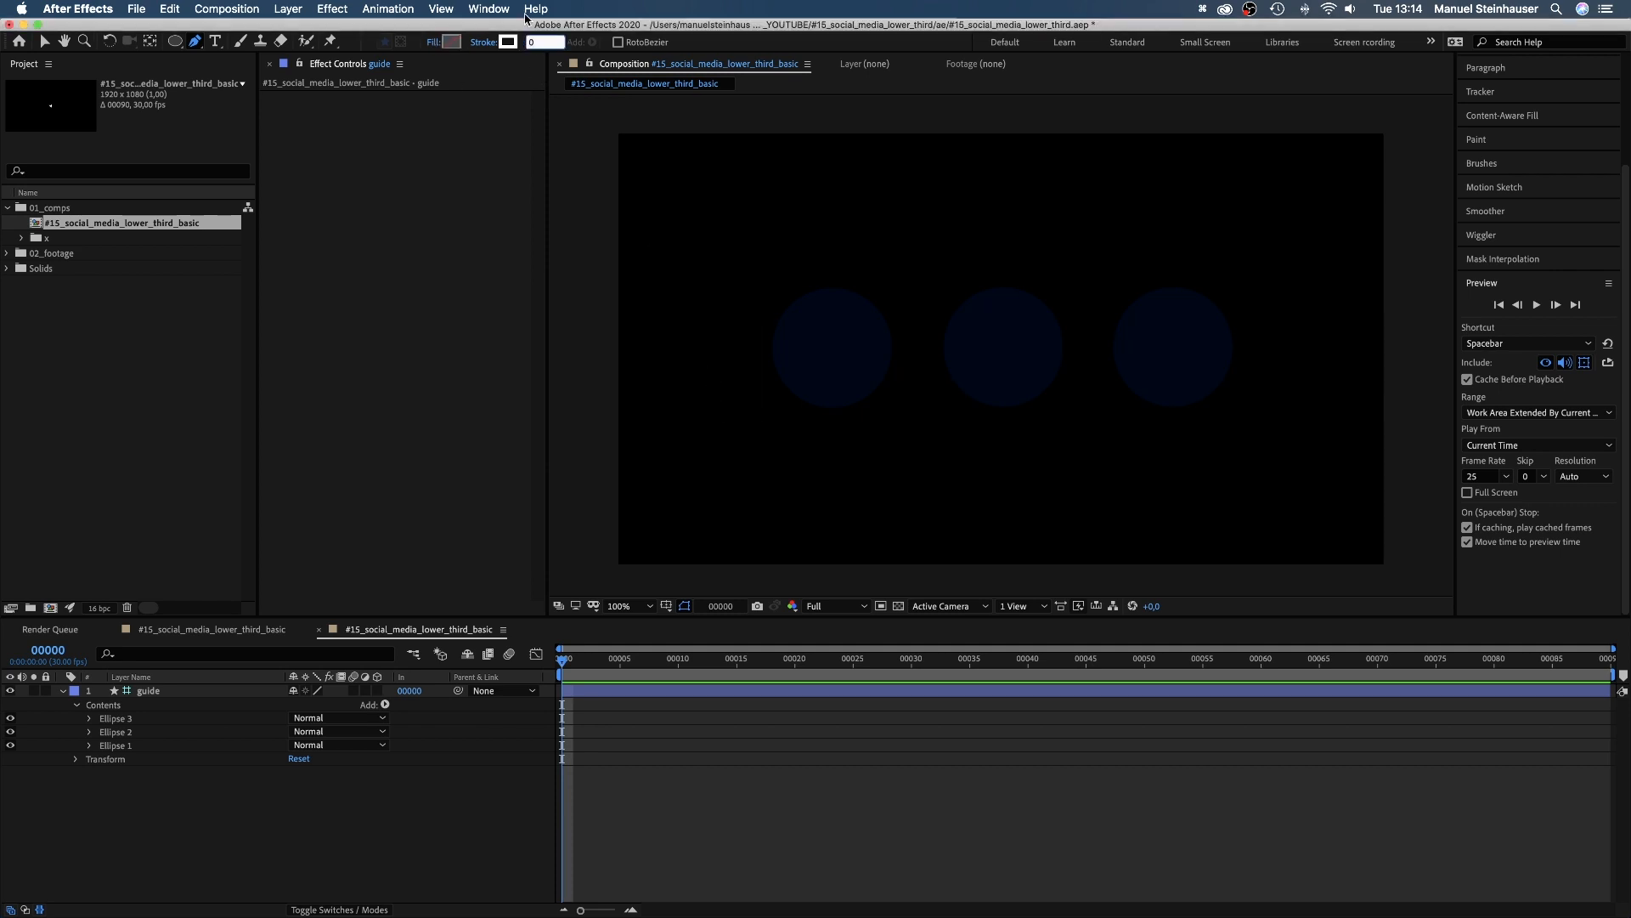
Step: Draw a bezier wavy line with the Pen tool curving through the guide circles
left_click(1004, 345)
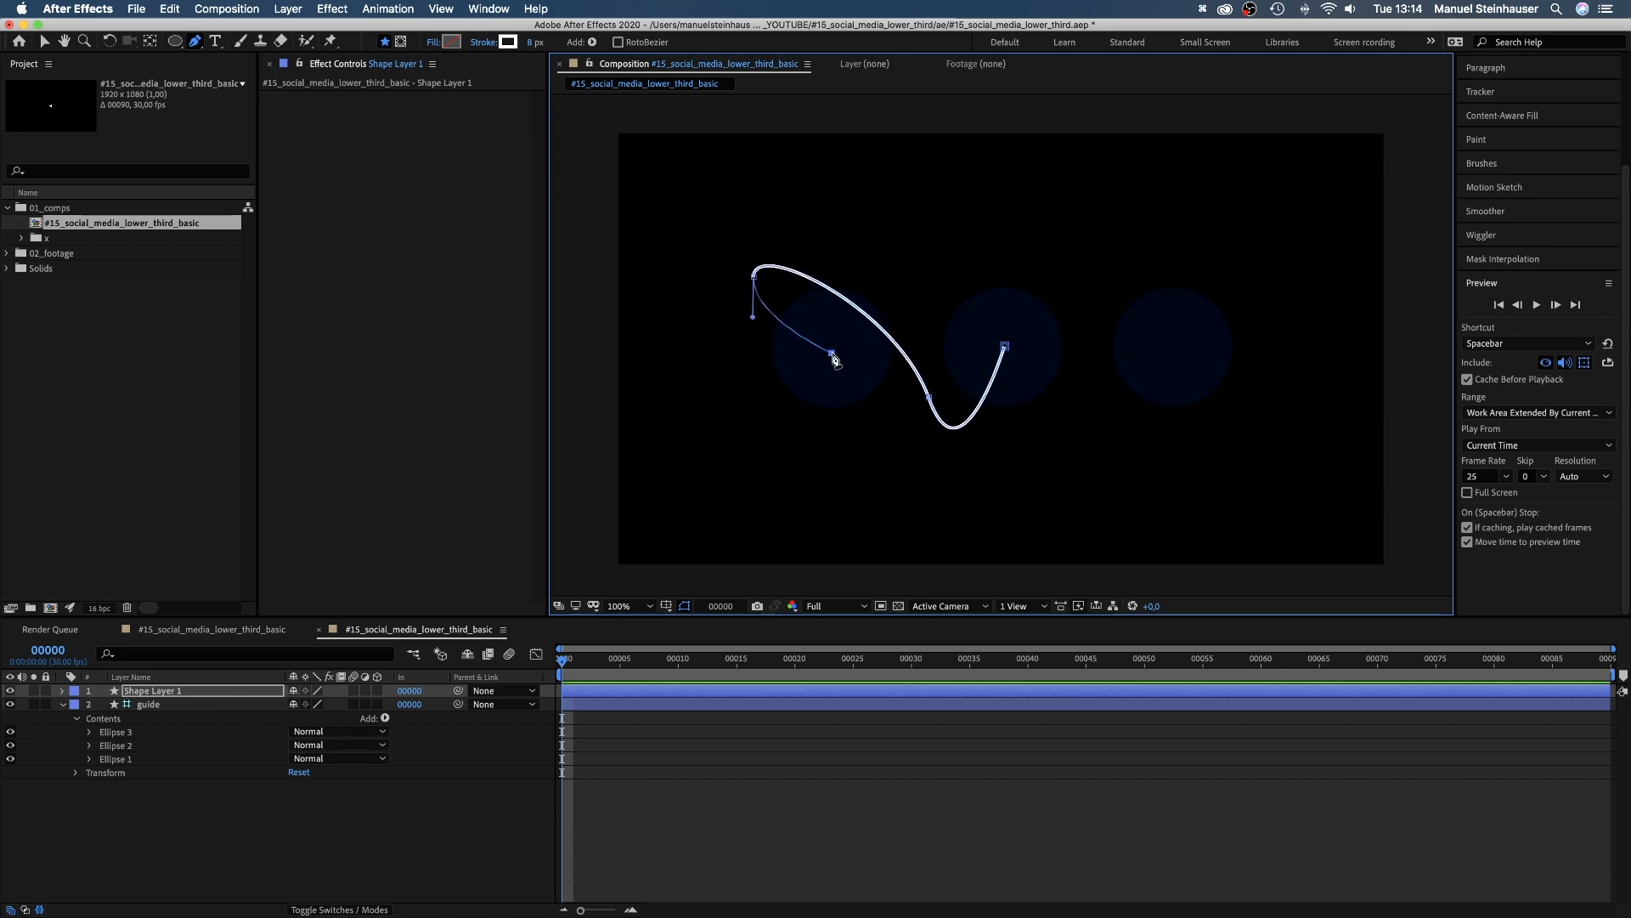
left_click_drag(836, 357, 908, 241)
type("line")
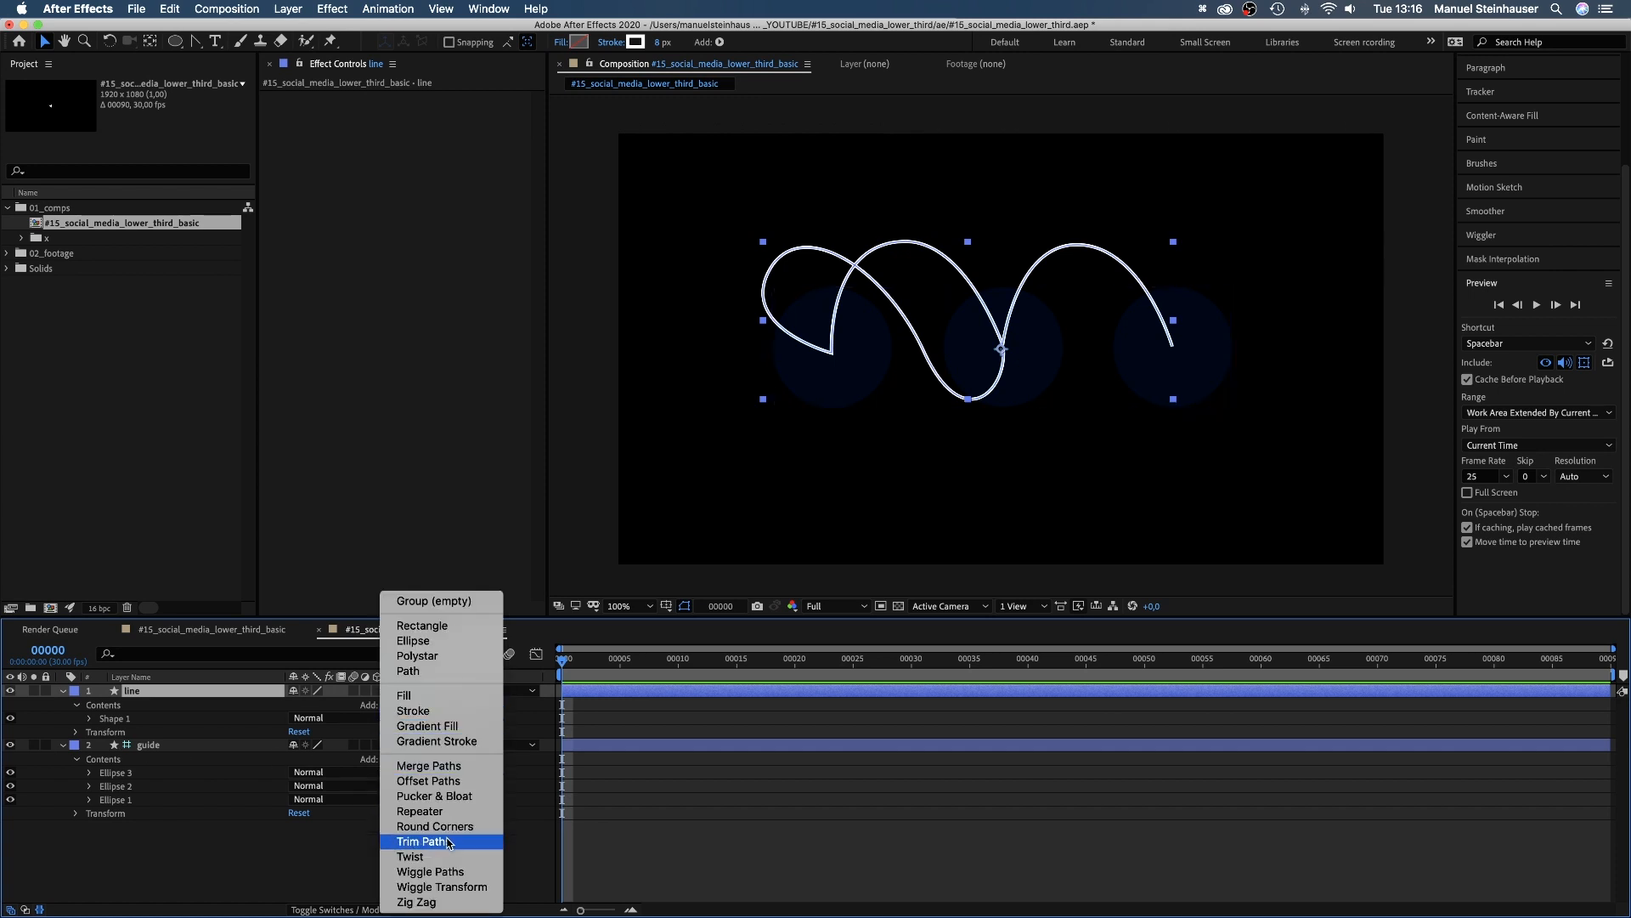
Step: Add Trim Paths, keyframe End from 0% to 100% over 45 frames and Easy Ease the keys
left_click(423, 841)
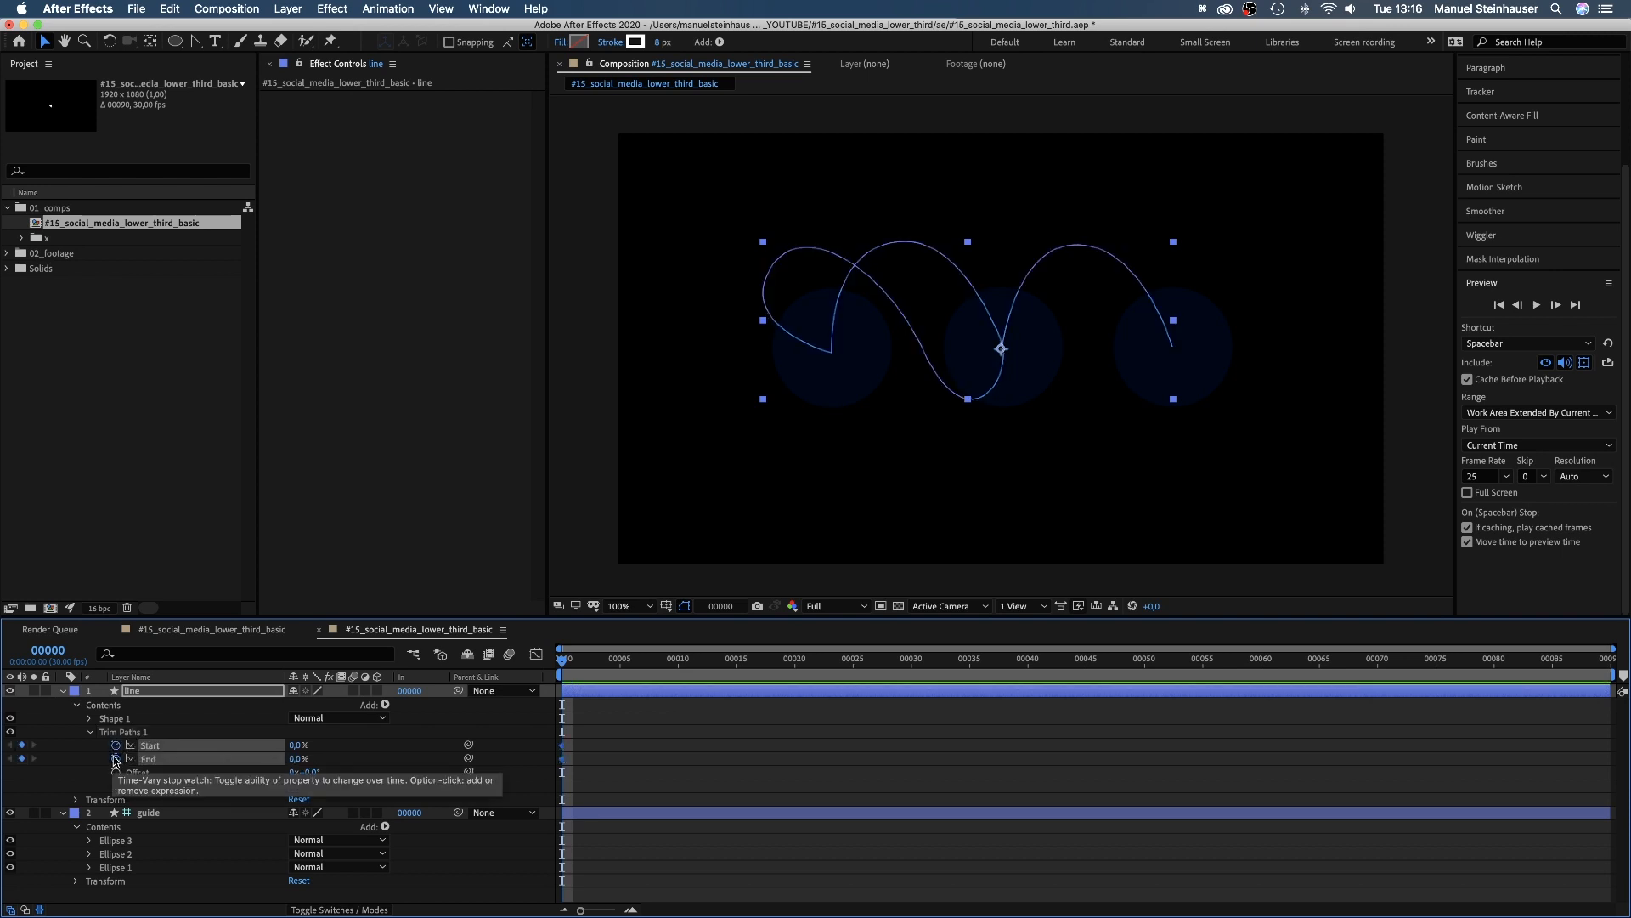
left_click(725, 659)
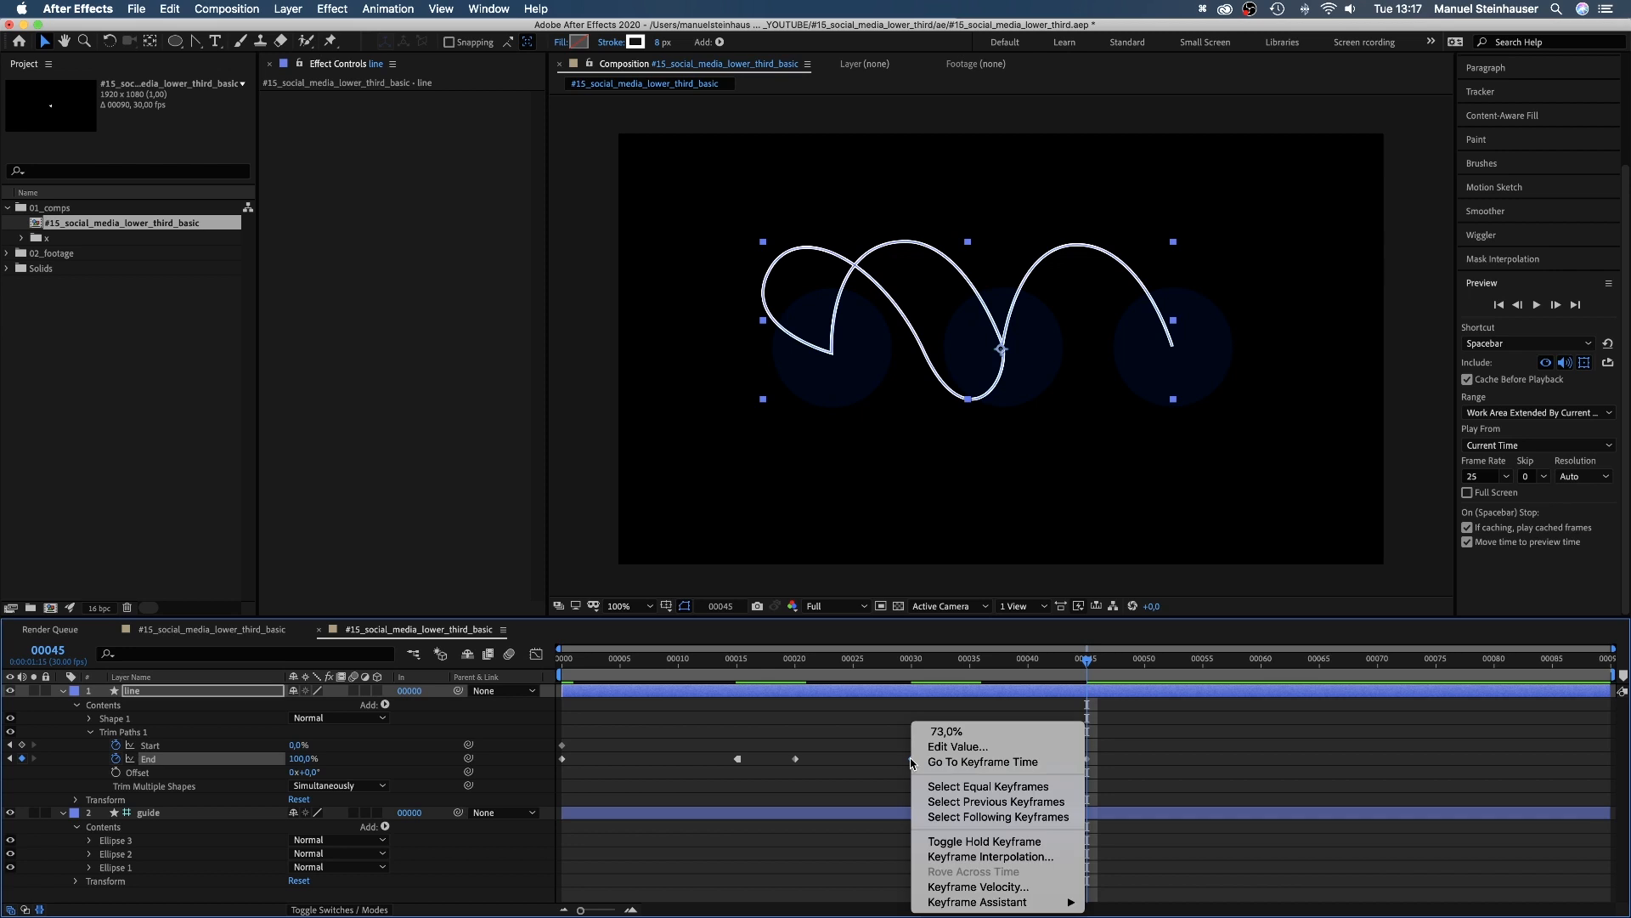
left_click(996, 817)
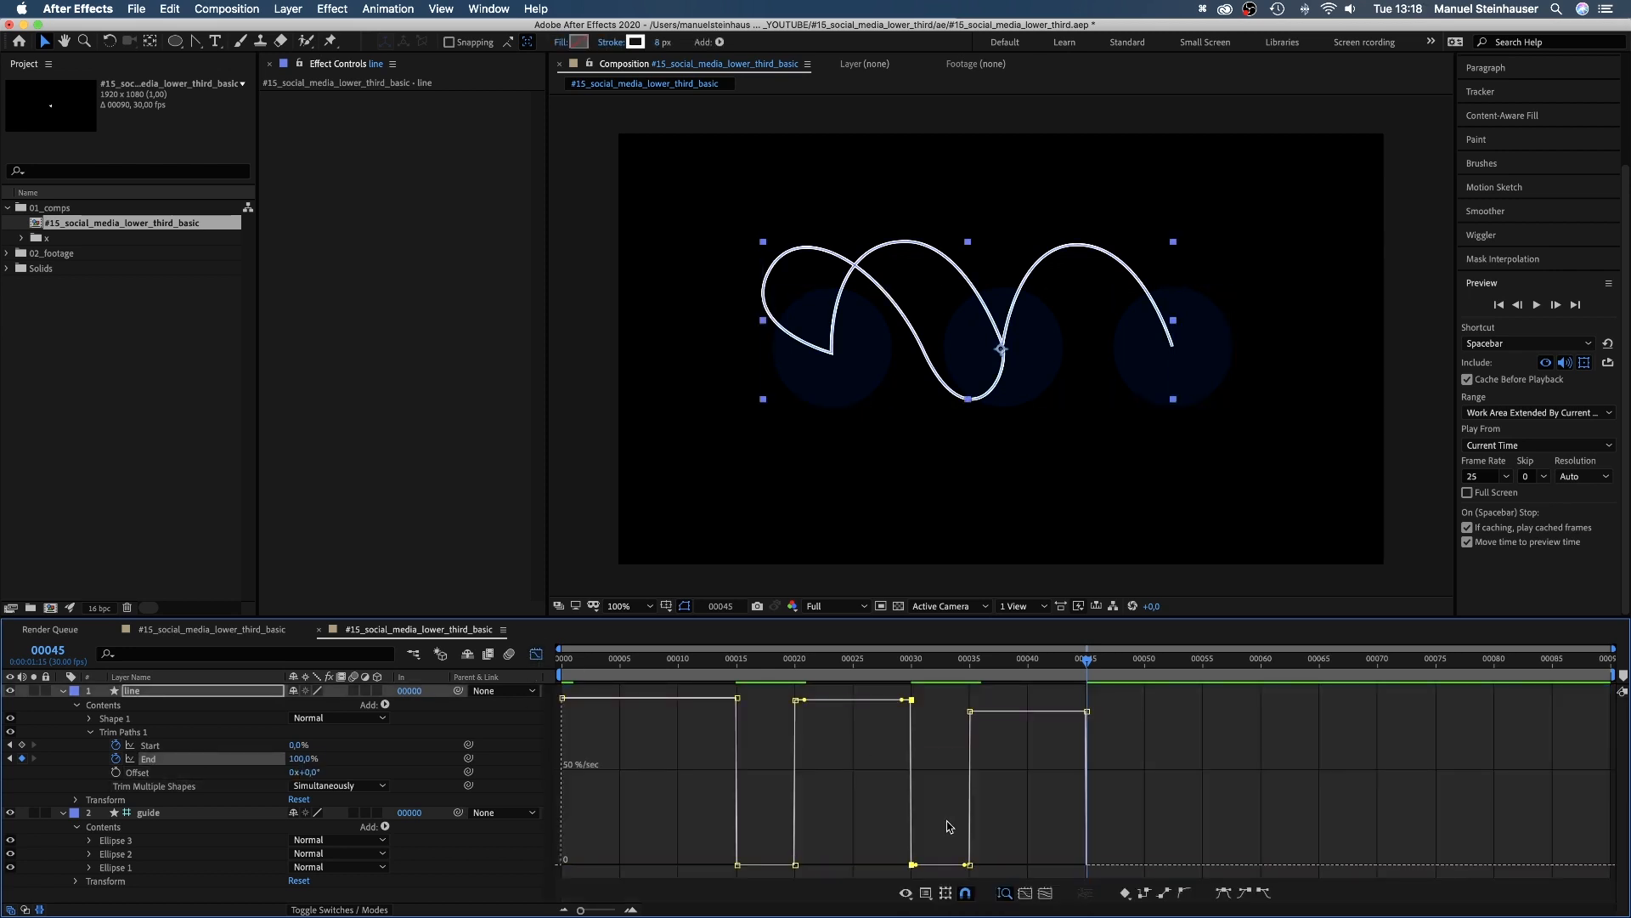
mouse_move(924, 892)
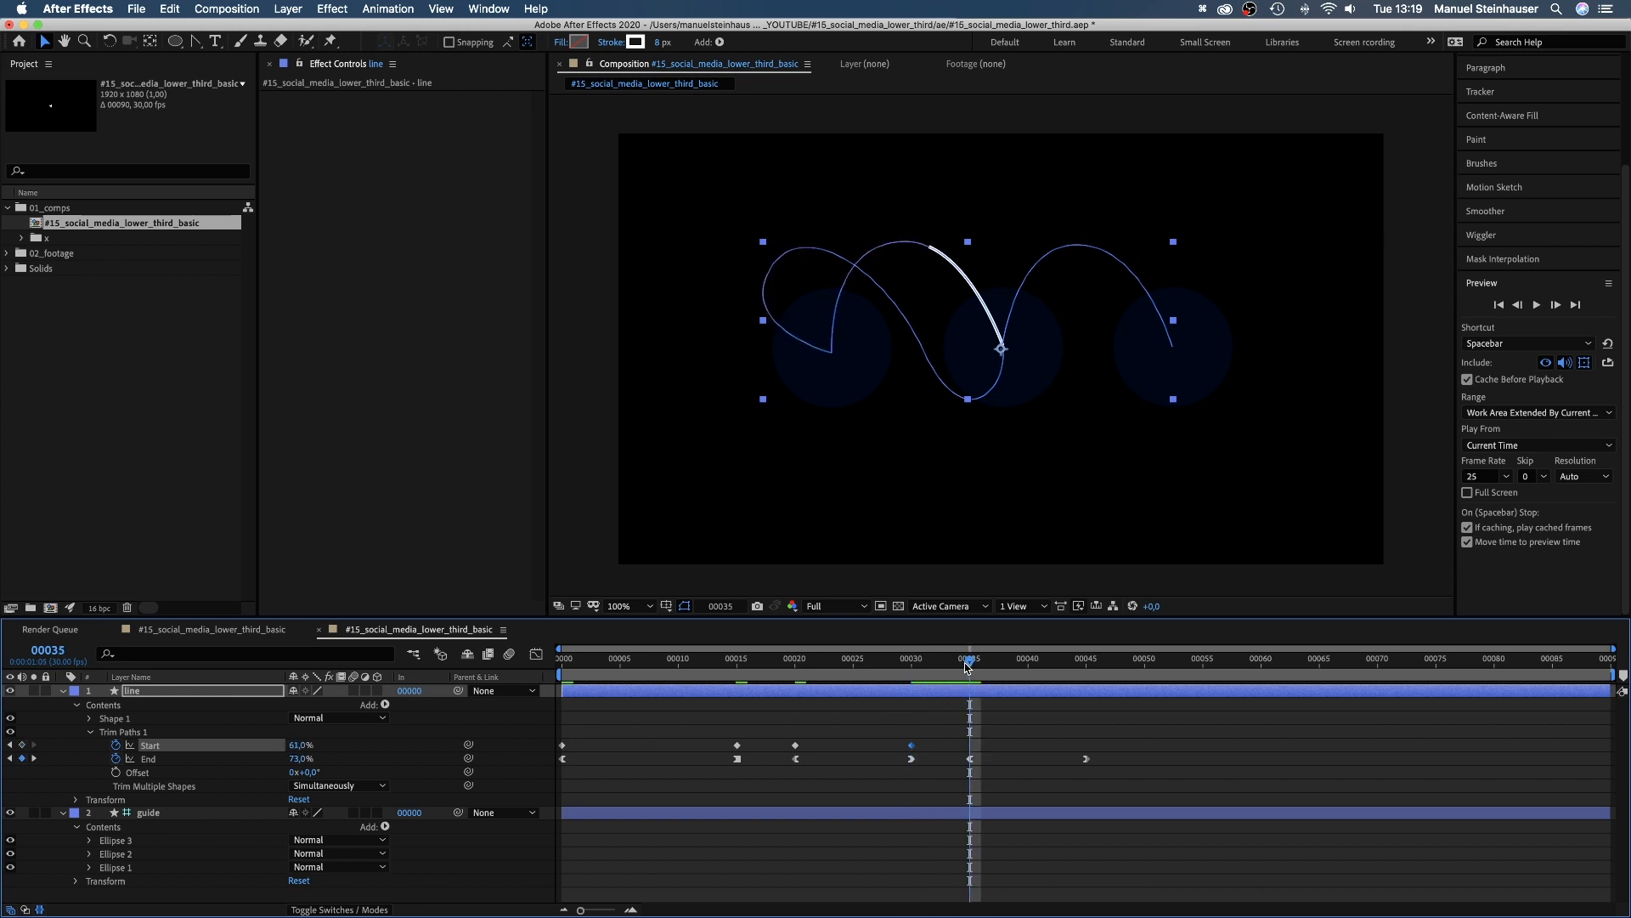
Step: Keyframe Trim Paths Start trailing the End keys, typing values so a short stroke travels the path
type("7")
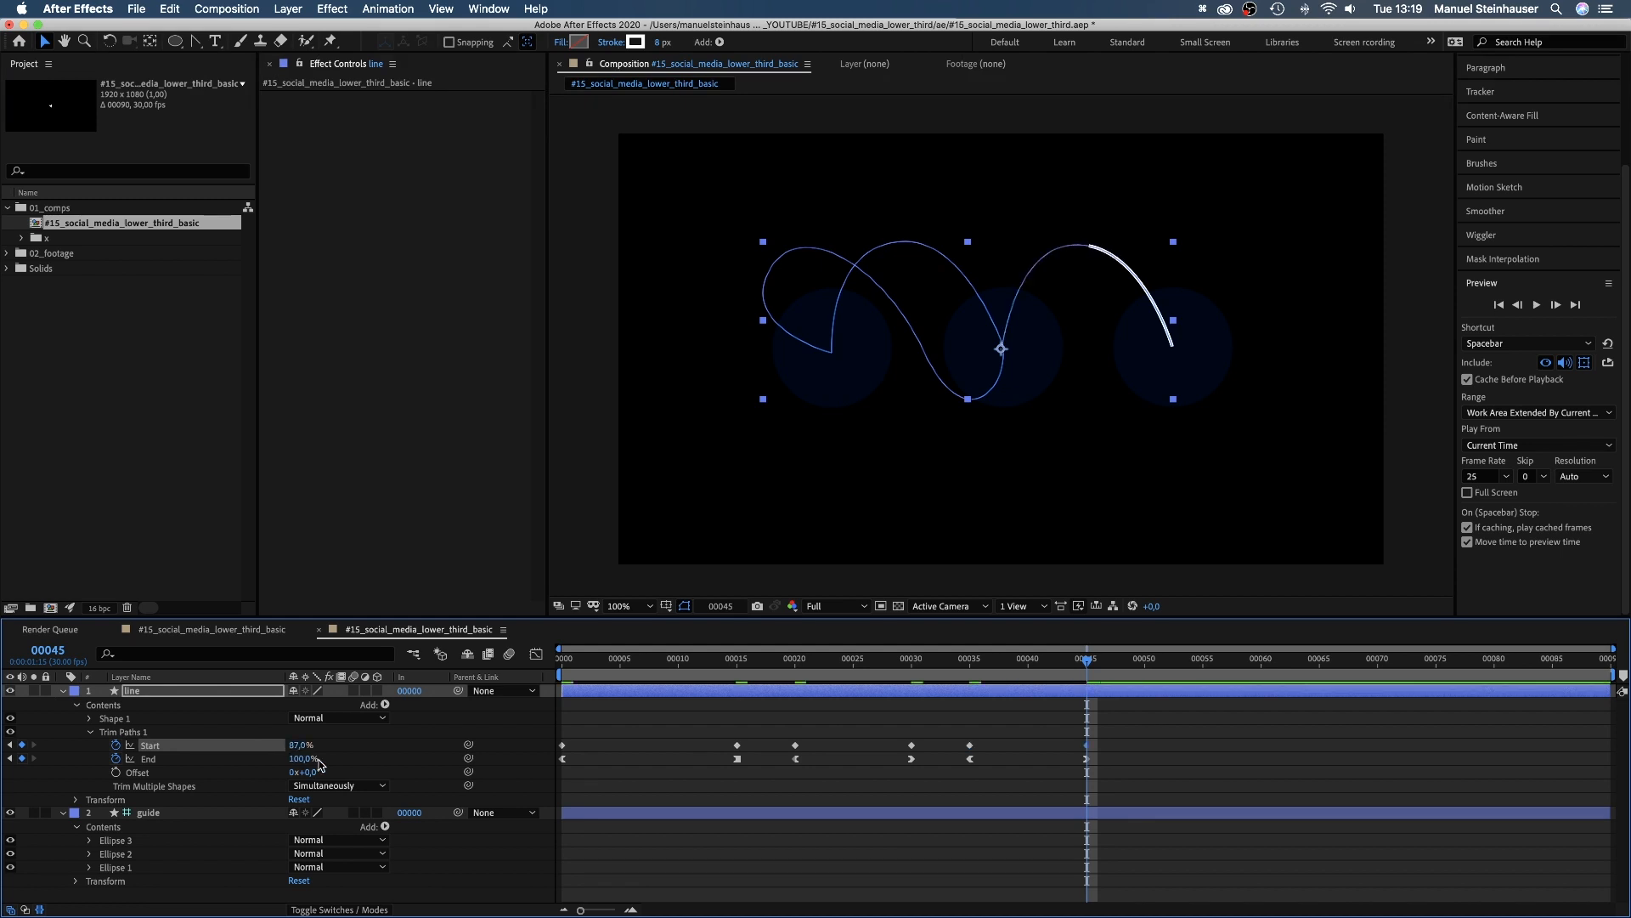
left_click(1144, 658)
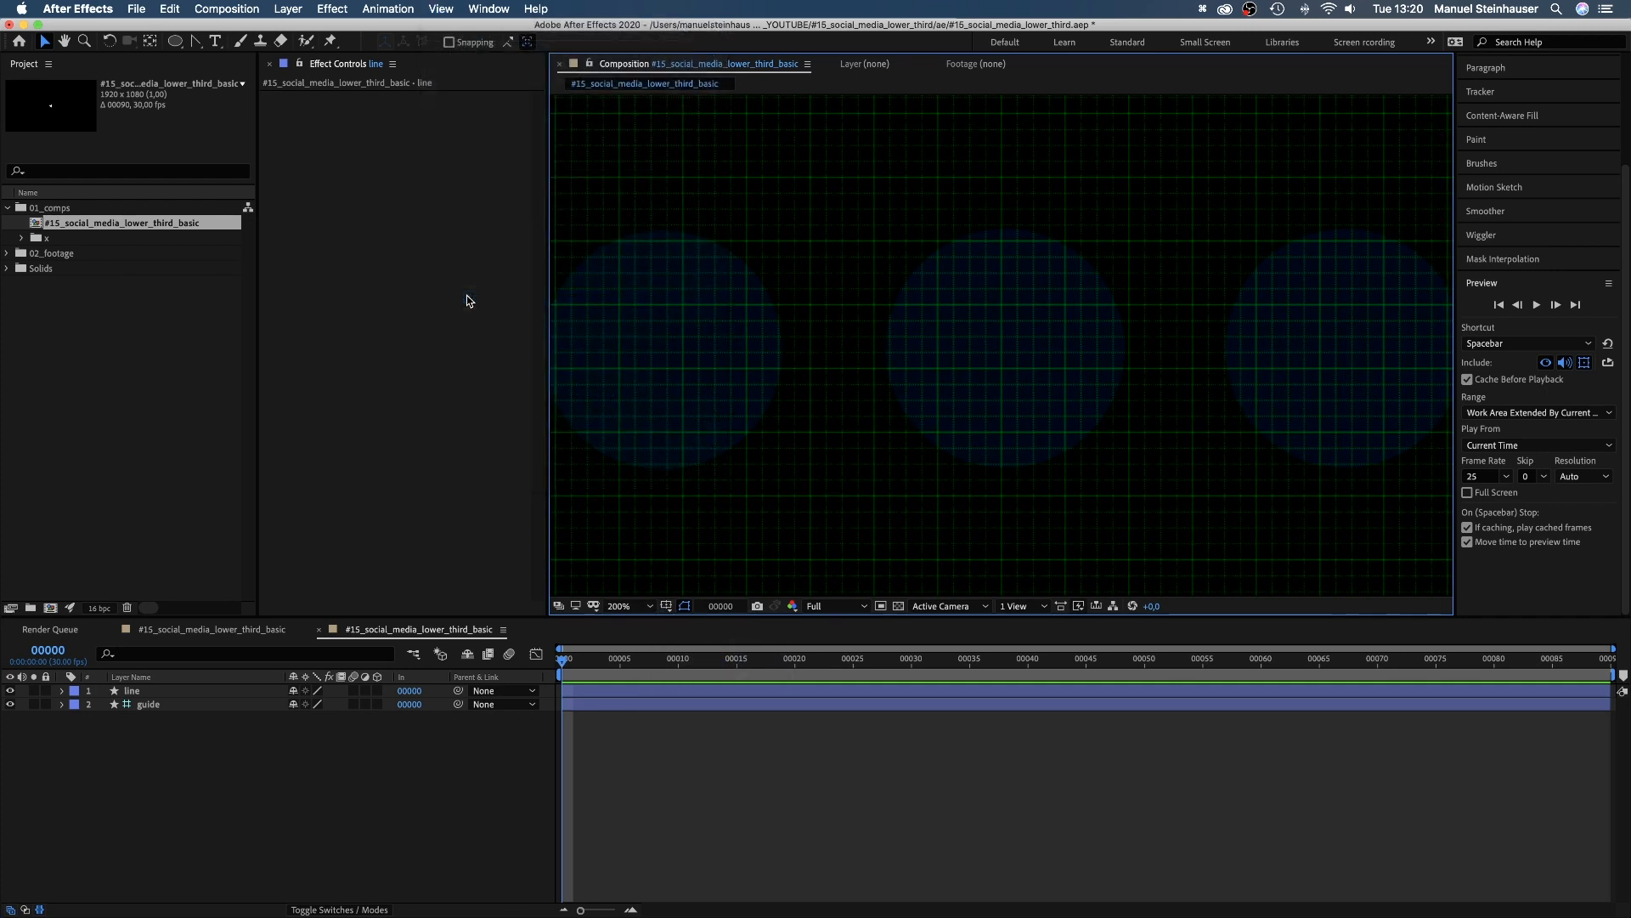
Step: Draw a closed arrow pointer shape above the middle circle with the Pen tool and fill it white
left_click(194, 40)
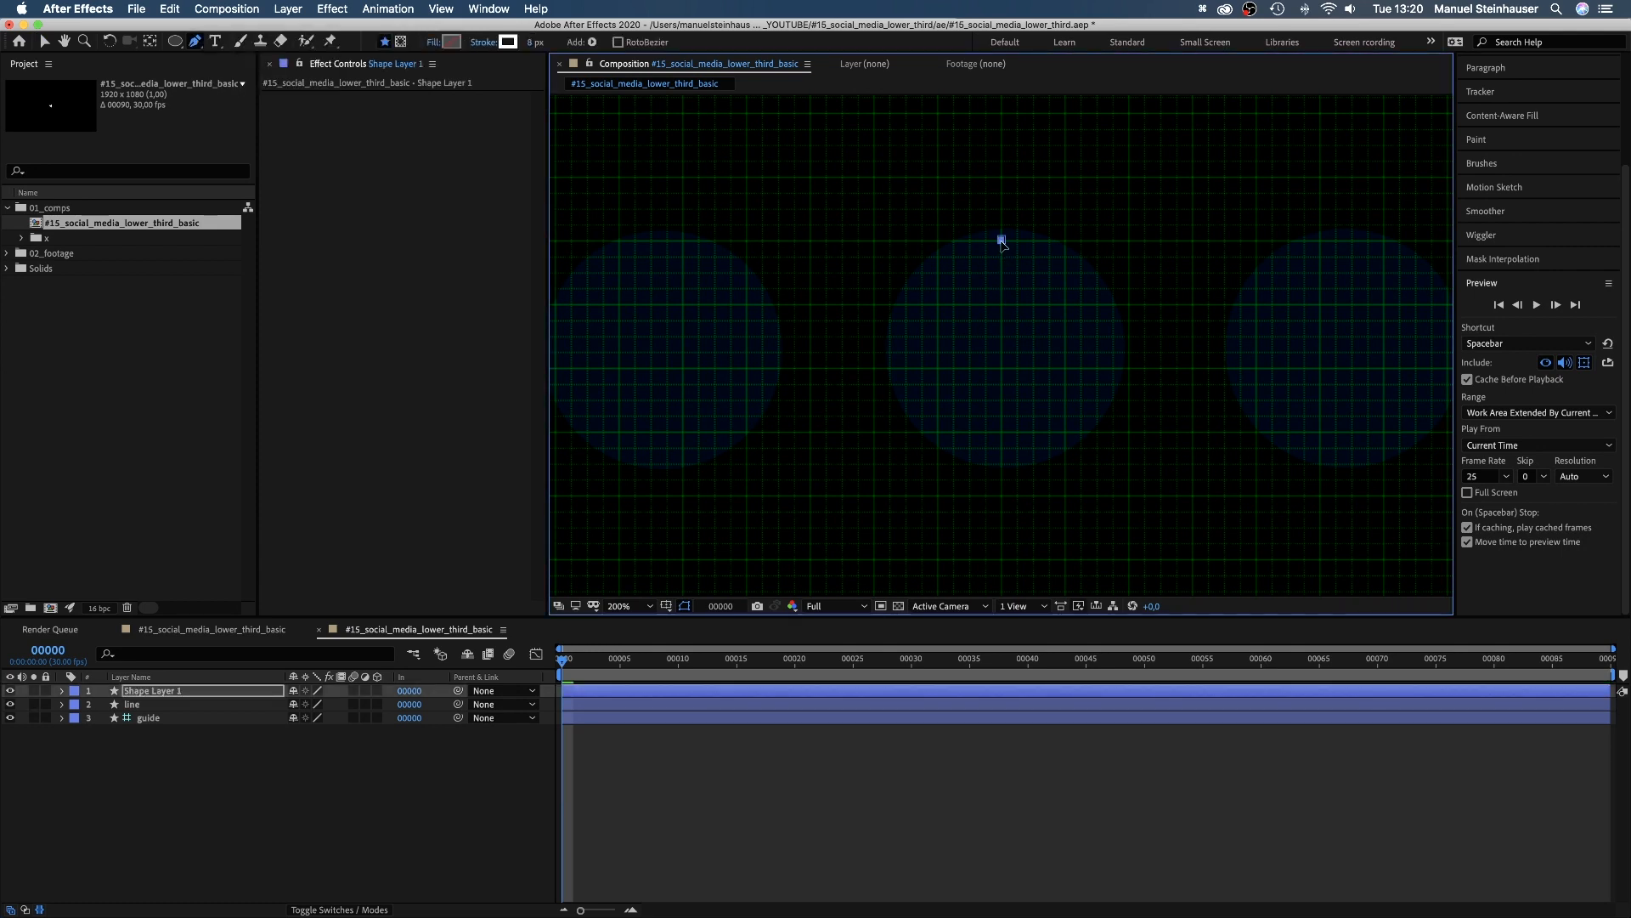
left_click_drag(1001, 240, 967, 321)
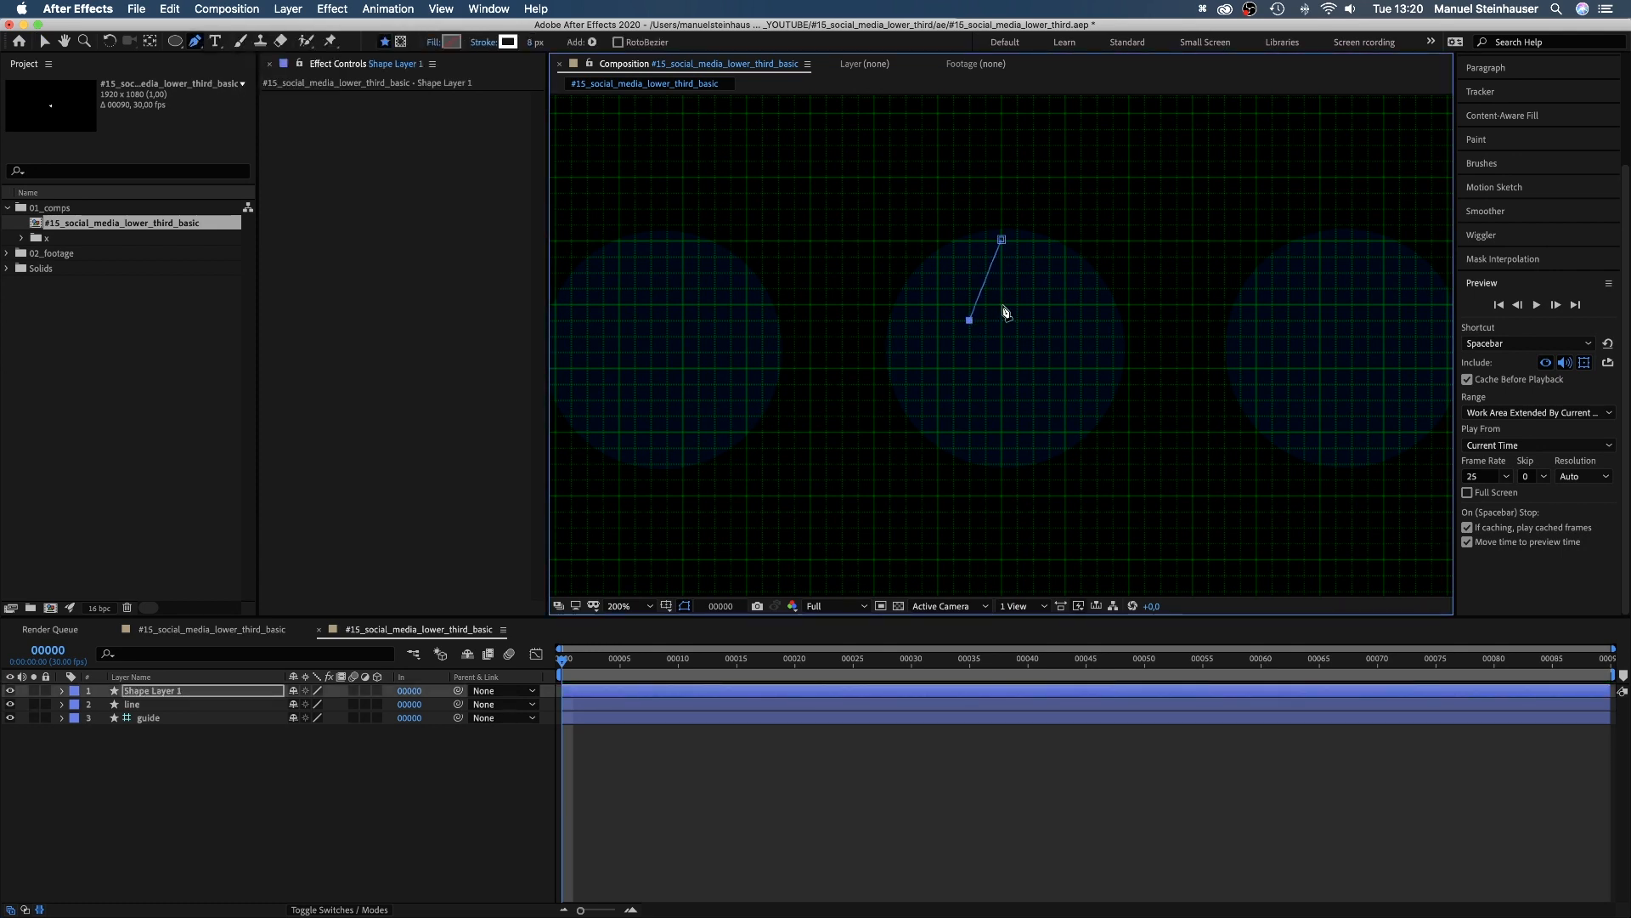
left_click(1033, 318)
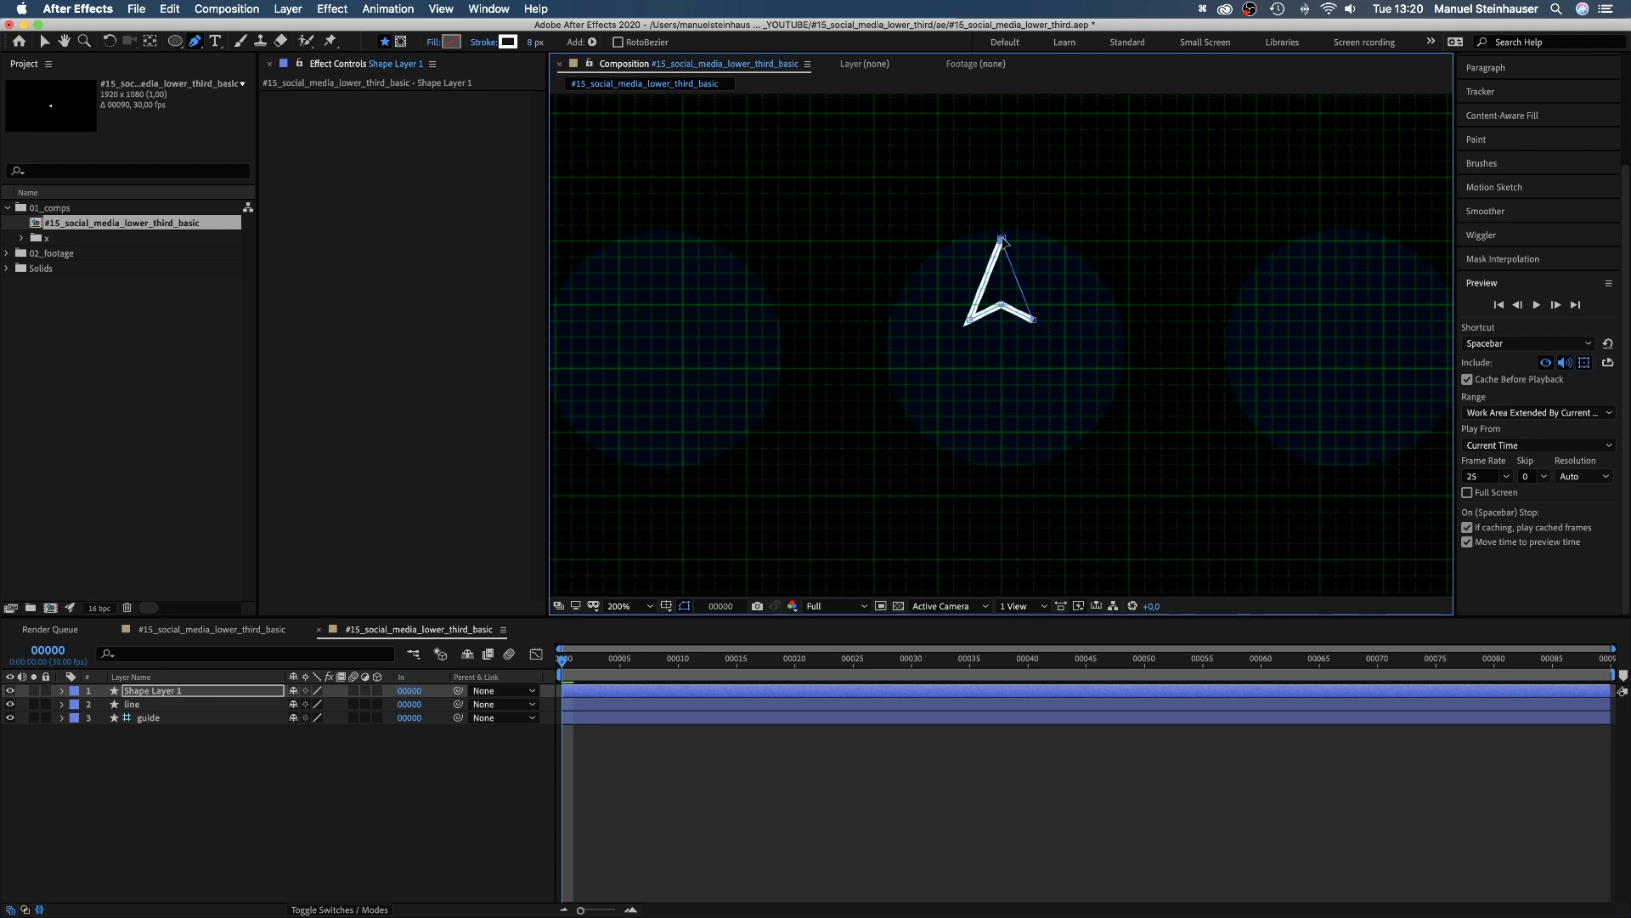
left_click(45, 41)
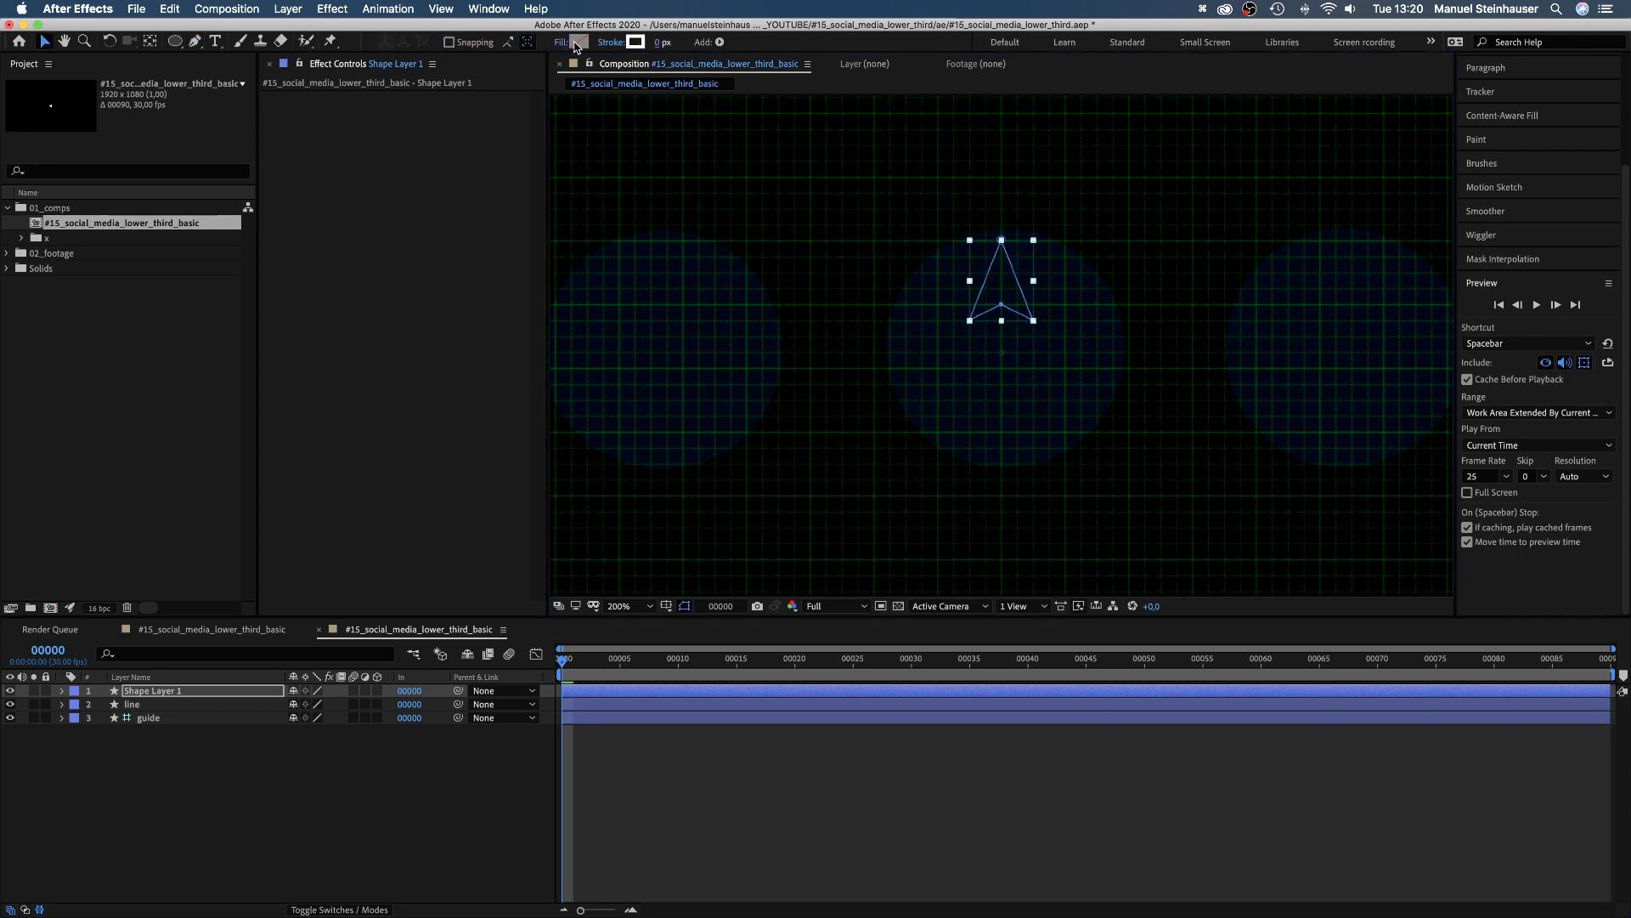
left_click(576, 41)
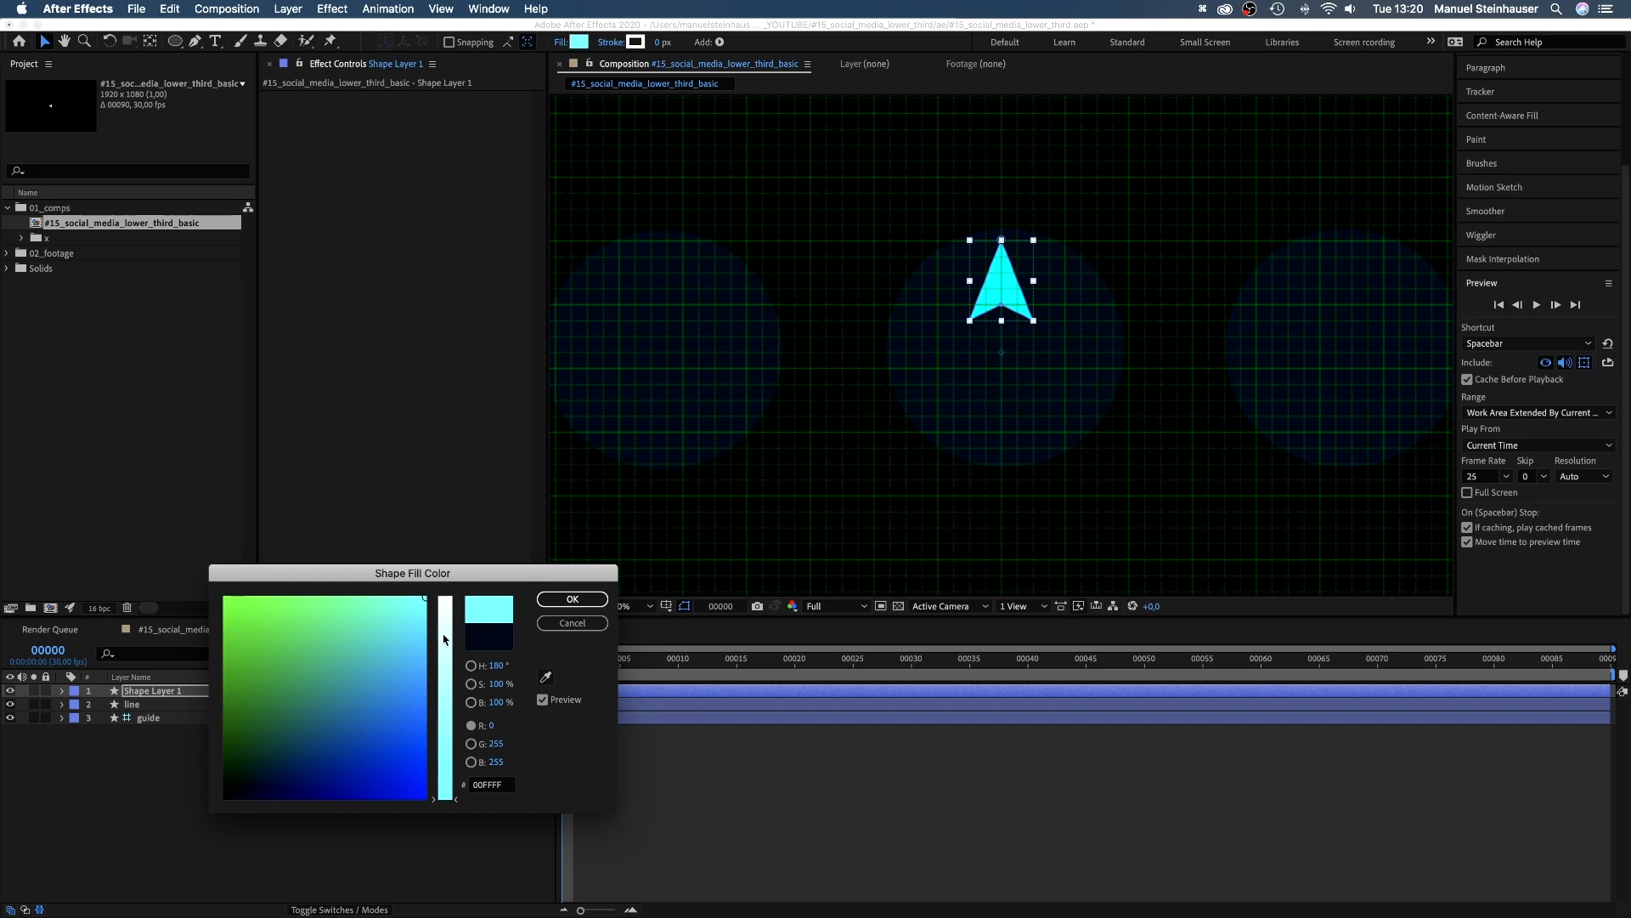
left_click(571, 598)
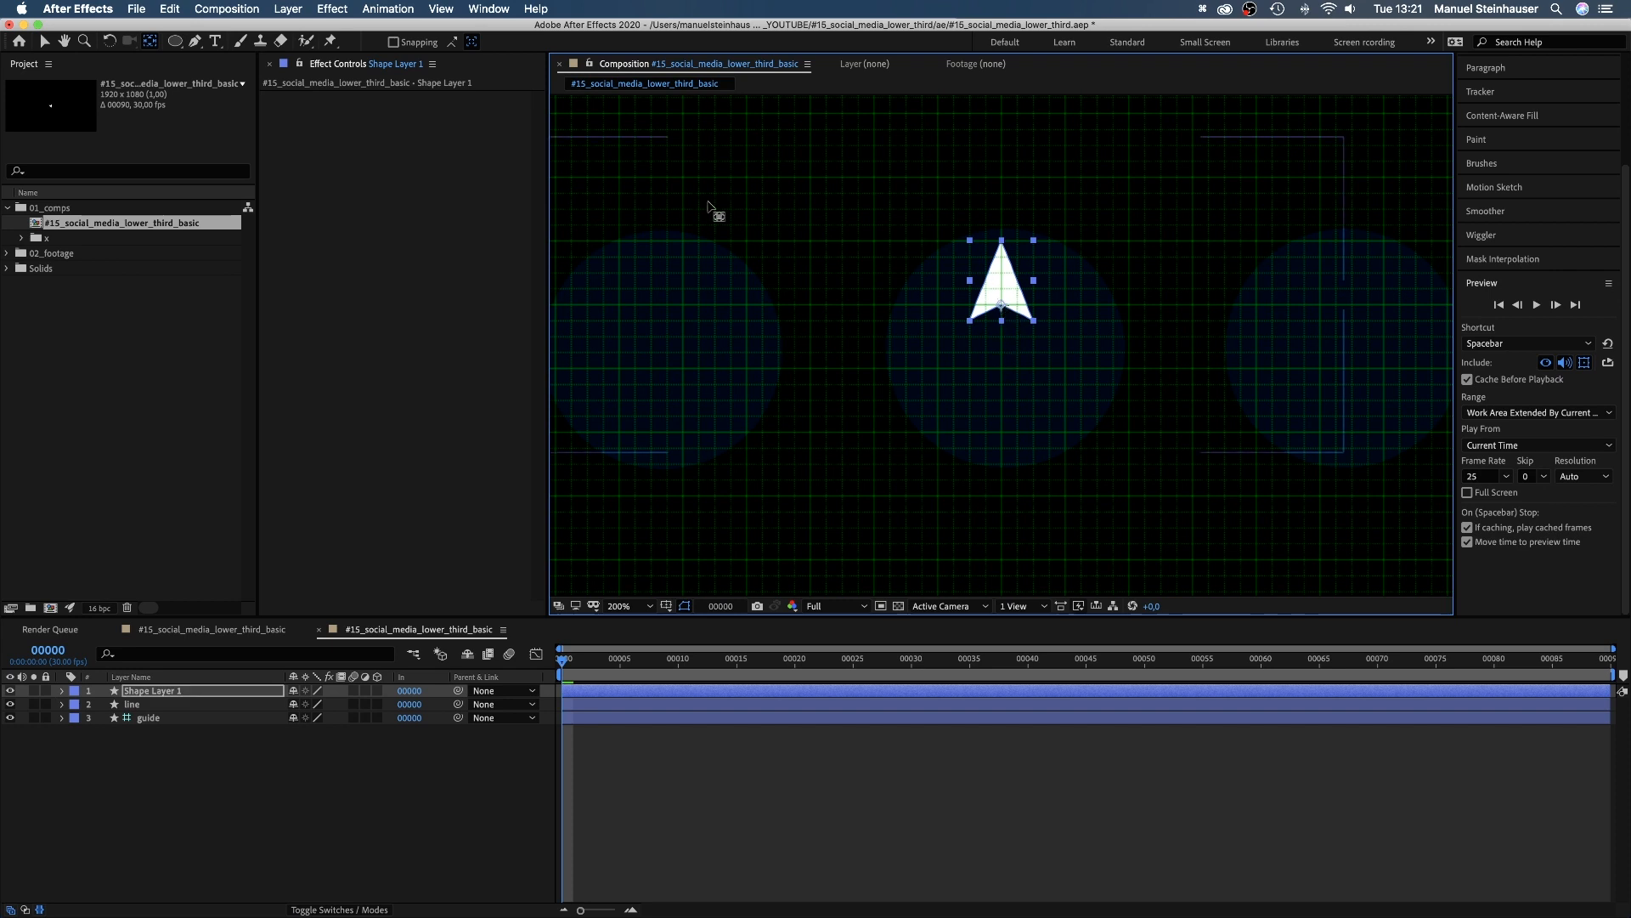
Step: Reset the view zoom and rename the arrow layer 'mouse'
left_click(666, 605)
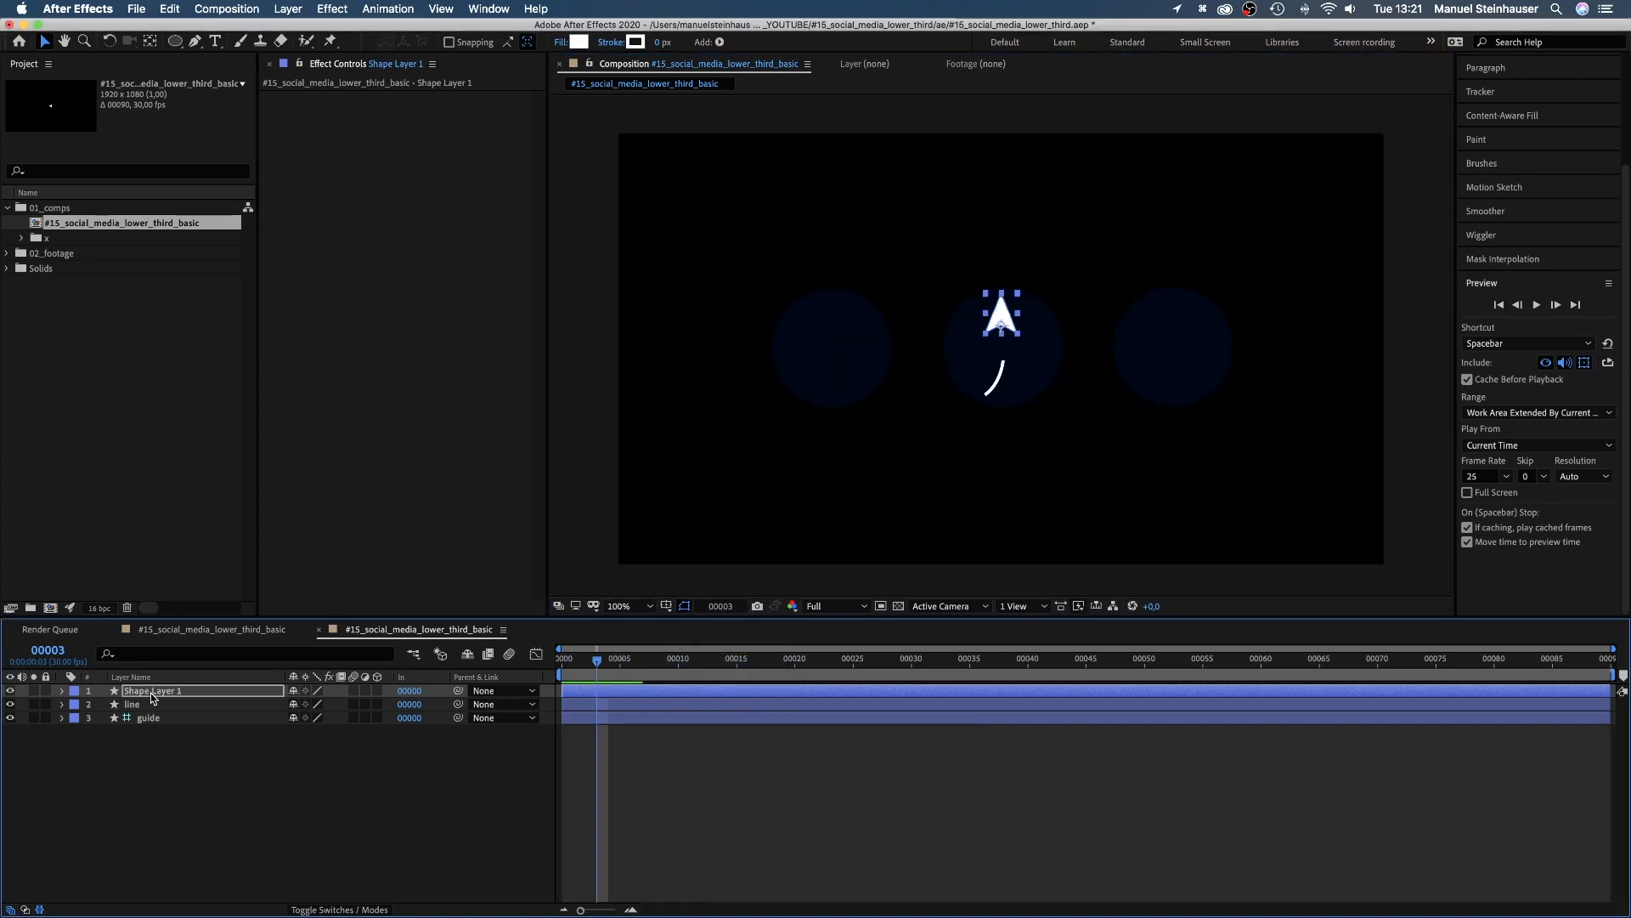
type("mouse")
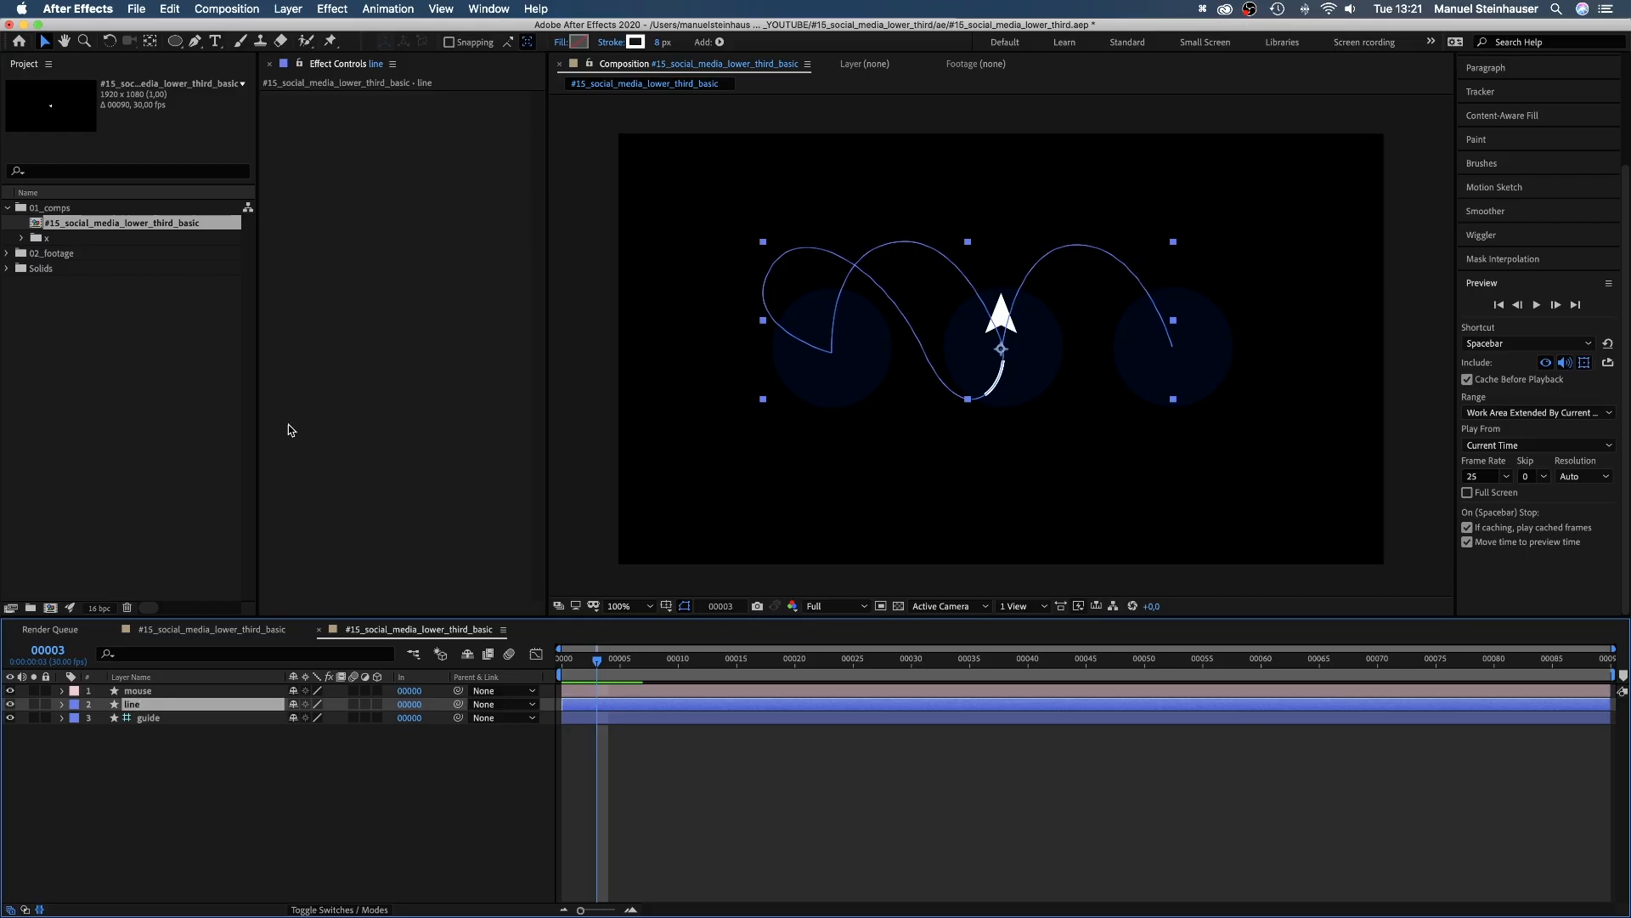
Step: Select the line's Path and run Trace Path in Create Nulls From Paths to make a travelling null
left_click(487, 8)
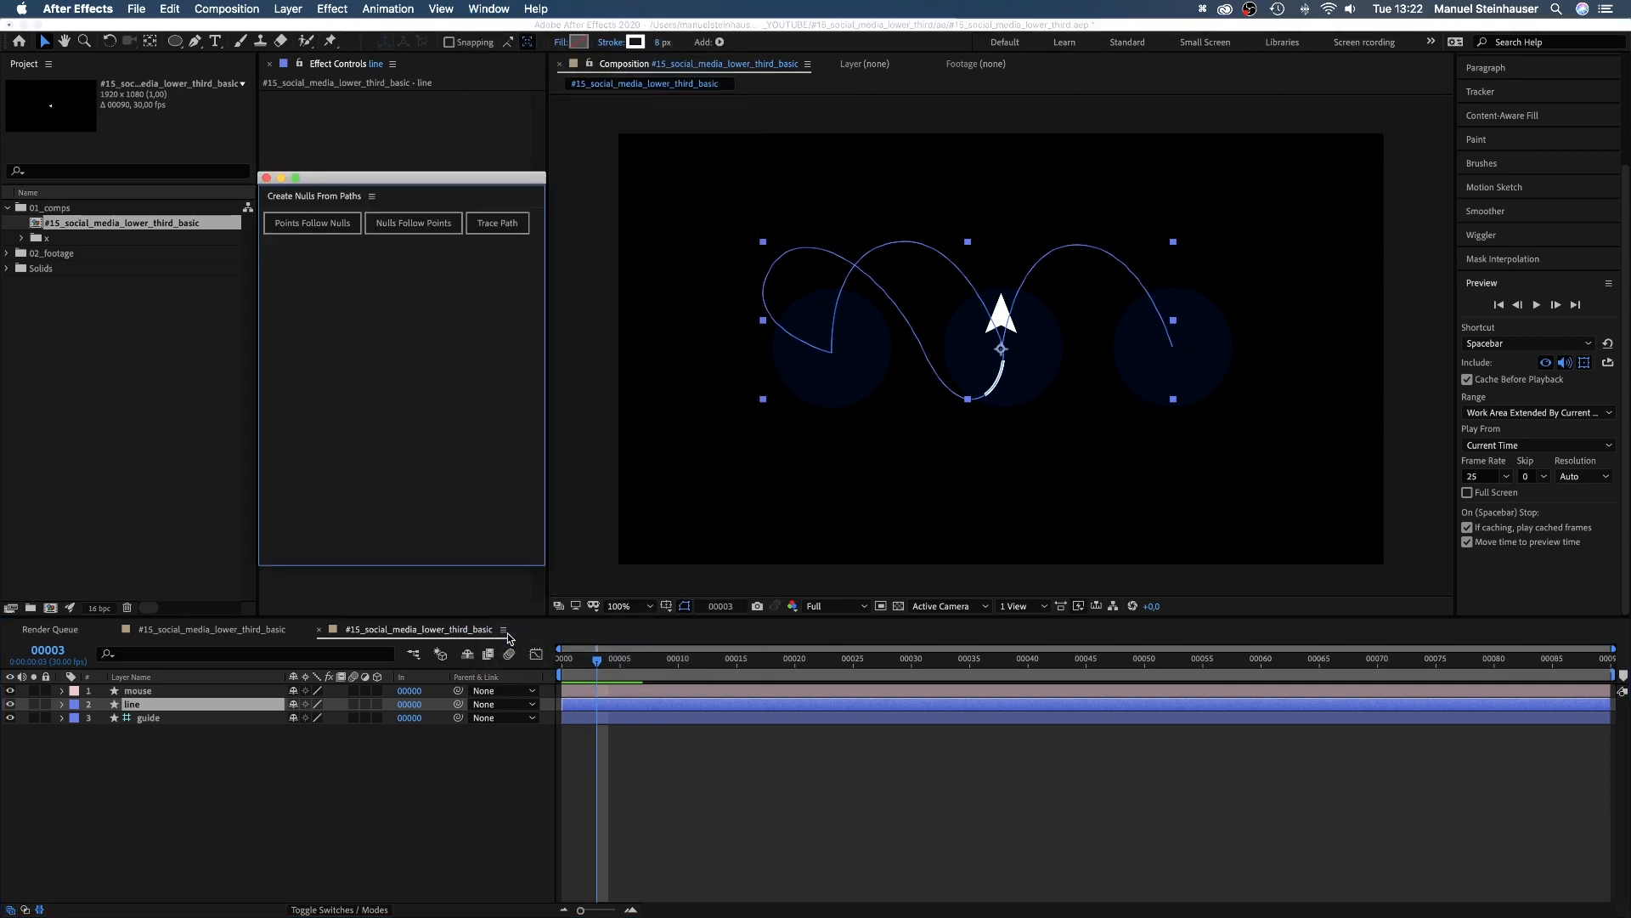
left_click(61, 703)
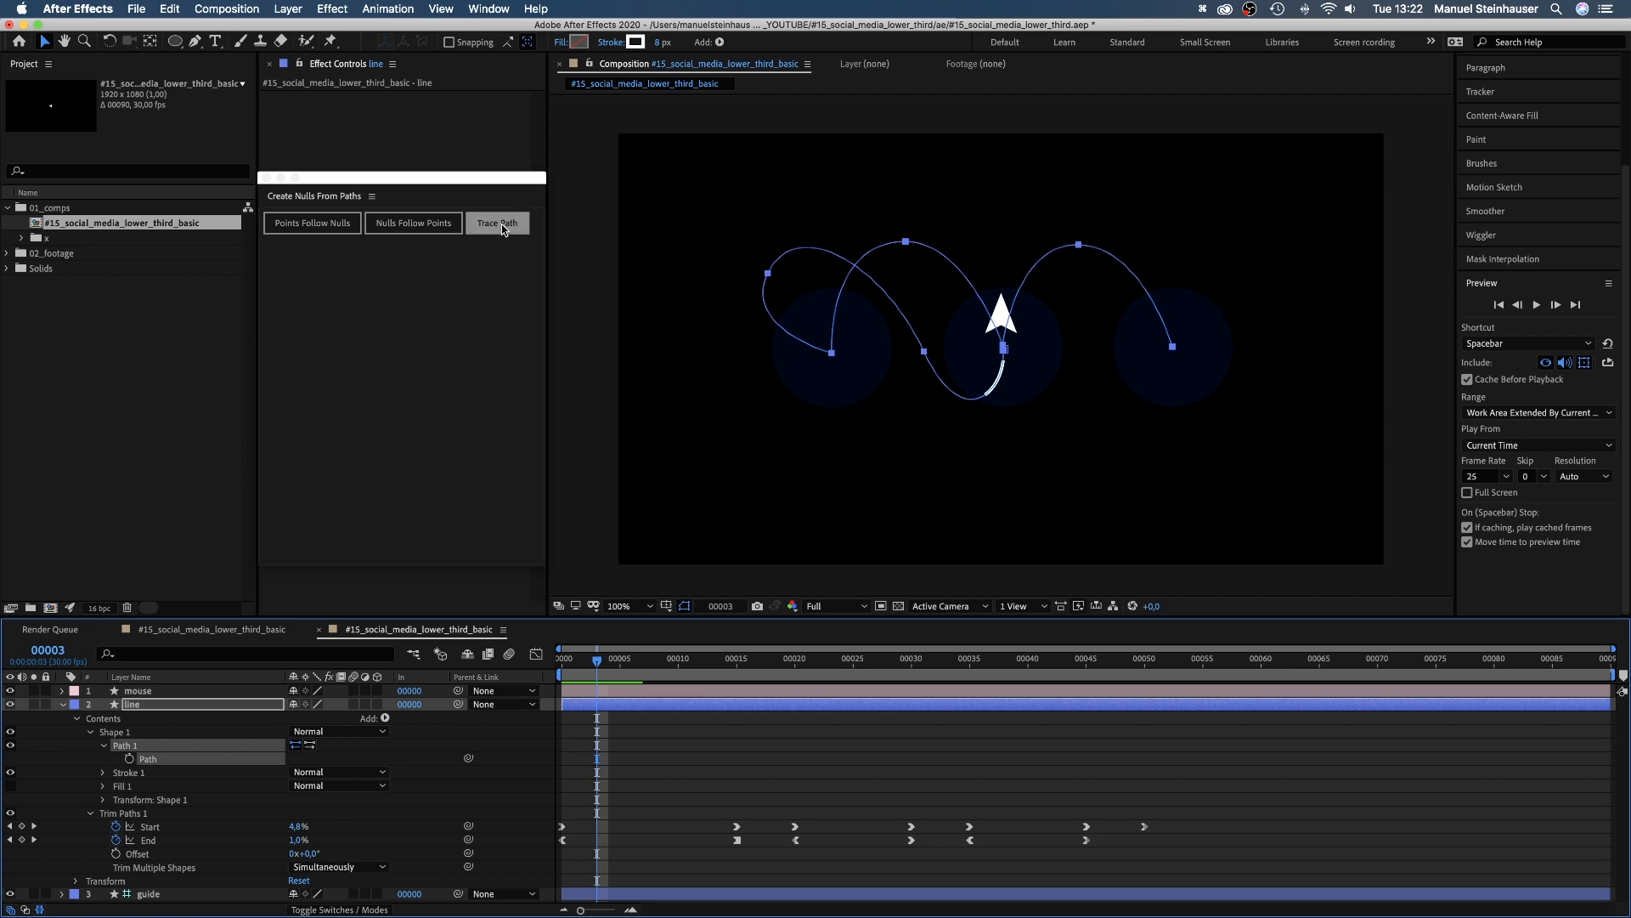
left_click(496, 221)
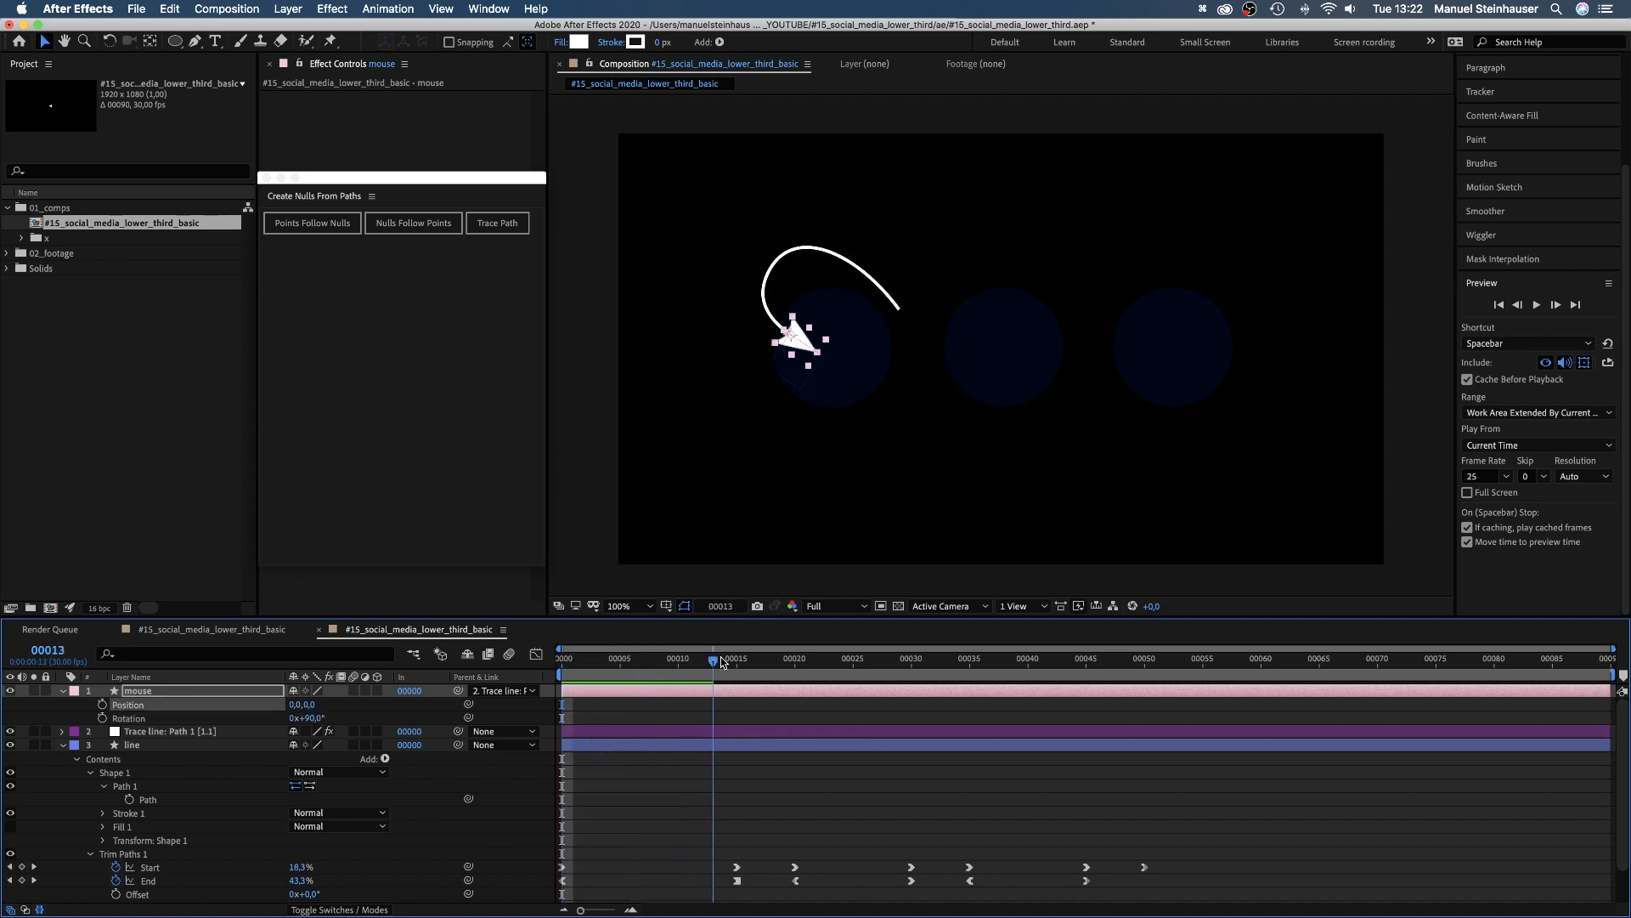
Step: Select the Trace line null and reveal its Trace Path effect with Progress 0% and Loop on
left_click(562, 657)
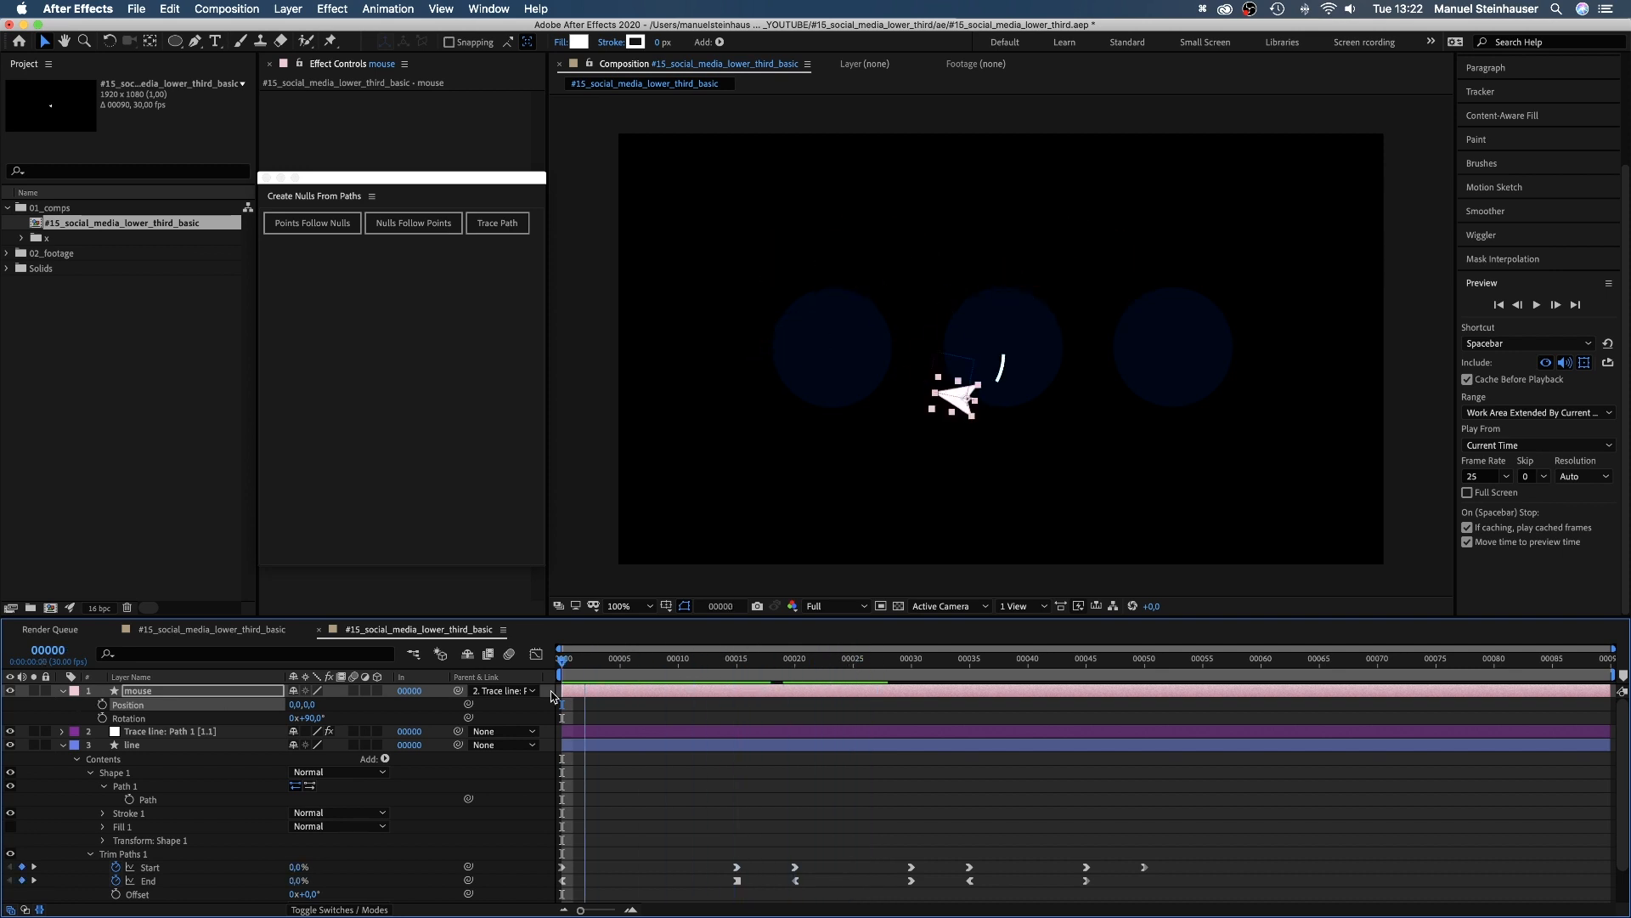
left_click(168, 731)
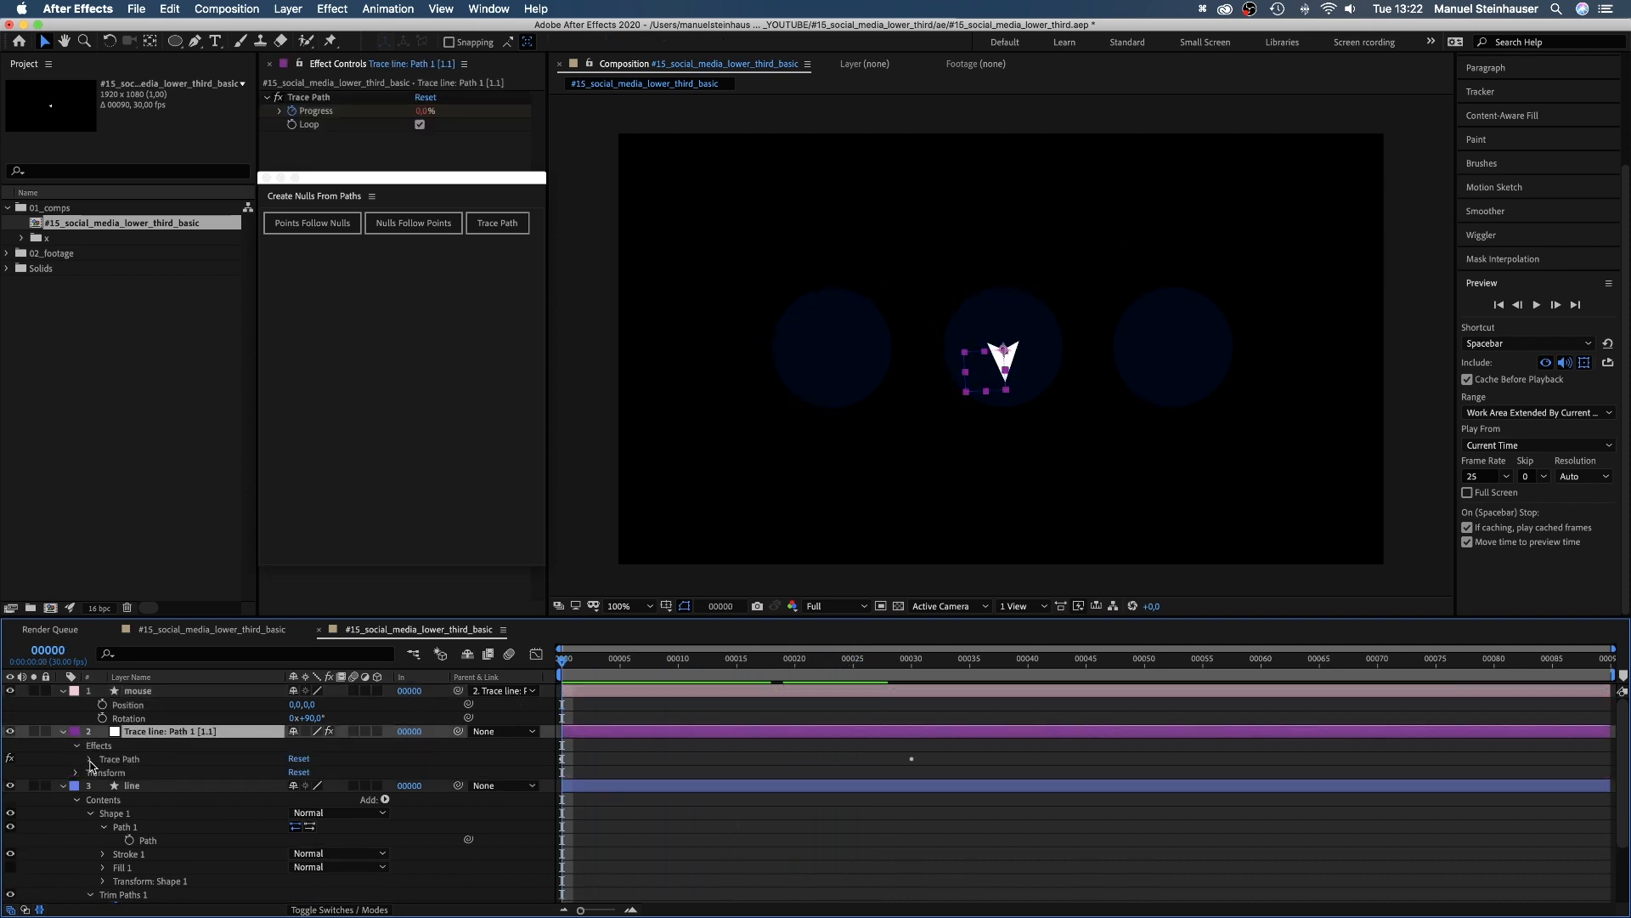
left_click(74, 758)
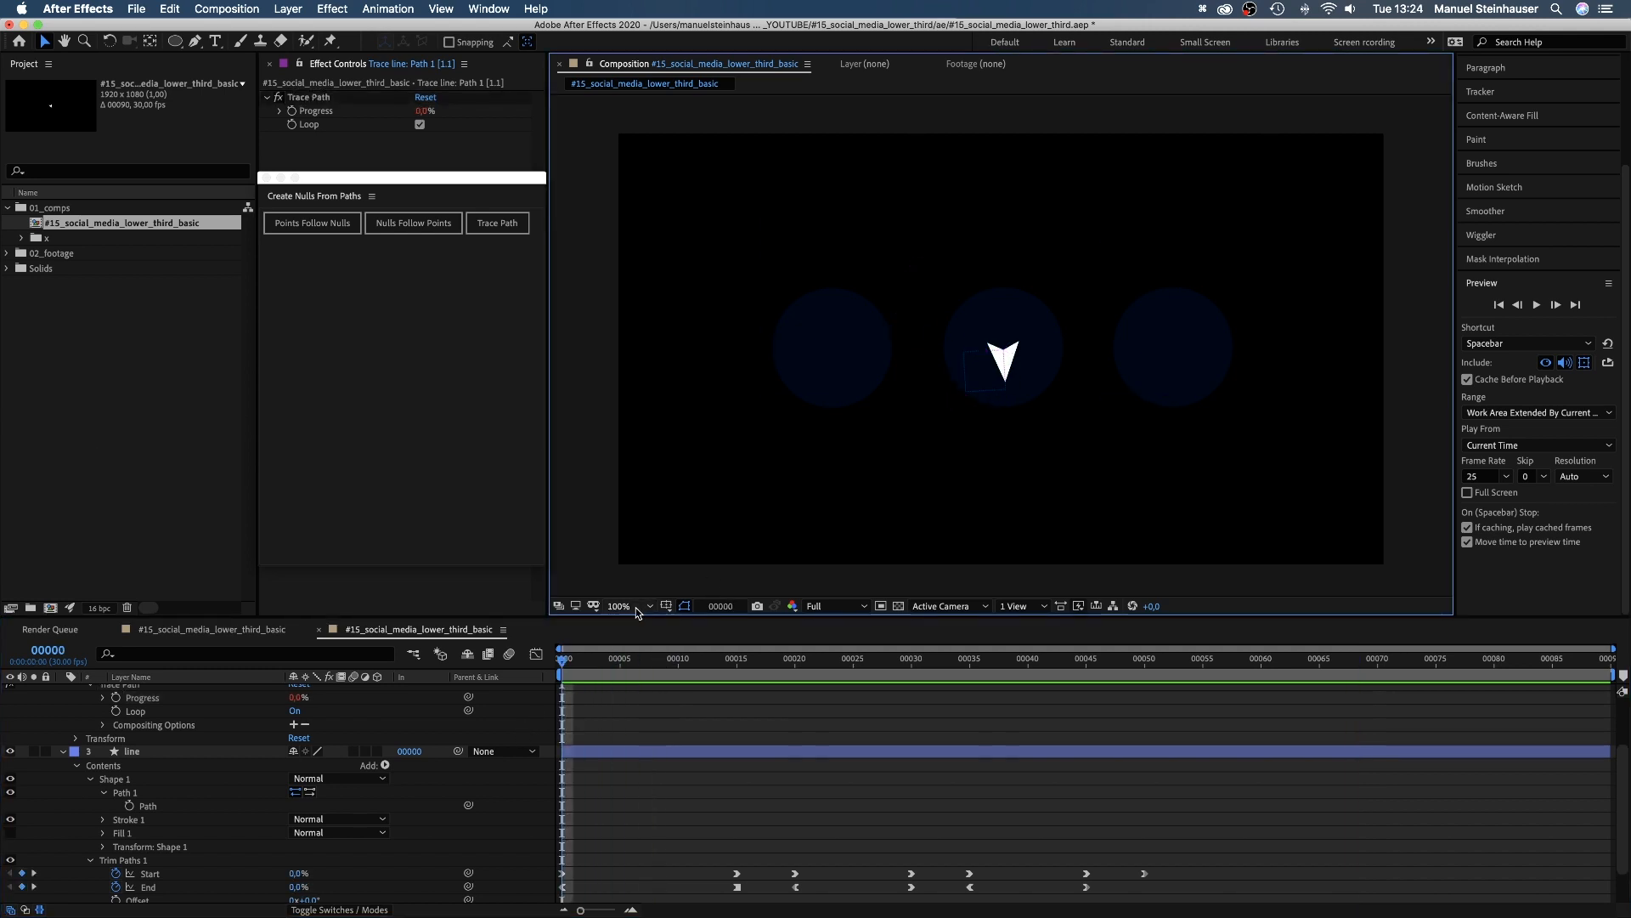
Step: Magnify the view to 400% on the middle circle and turn on the grid overlay
left_click(666, 605)
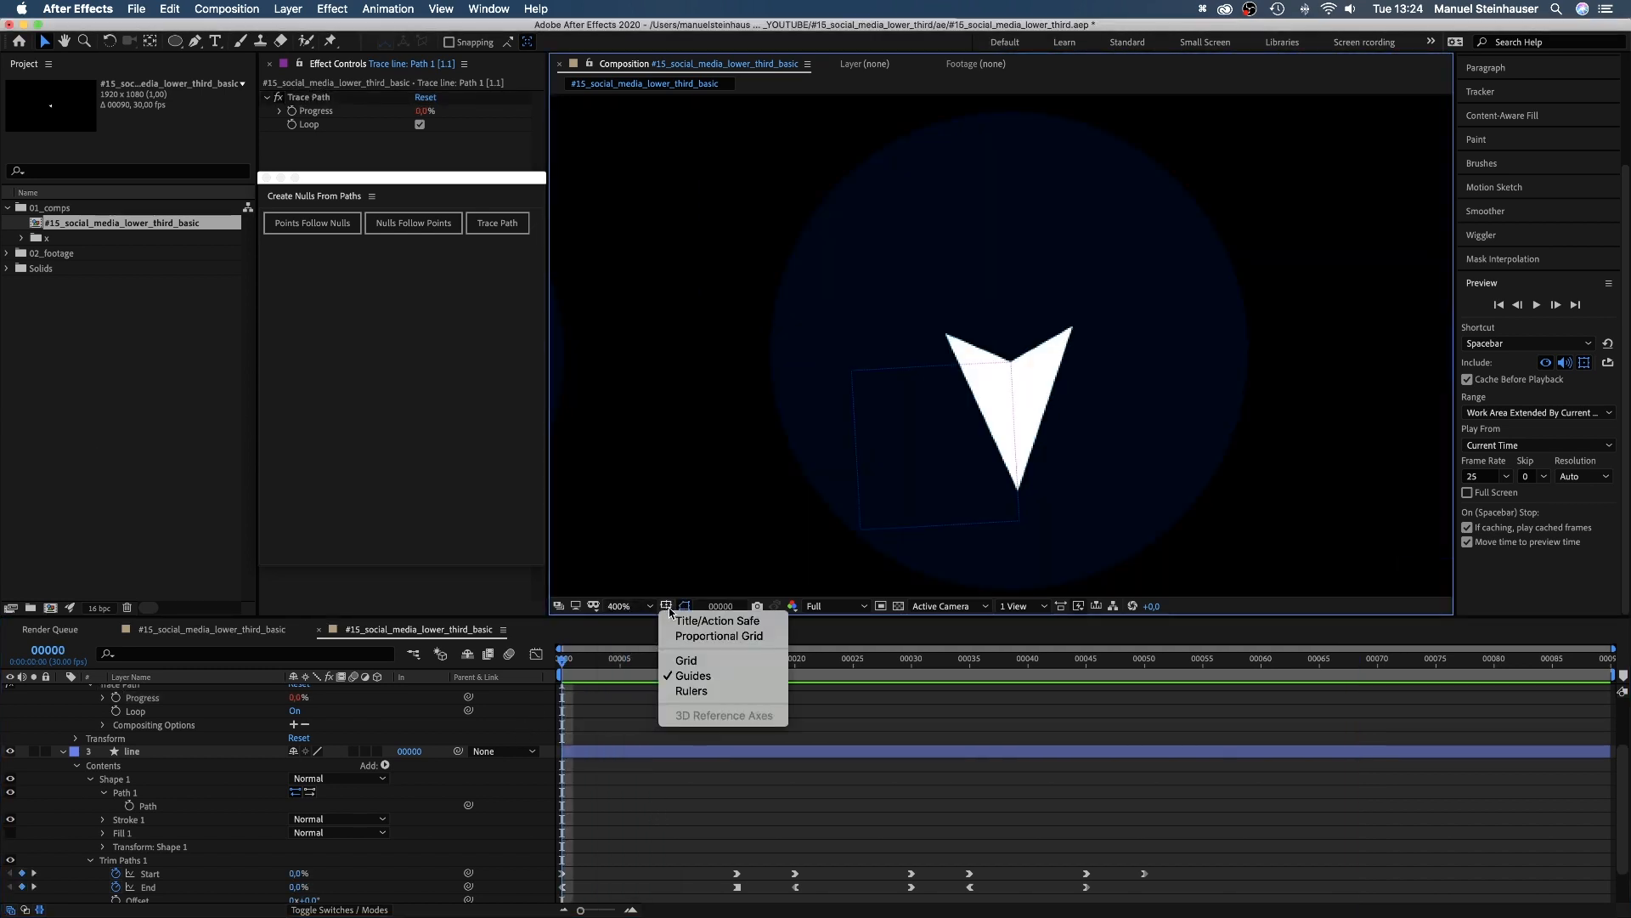
left_click(685, 659)
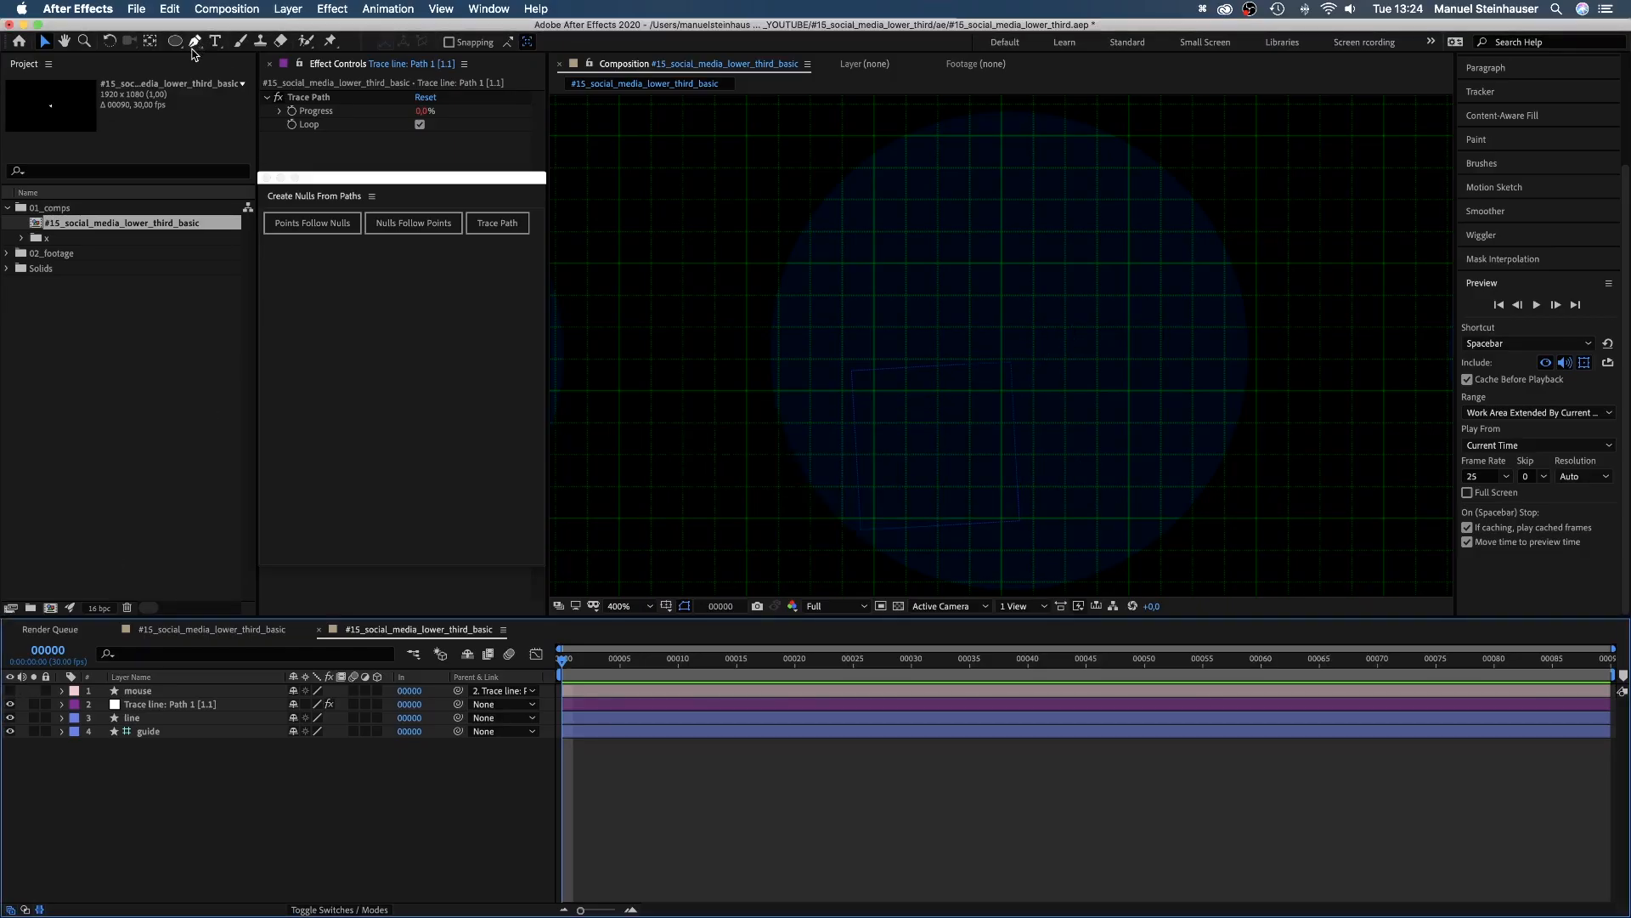
Step: Draw a white rounded rectangle in the middle circle, set Roundness 15 and add the dark play triangle
left_click(194, 41)
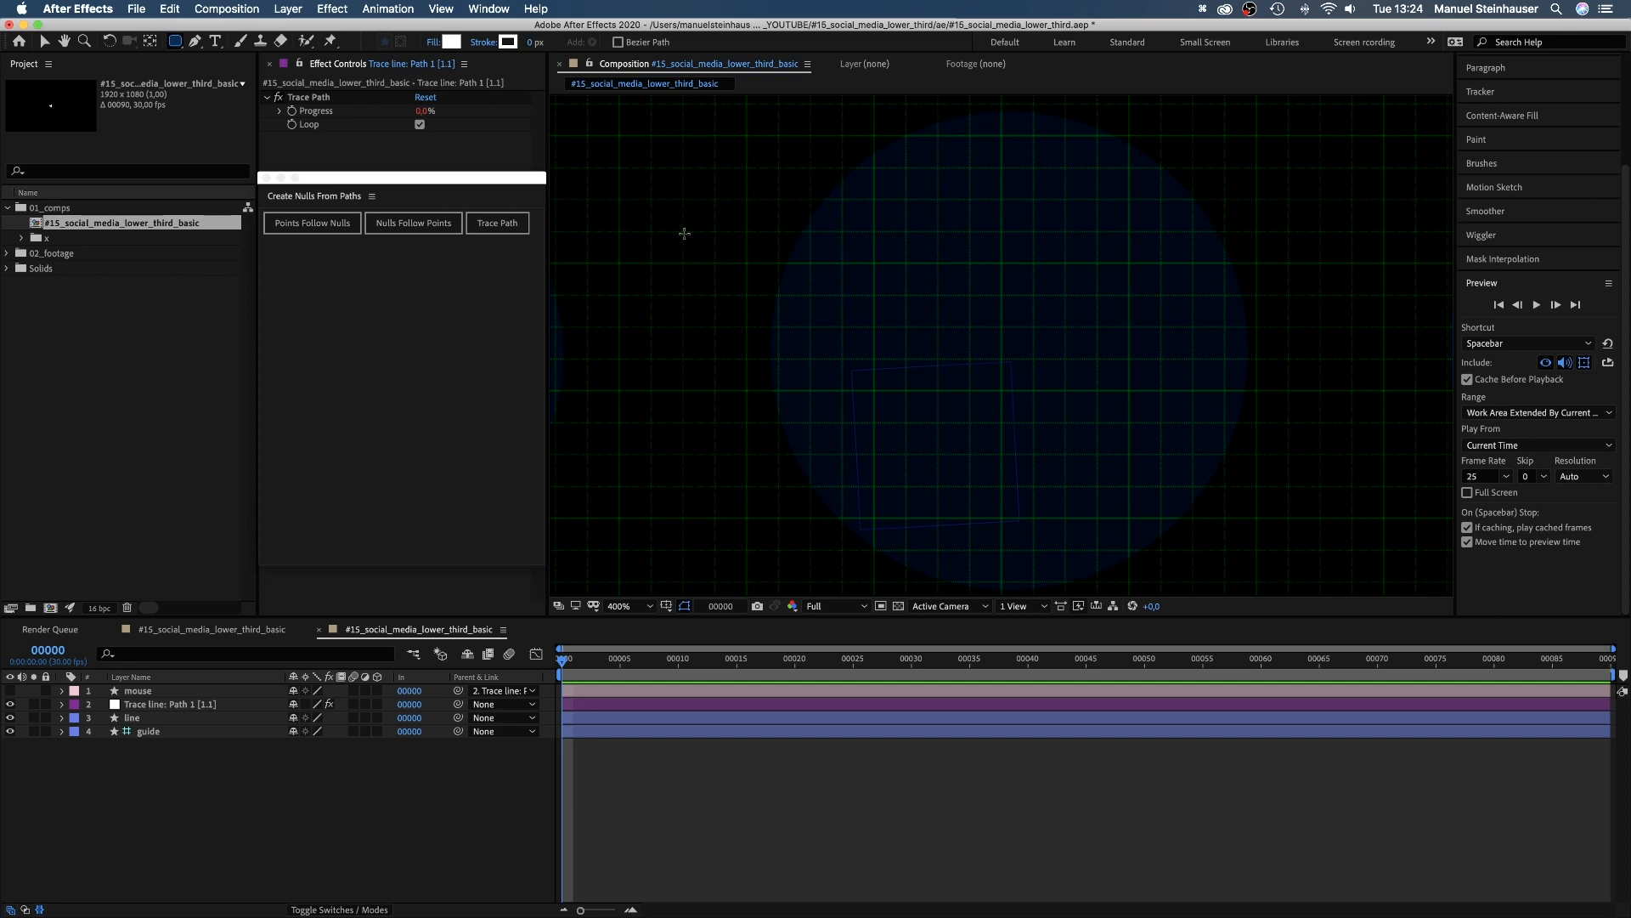
left_click_drag(873, 262, 1120, 411)
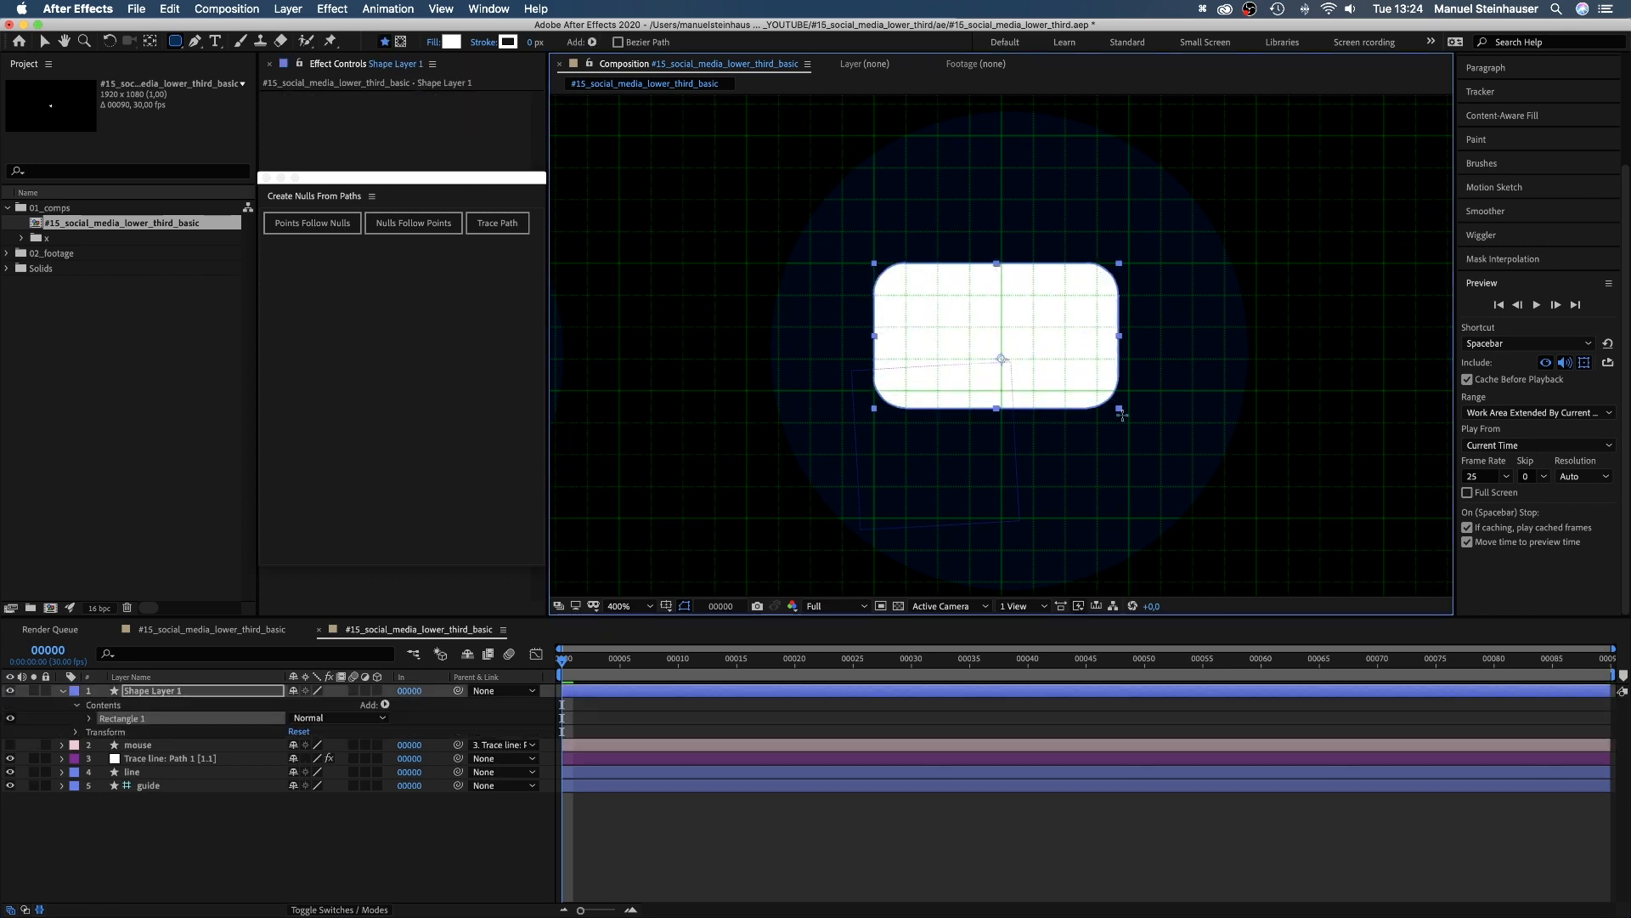
left_click_drag(1119, 410, 1127, 421)
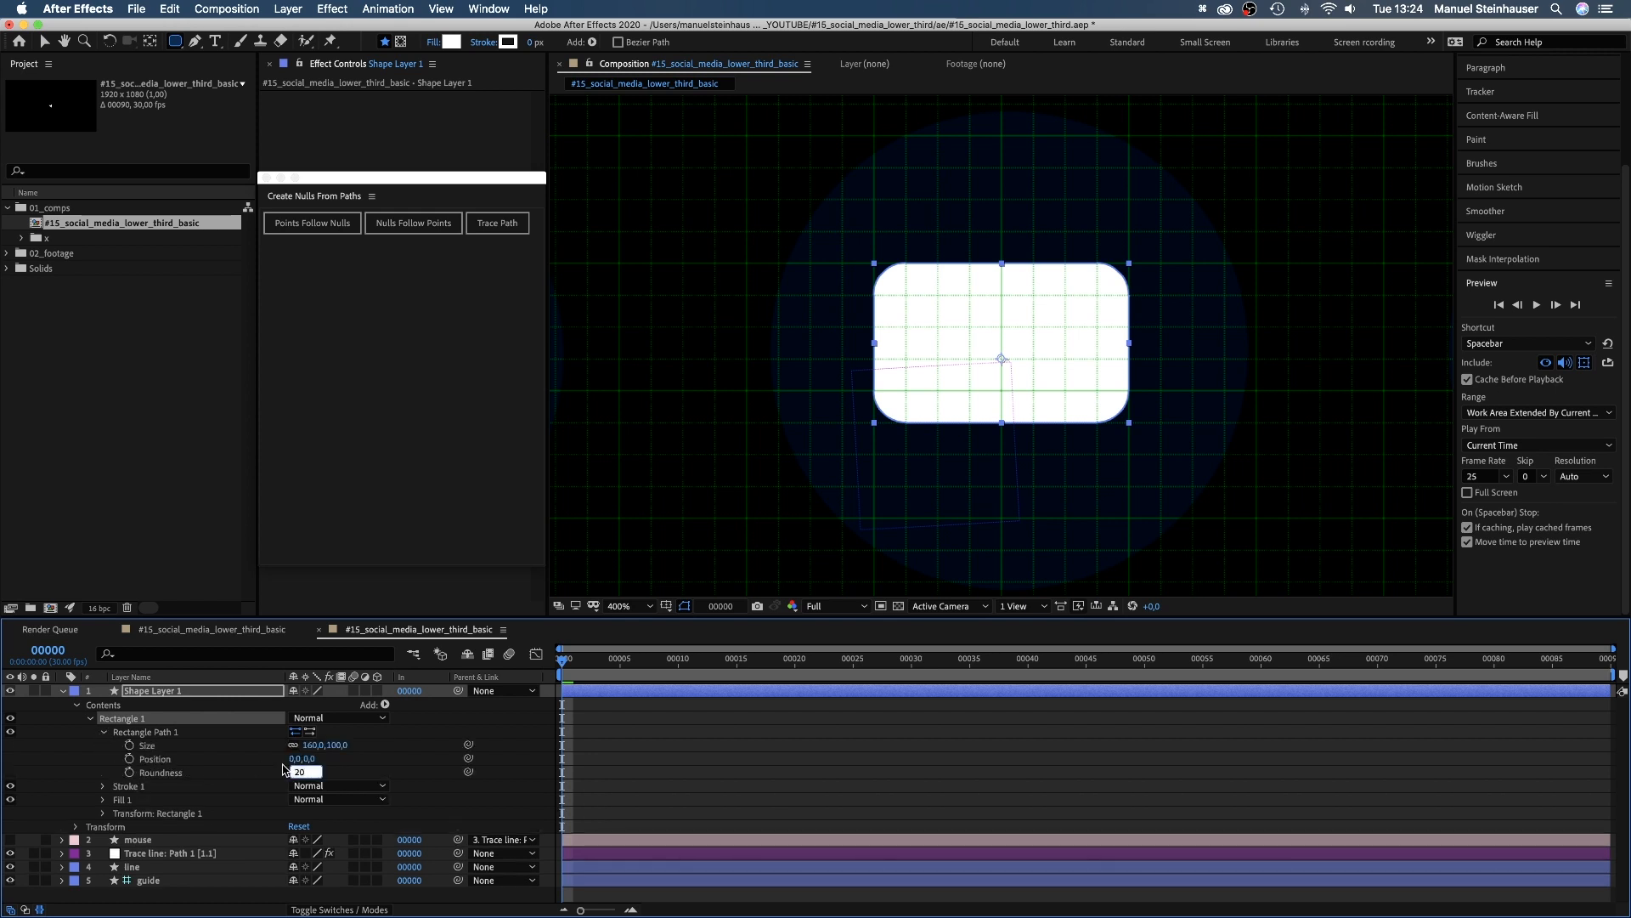
type("15.0")
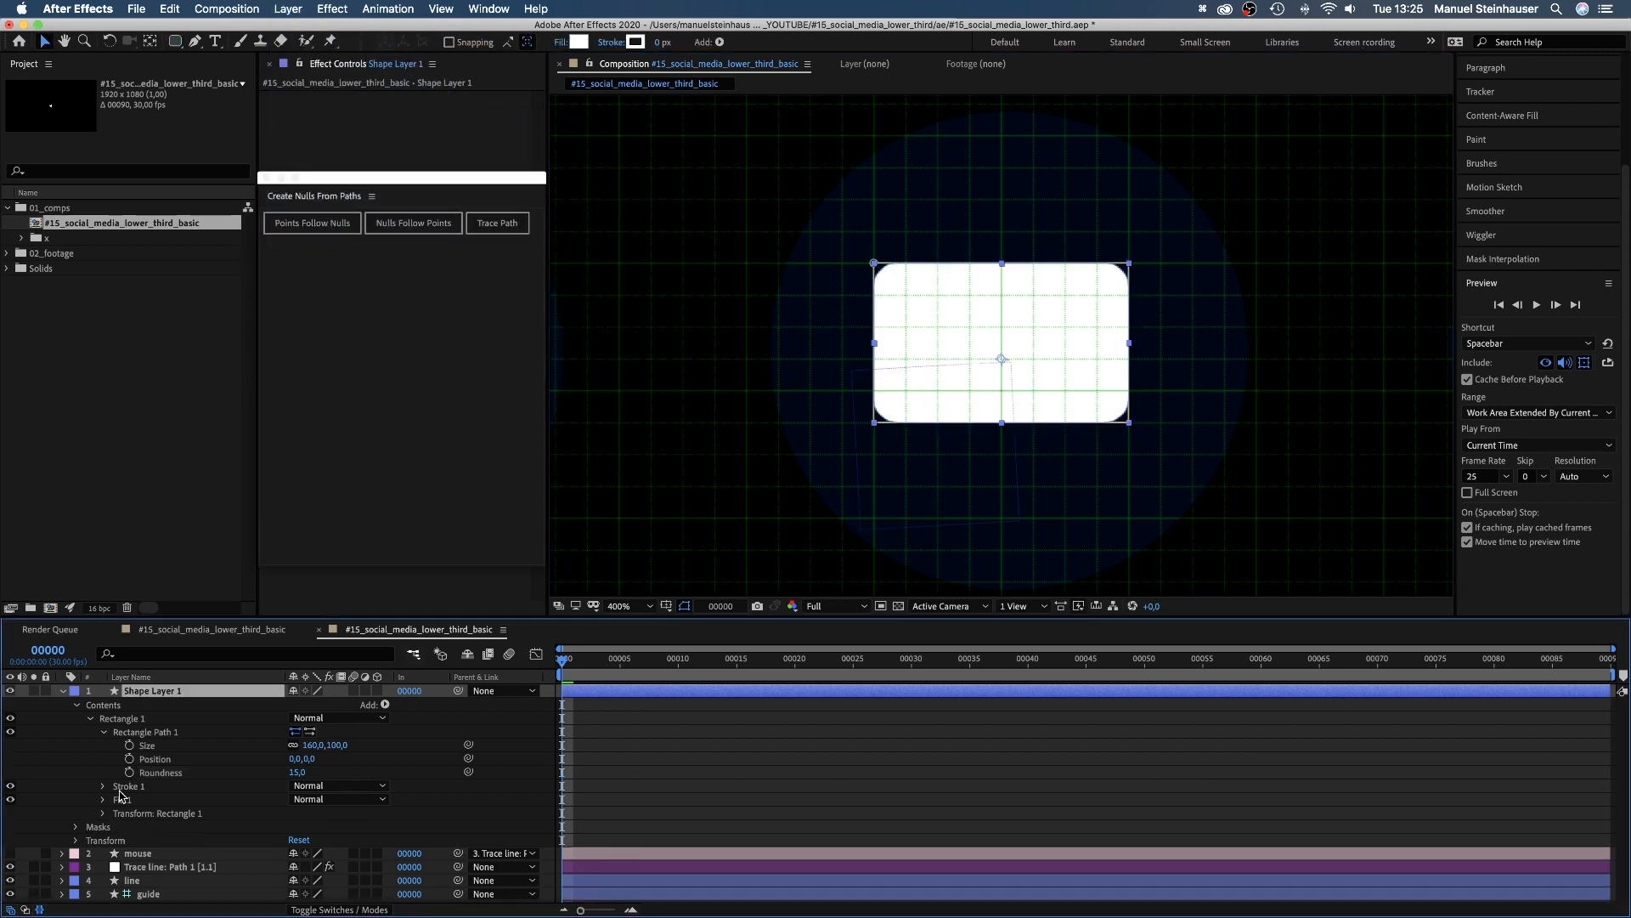
left_click(74, 826)
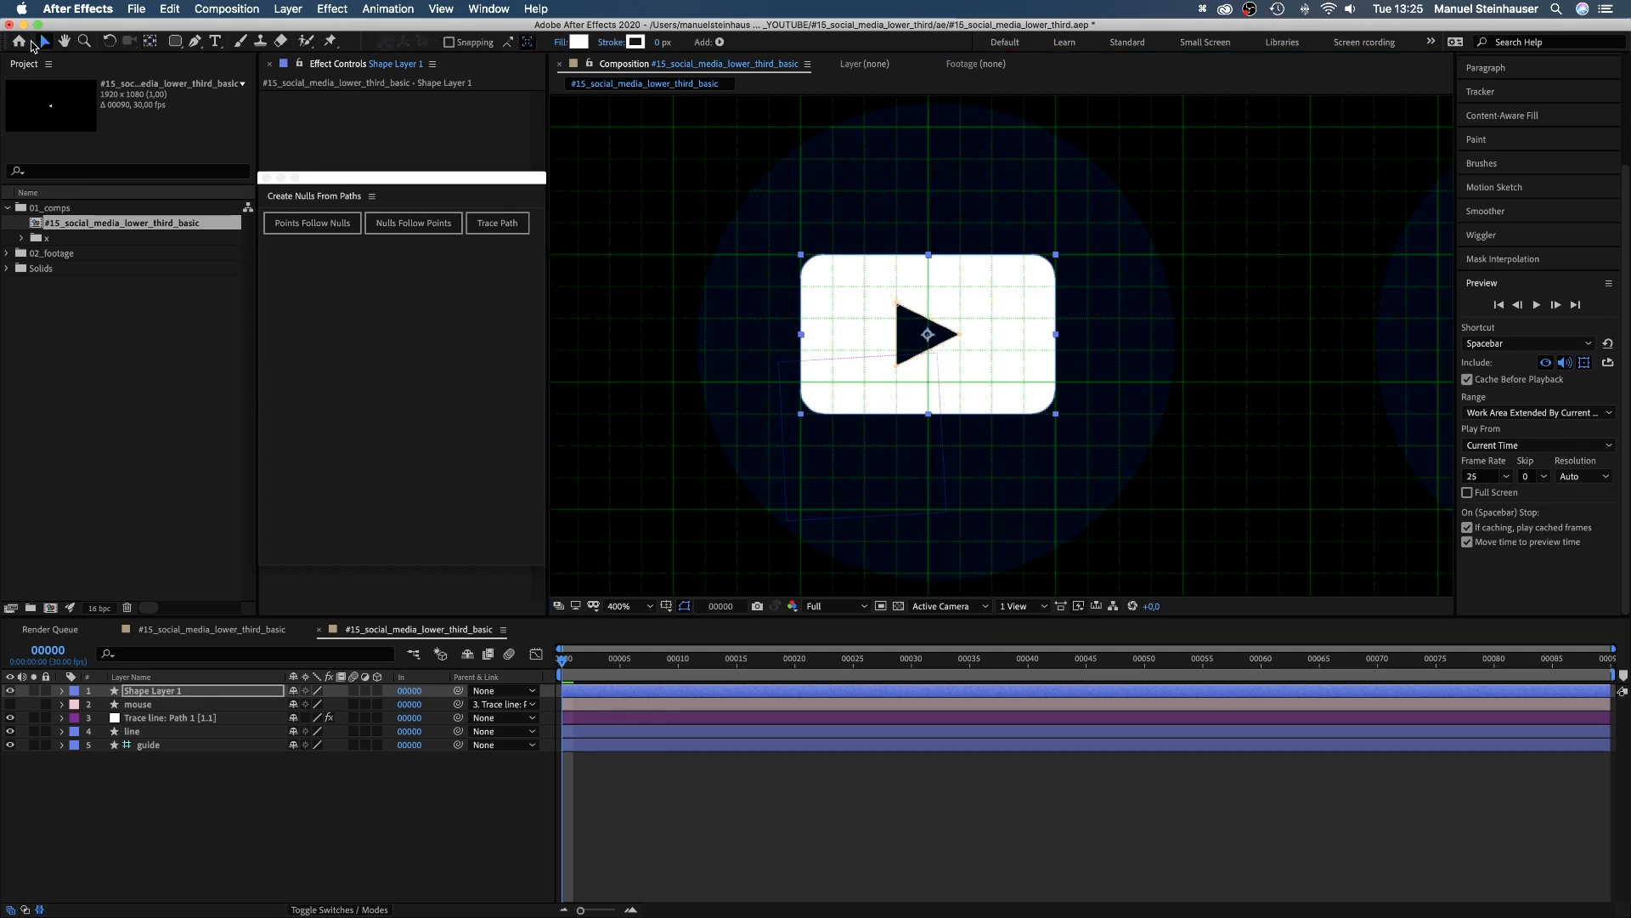
Step: Rename the layer to subscribe_icon and give it a red label colour
type("subscribe_icon")
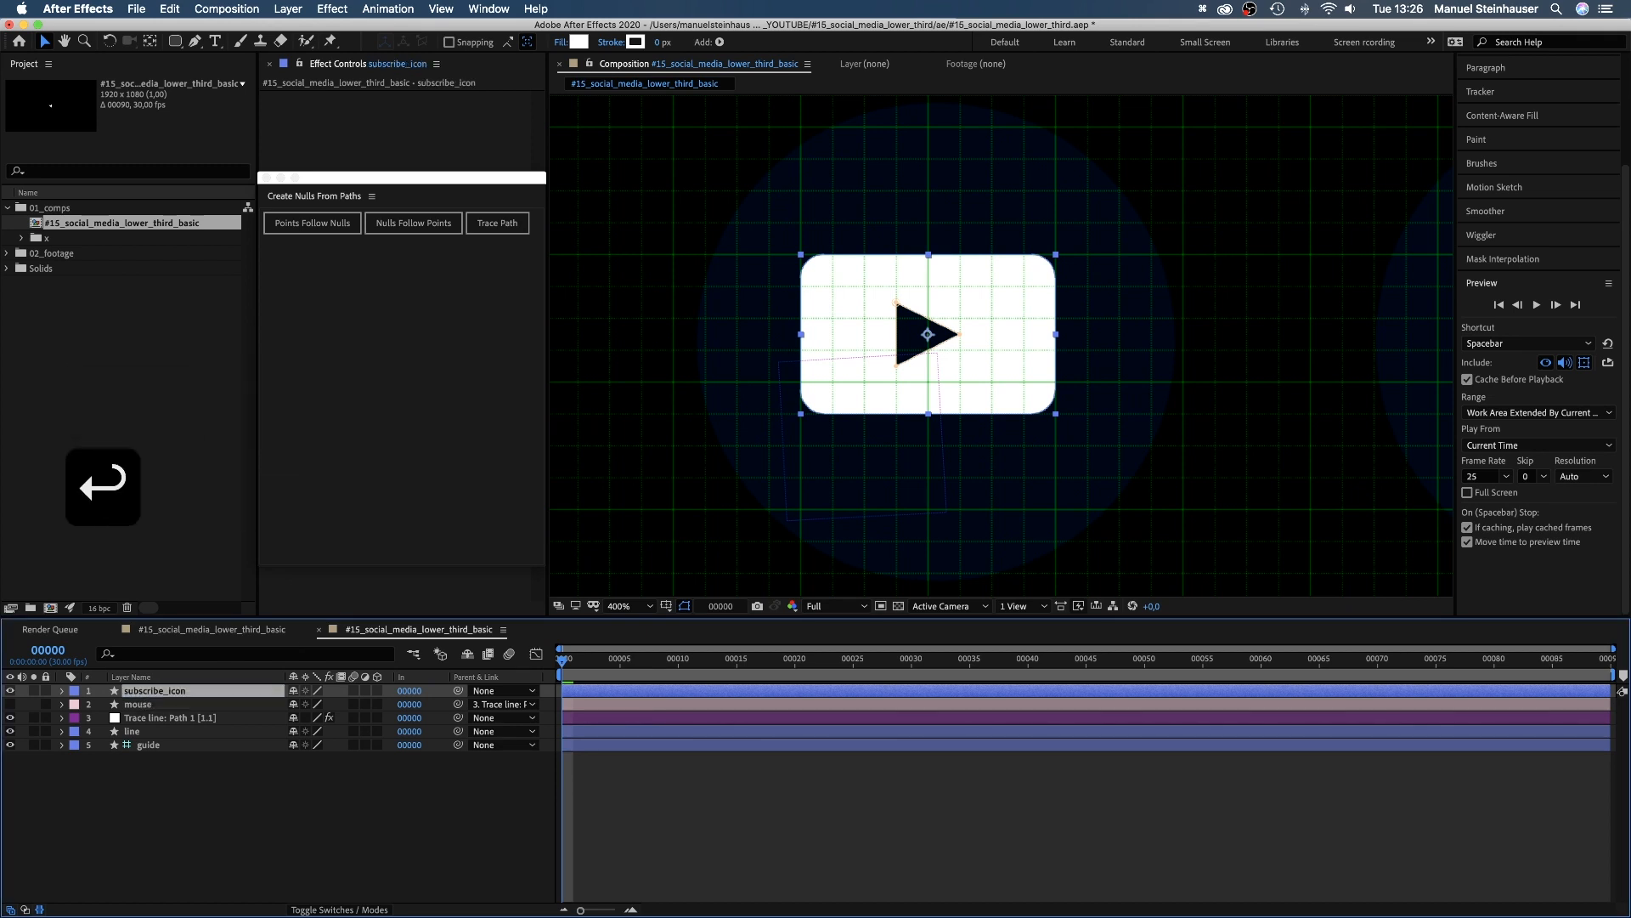
left_click(75, 690)
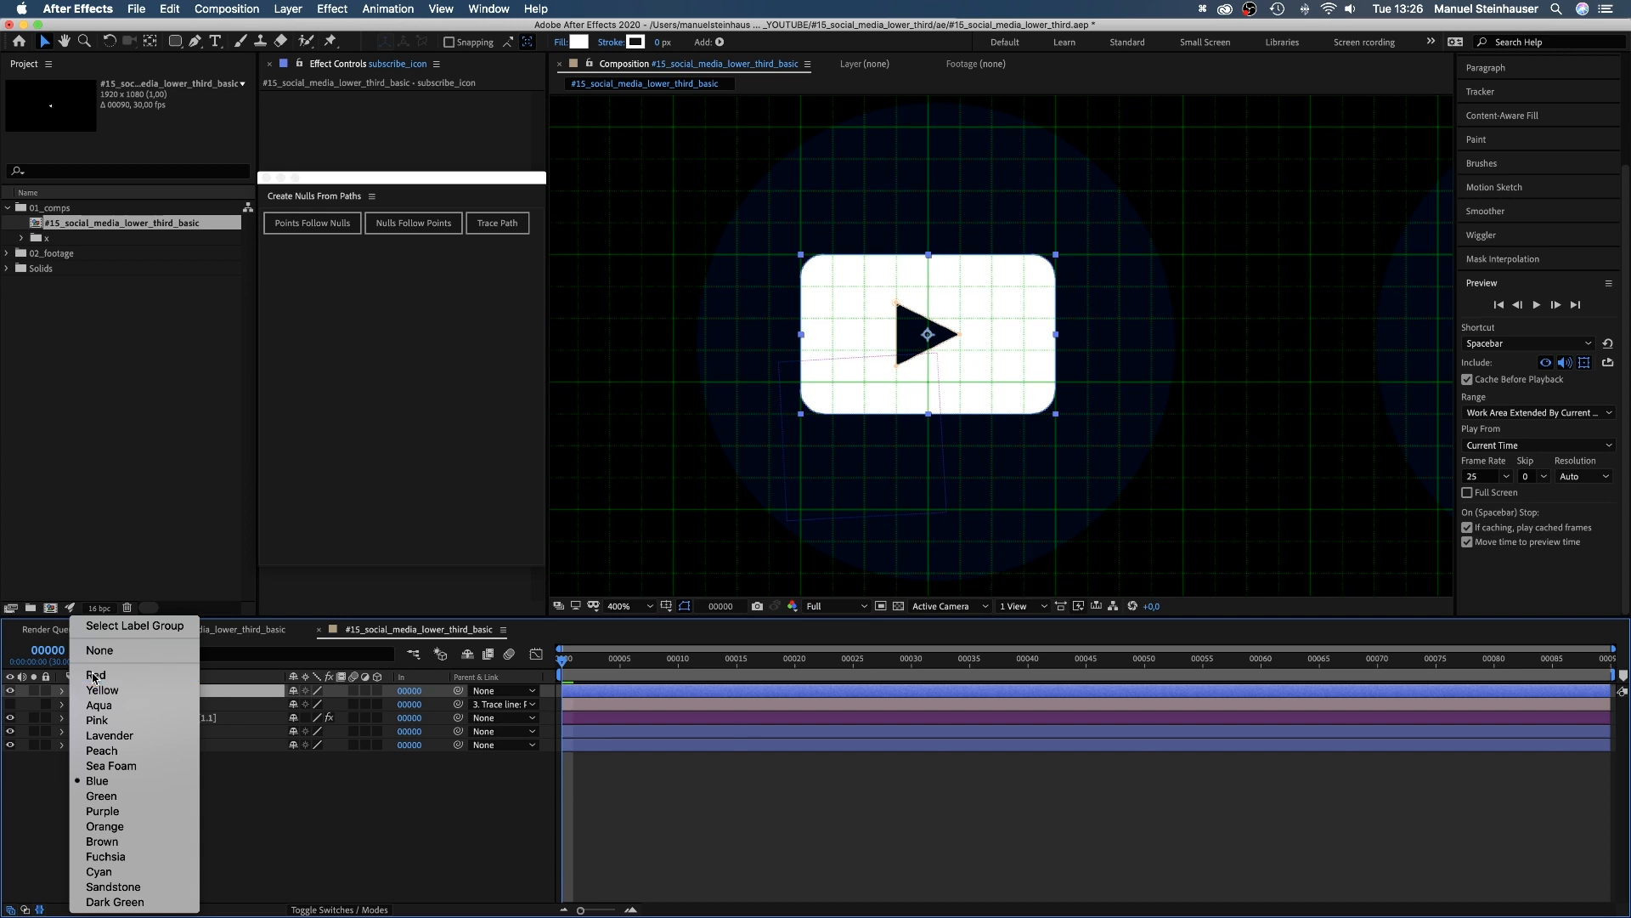
left_click(95, 675)
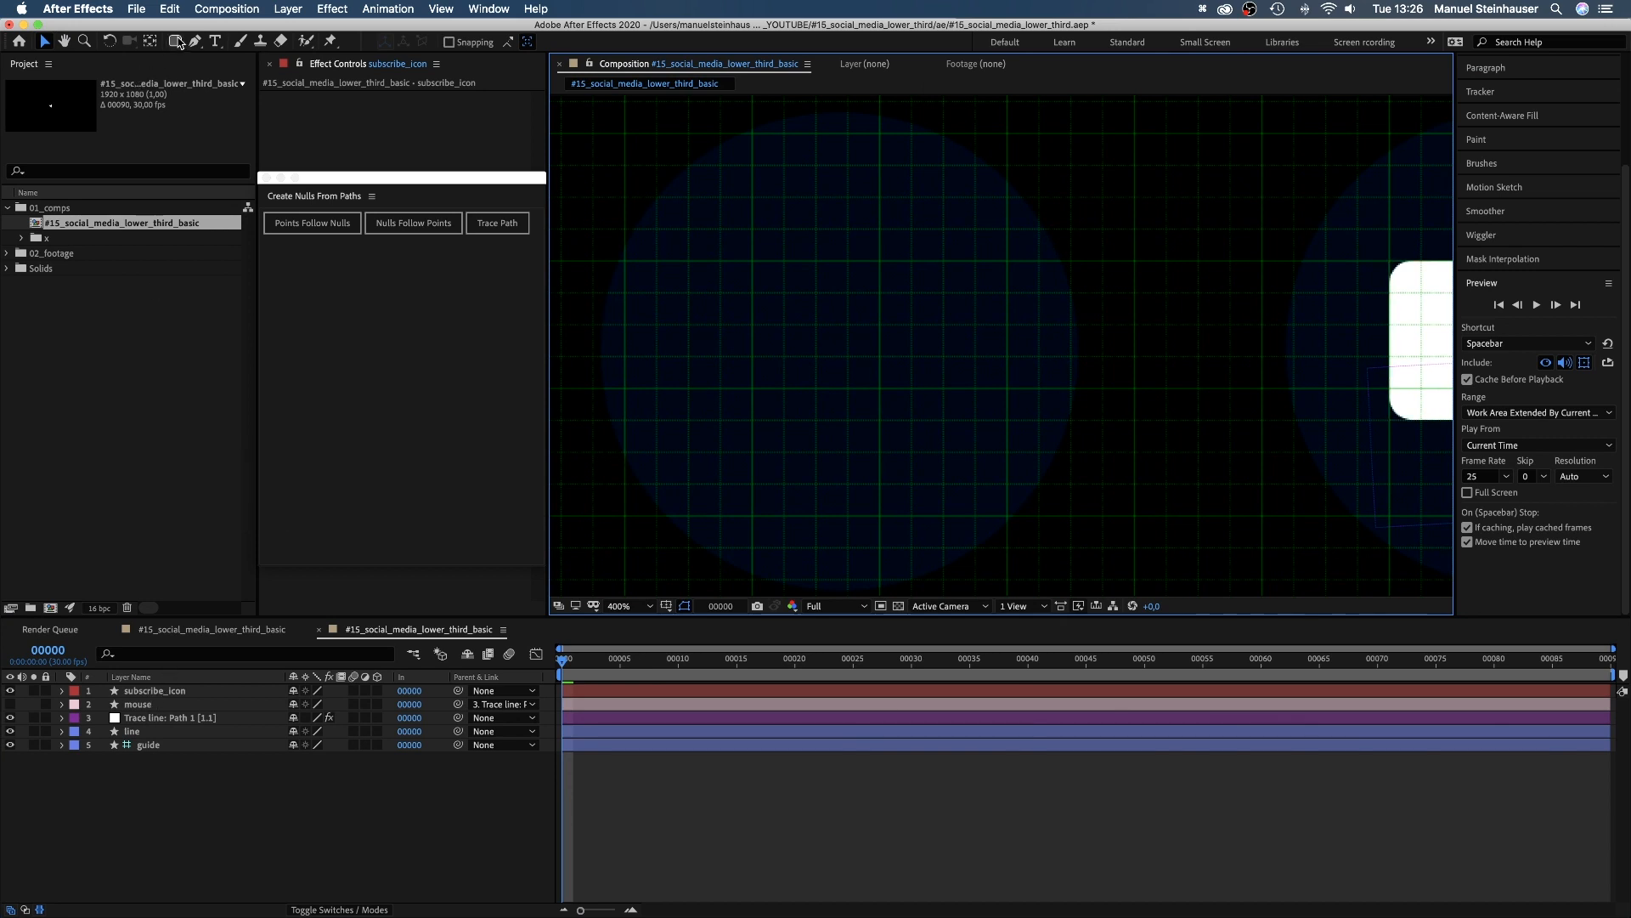
Step: Draw the white thumbs-up shape in the left circle and zoom out to the whole composition
left_click_drag(658, 260, 691, 358)
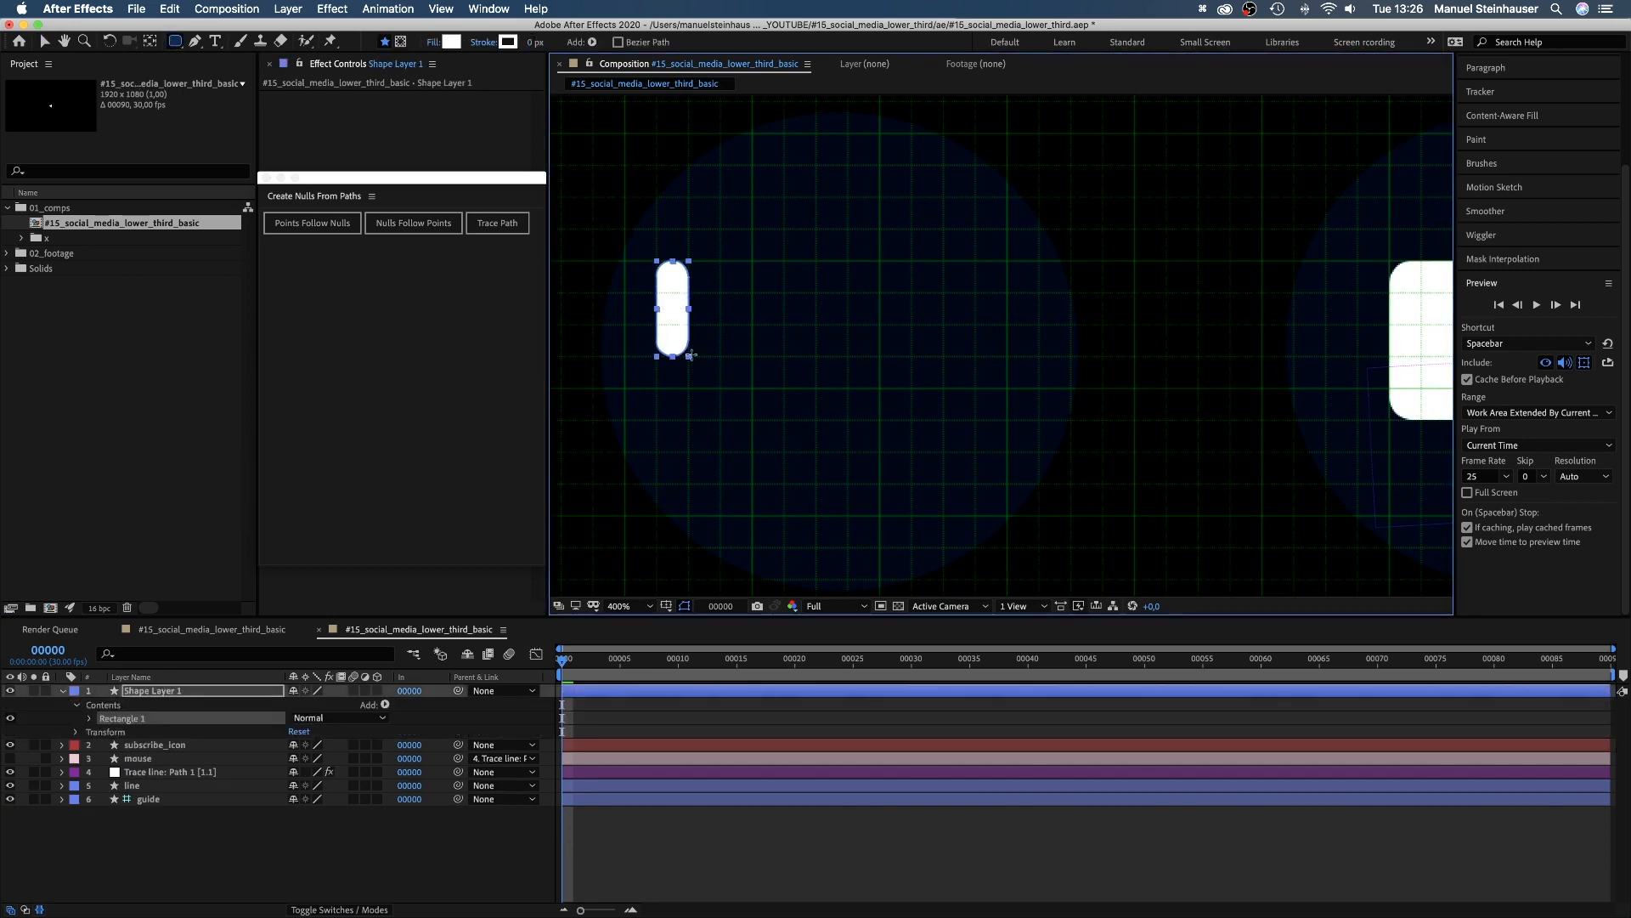
left_click(89, 717)
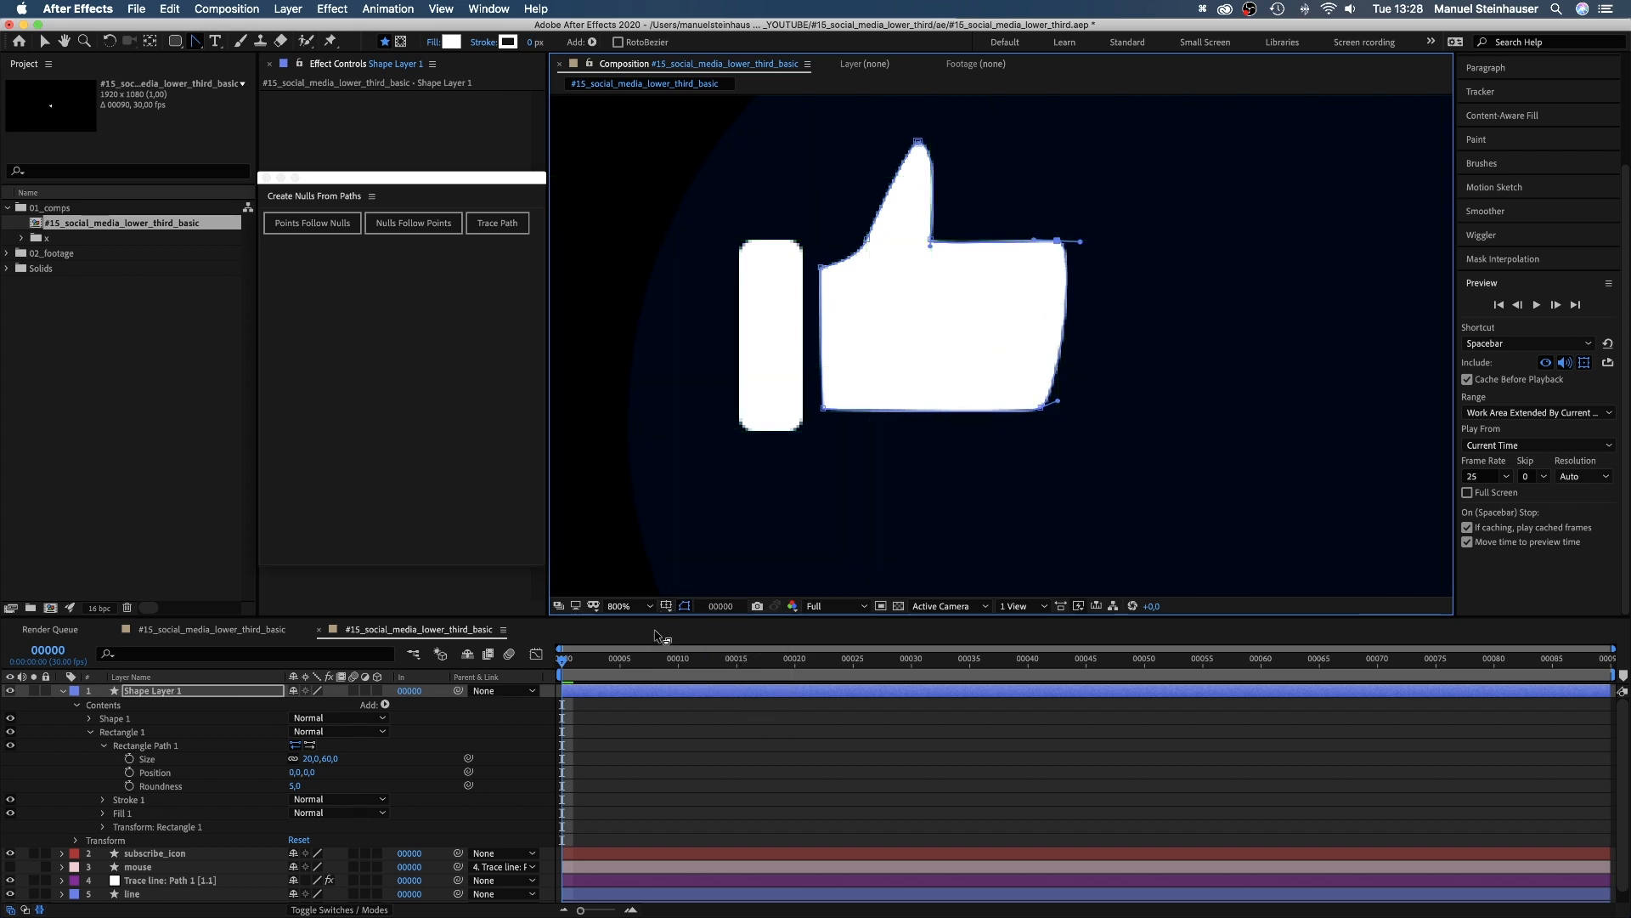
left_click(622, 605)
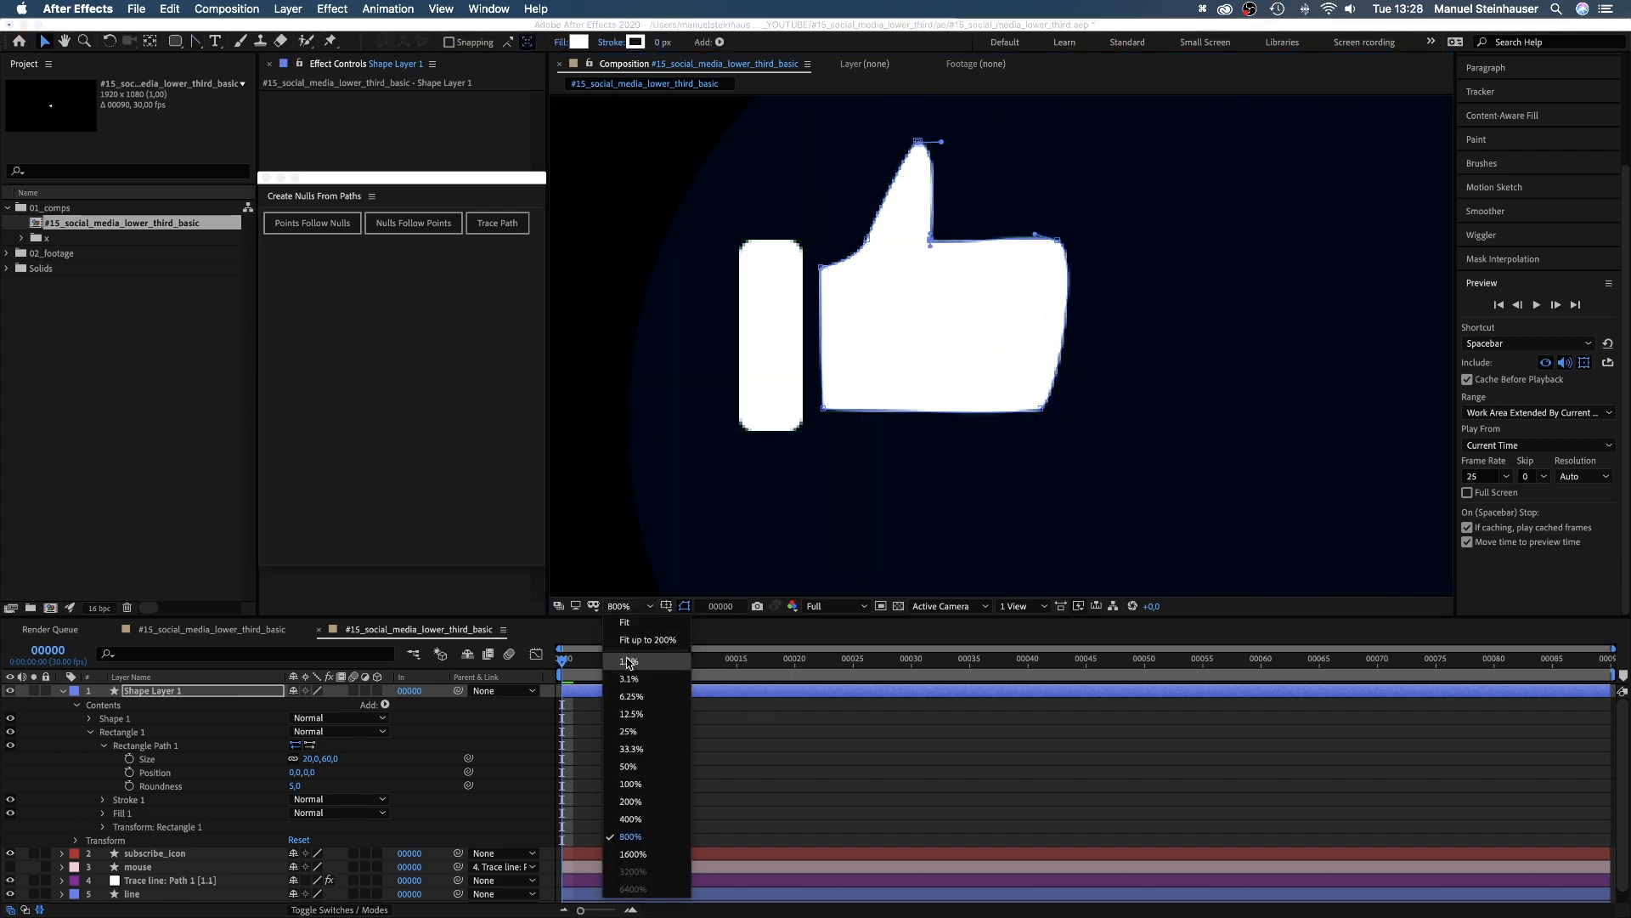
left_click(629, 783)
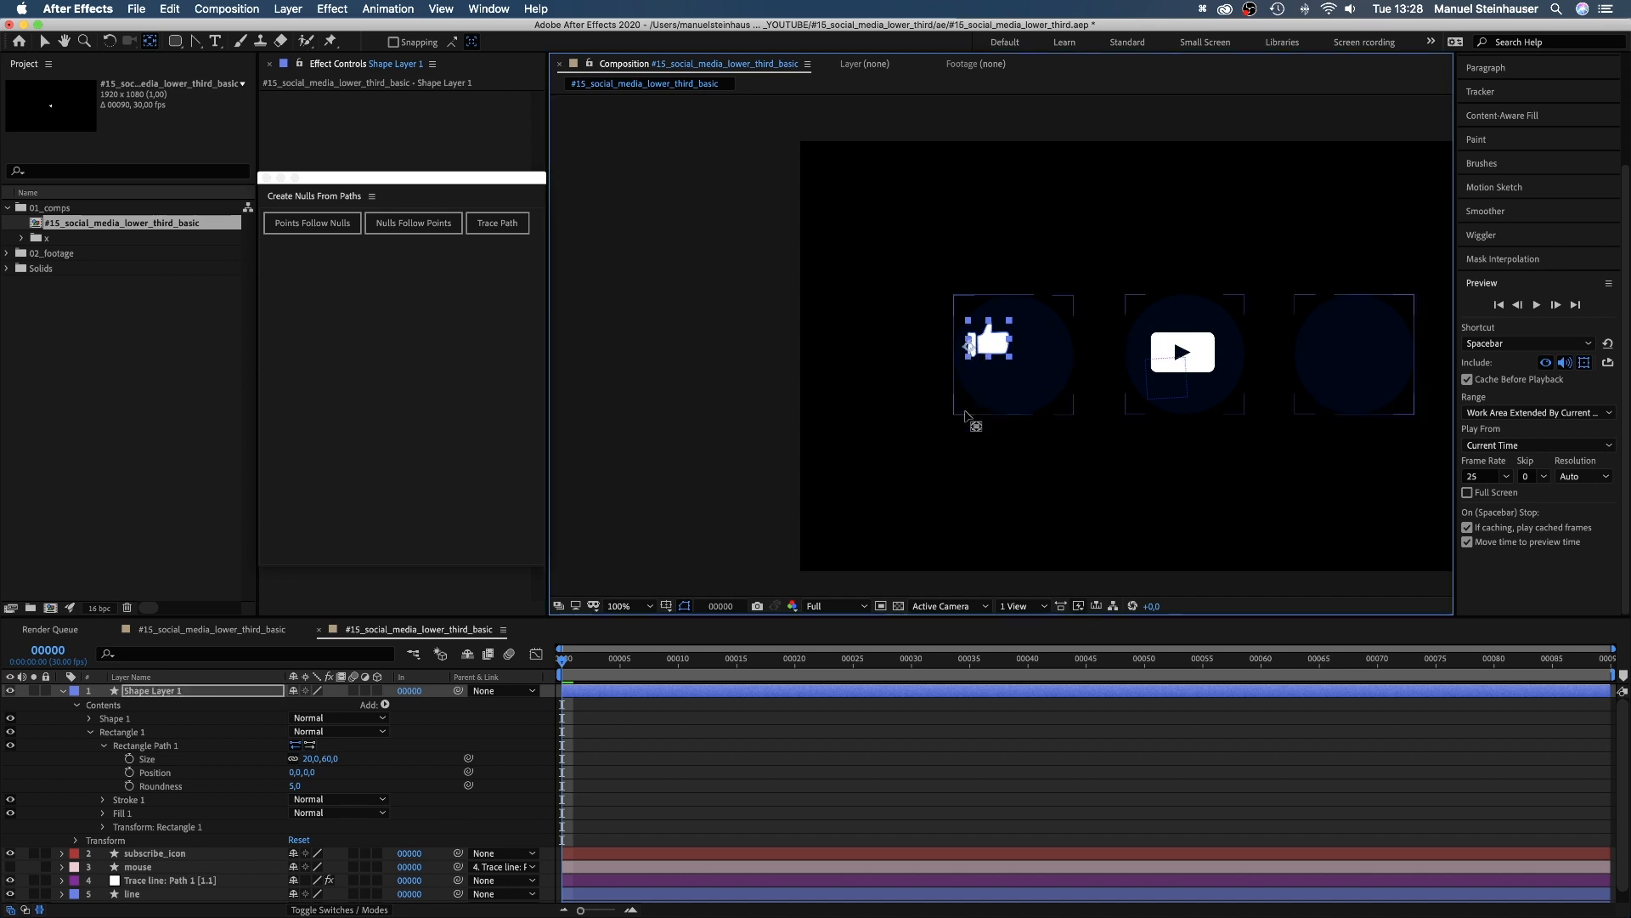
Step: Rename the layer thumbs_icon and give it a yellow label
left_click(617, 605)
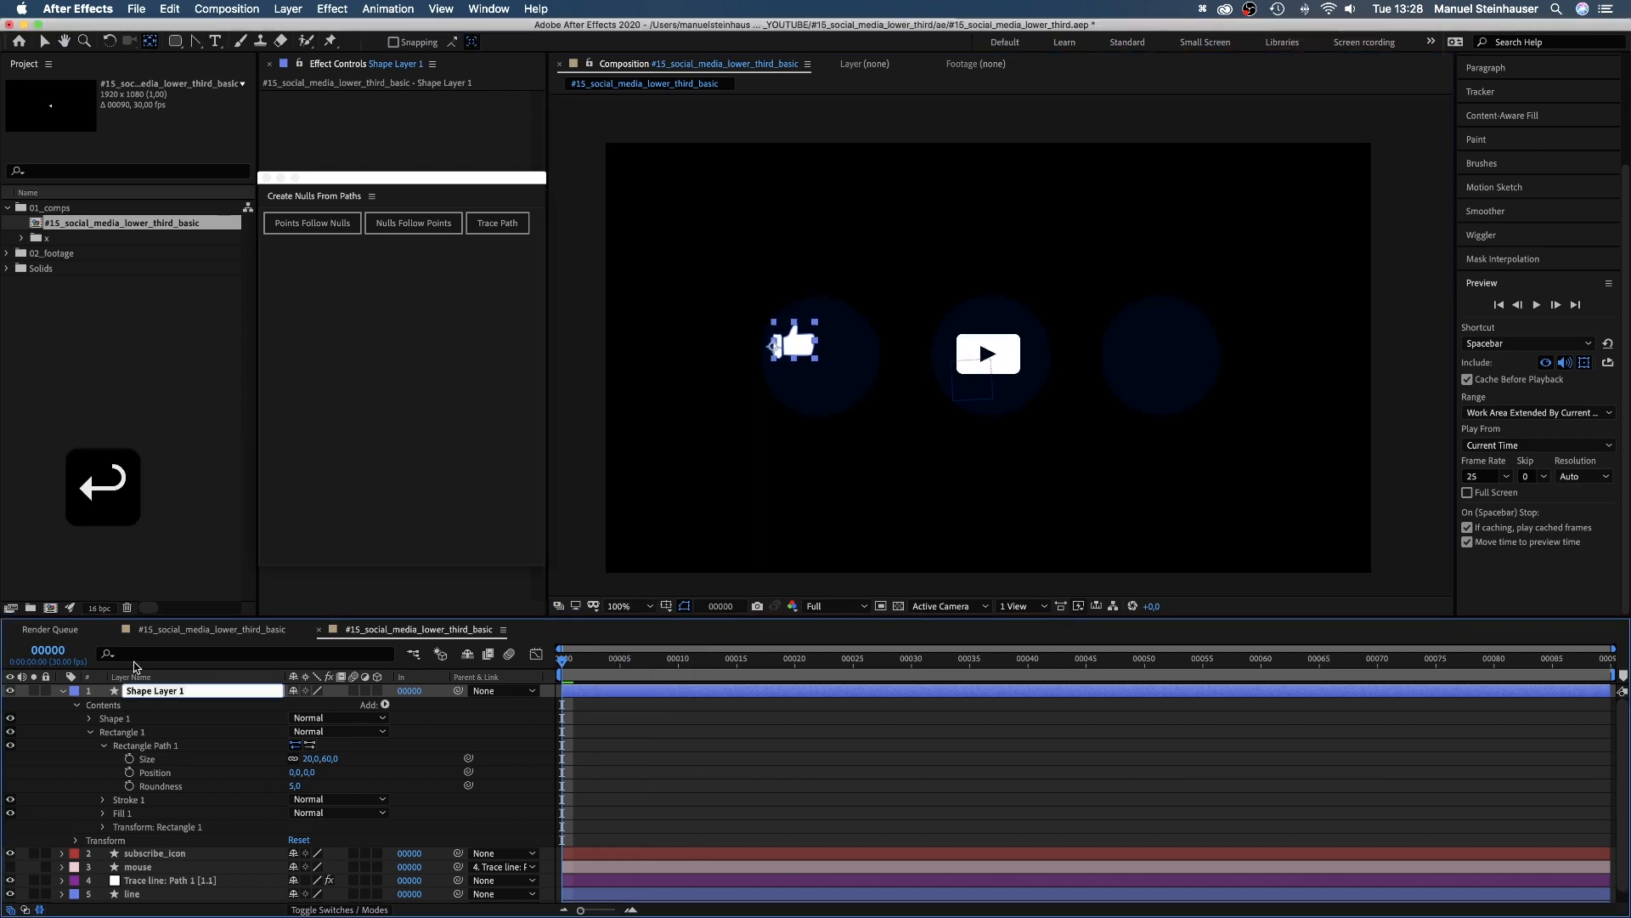
type("thumbs_icon")
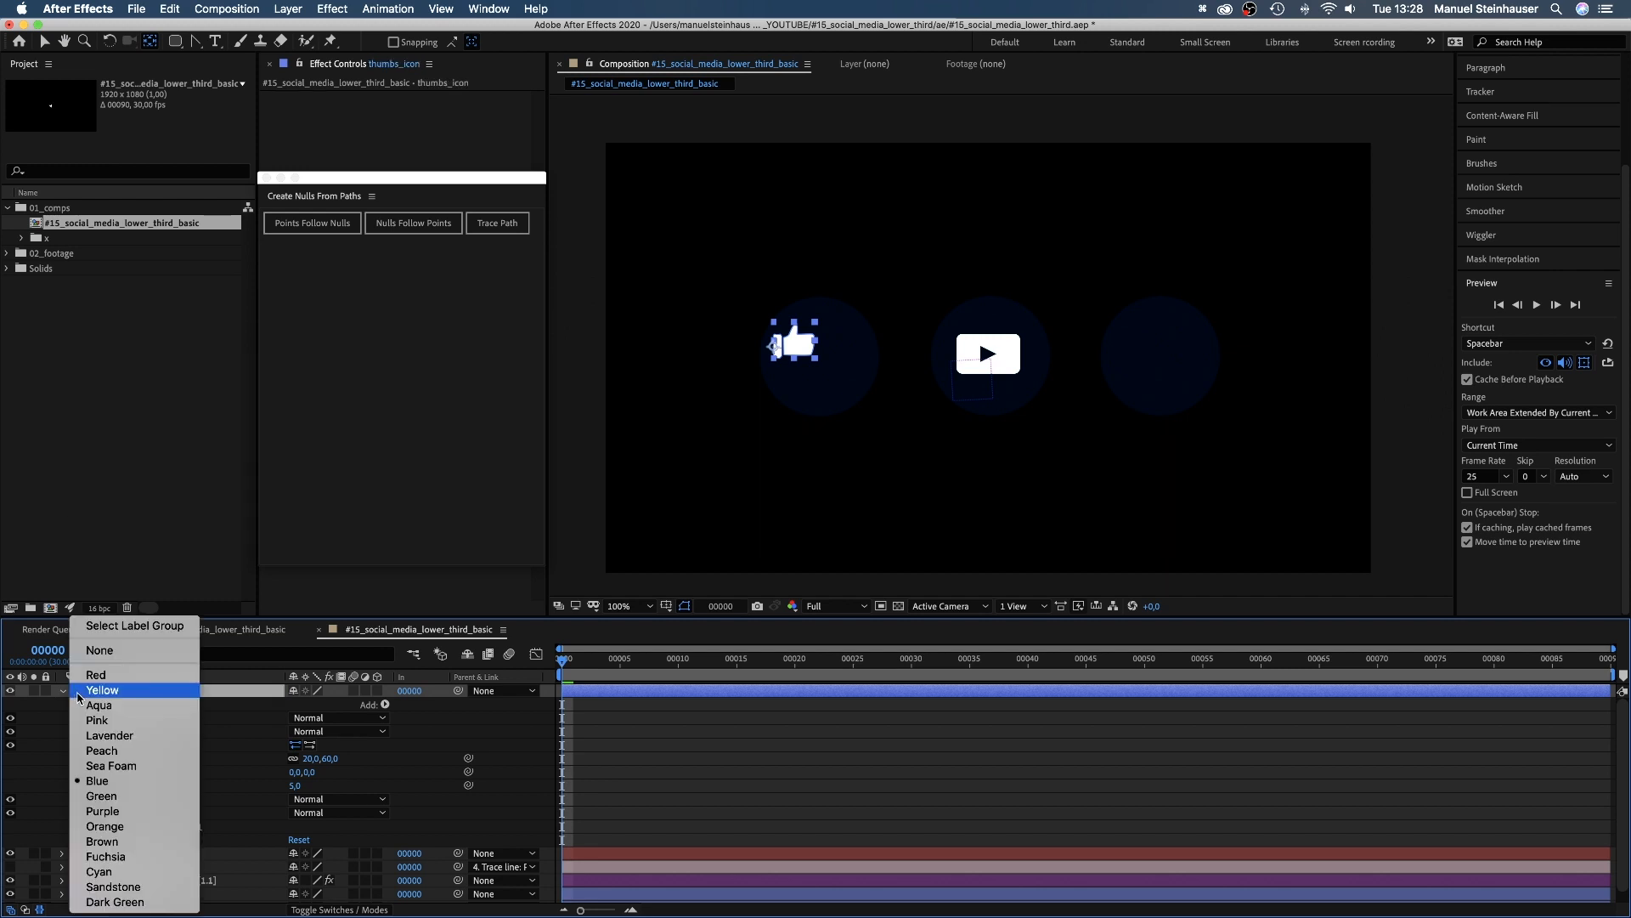
left_click(102, 690)
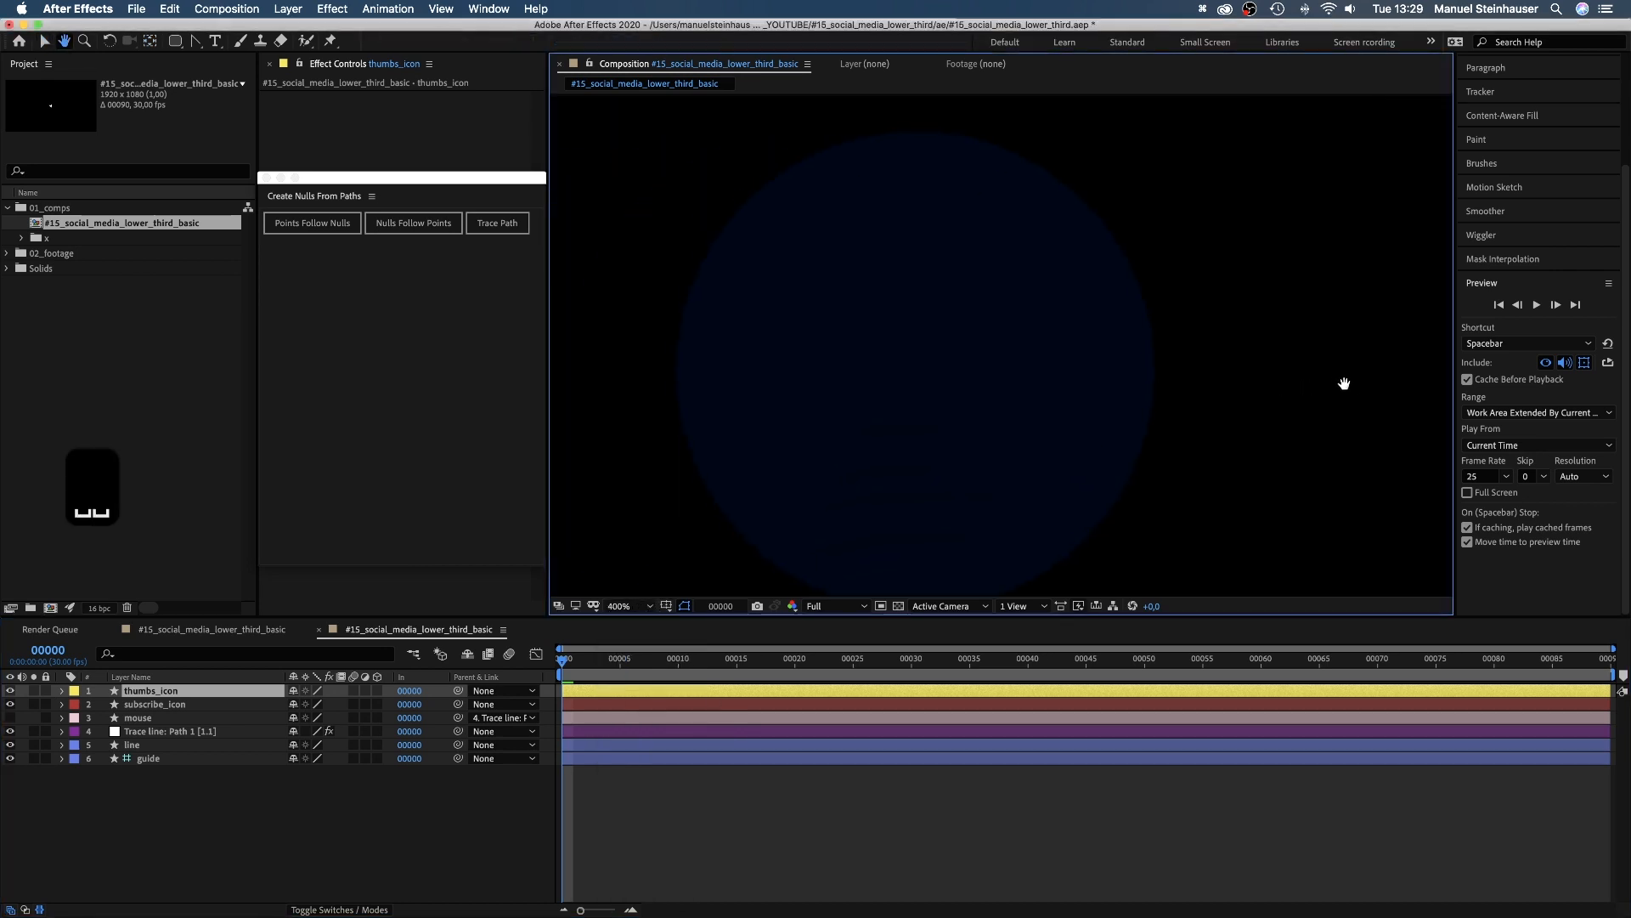
Step: Turn on the grid overlay and draw the white bell shape in the right circle
left_click(666, 605)
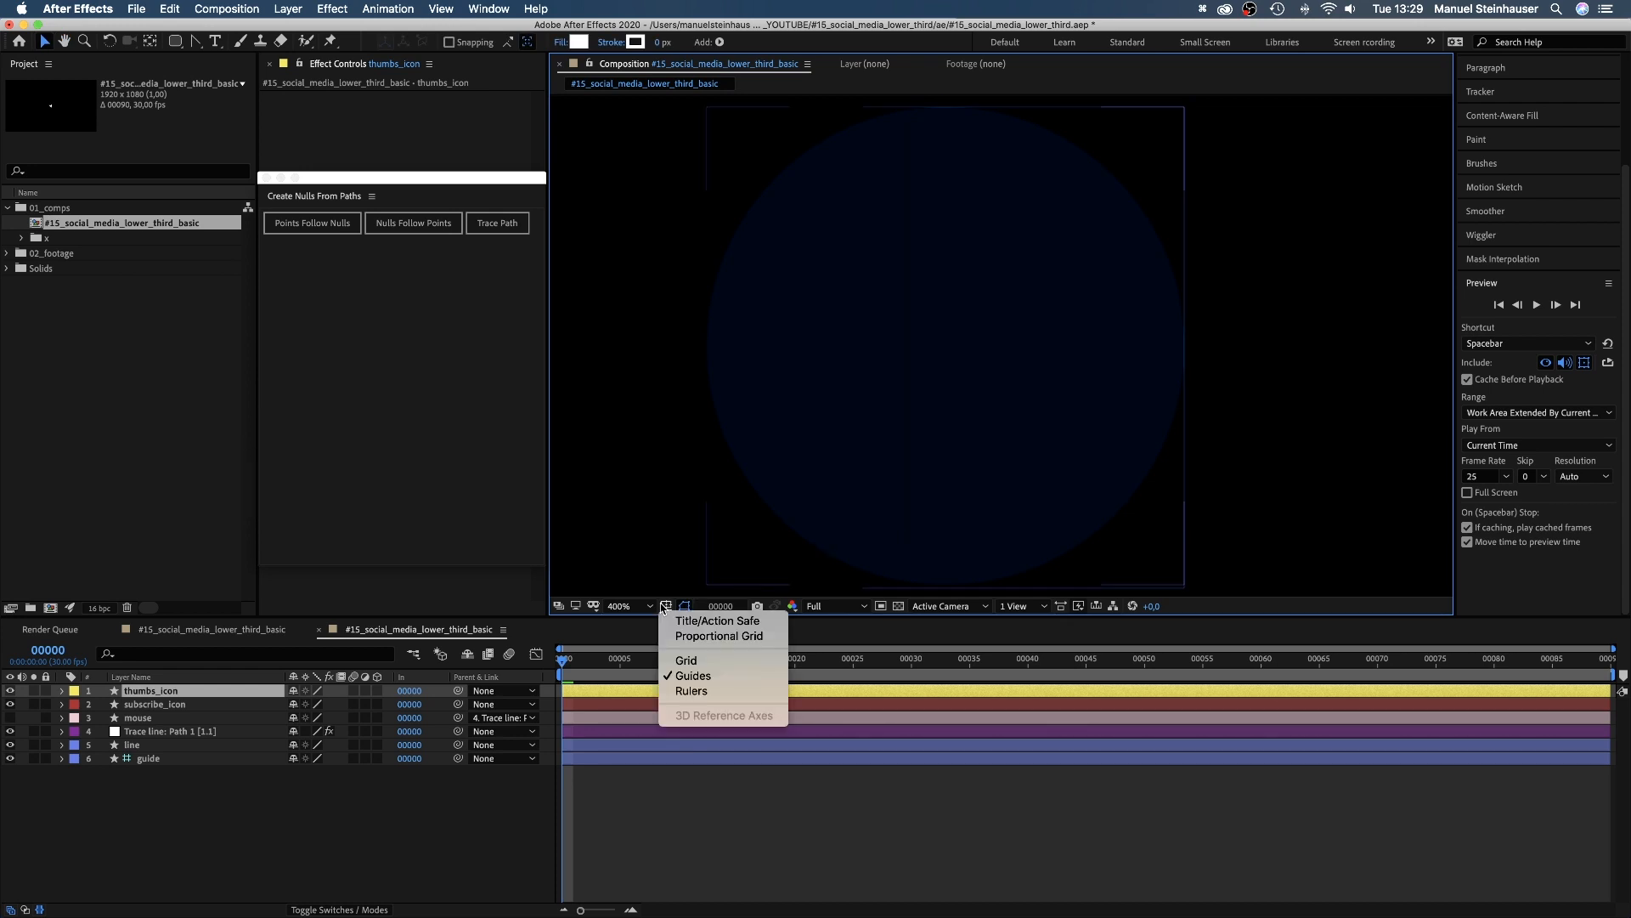
left_click(685, 660)
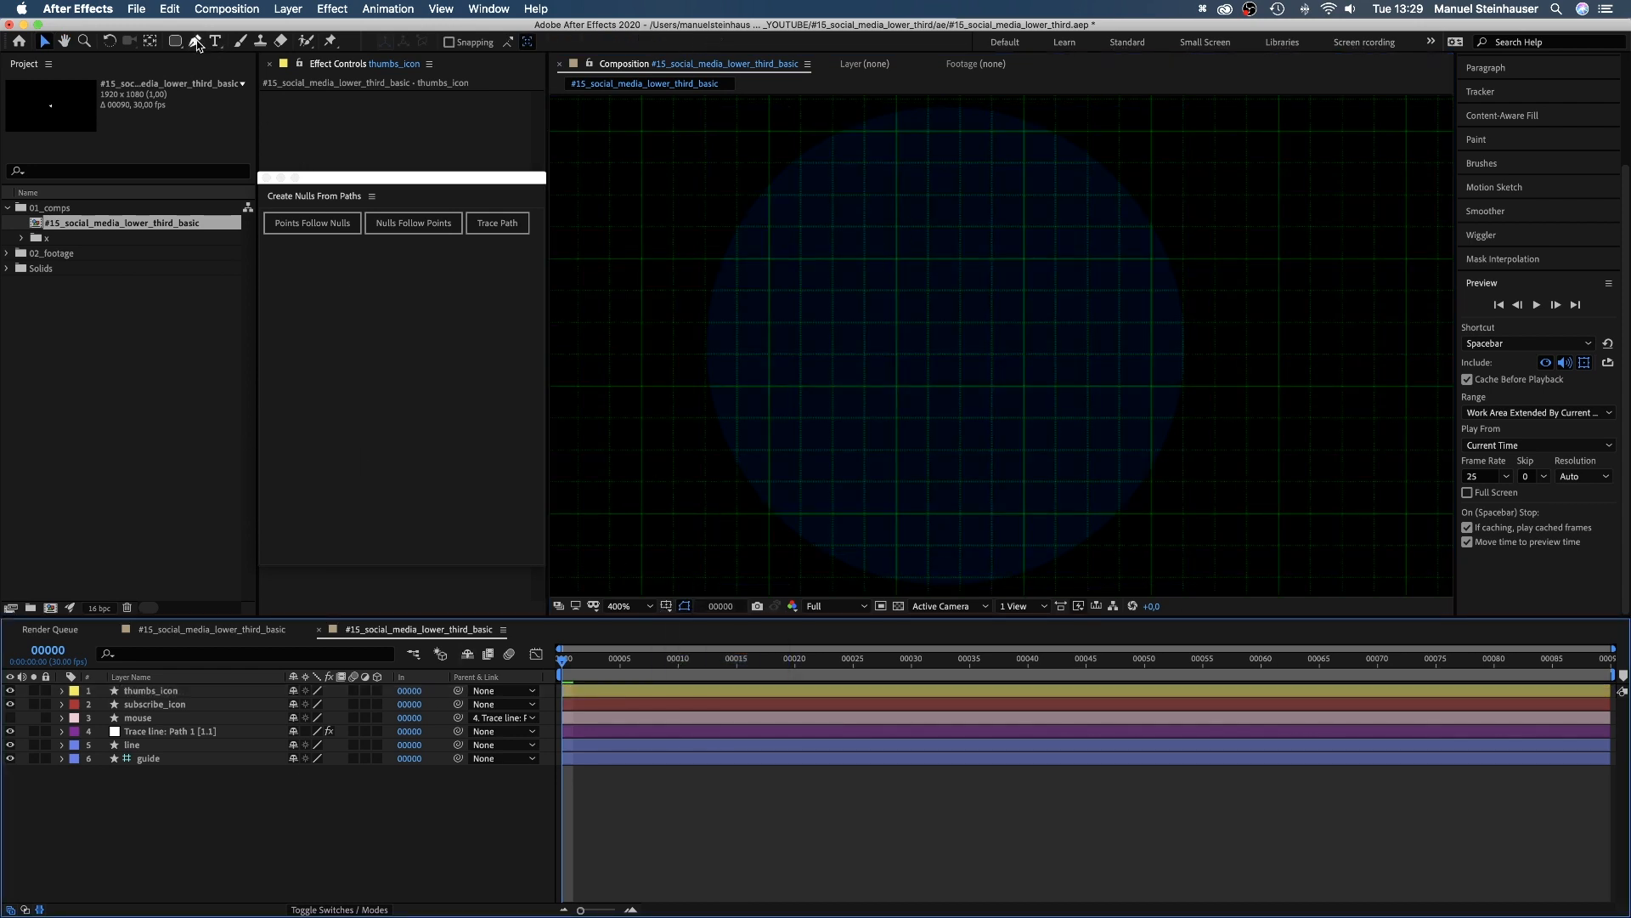
left_click(194, 41)
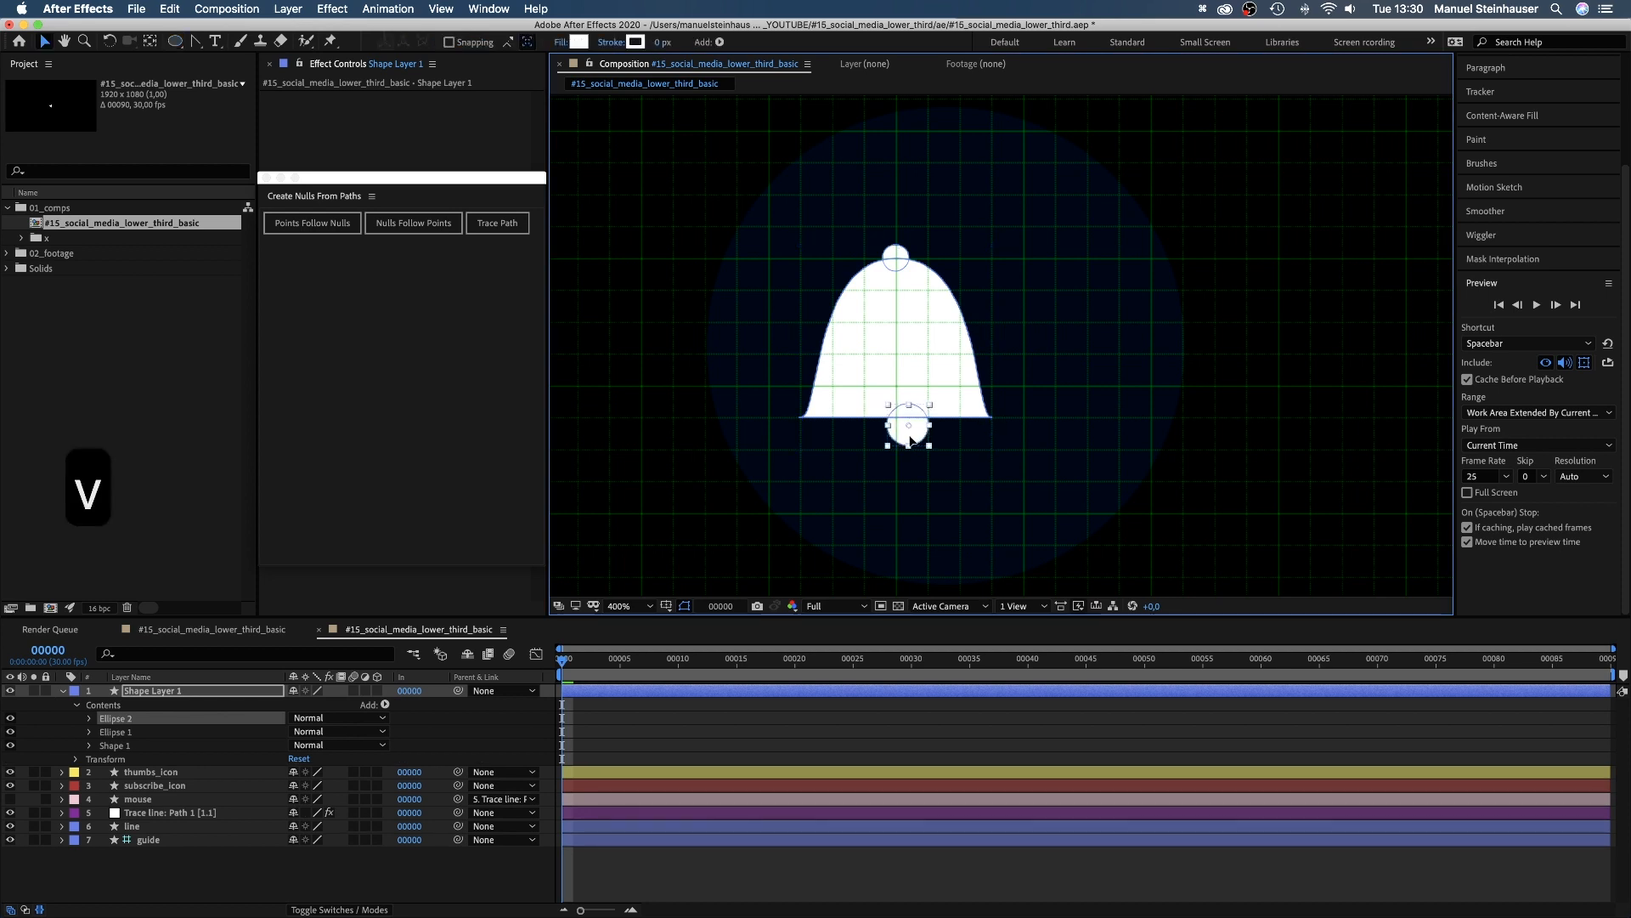
left_click(155, 692)
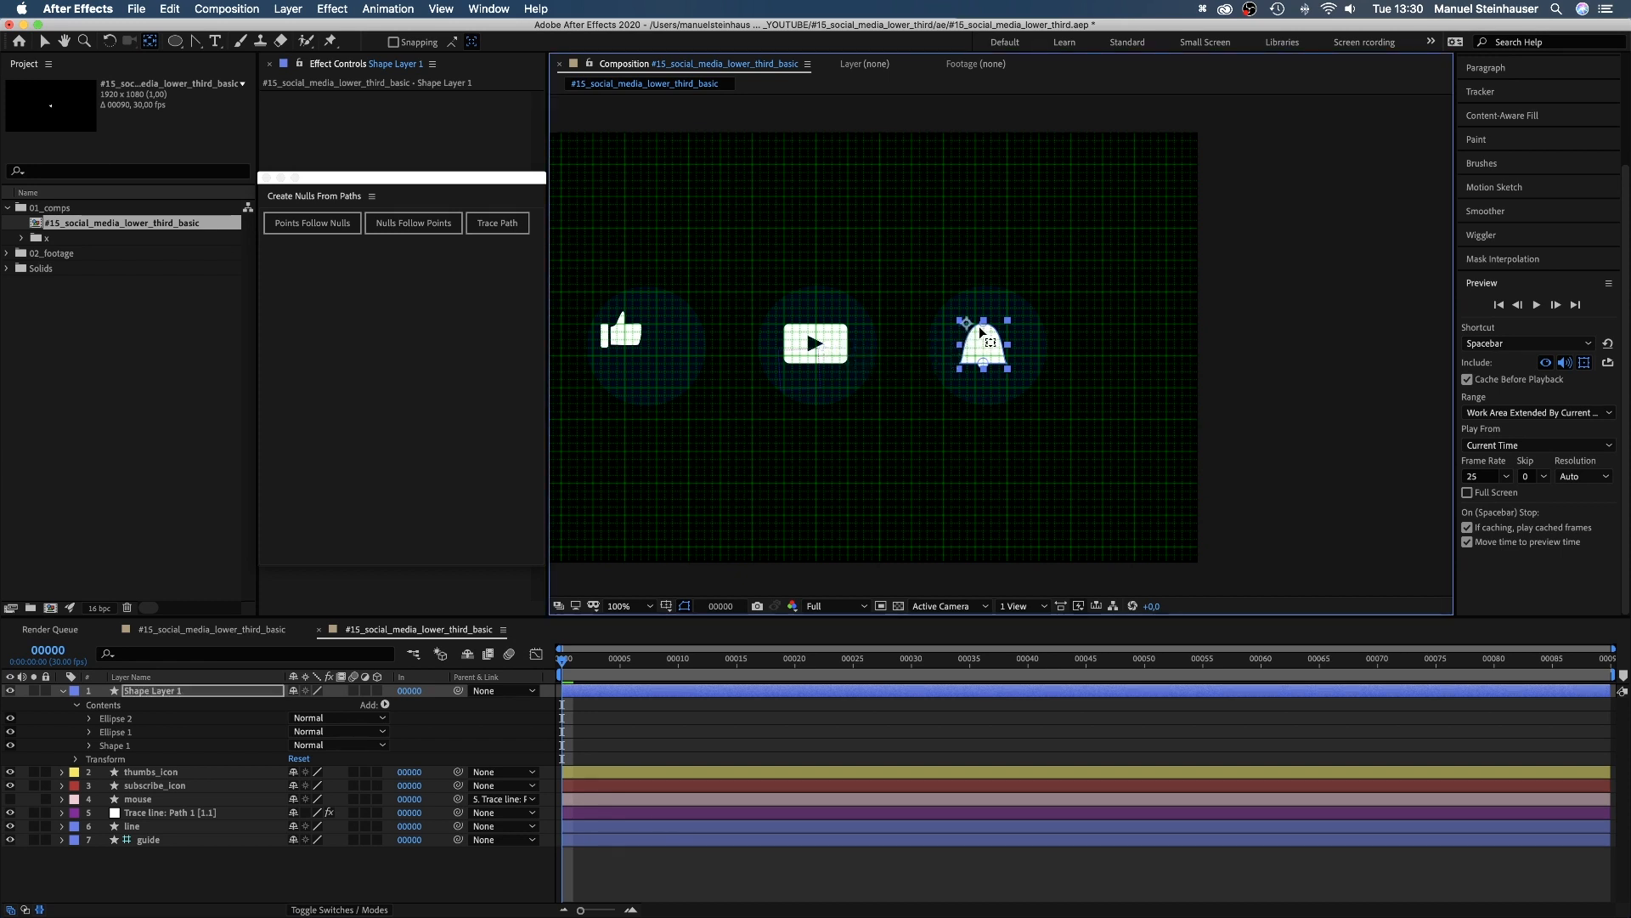
Step: Check the bell at normal magnification and rename its layer bell_icon
left_click(628, 605)
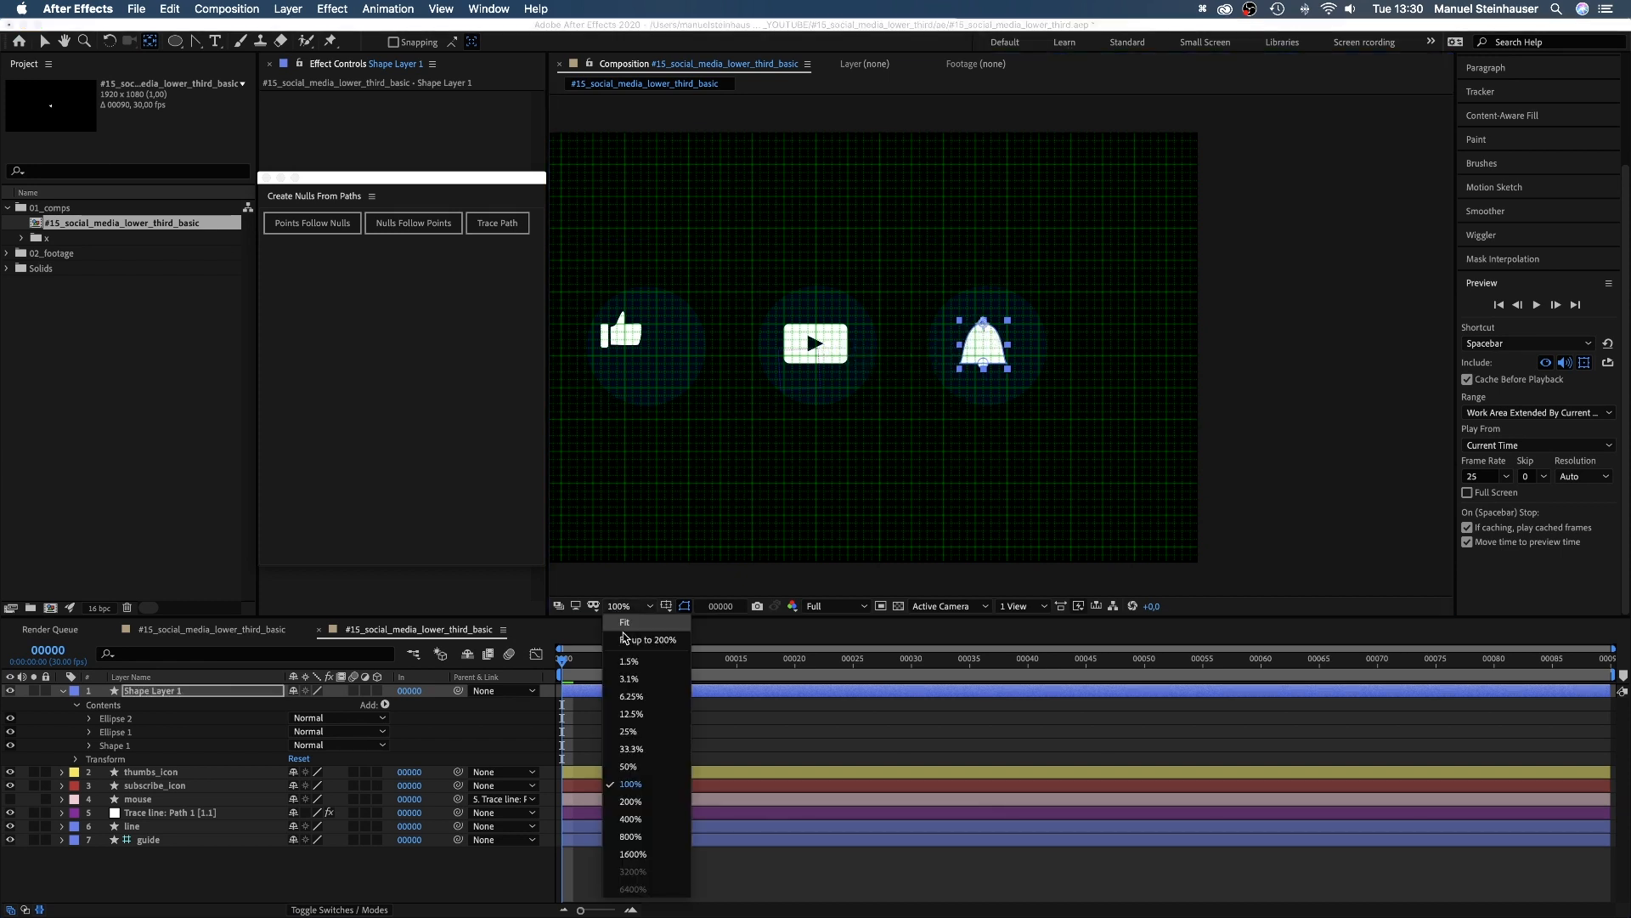
left_click(629, 819)
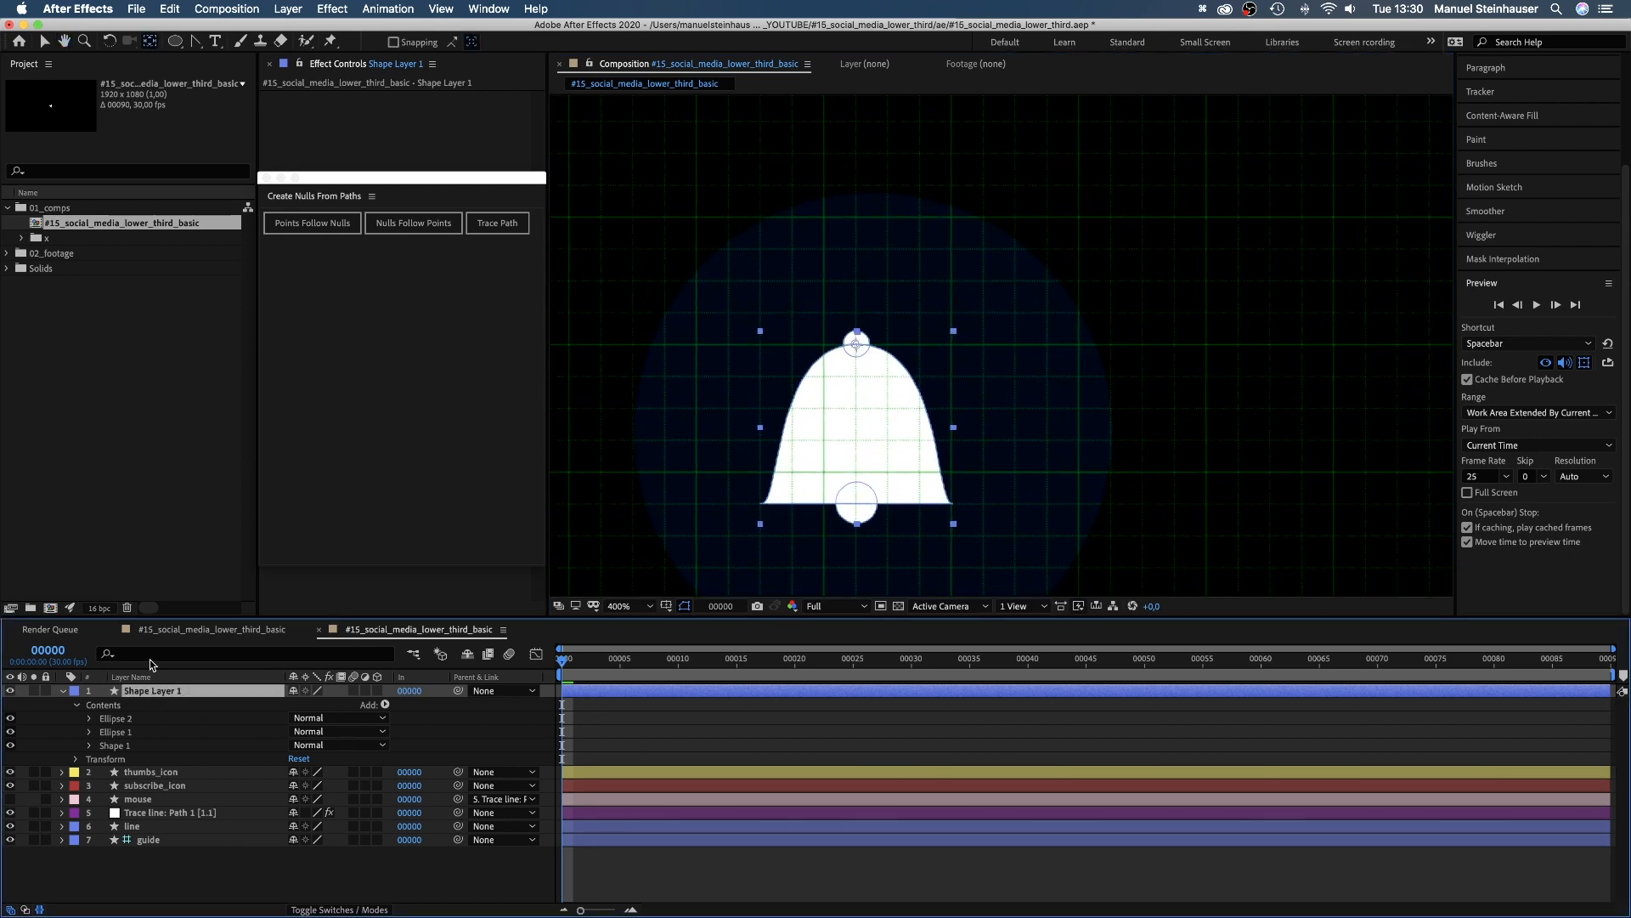
type("bell_")
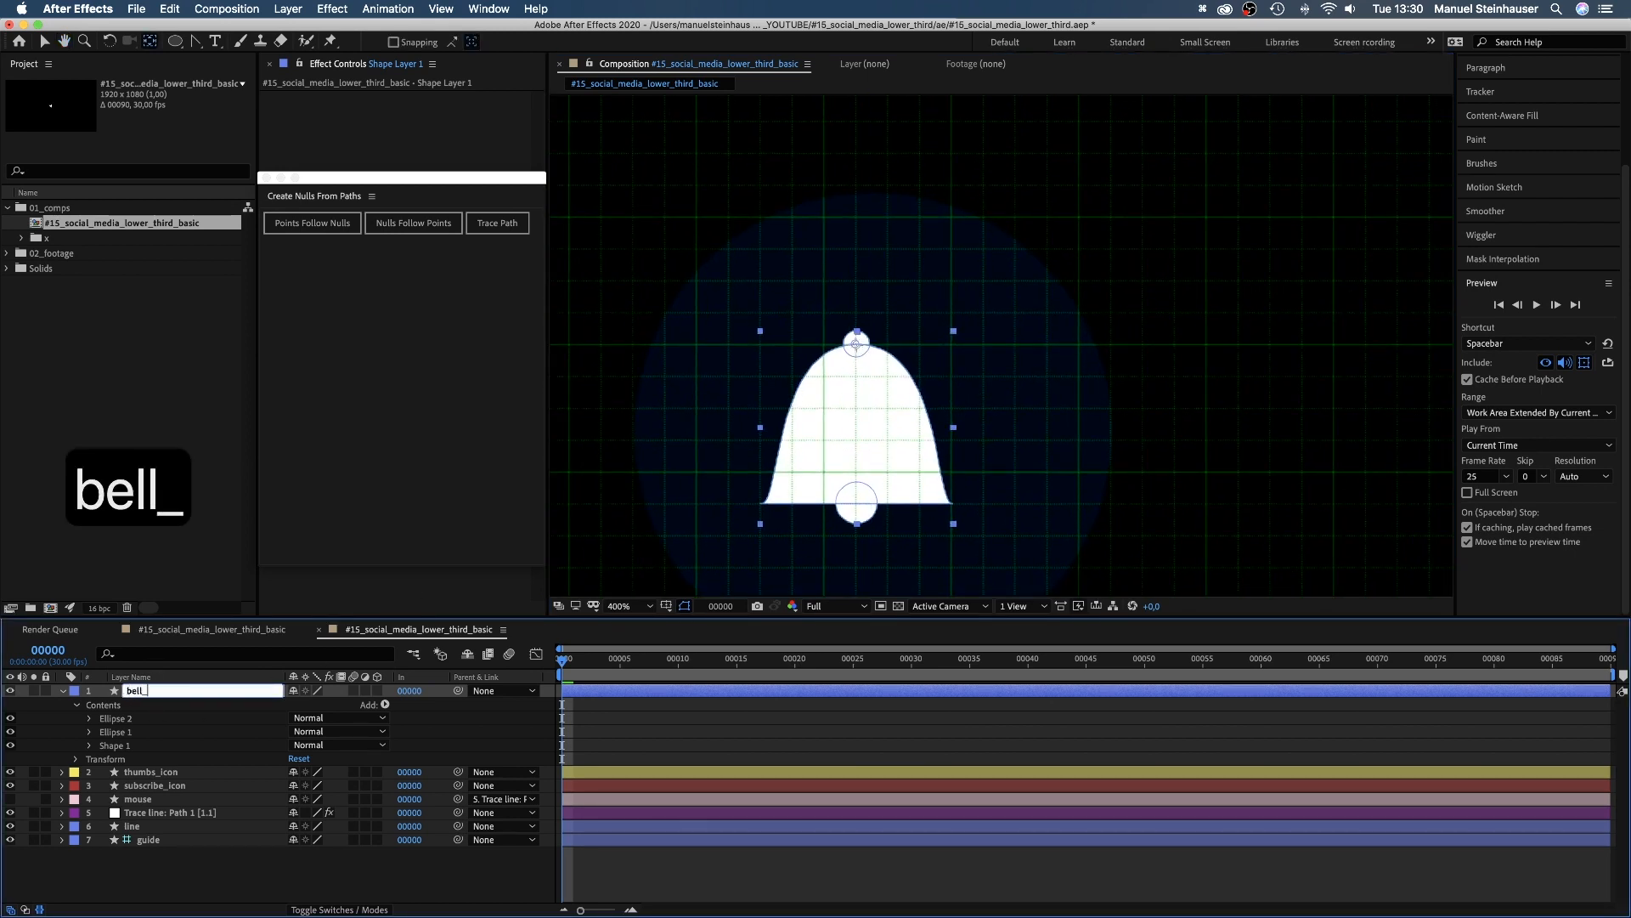
left_click(75, 690)
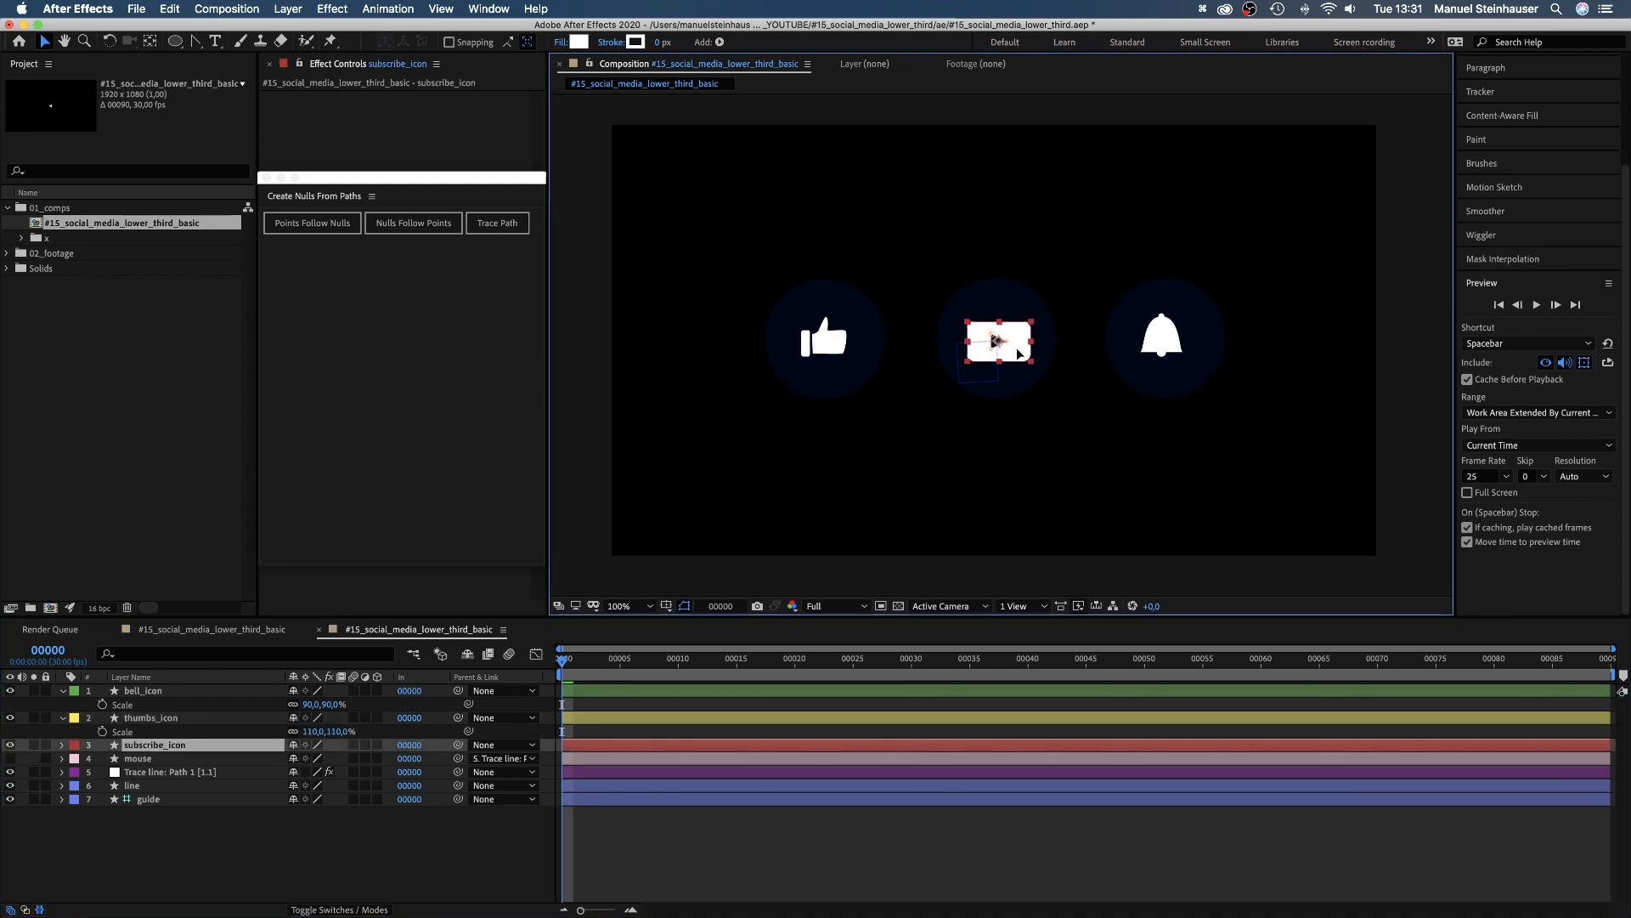
Step: Trim the icon layers' in-points so thumbs, subscribe and bell start at frames 13, 28 and 43
left_click(149, 717)
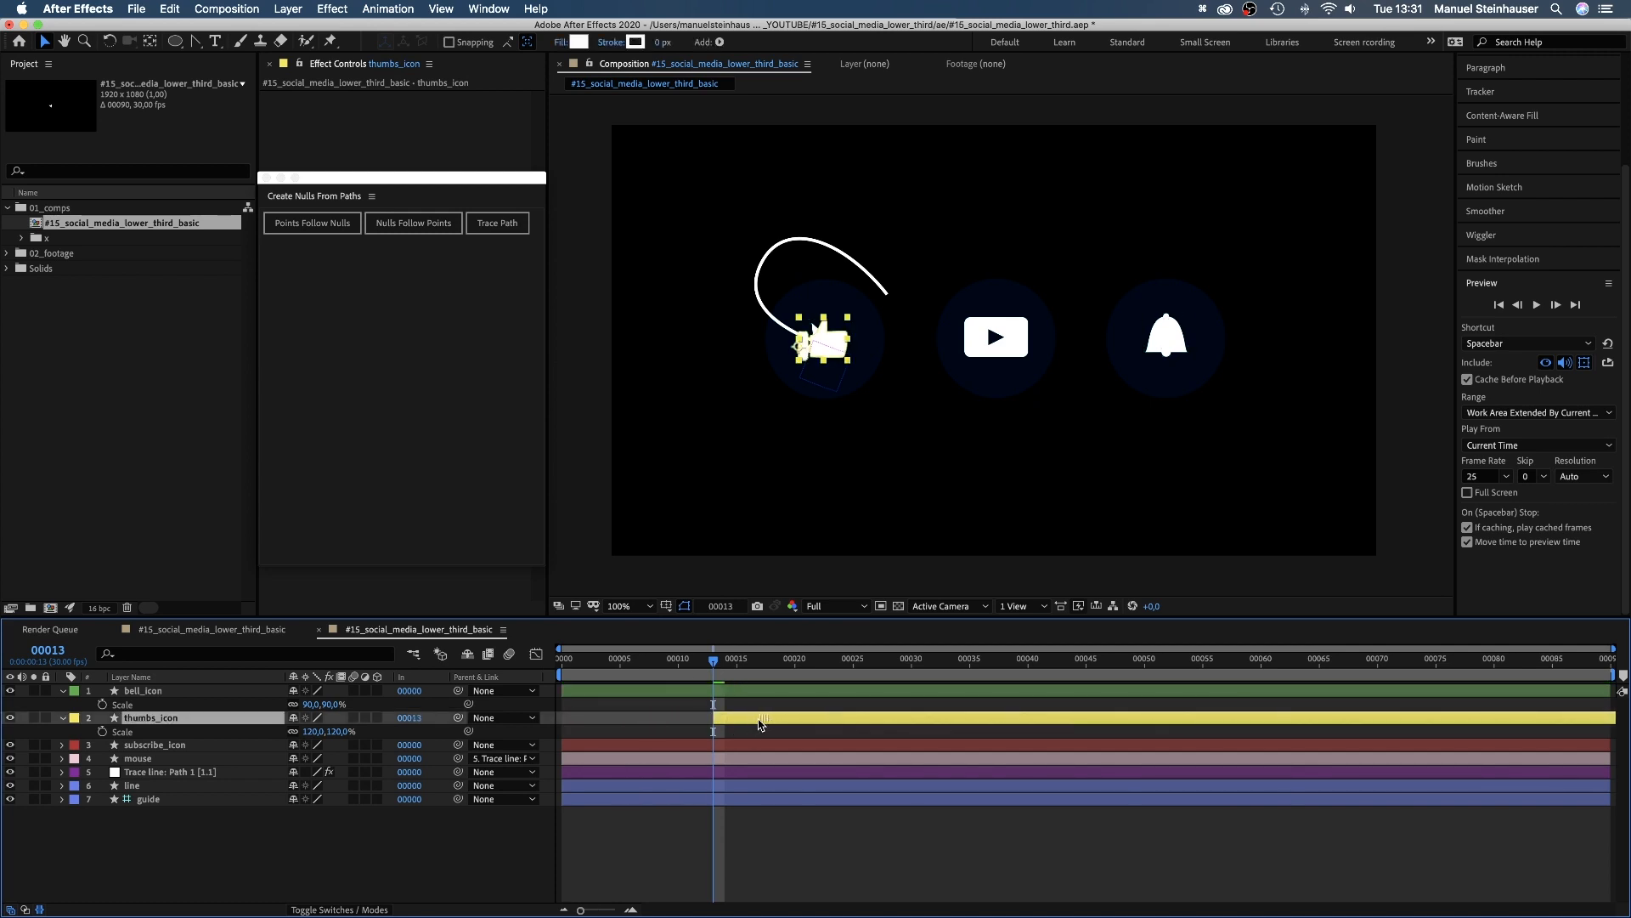
left_click(132, 785)
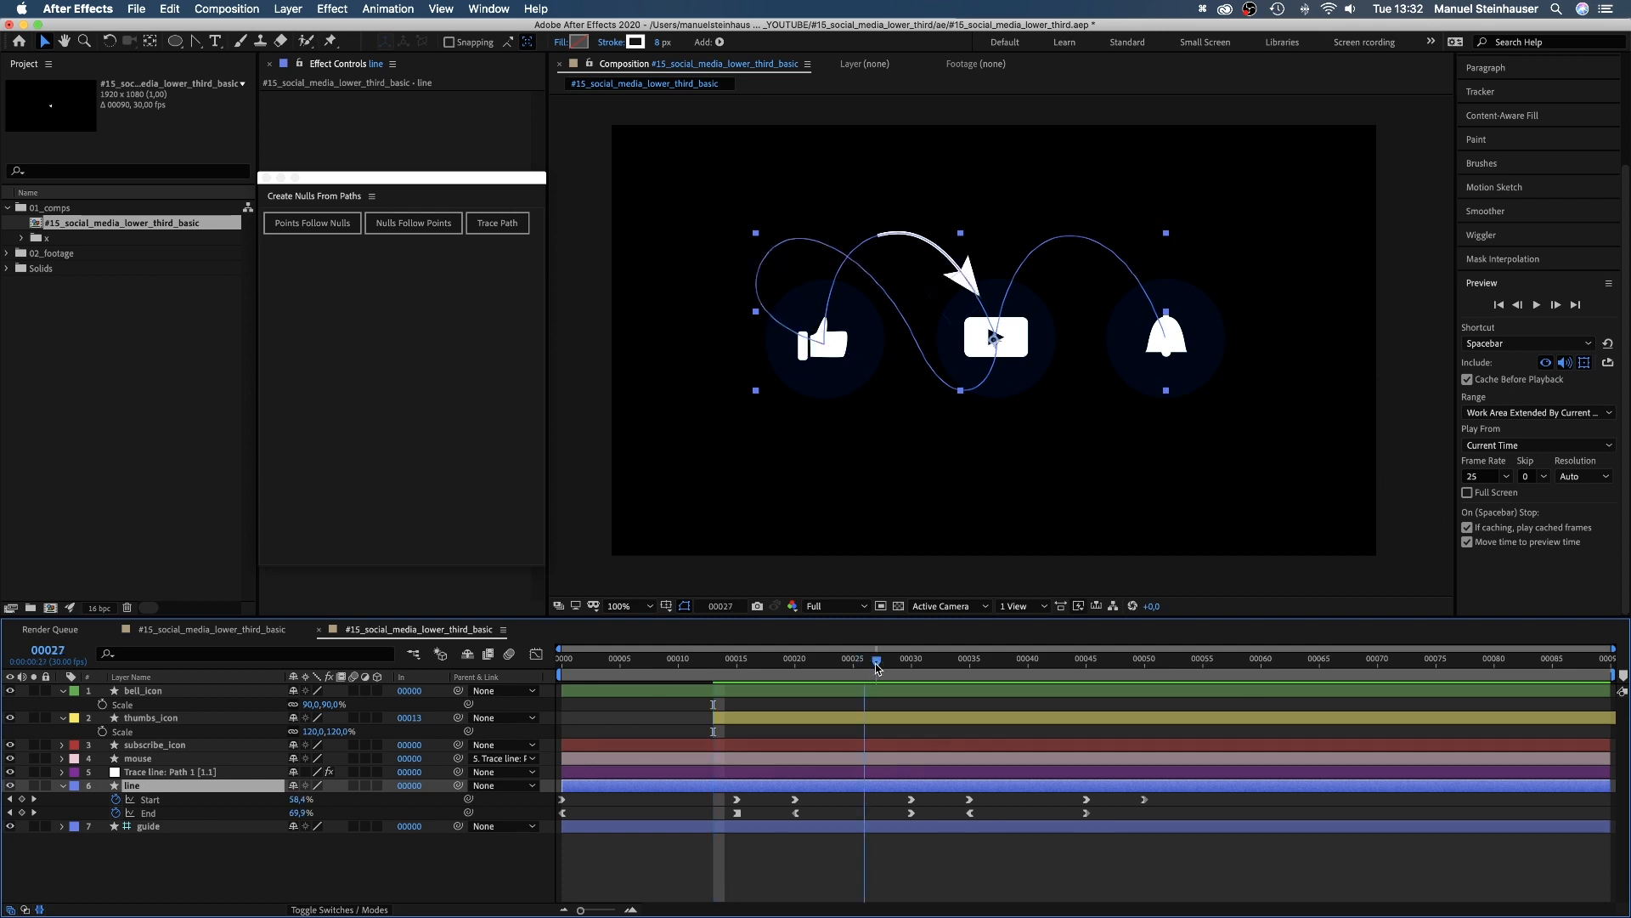
left_click(154, 744)
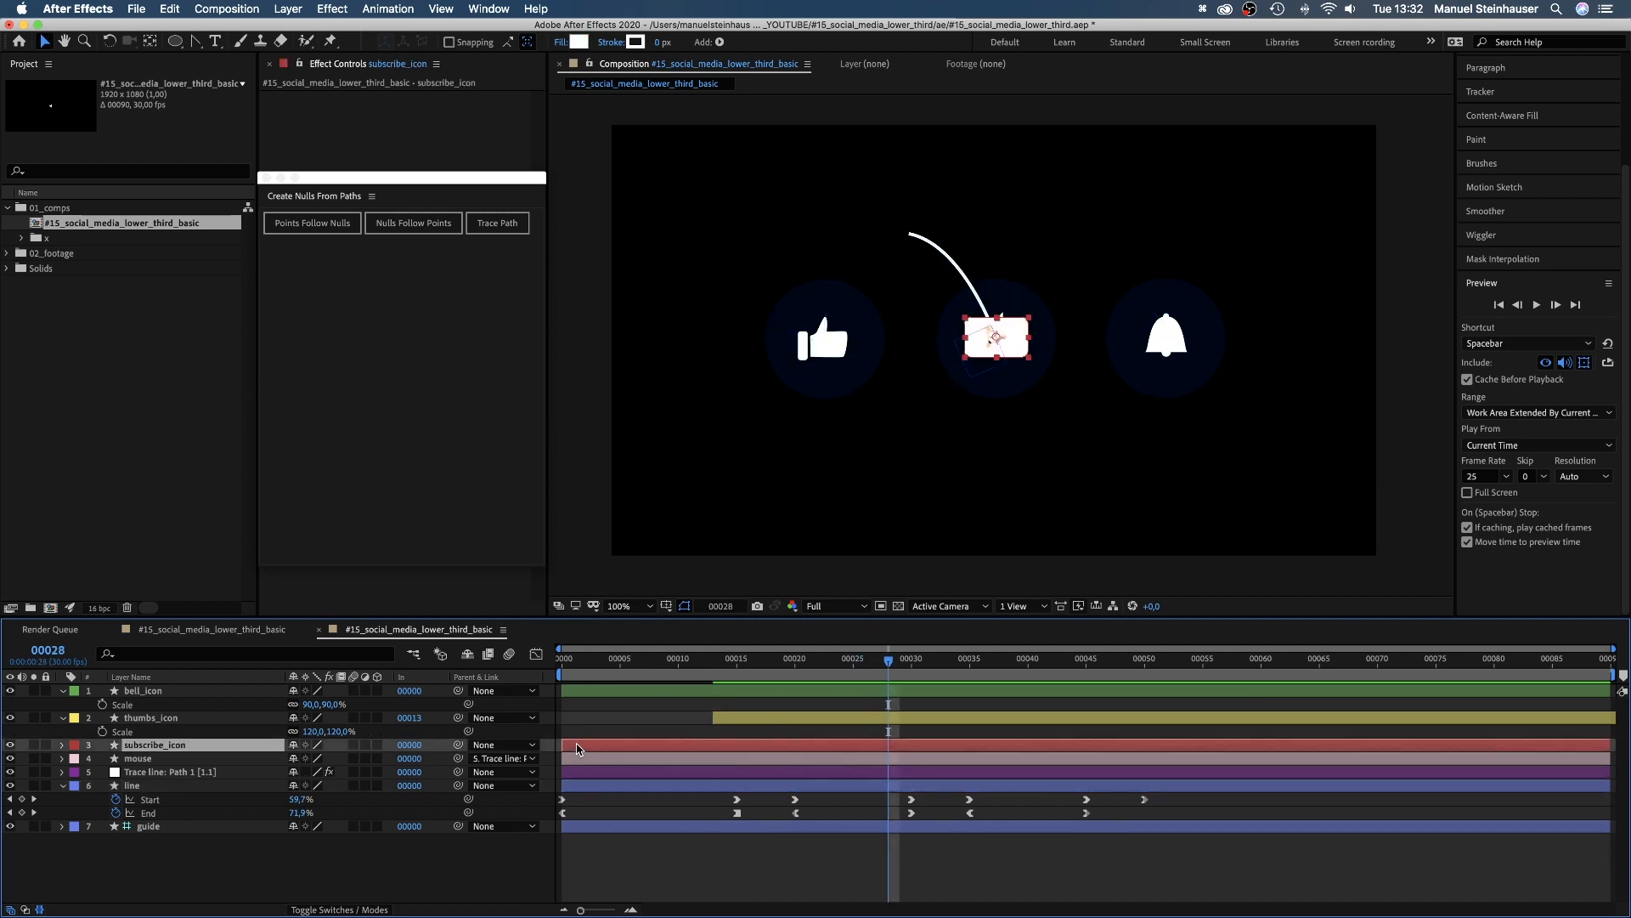
left_click(1086, 659)
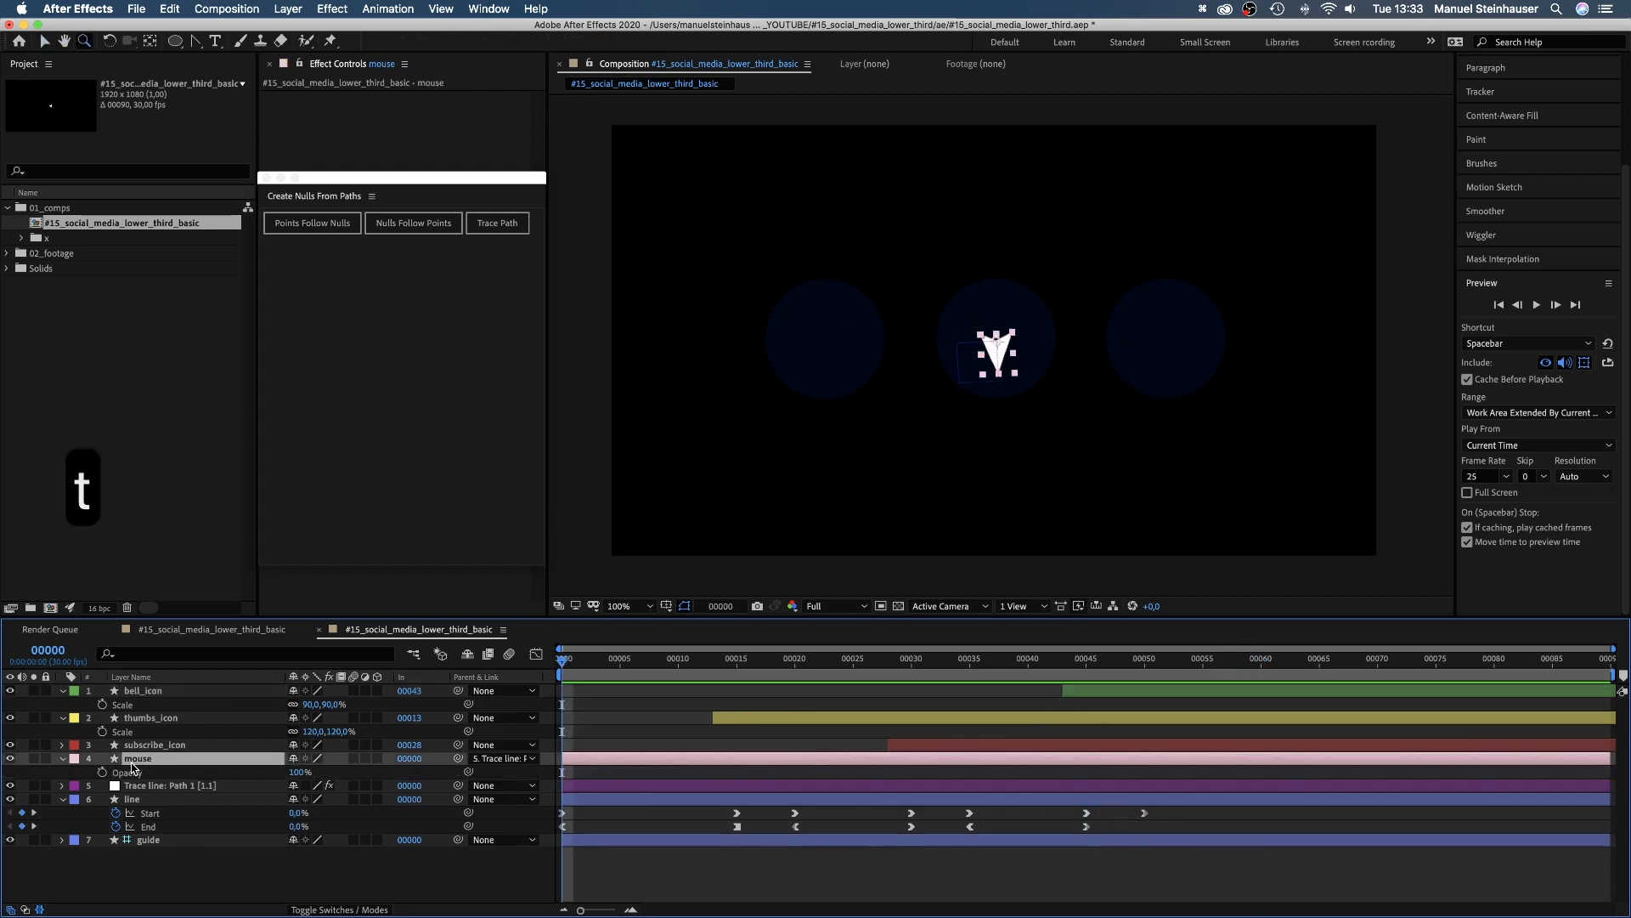
Step: Add Opacity keyframes so the mouse blinks off at each icon, then preview the result
left_click(716, 658)
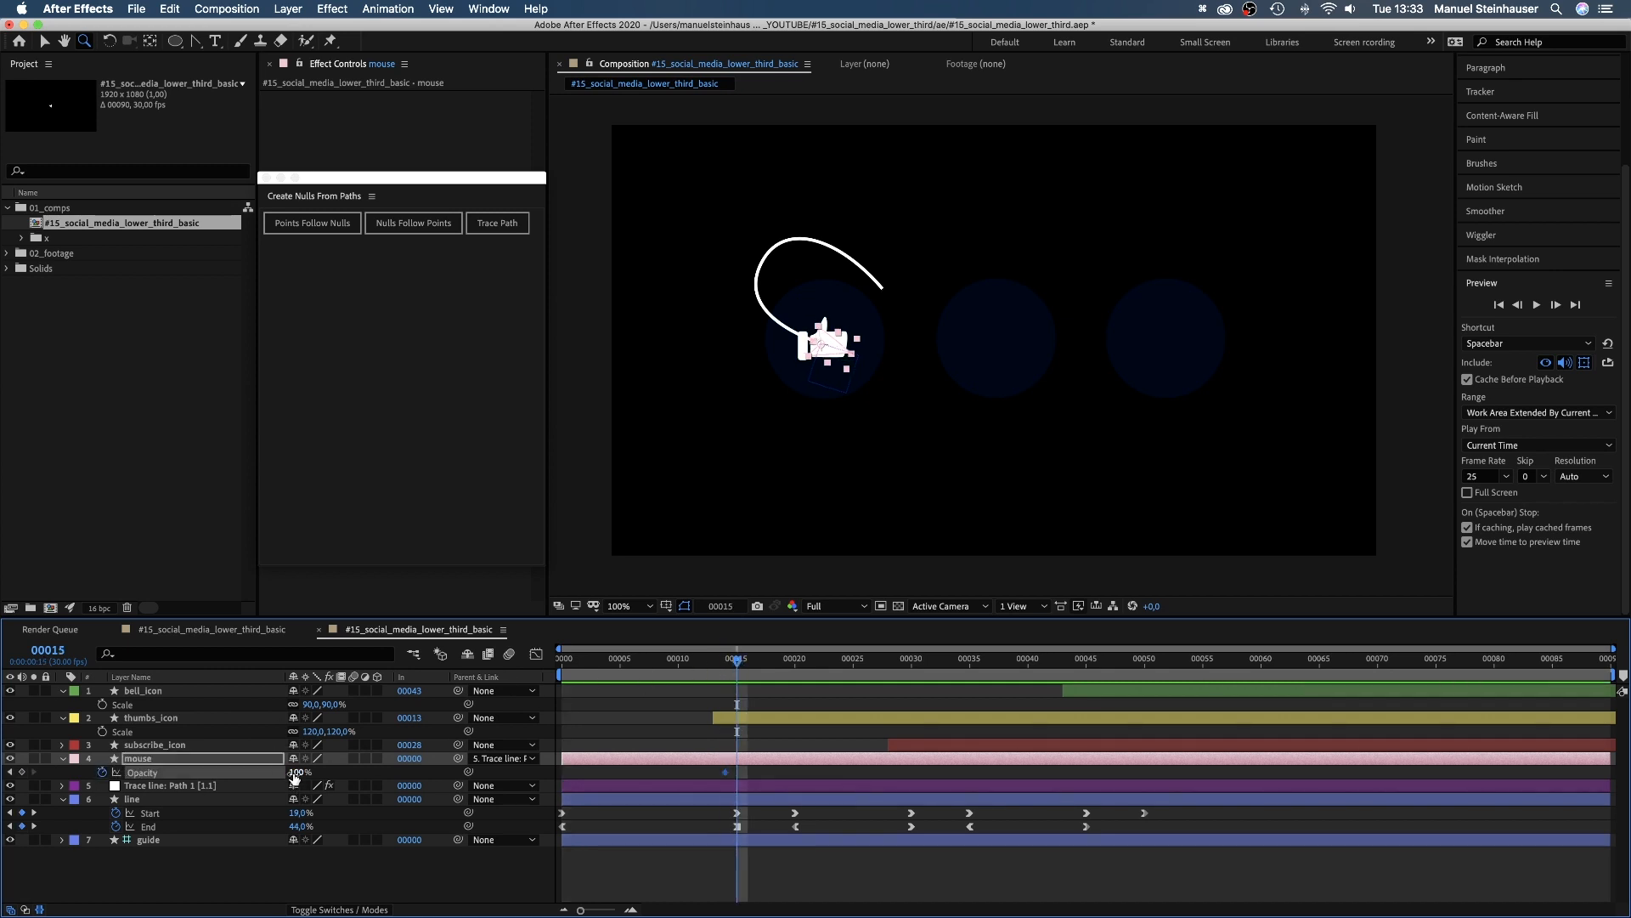
left_click(773, 660)
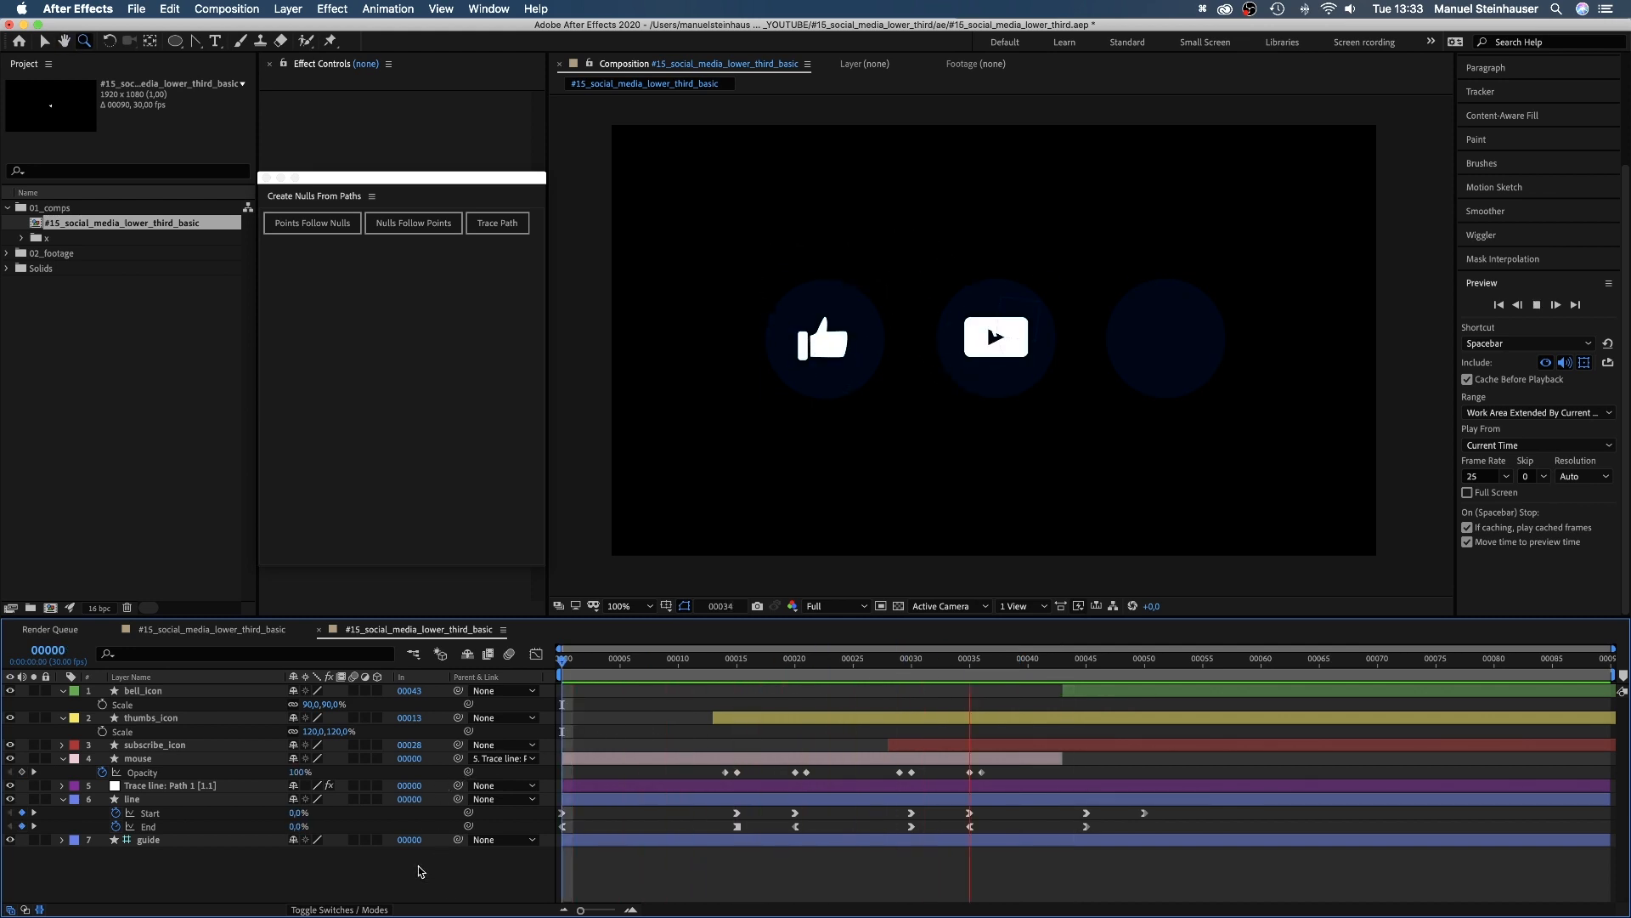
left_click(735, 659)
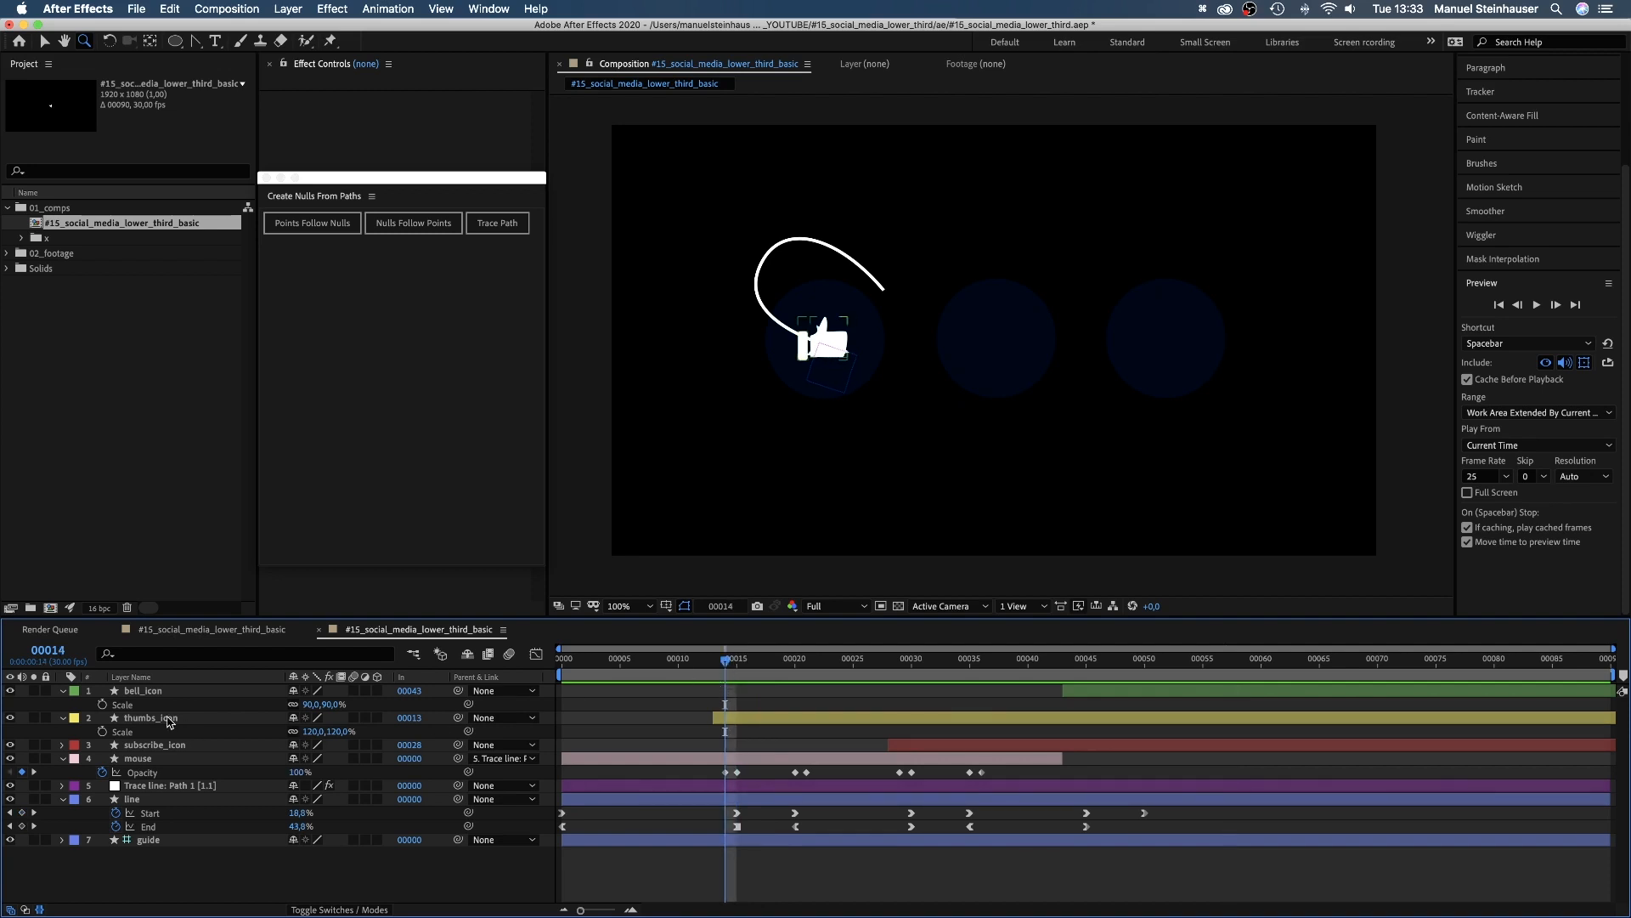
left_click(143, 690)
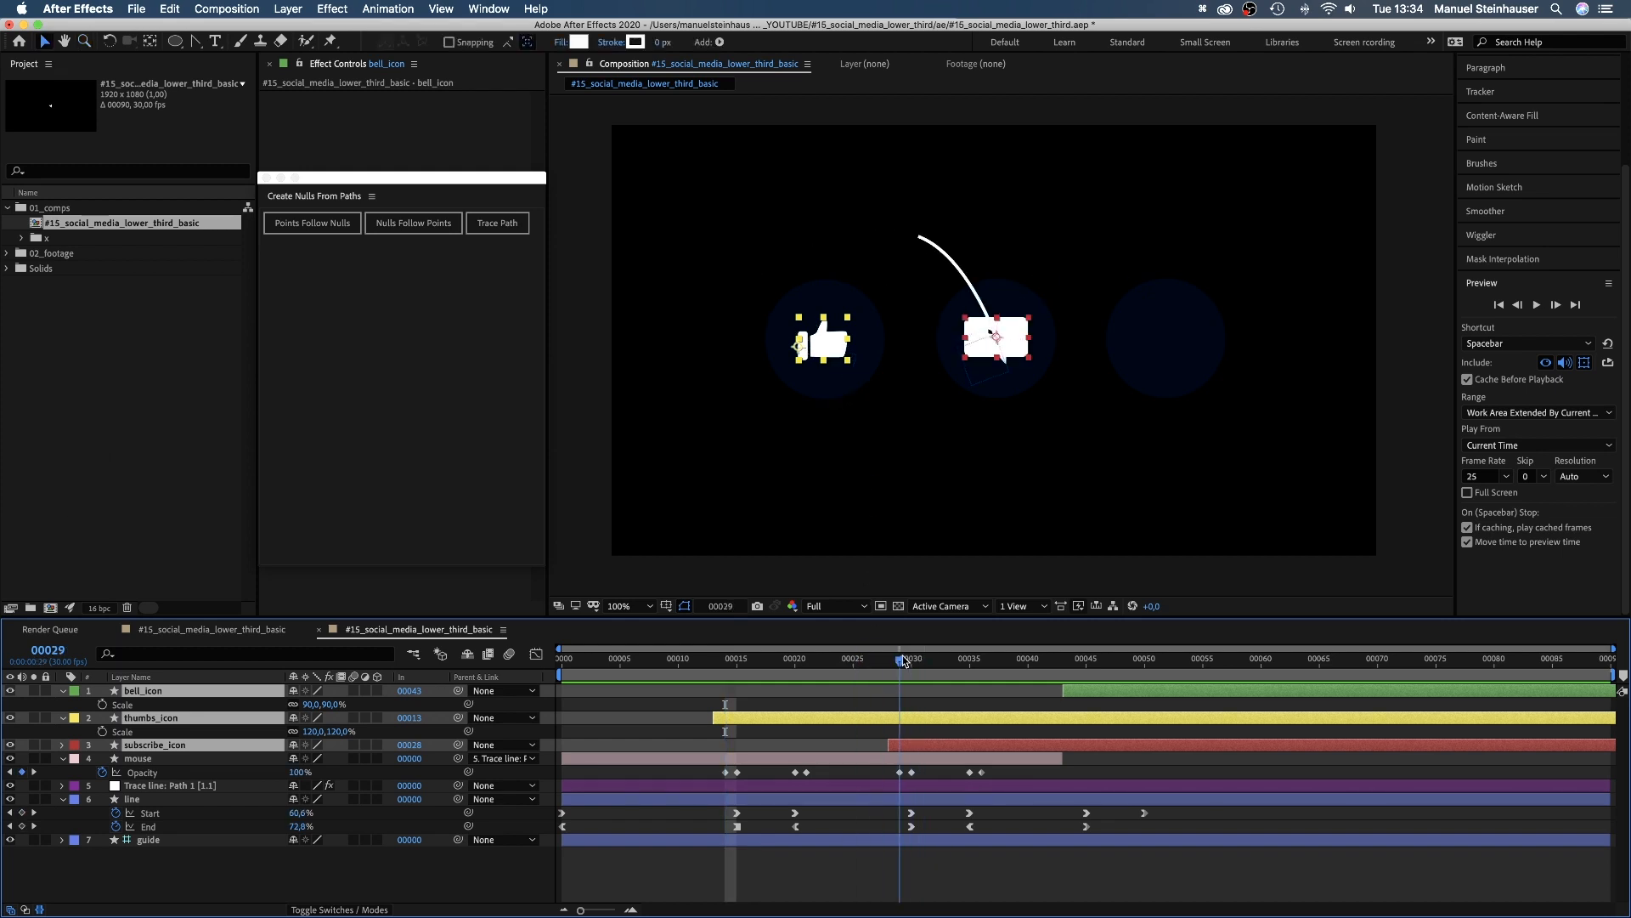
left_click(912, 657)
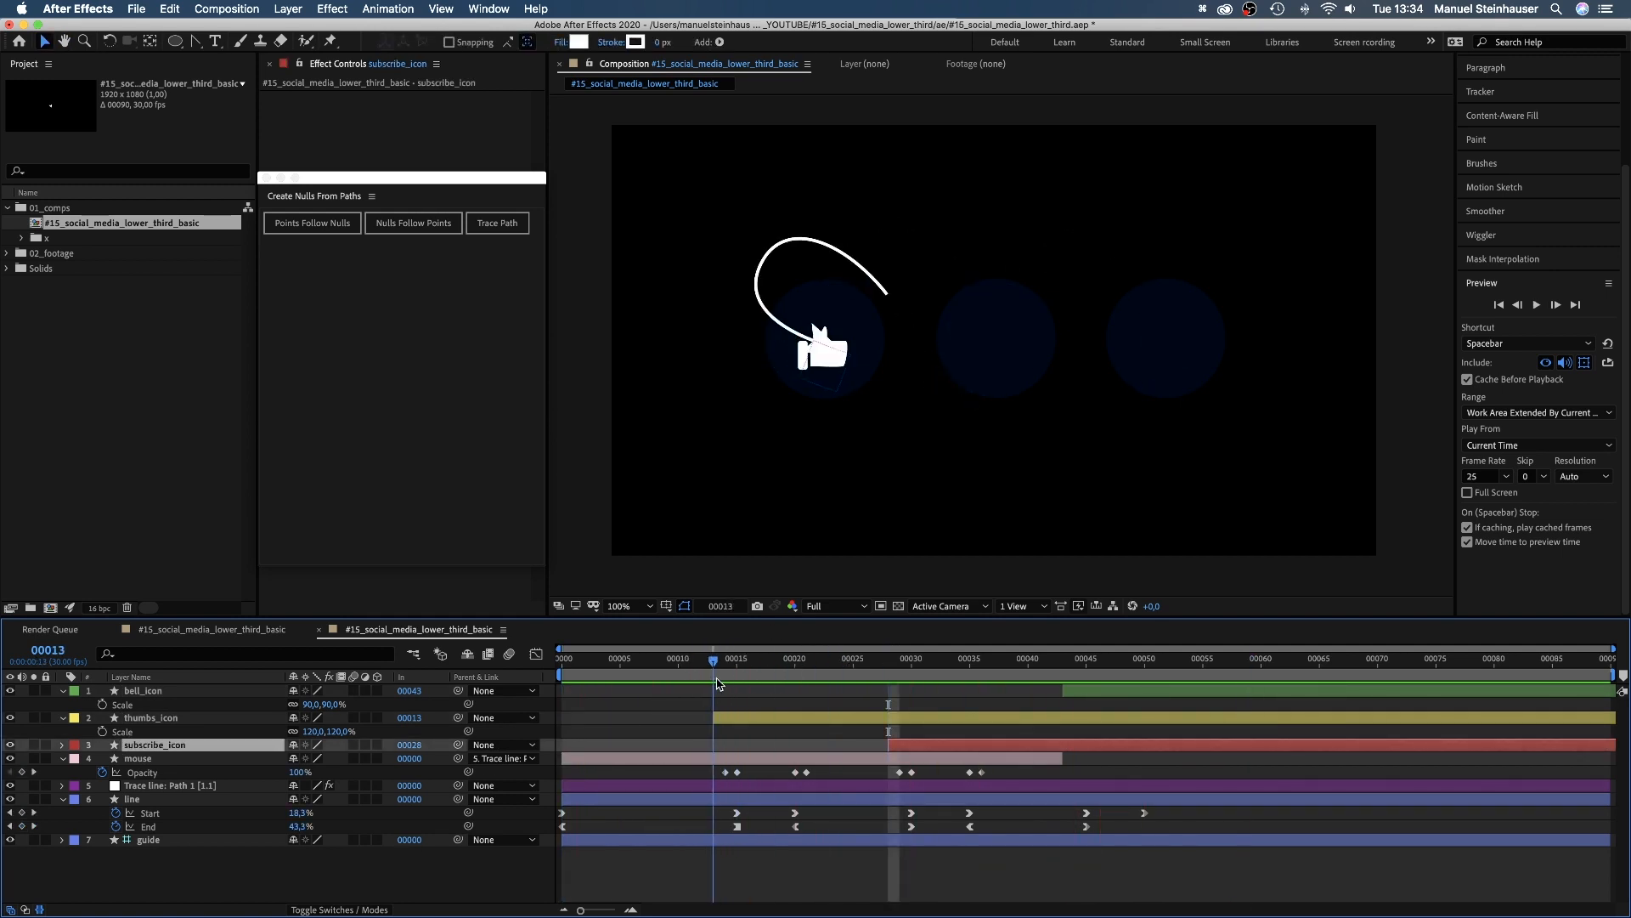
left_click(138, 758)
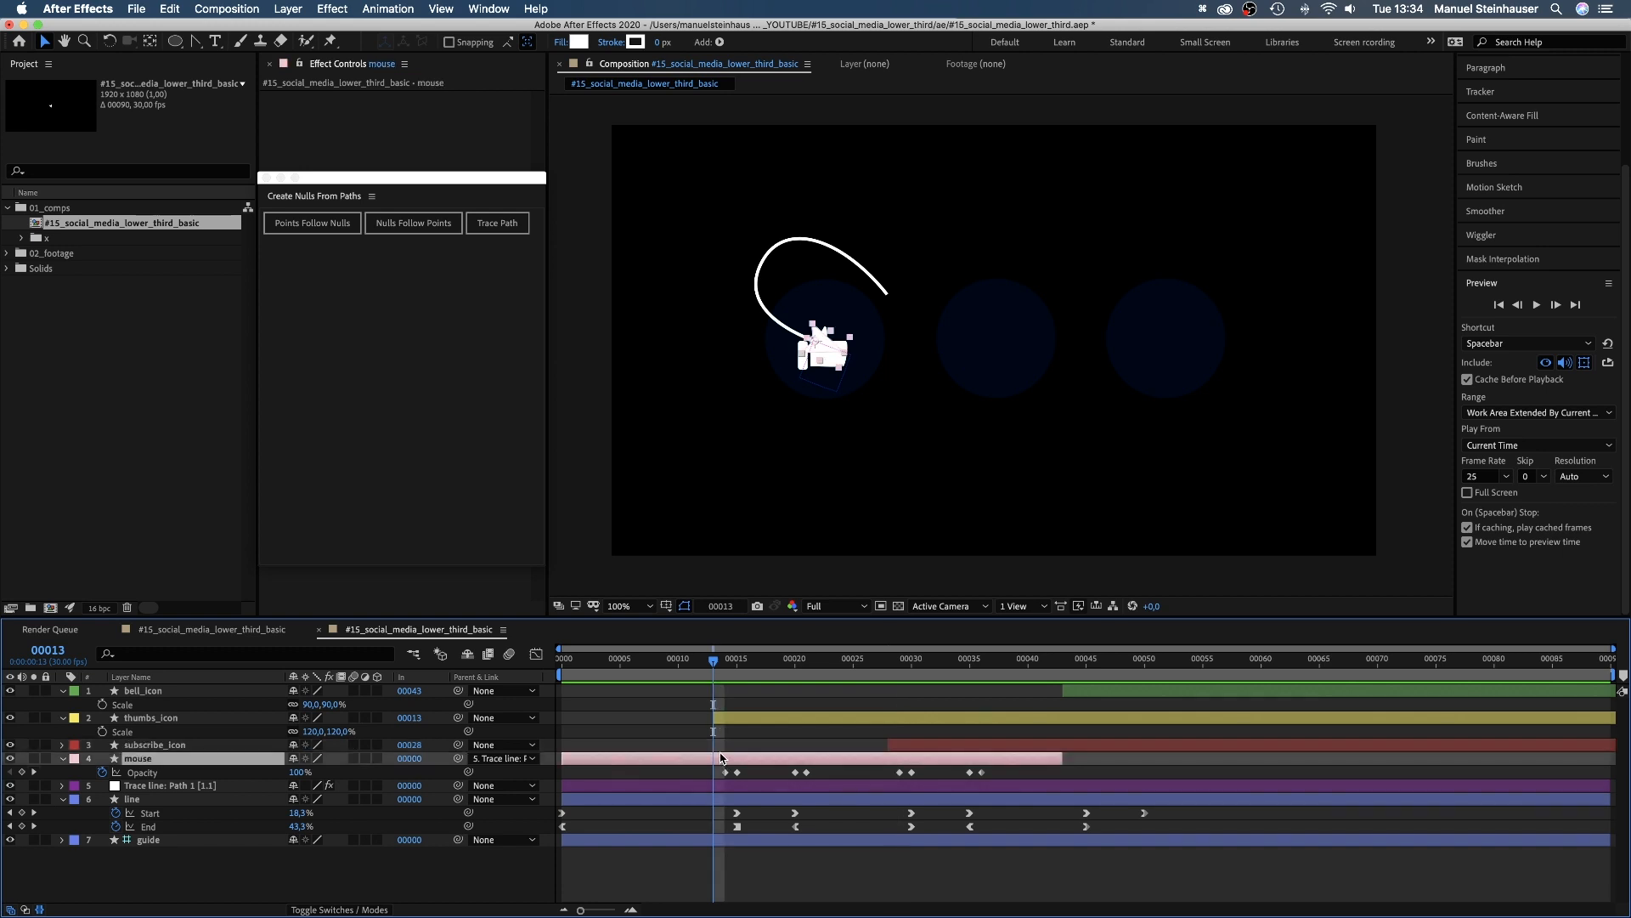
left_click(132, 798)
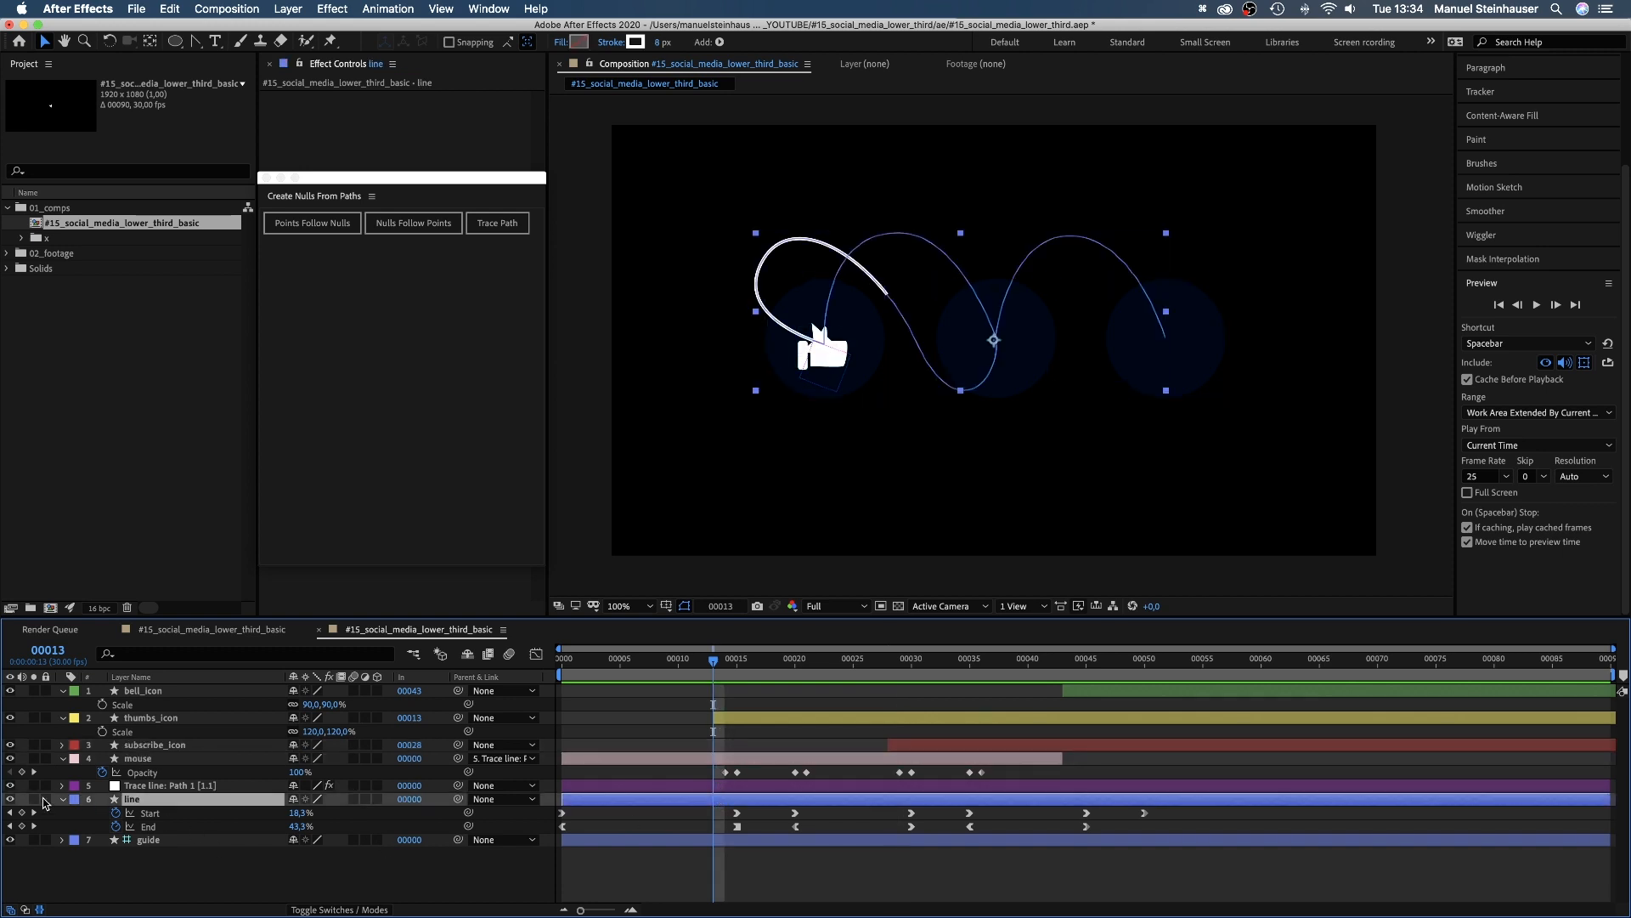
left_click(63, 787)
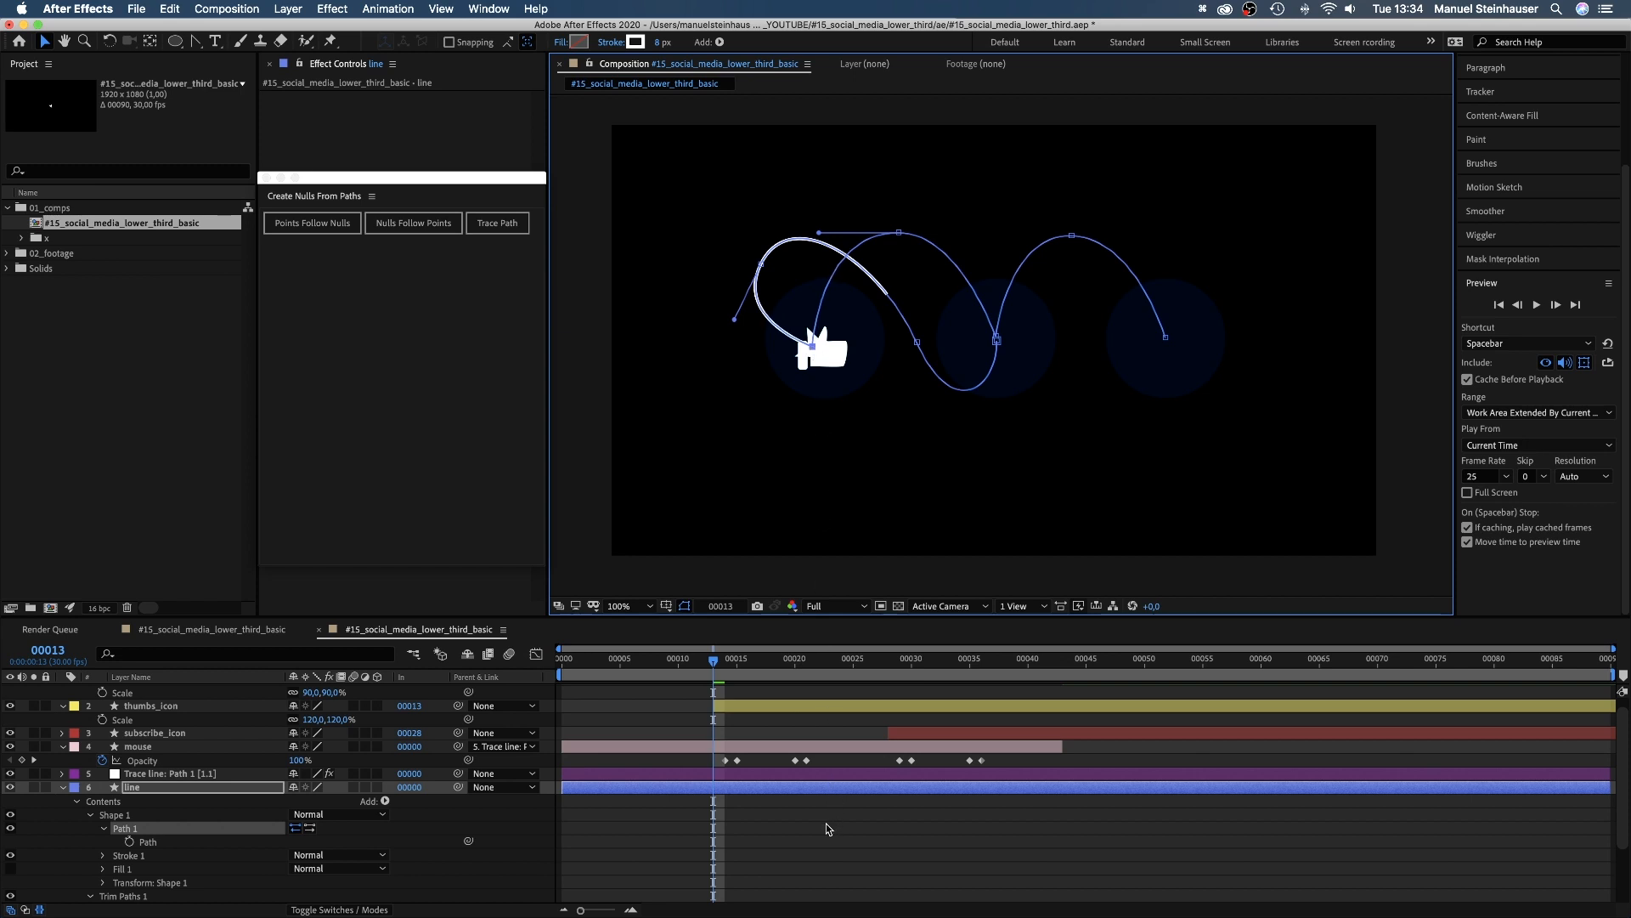
left_click(726, 658)
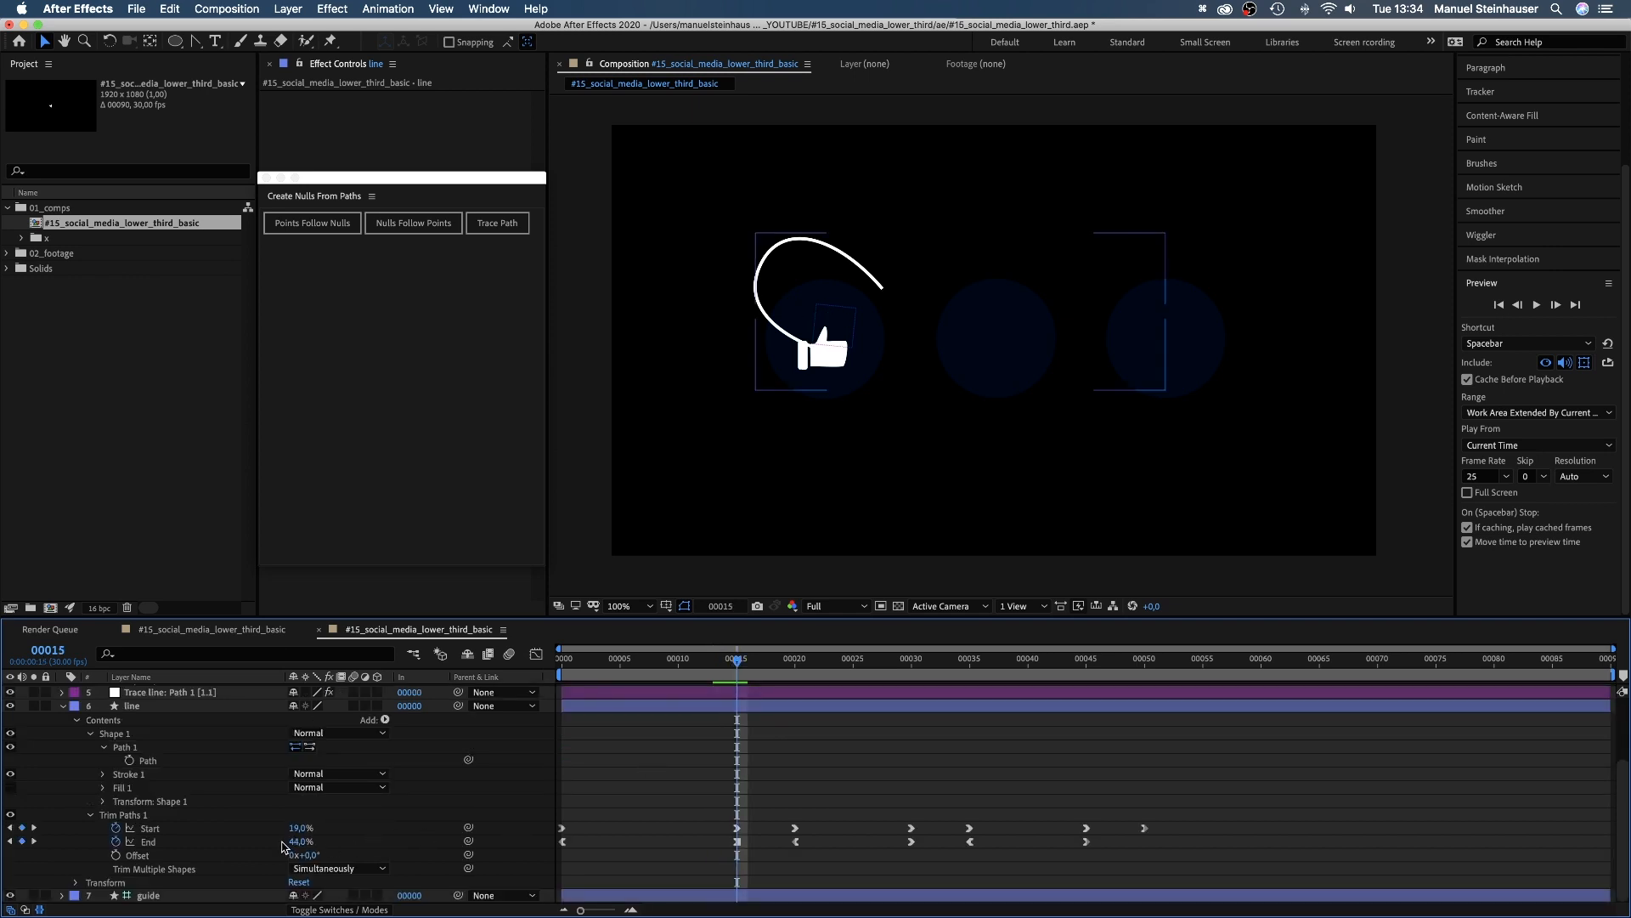
type("43")
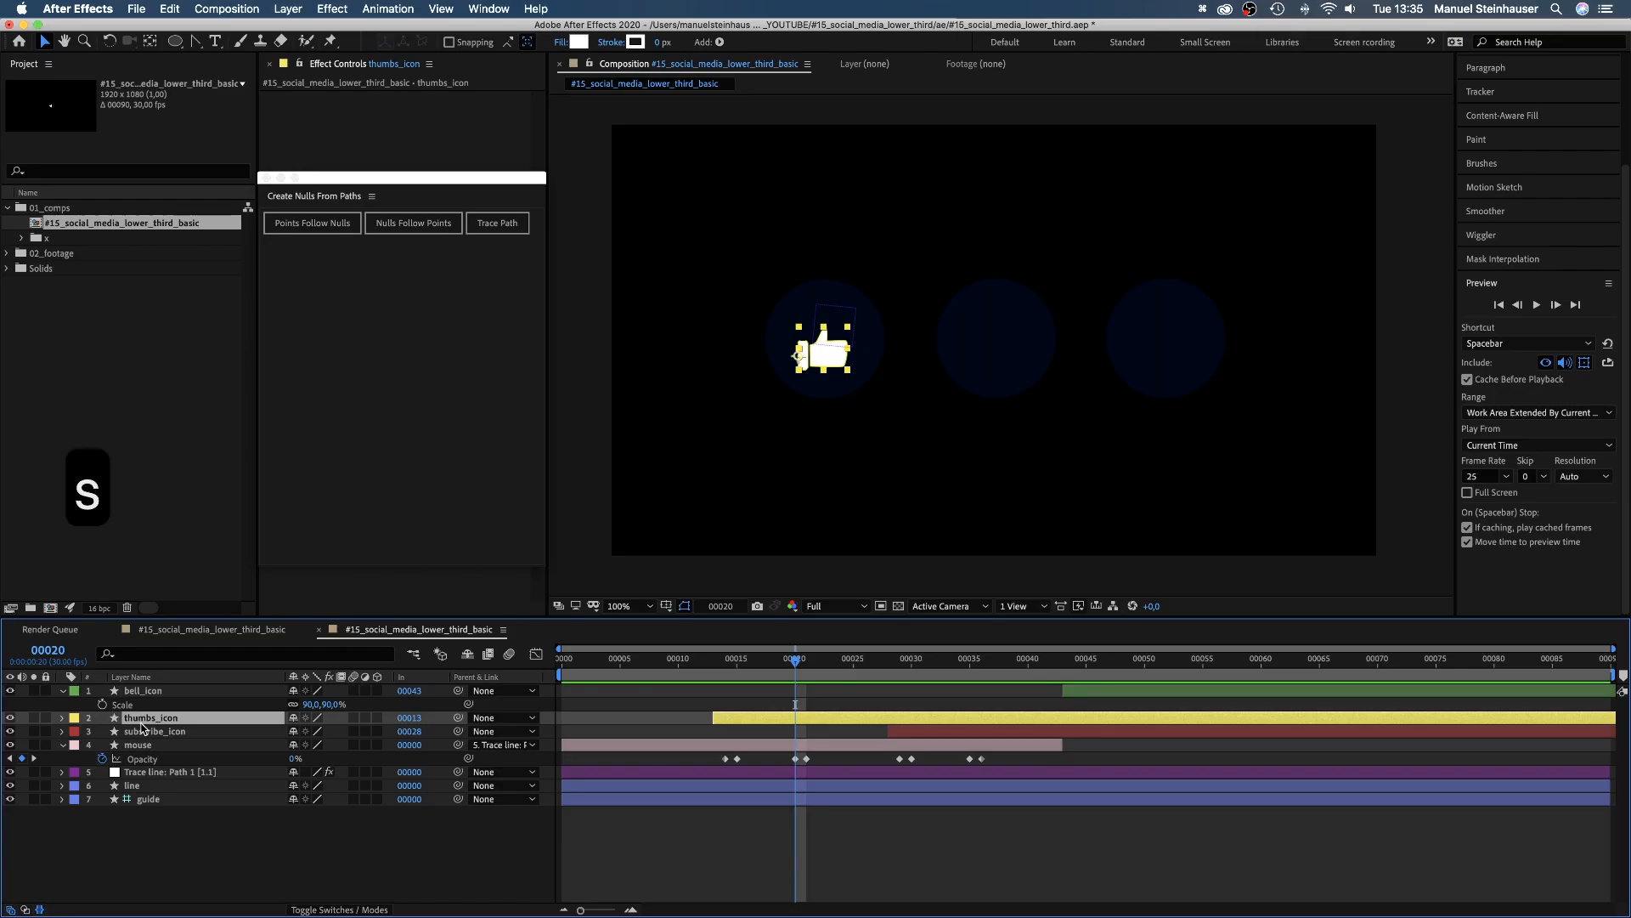
Step: Keyframe thumbs_icon Rotation from -90° at frame 13 to upright at frame 20
left_click(102, 717)
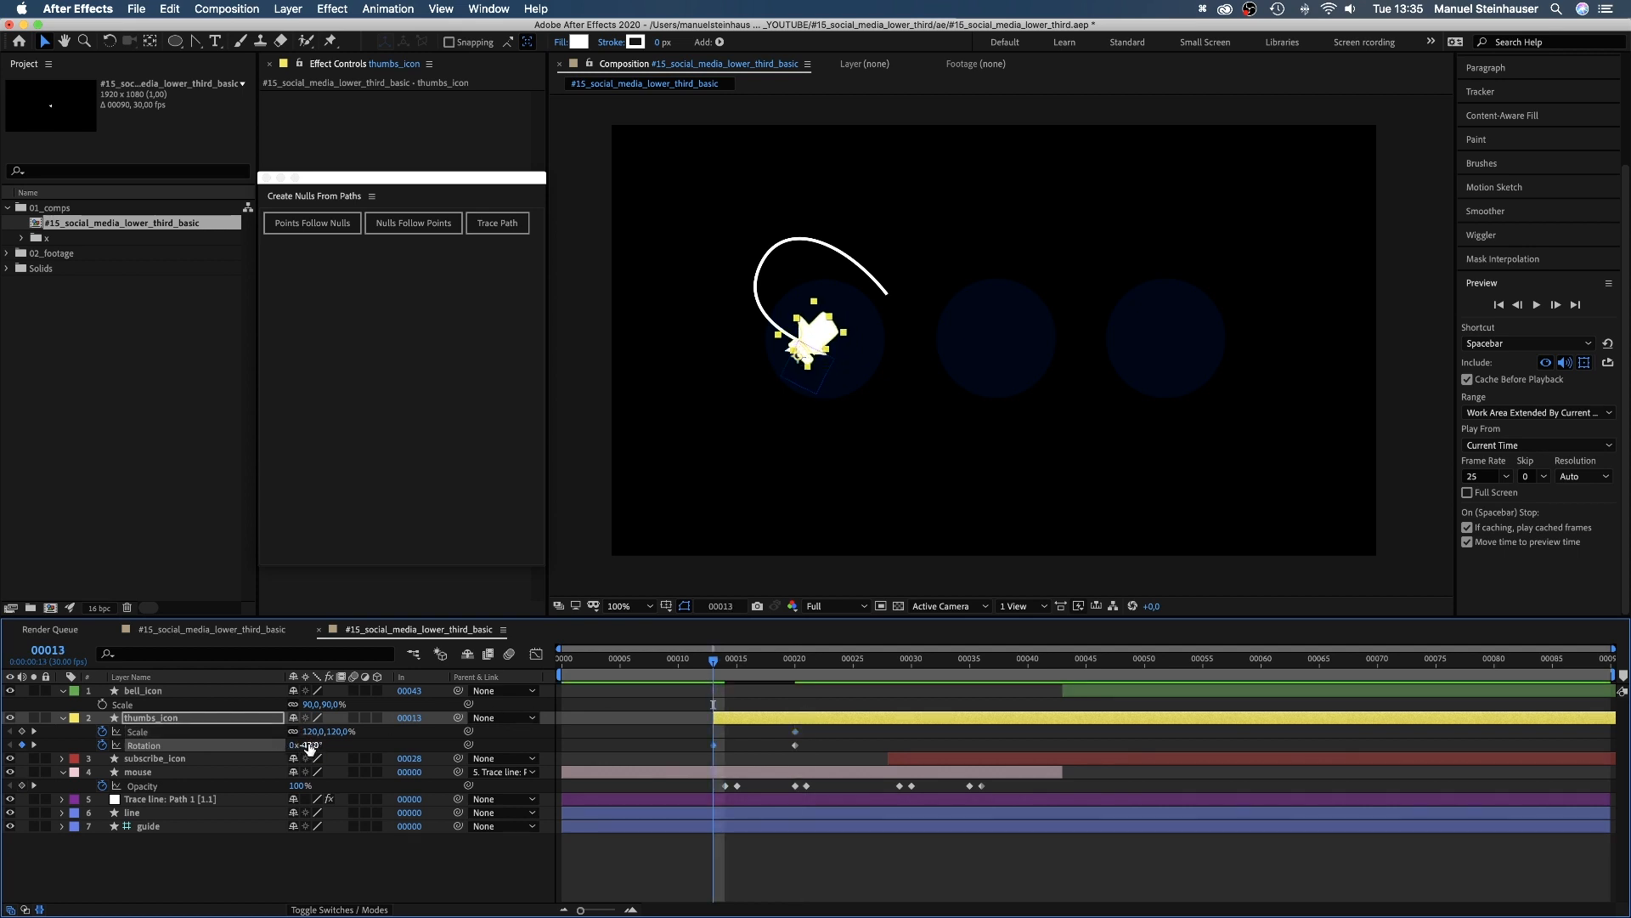
type("-90")
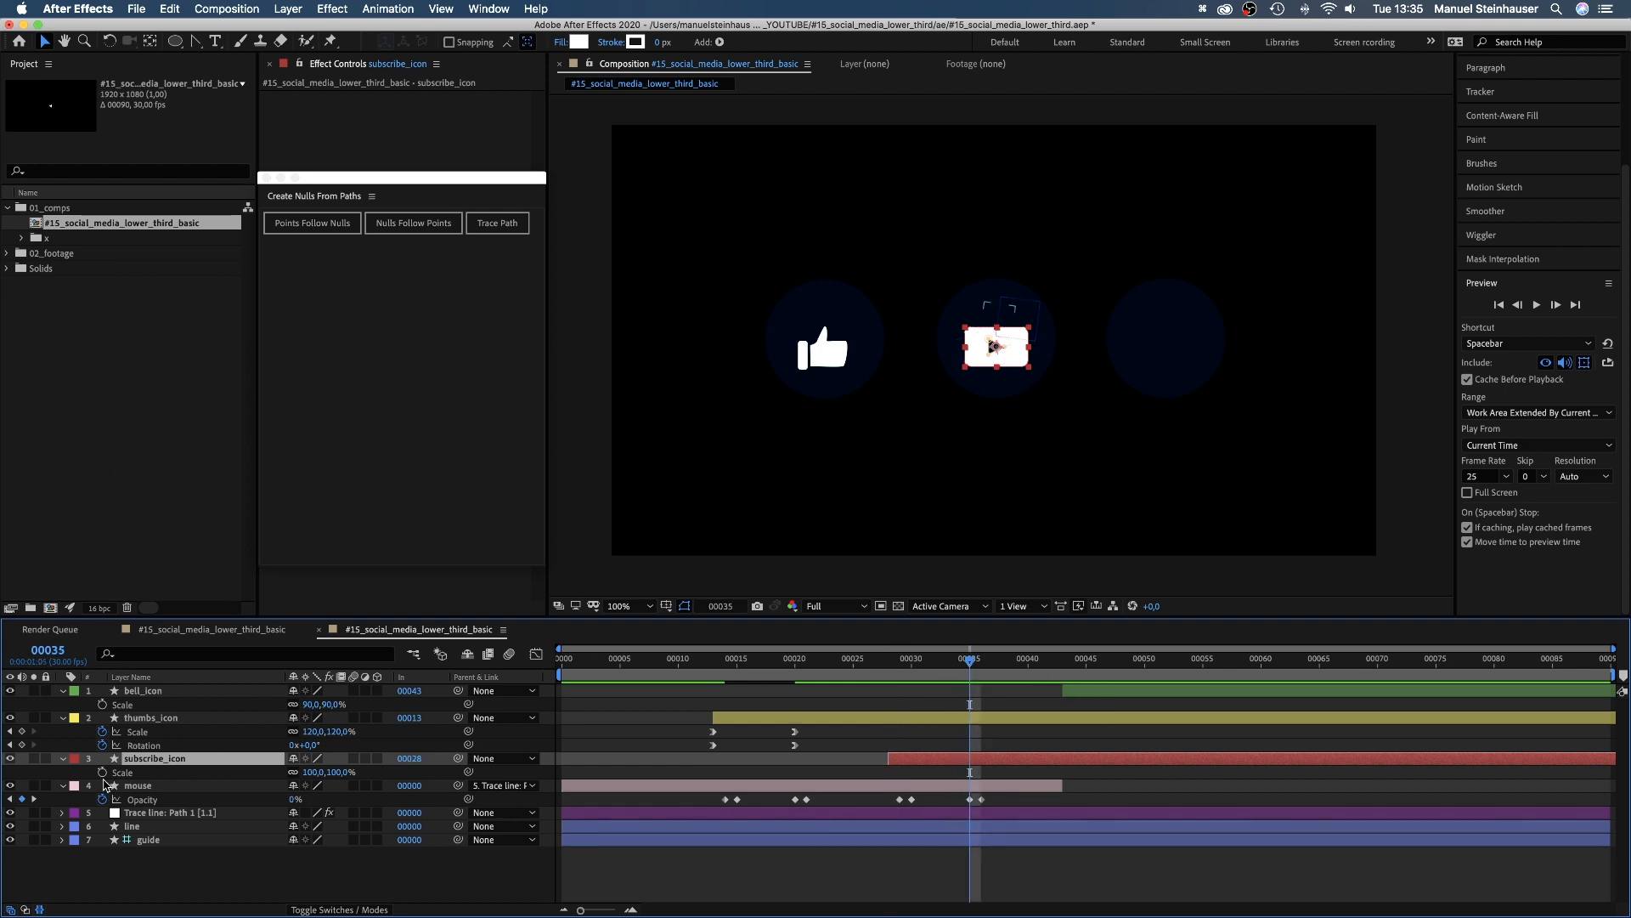
Step: Keyframe subscribe_icon Scale from 0% at frame 28 to 100% and apply Easy Ease In
double_click(154, 757)
type("0")
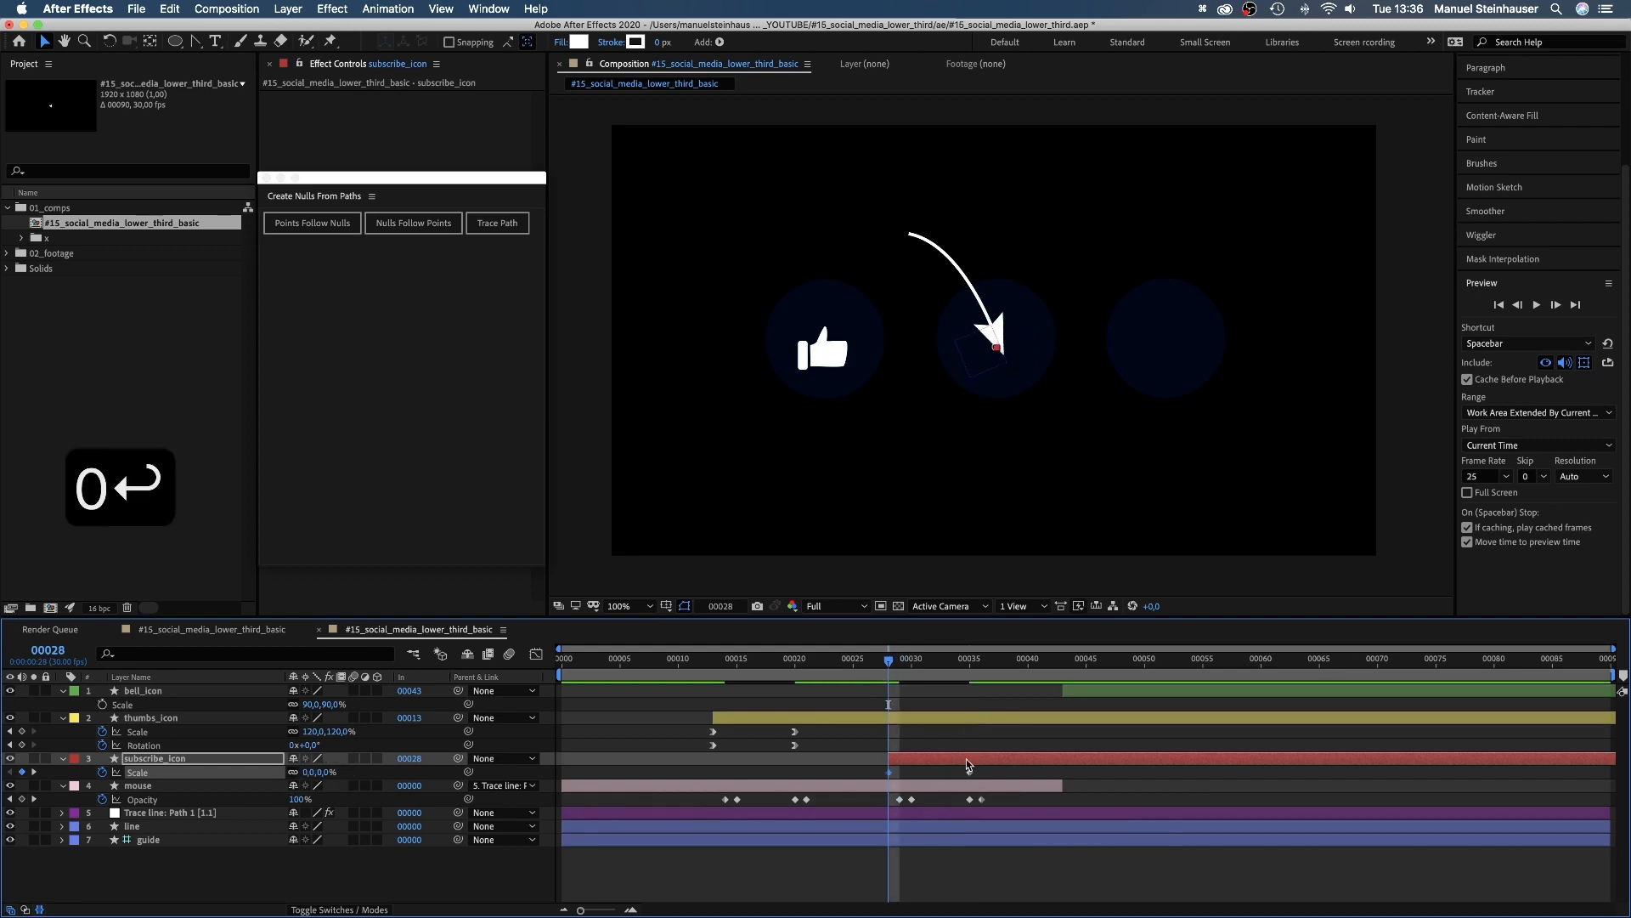
right_click(889, 771)
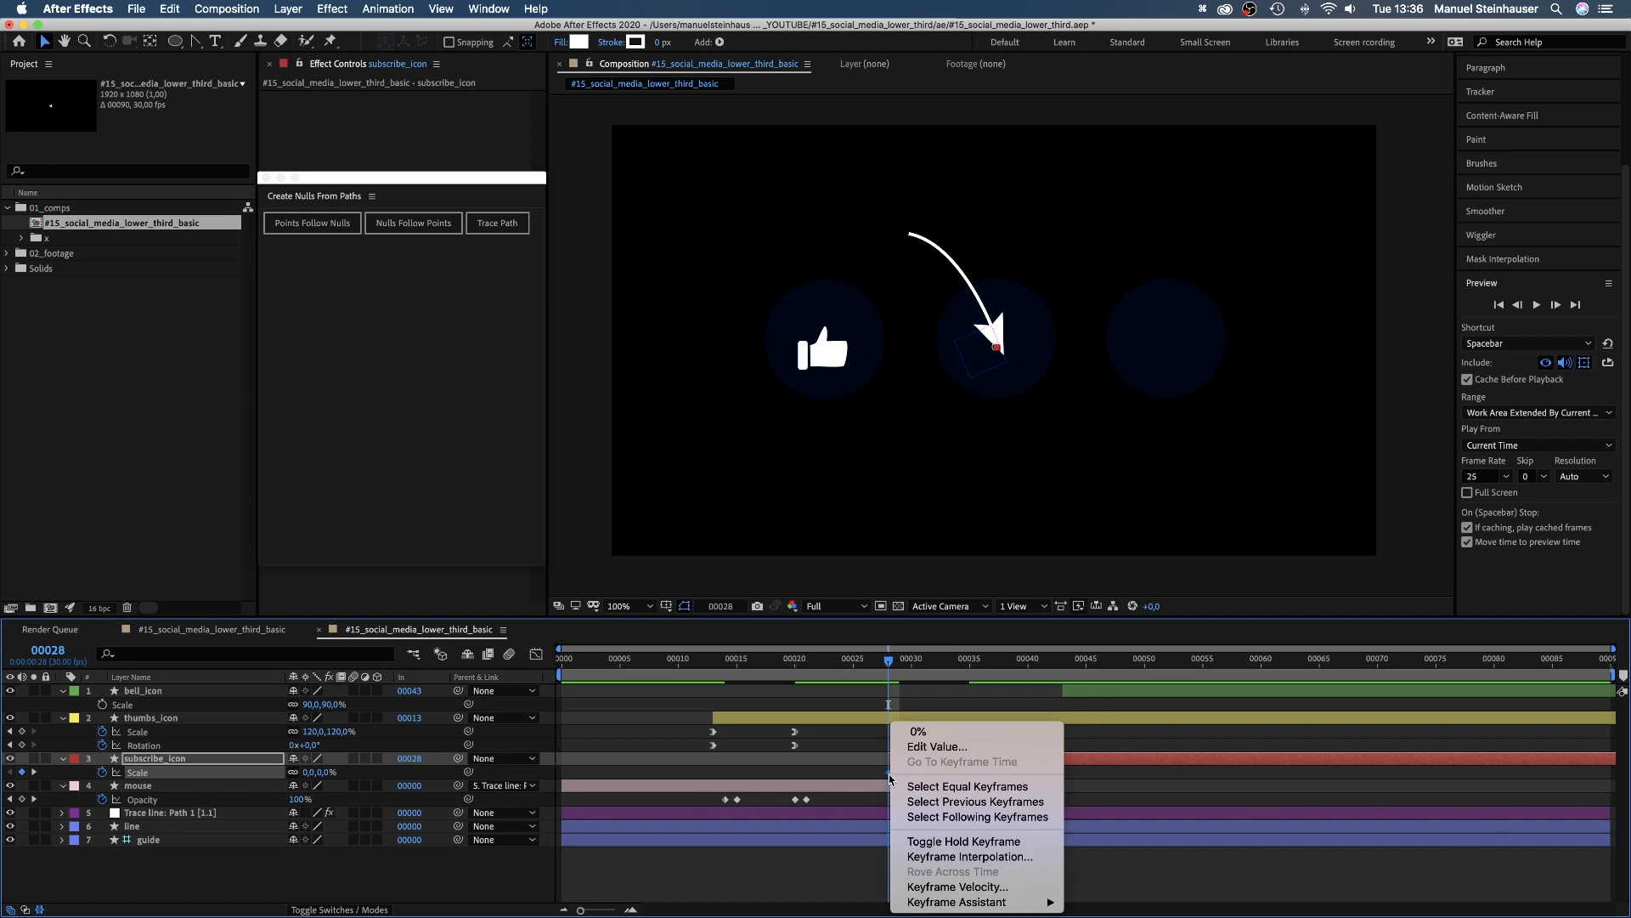
mouse_move(957, 902)
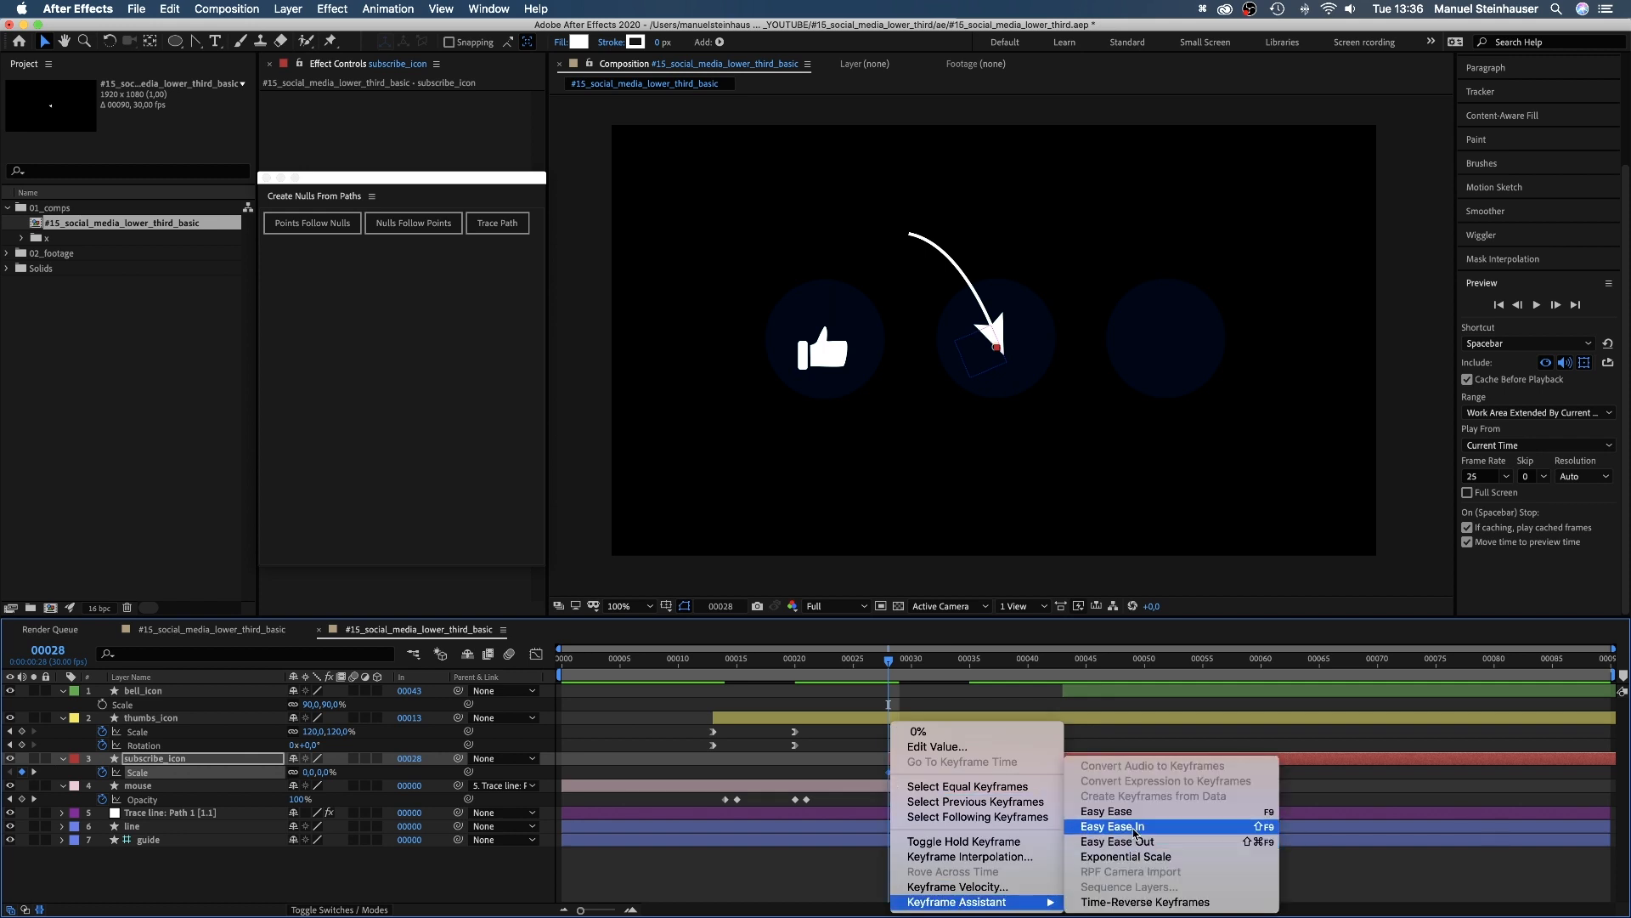
left_click(1110, 826)
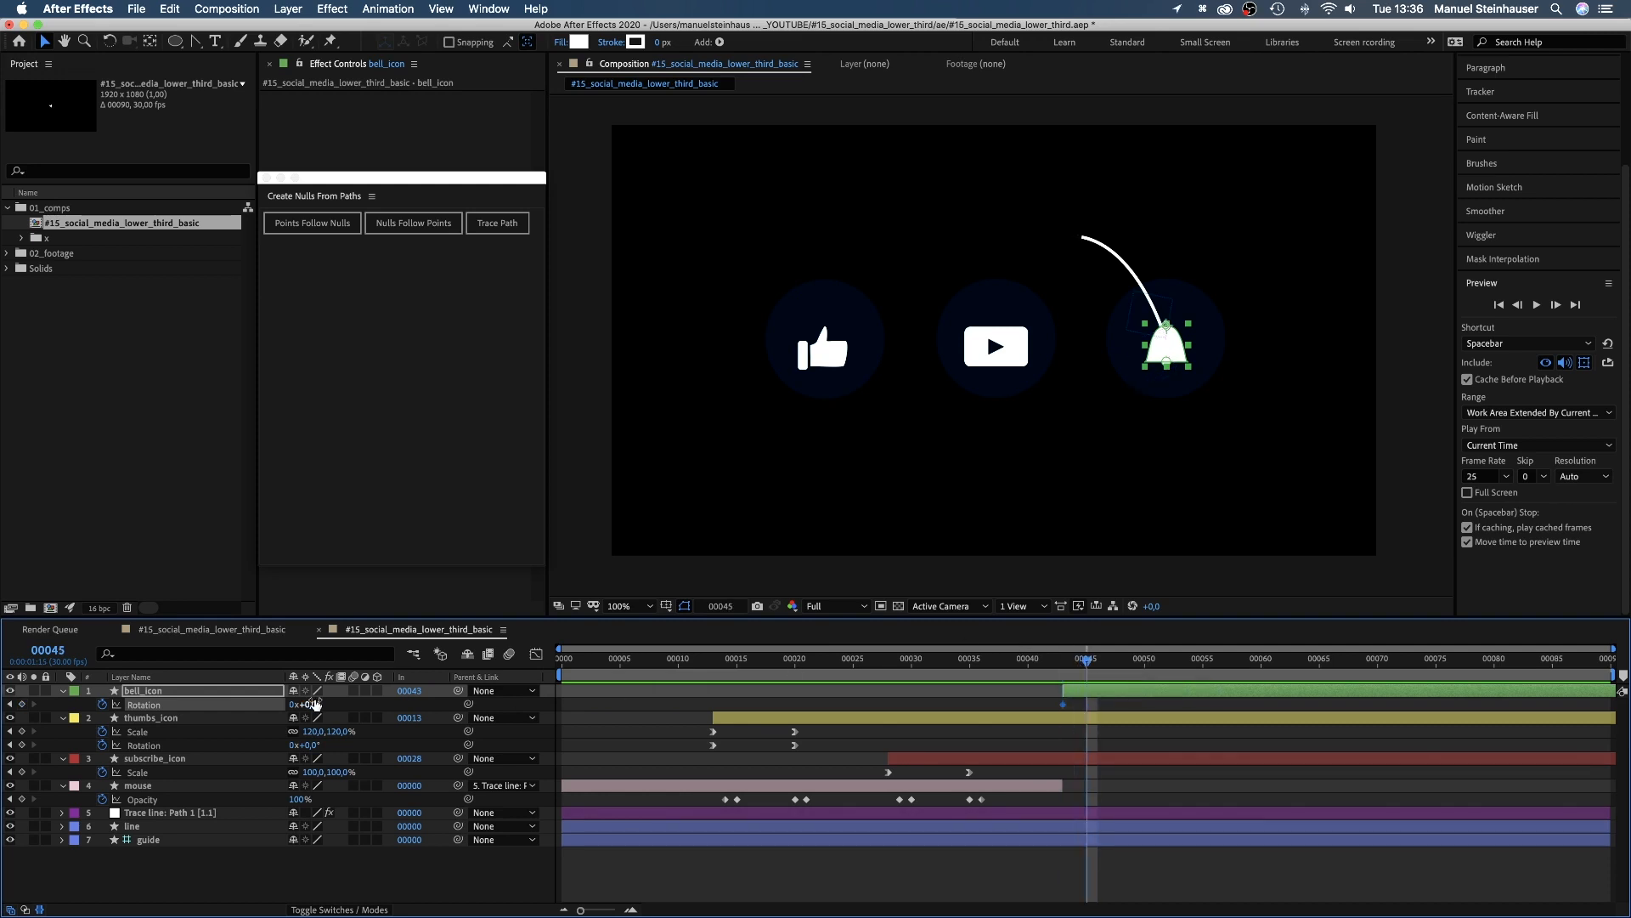
Step: Add bell_icon Rotation keyframes of -23, -12 and 0 at frames 45, 51 and 55
type("-23")
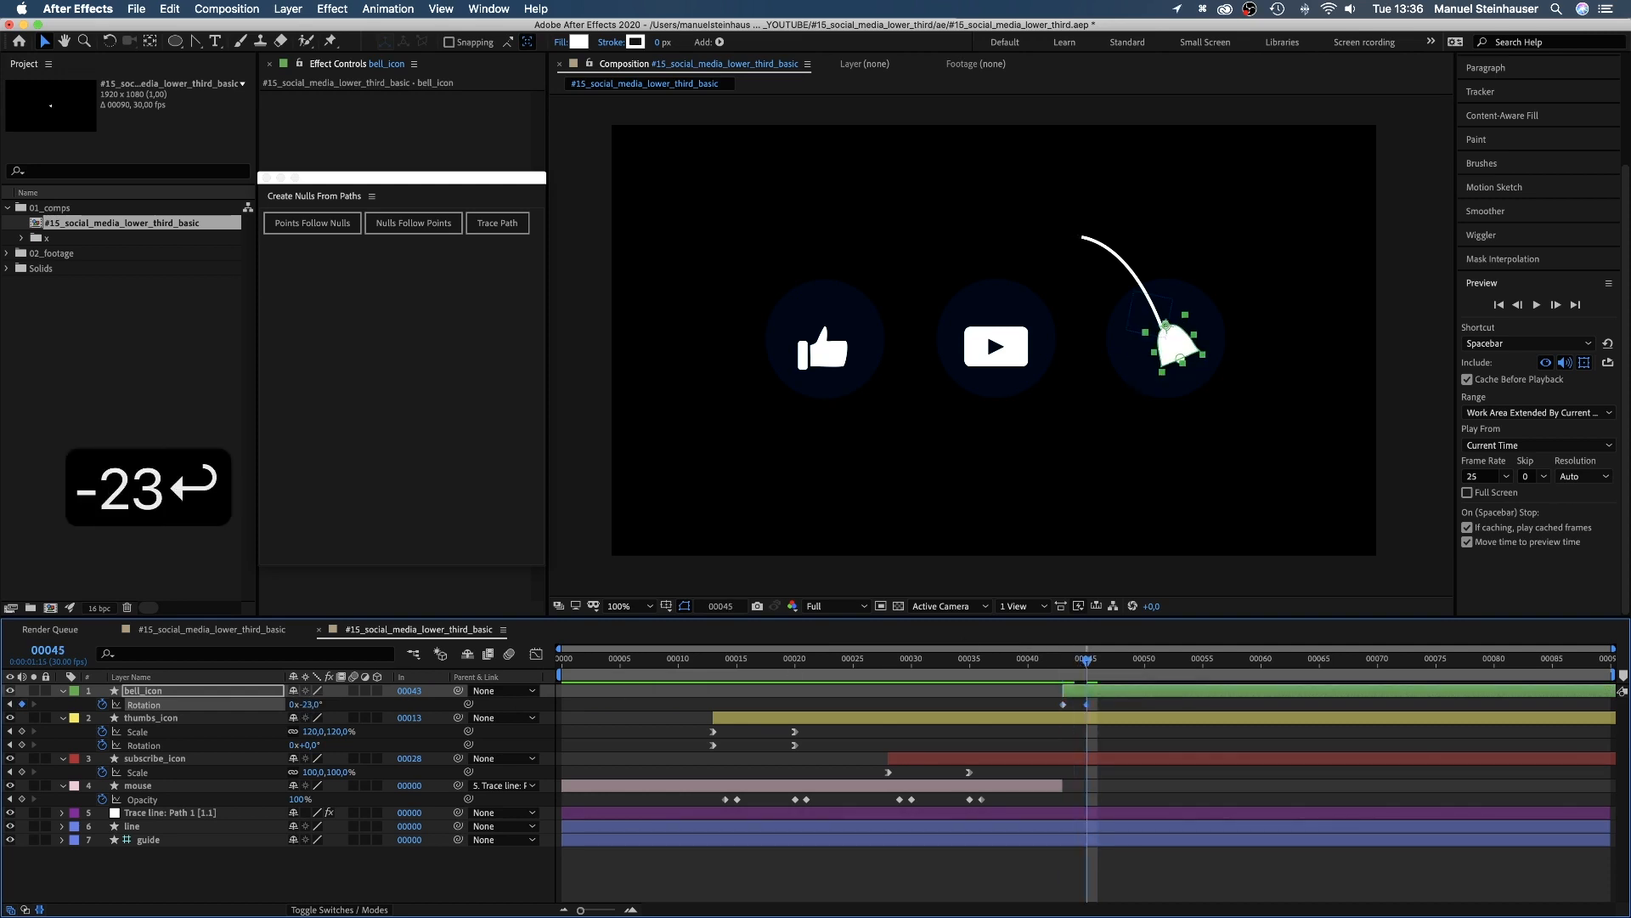
left_click(1110, 661)
type("-12")
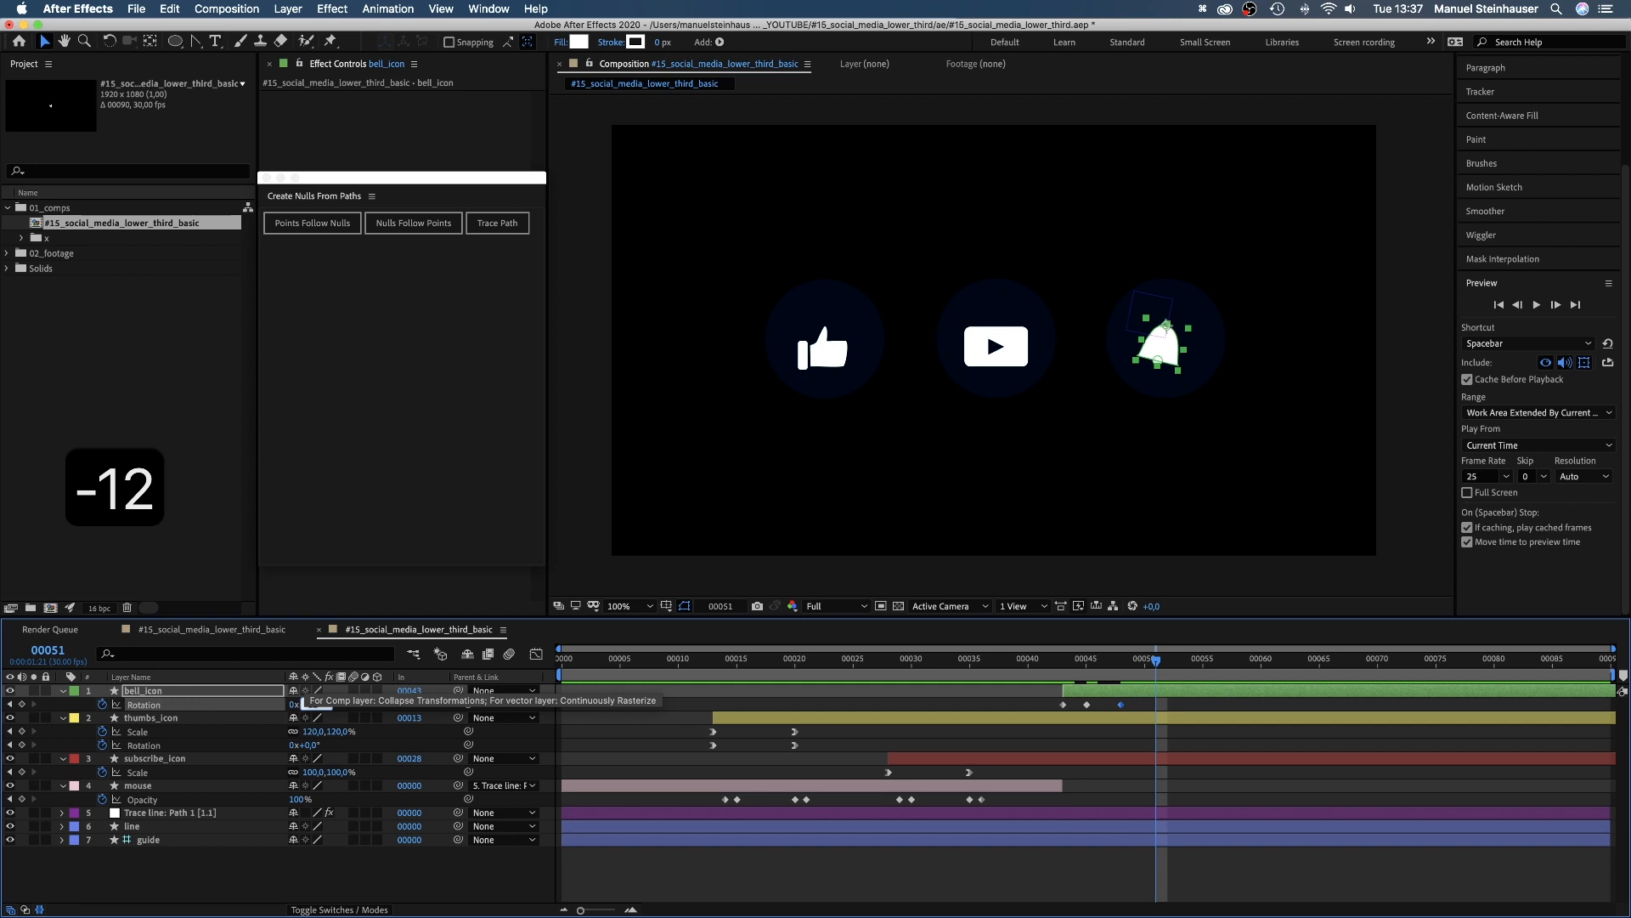
left_click_drag(1147, 657, 1179, 663)
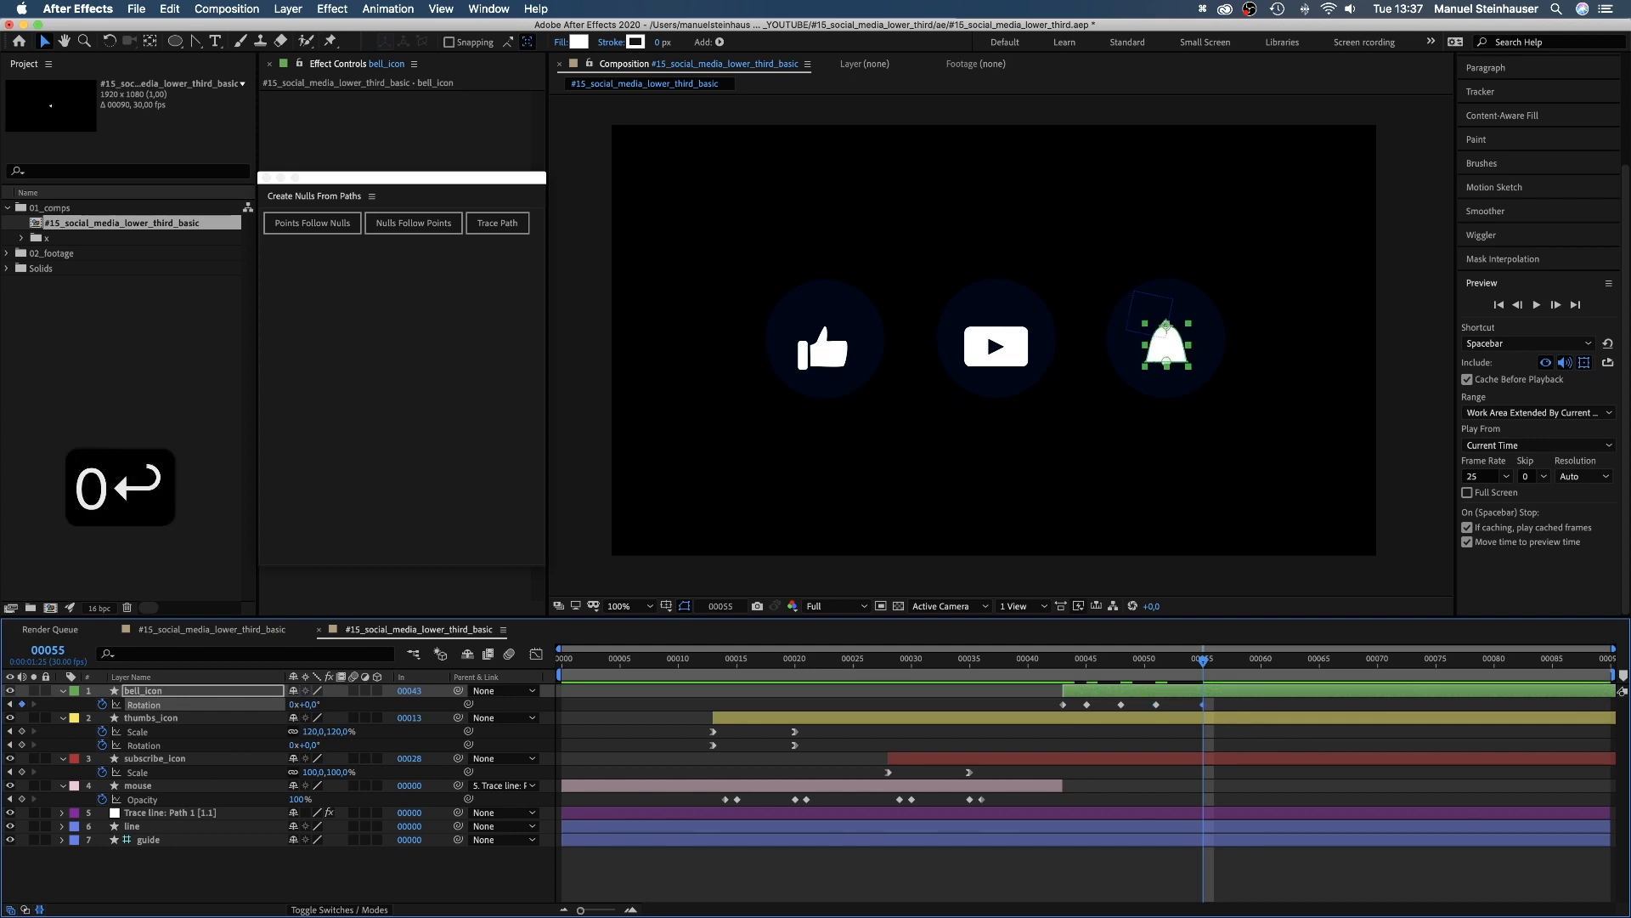
left_click(1064, 659)
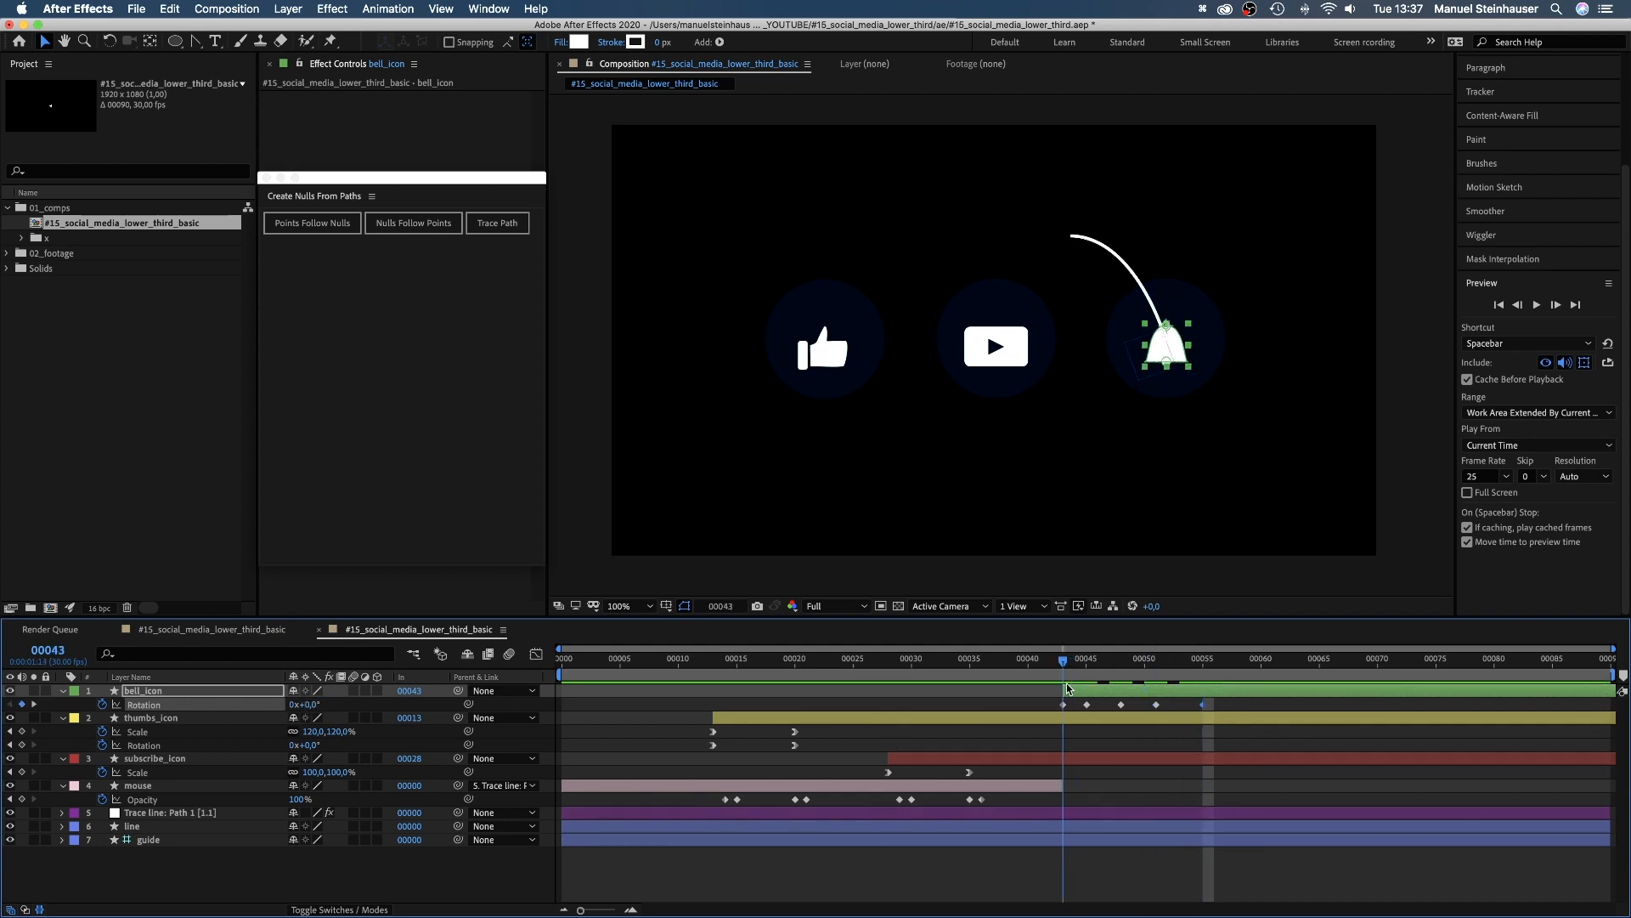
Step: Expand bell_icon to Ellipse 2's path and start keyframing the clapper's Position at the first swing
left_click(74, 718)
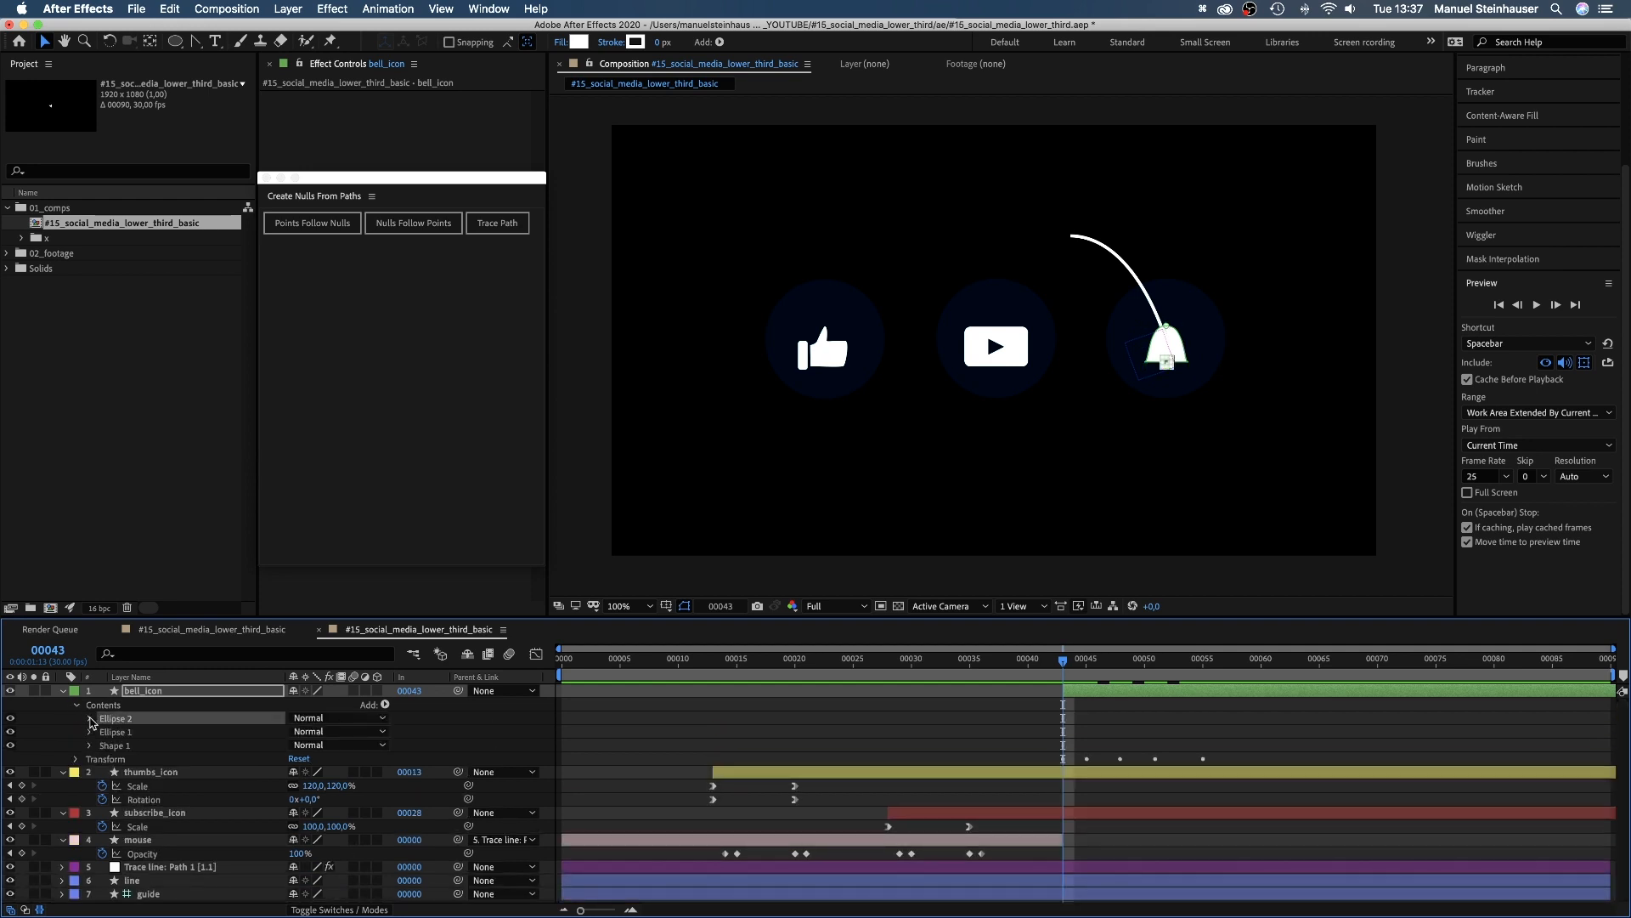
left_click(75, 717)
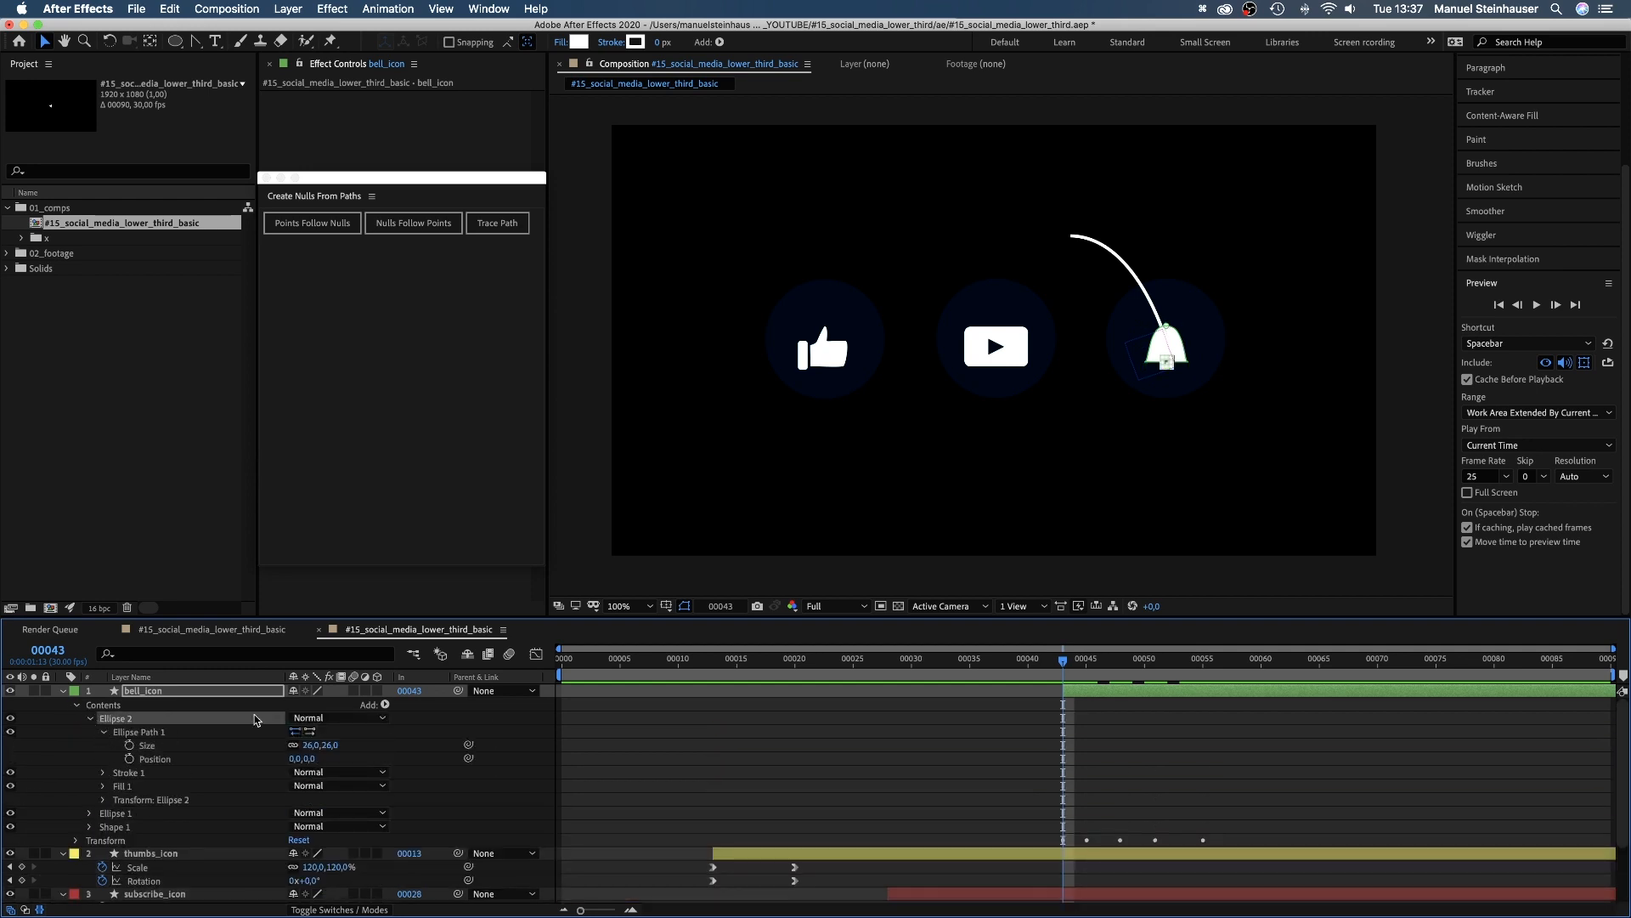
left_click(1074, 658)
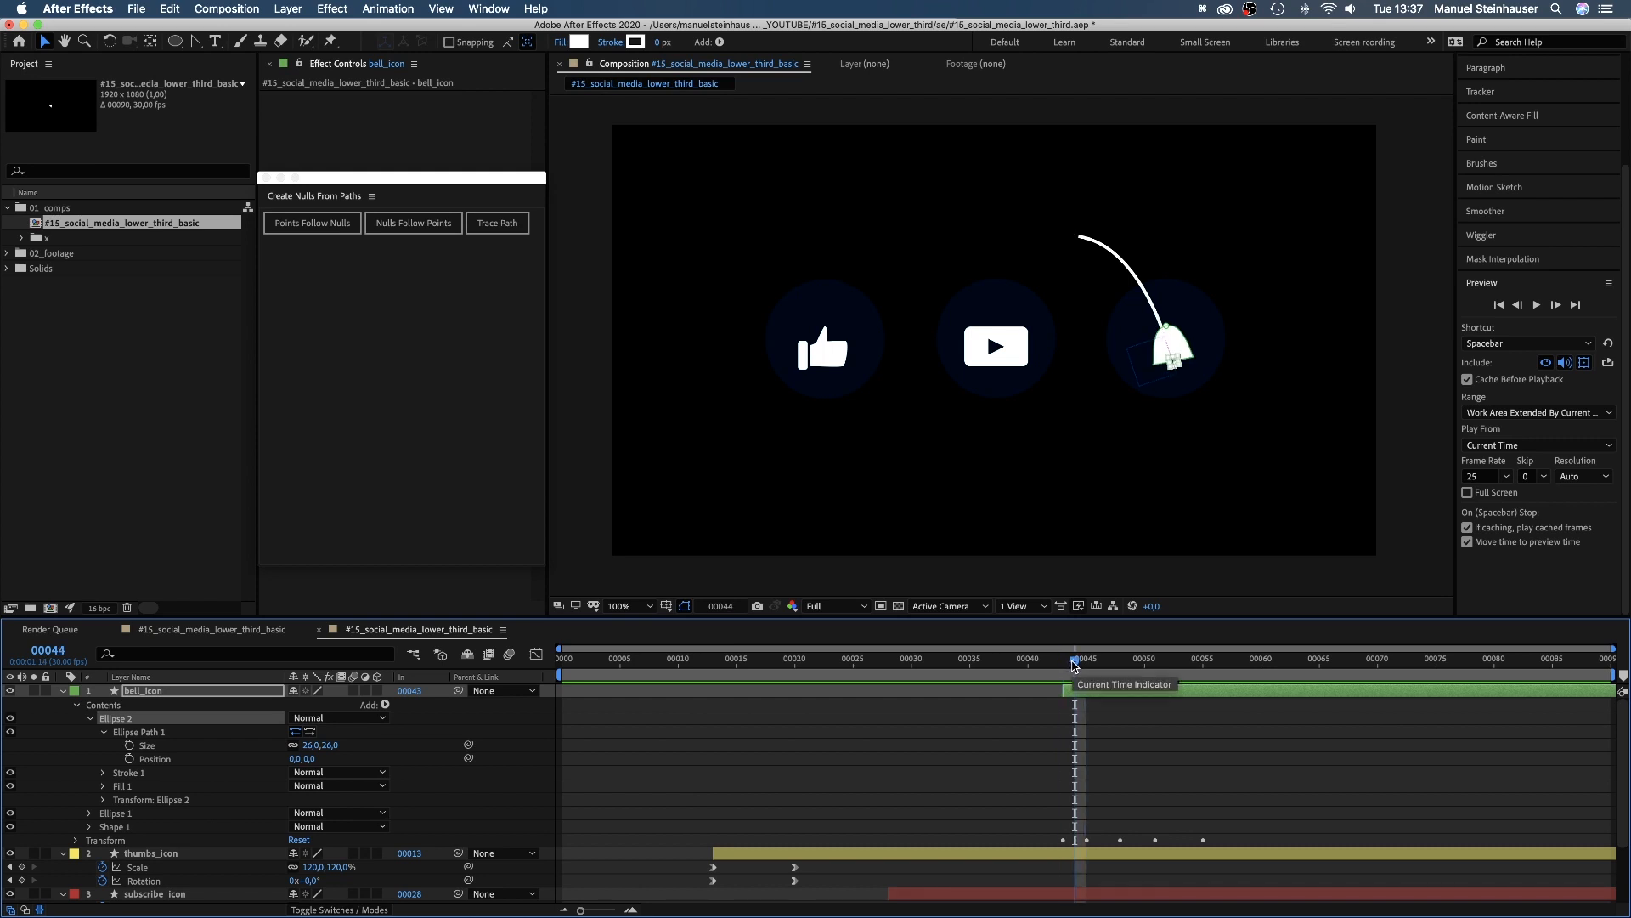
left_click(154, 758)
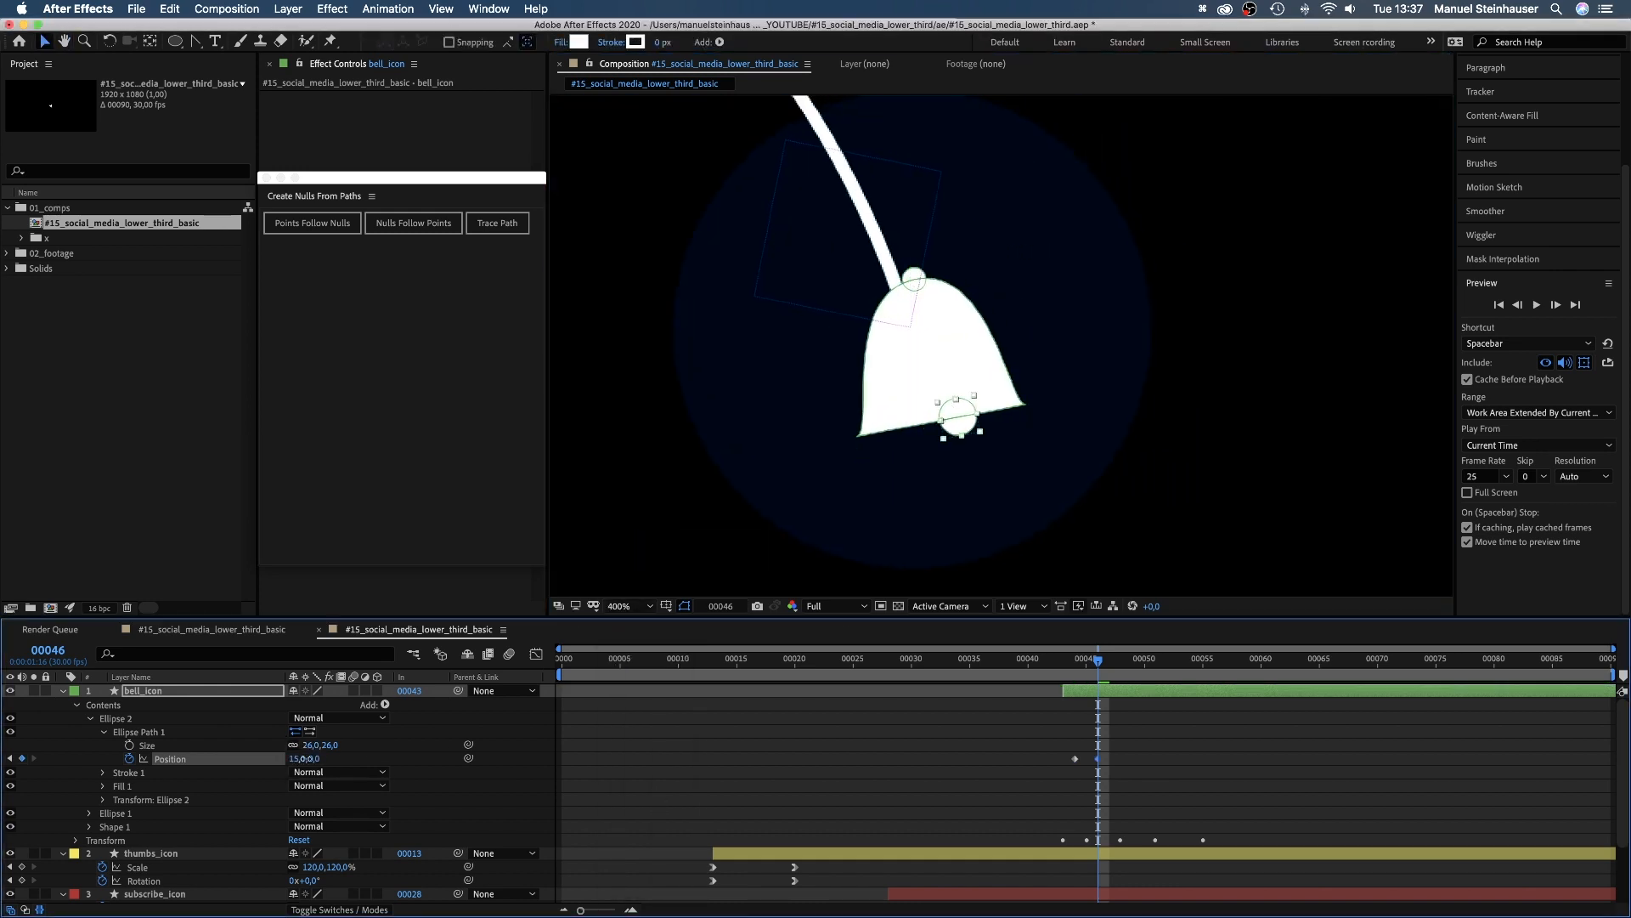
Step: Add Position keyframes on the following frames shifting the clapper sideways with the bell
left_click(1107, 666)
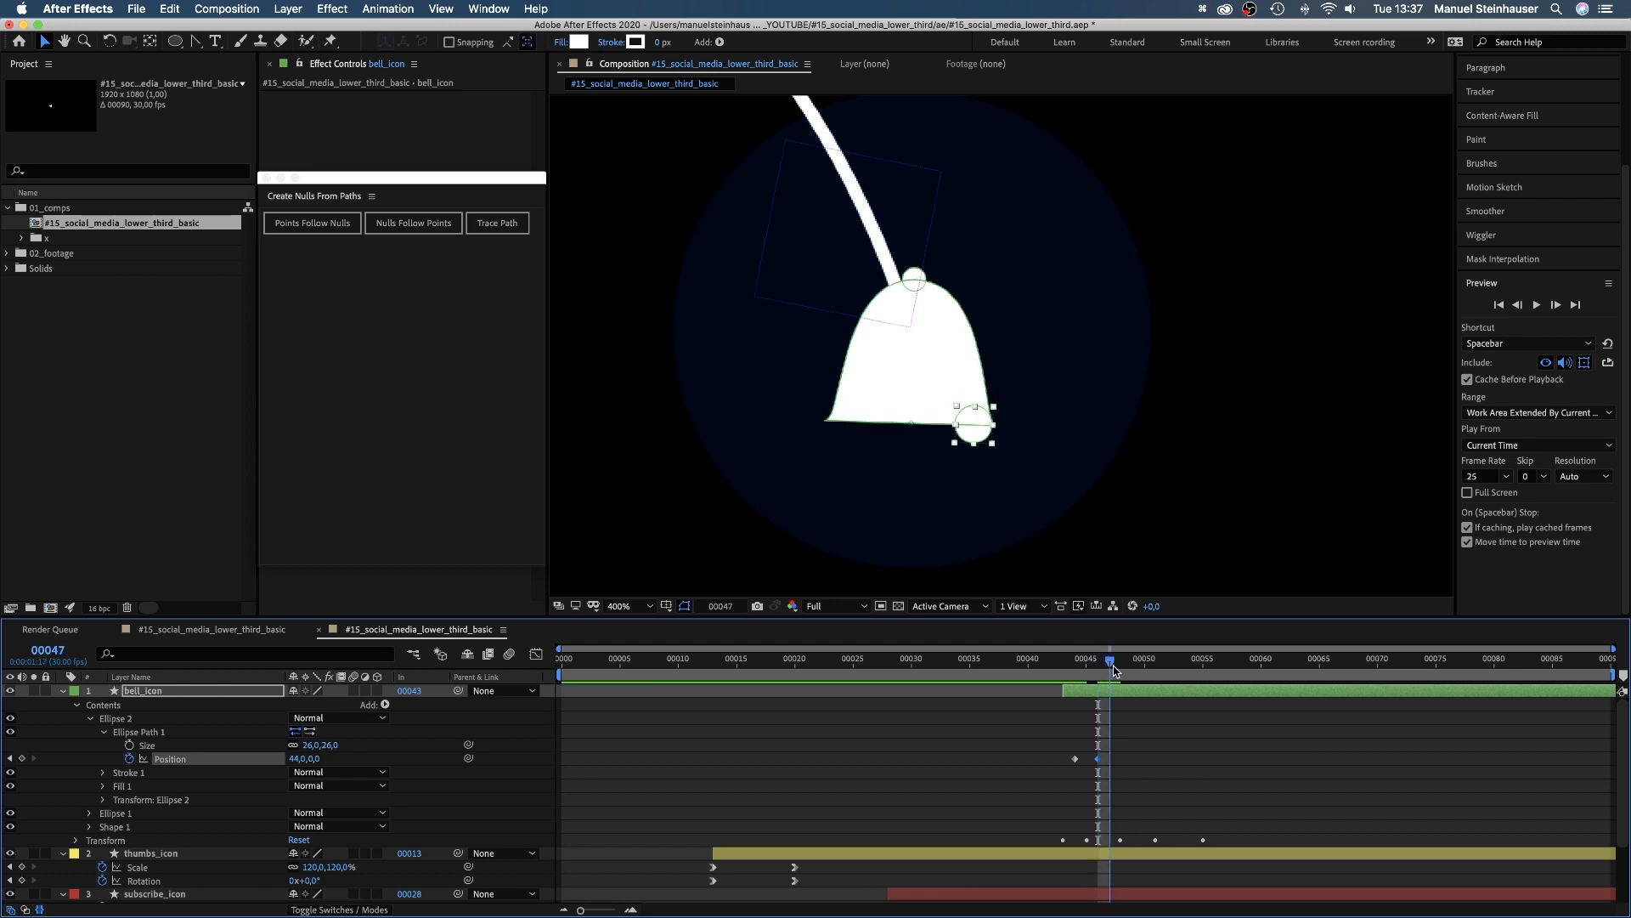
left_click(1131, 660)
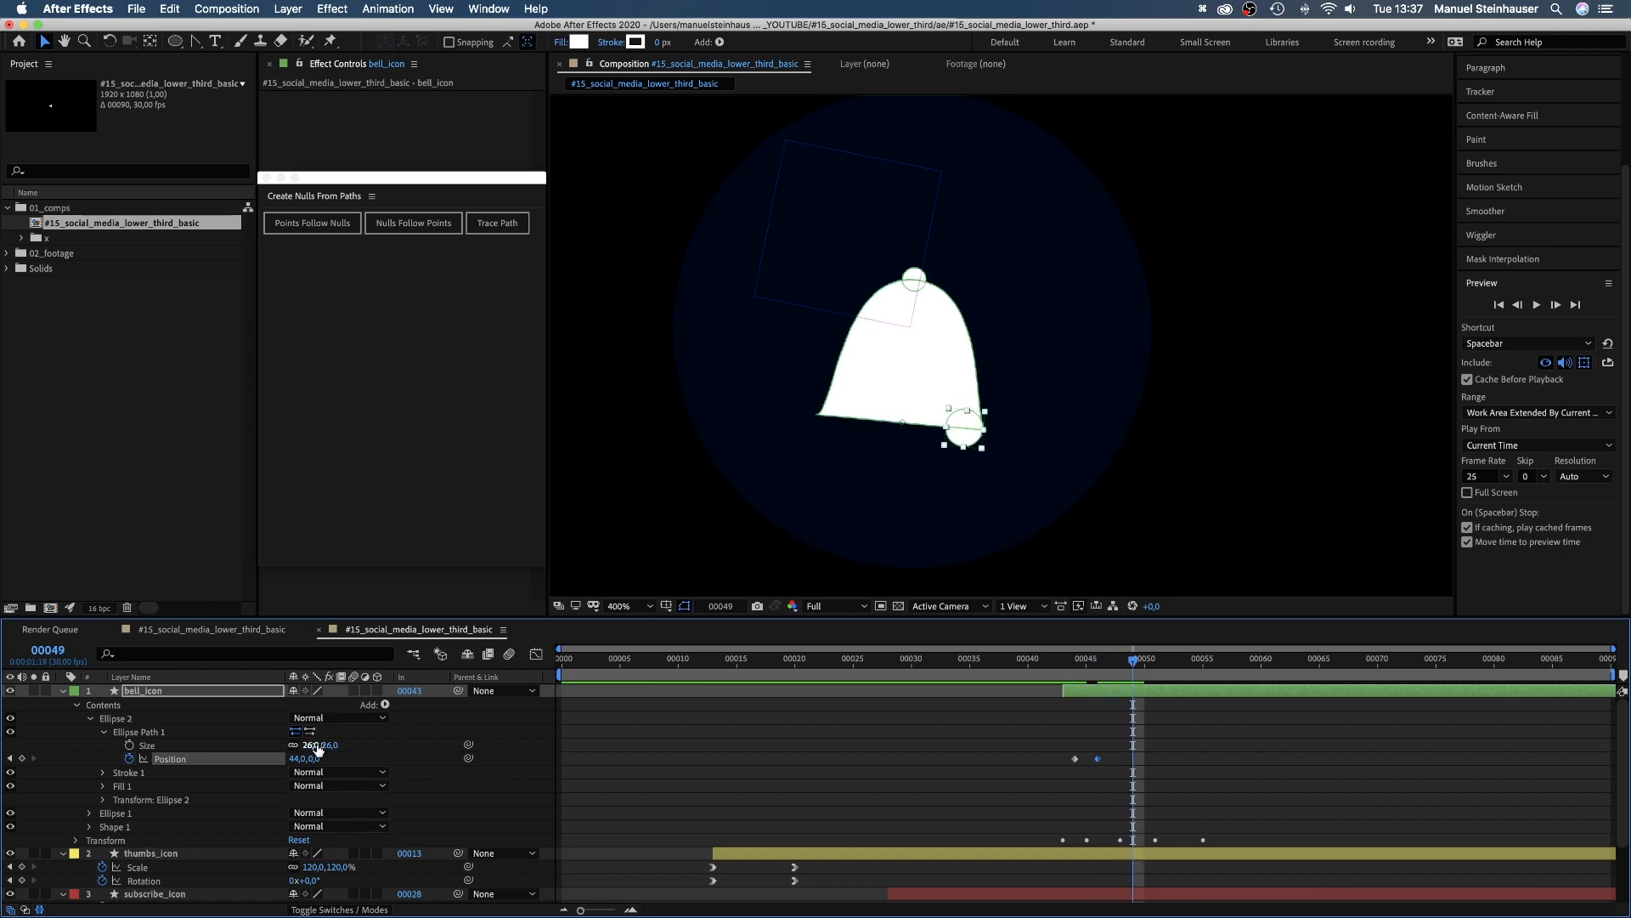
left_click_drag(967, 424, 842, 416)
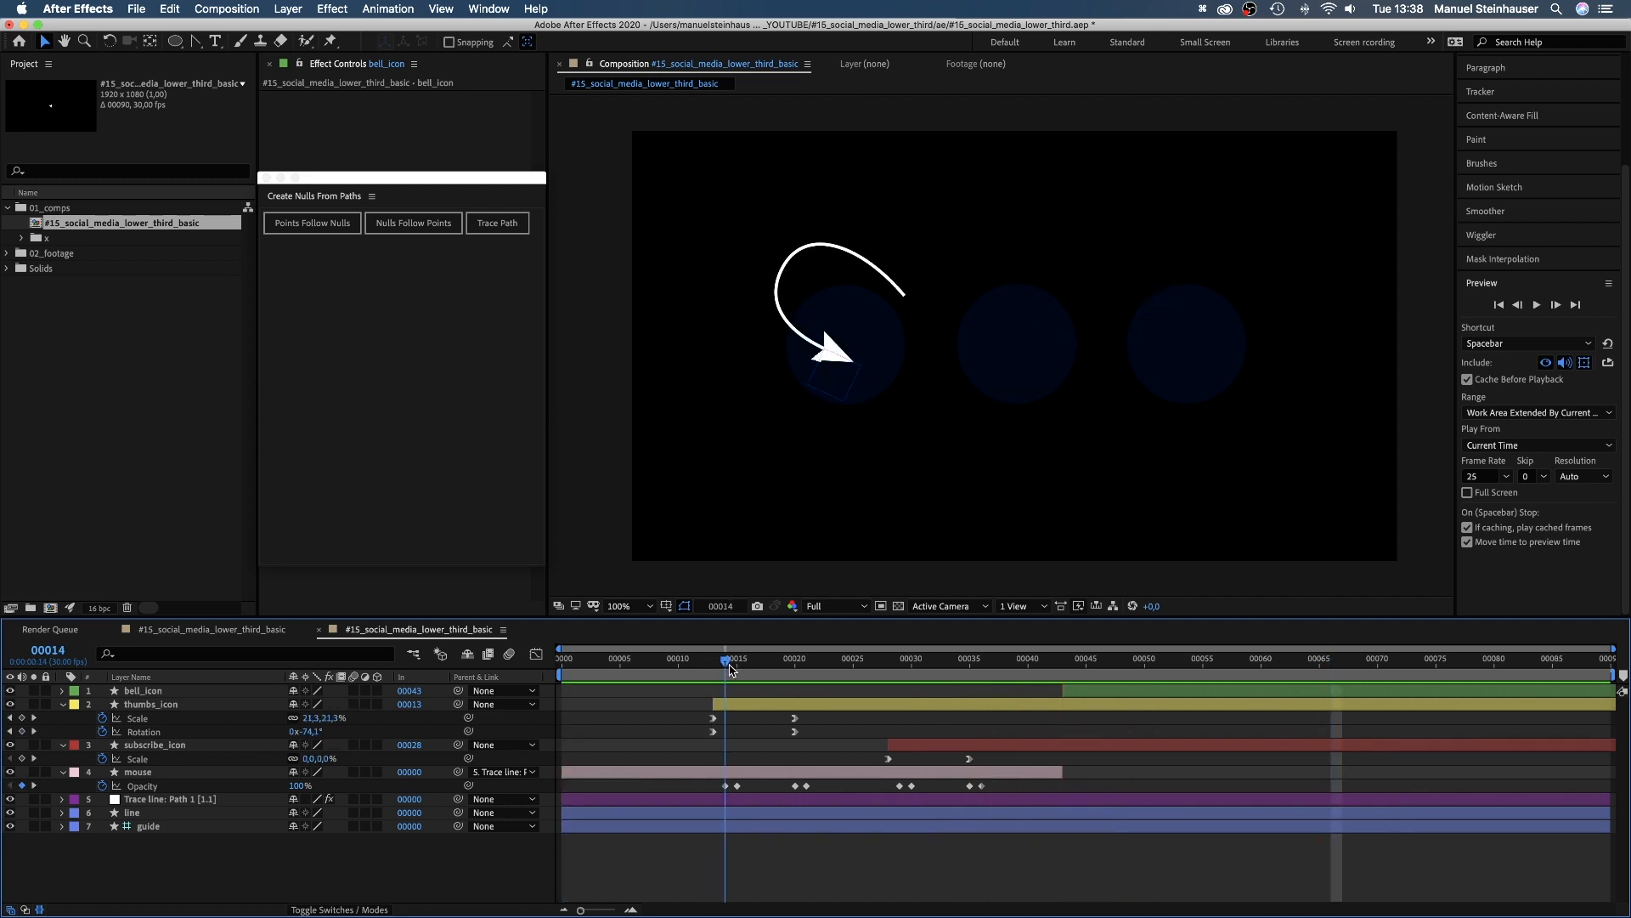
Step: Shift the thumbs_icon layer one frame later so it begins at frame 14
left_click(152, 704)
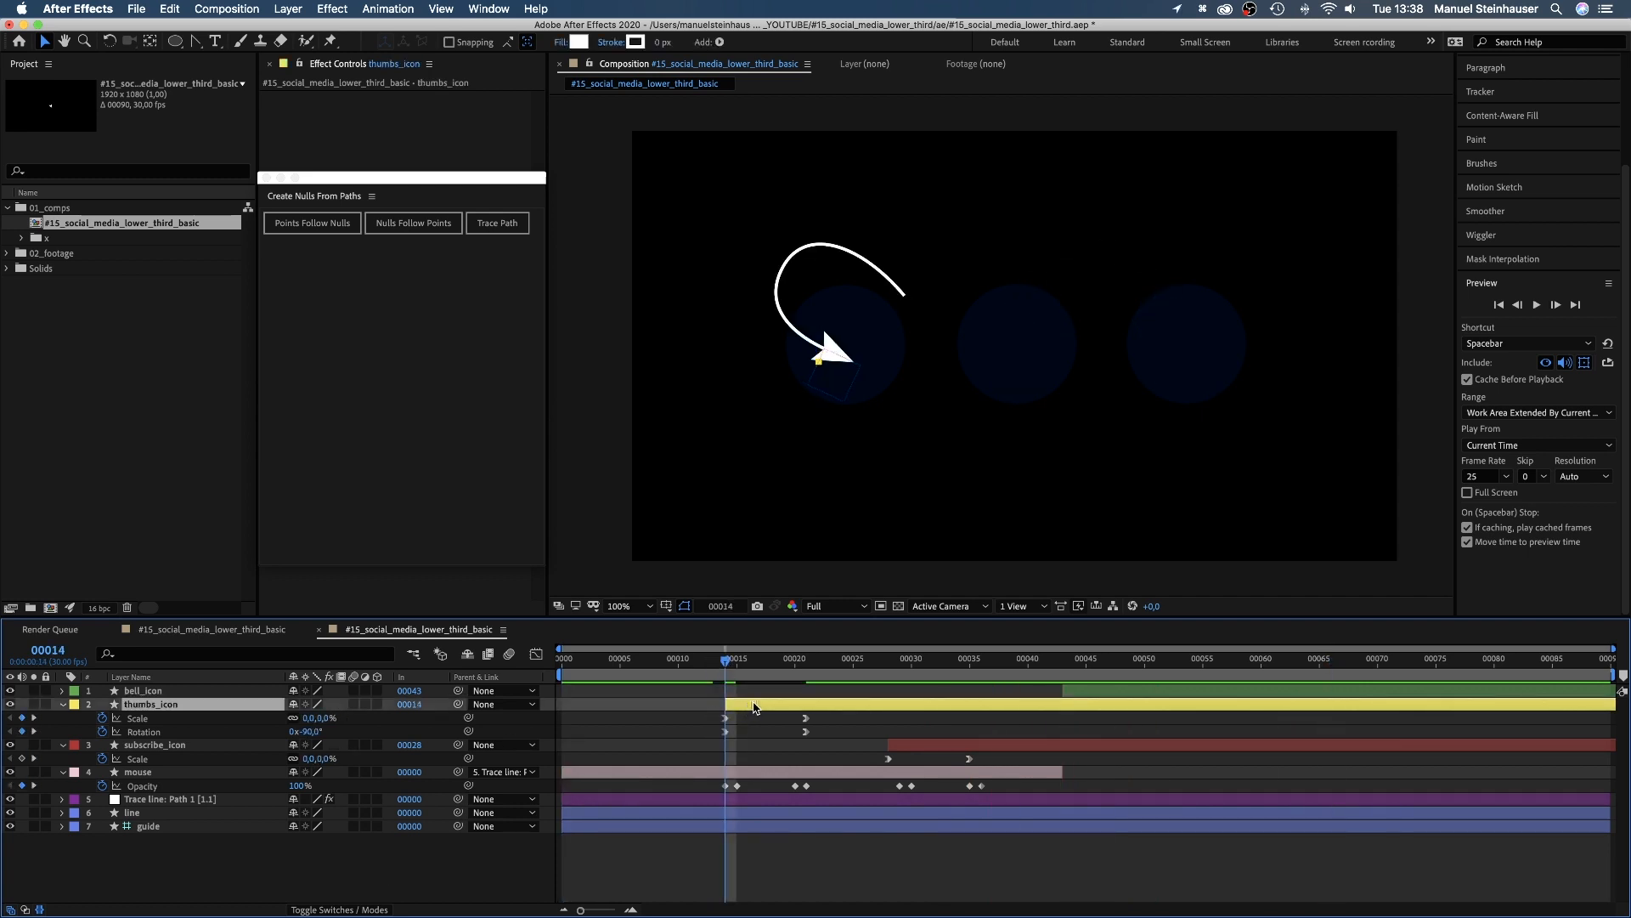
left_click(736, 658)
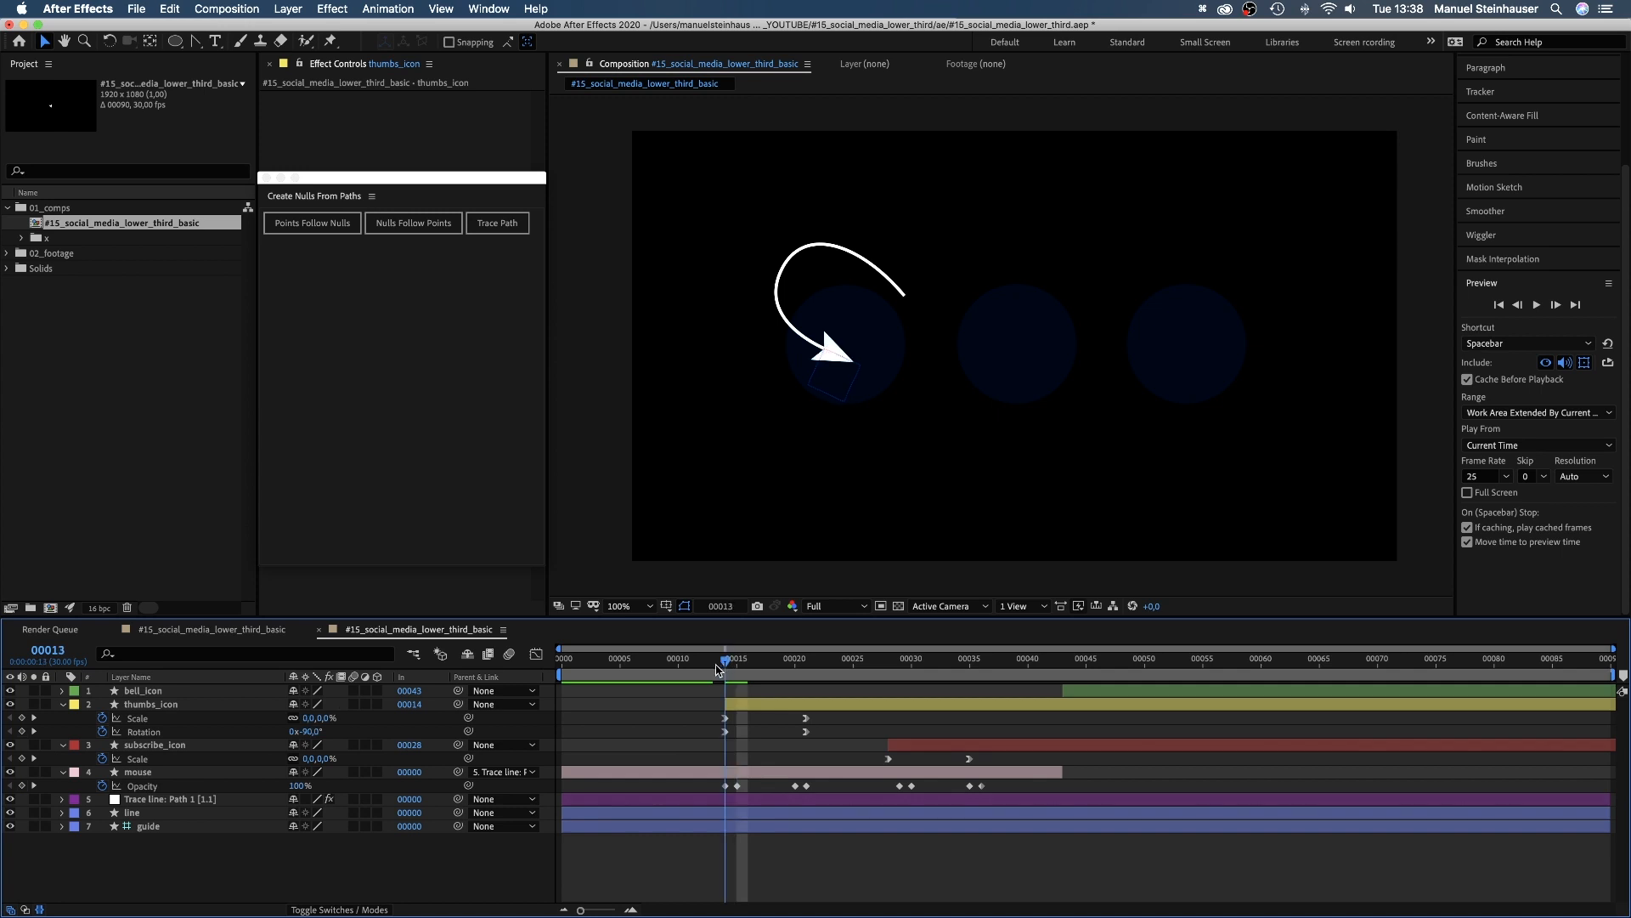
left_click(683, 605)
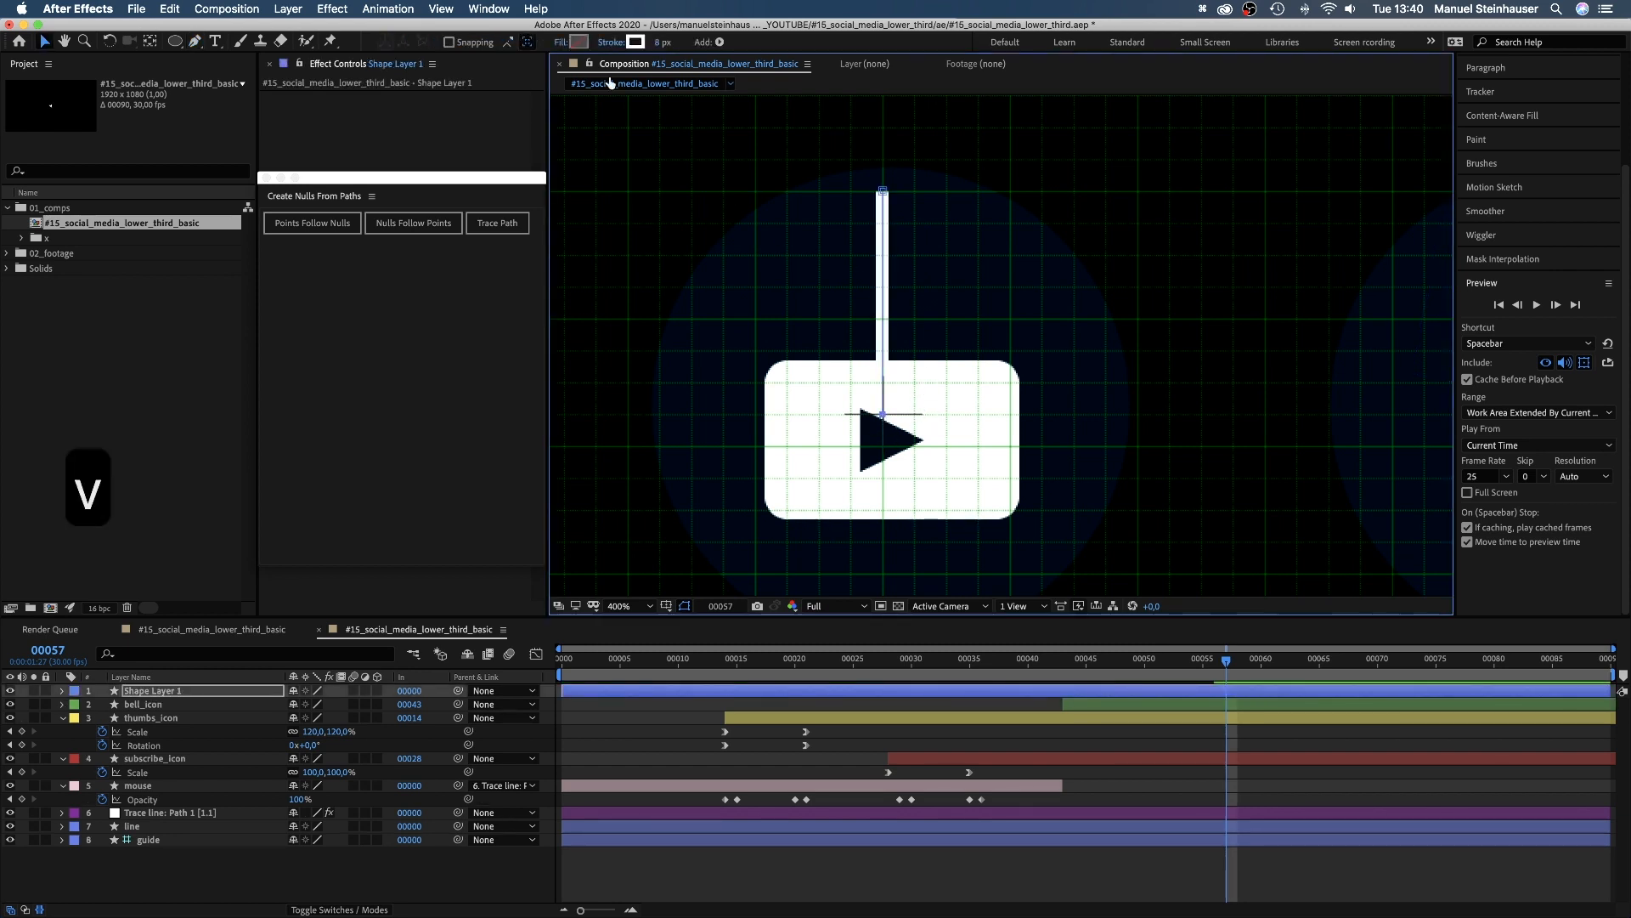
Step: Colour the drawn line's stroke white and expose the shape's contents and line properties for duplication
left_click(633, 43)
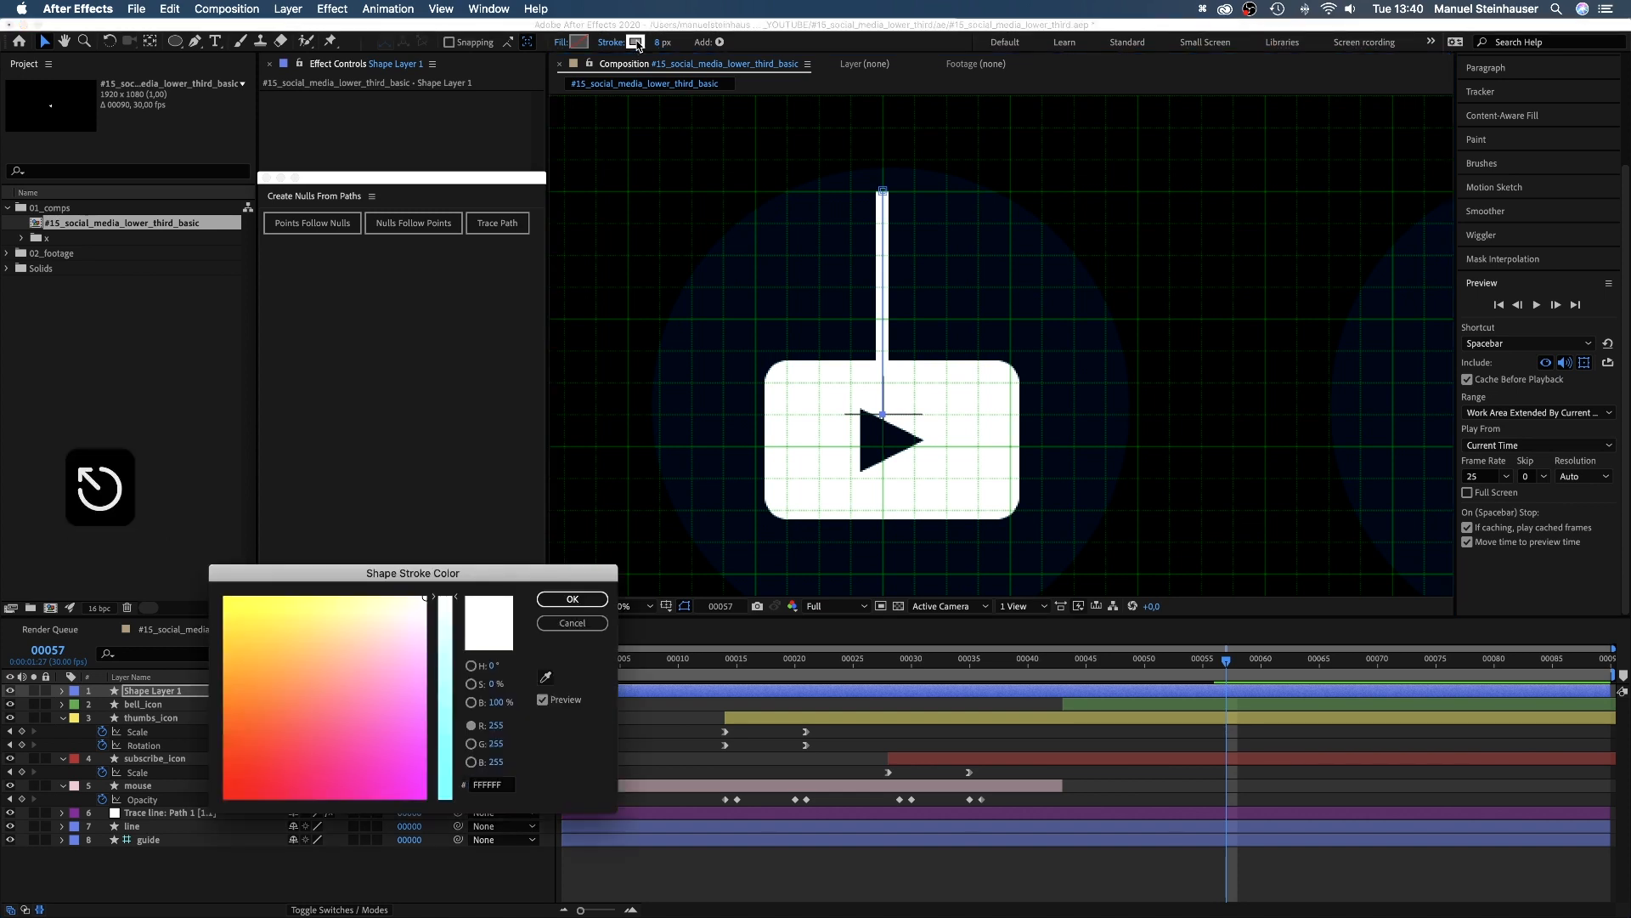
left_click(571, 598)
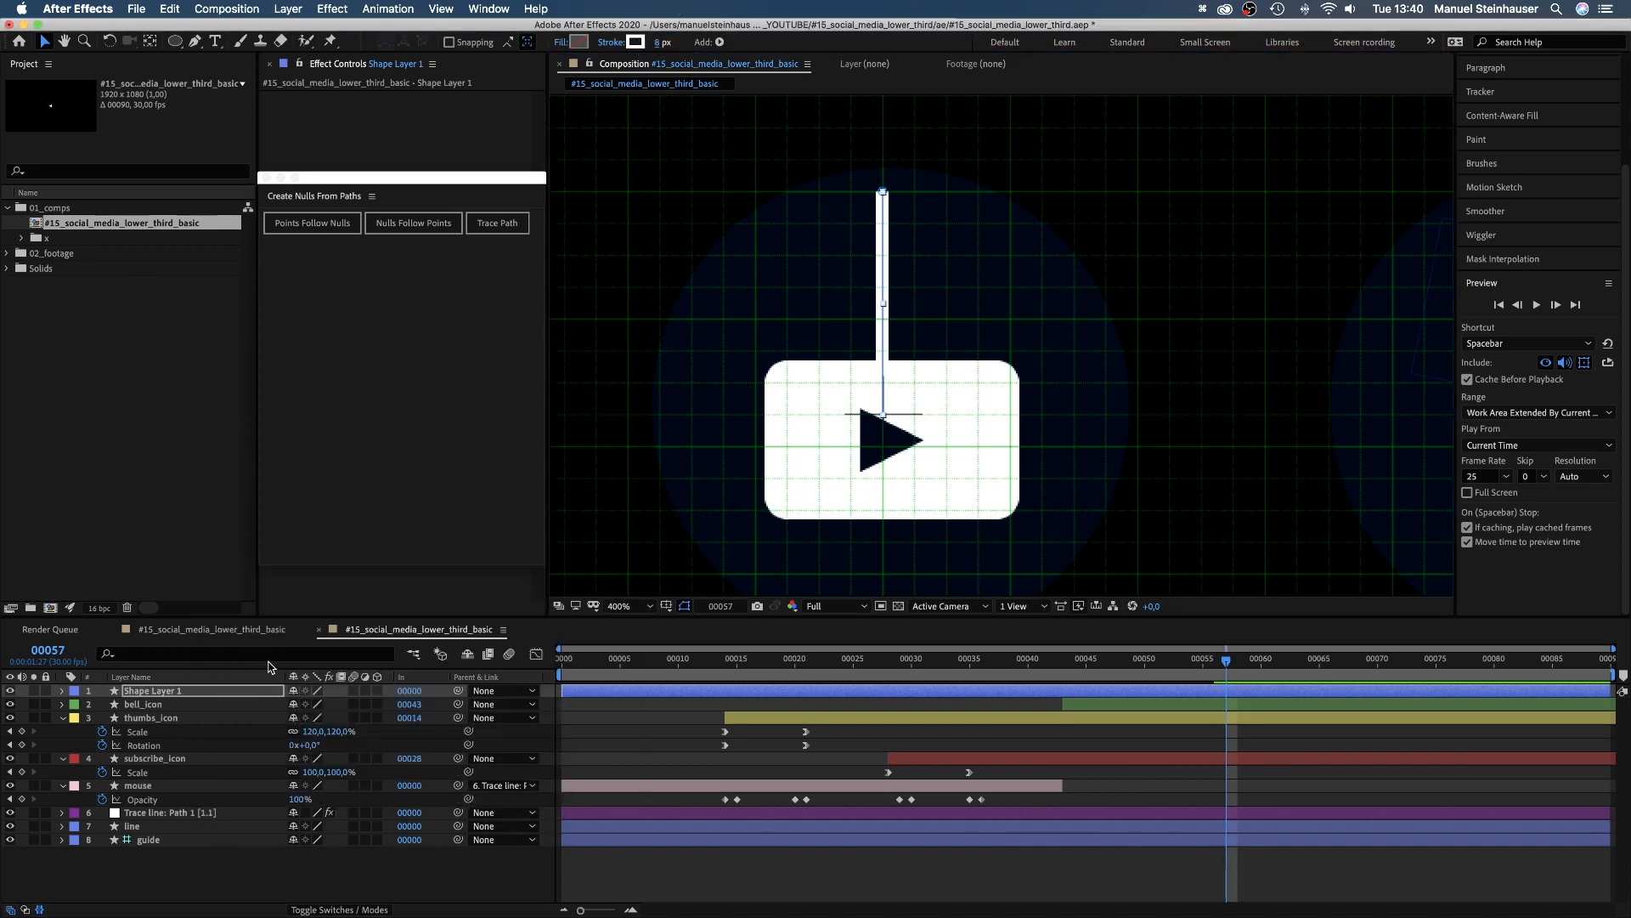
left_click(73, 691)
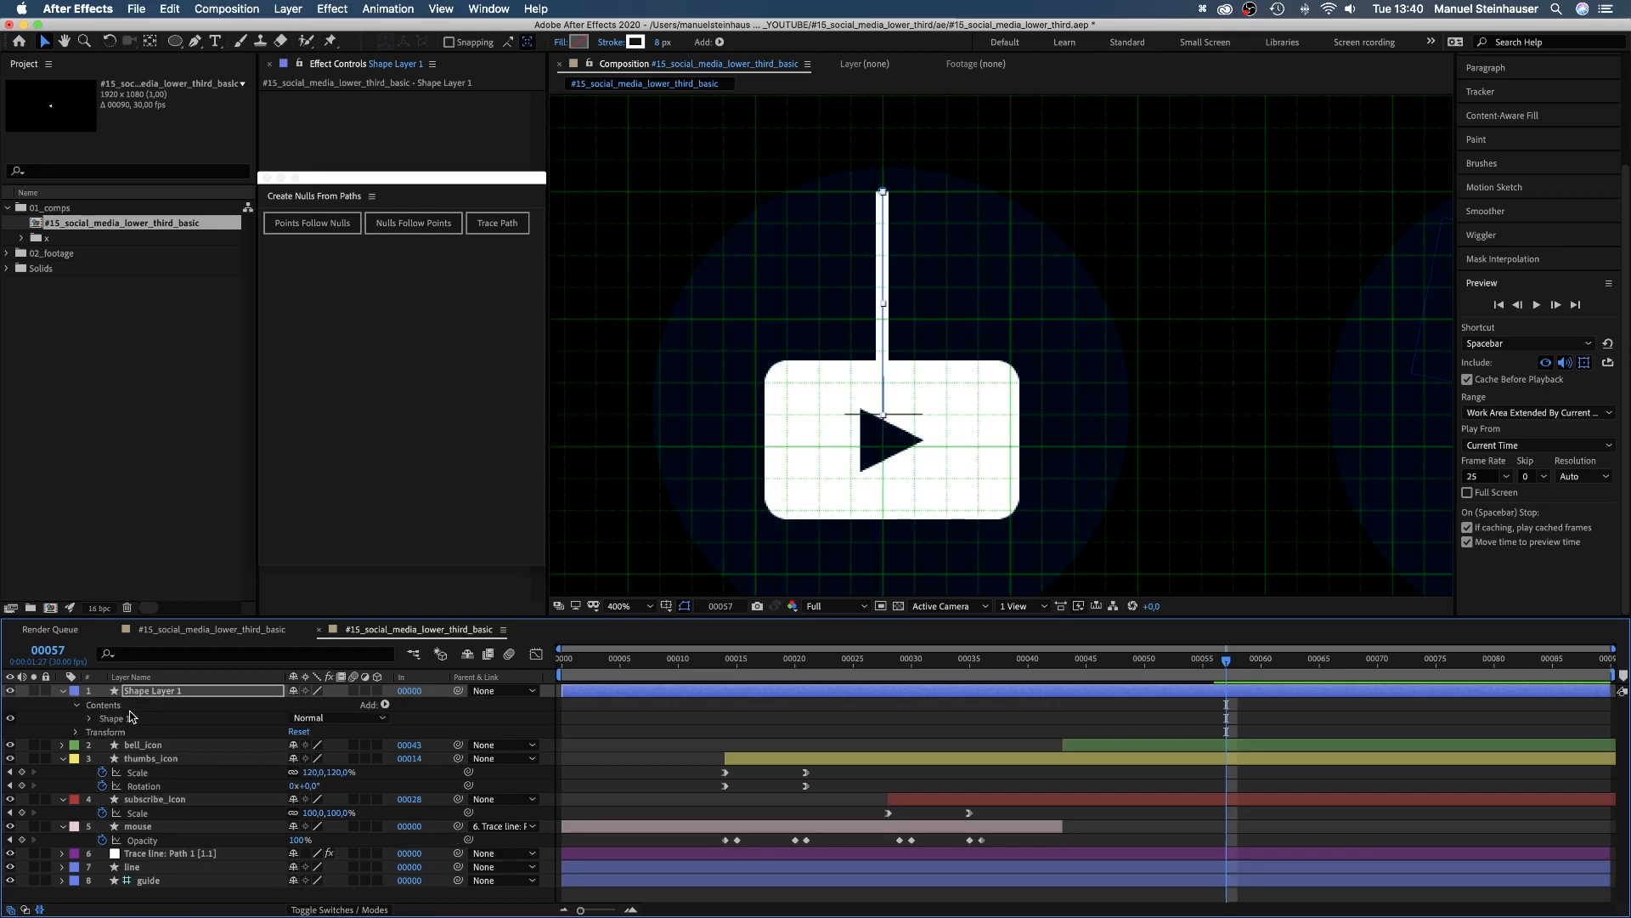
left_click(90, 717)
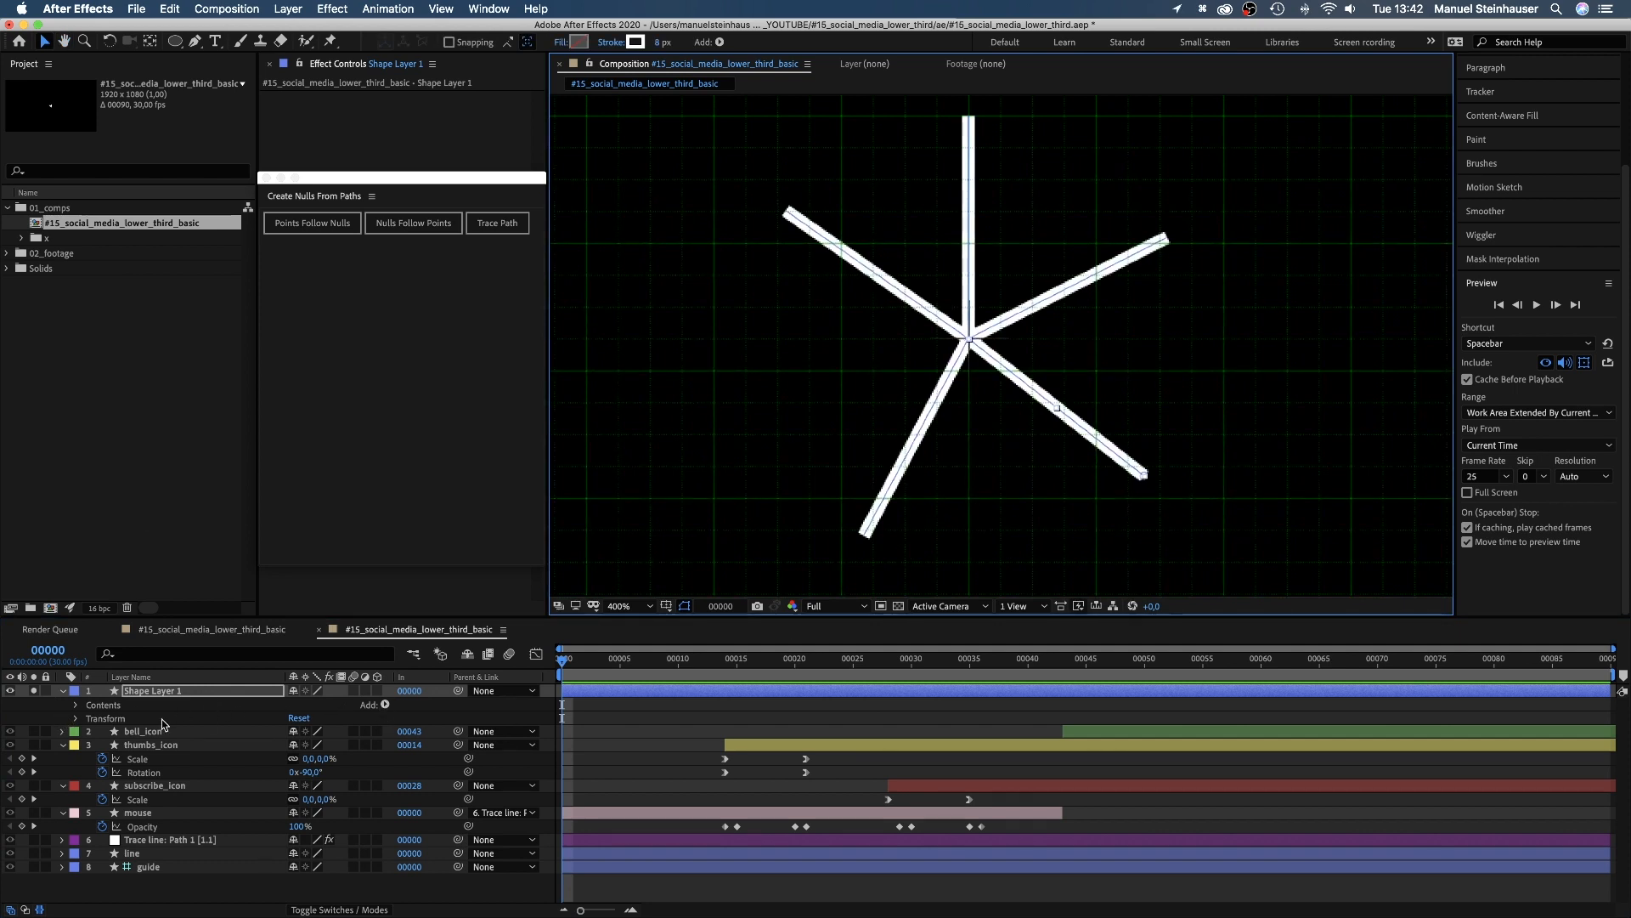
Step: Add Trim Paths to the burst lines and steepen the trim keyframe easing in the Graph Editor
left_click(74, 703)
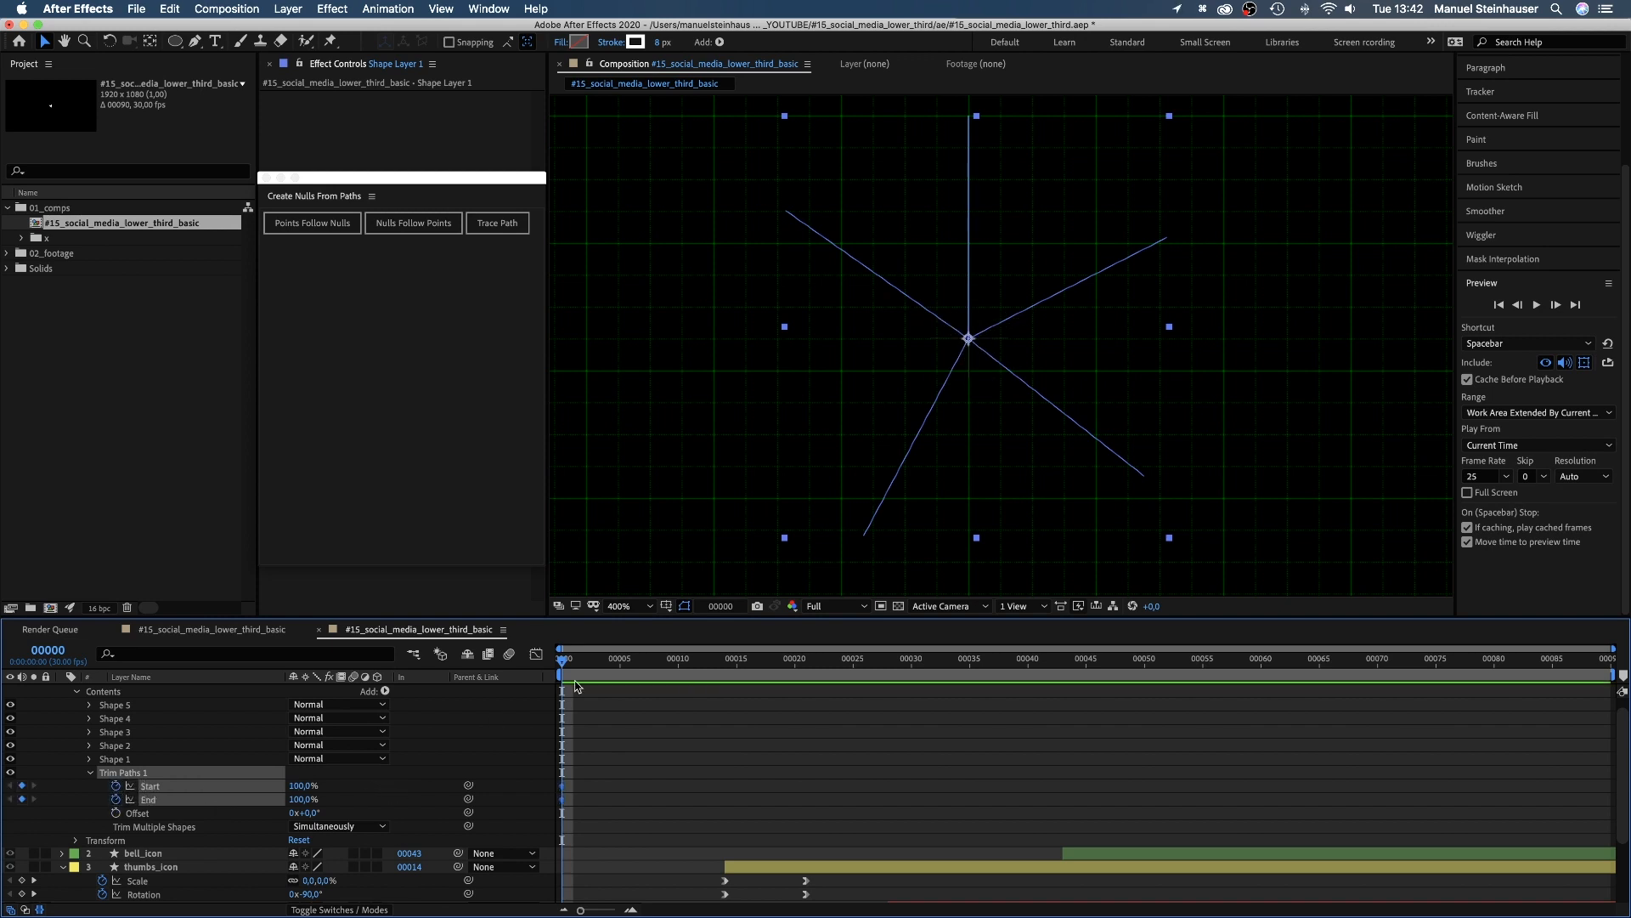
left_click(678, 657)
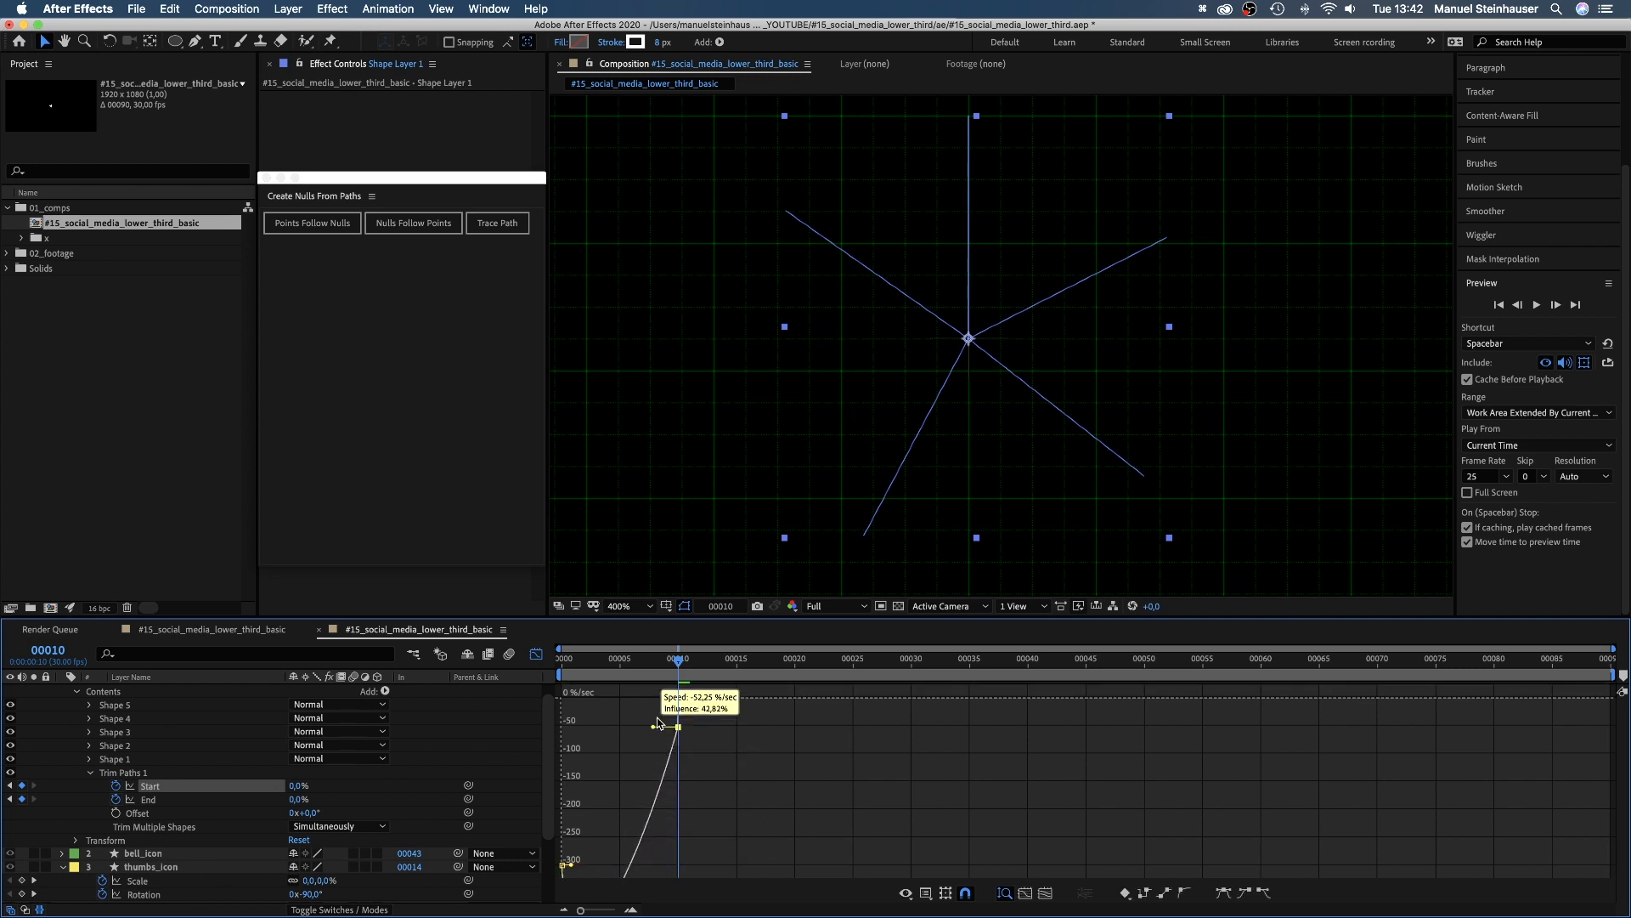
left_click_drag(677, 726, 592, 725)
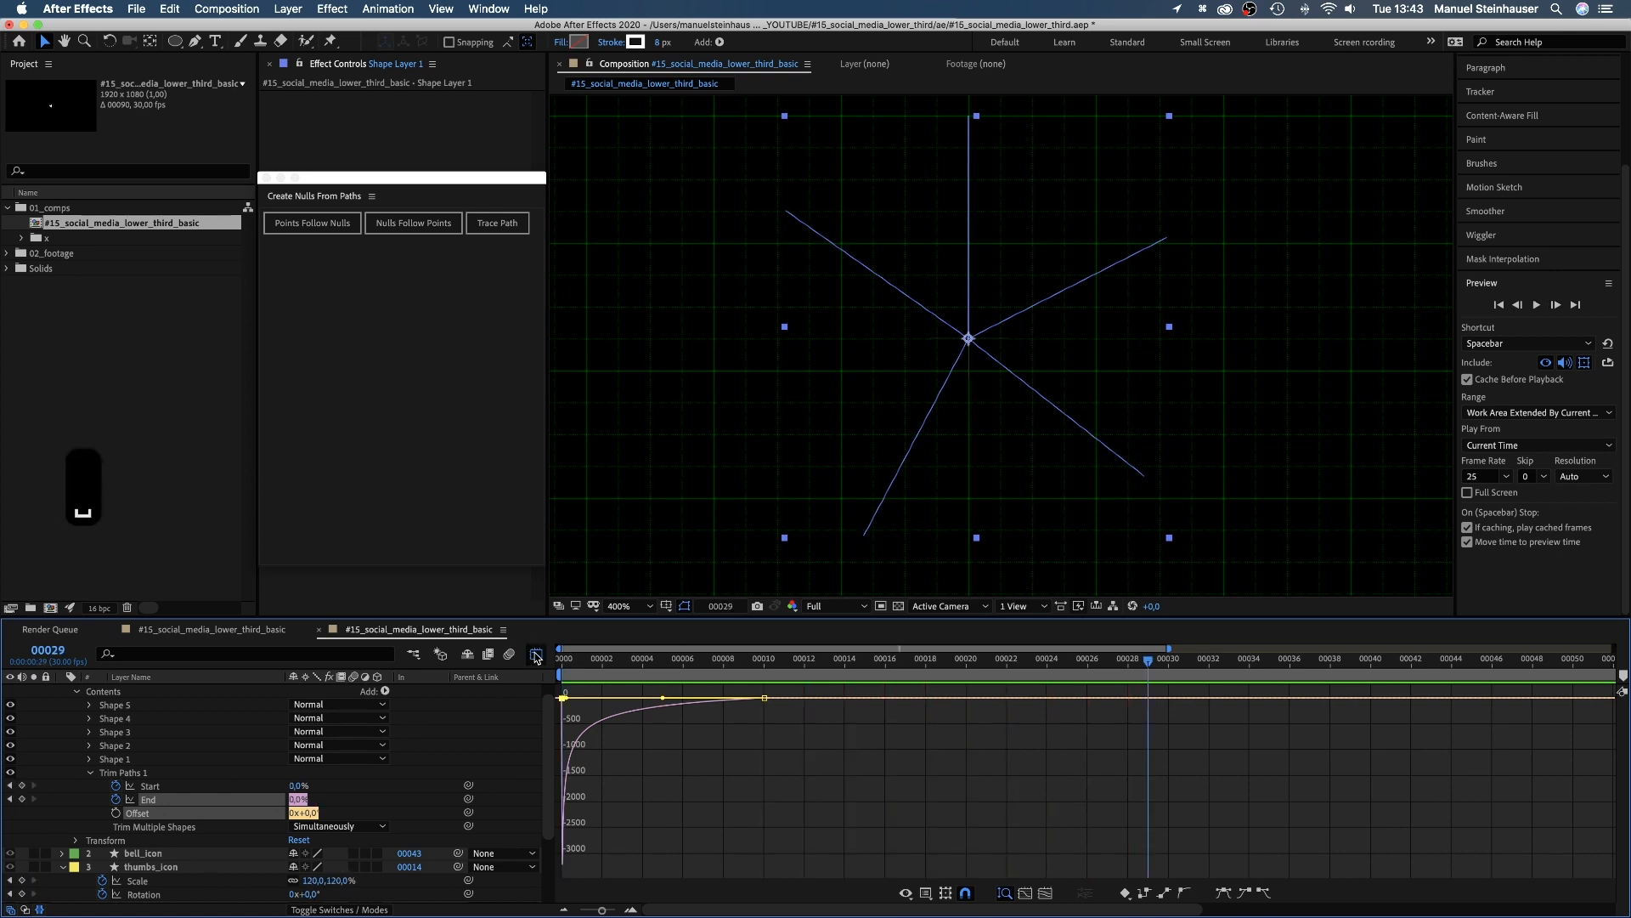
Step: Hide the composition grid via the grid and guide visibility options
left_click(666, 605)
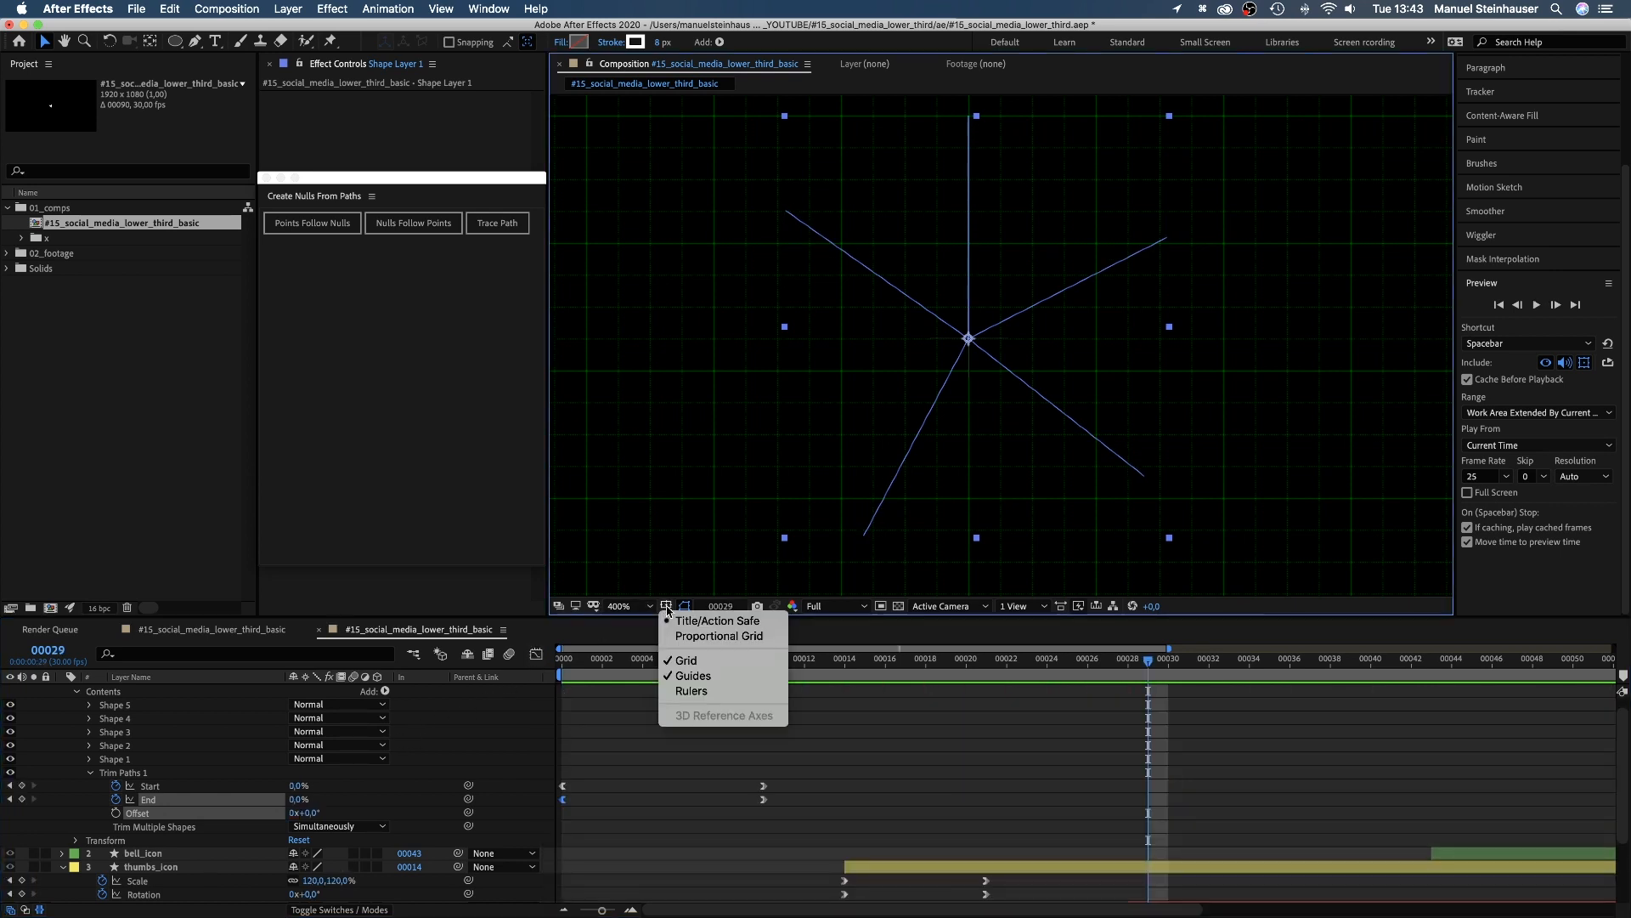
left_click(619, 605)
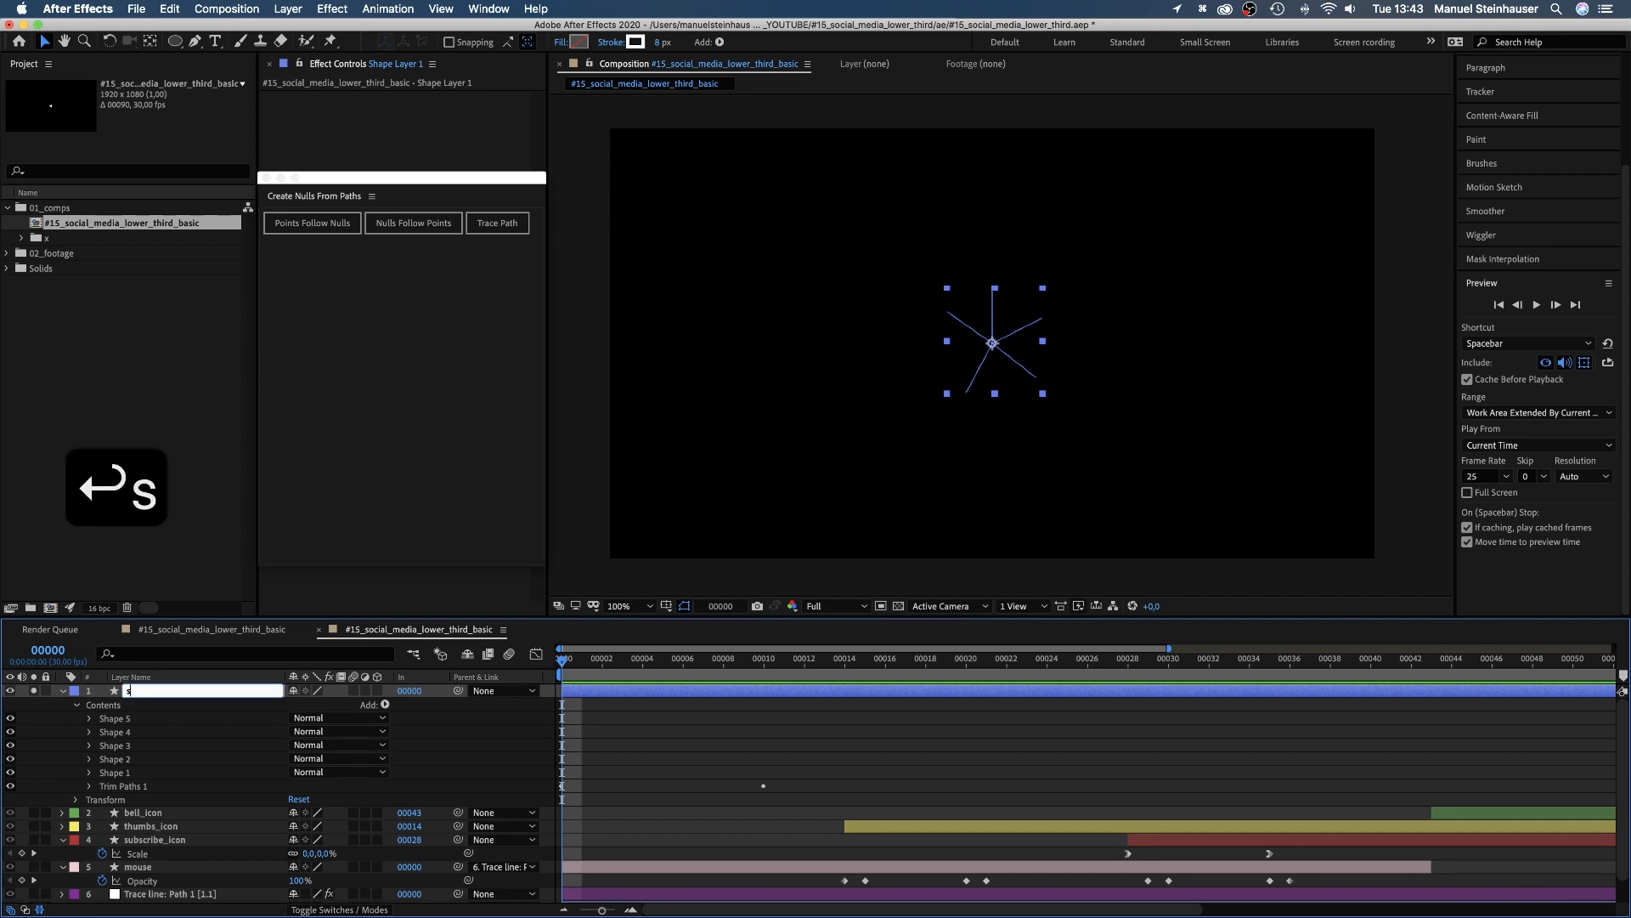
Step: Rename the layer 'splash', place it on the thumbs-up circle and duplicate it for the other icons
type("splash")
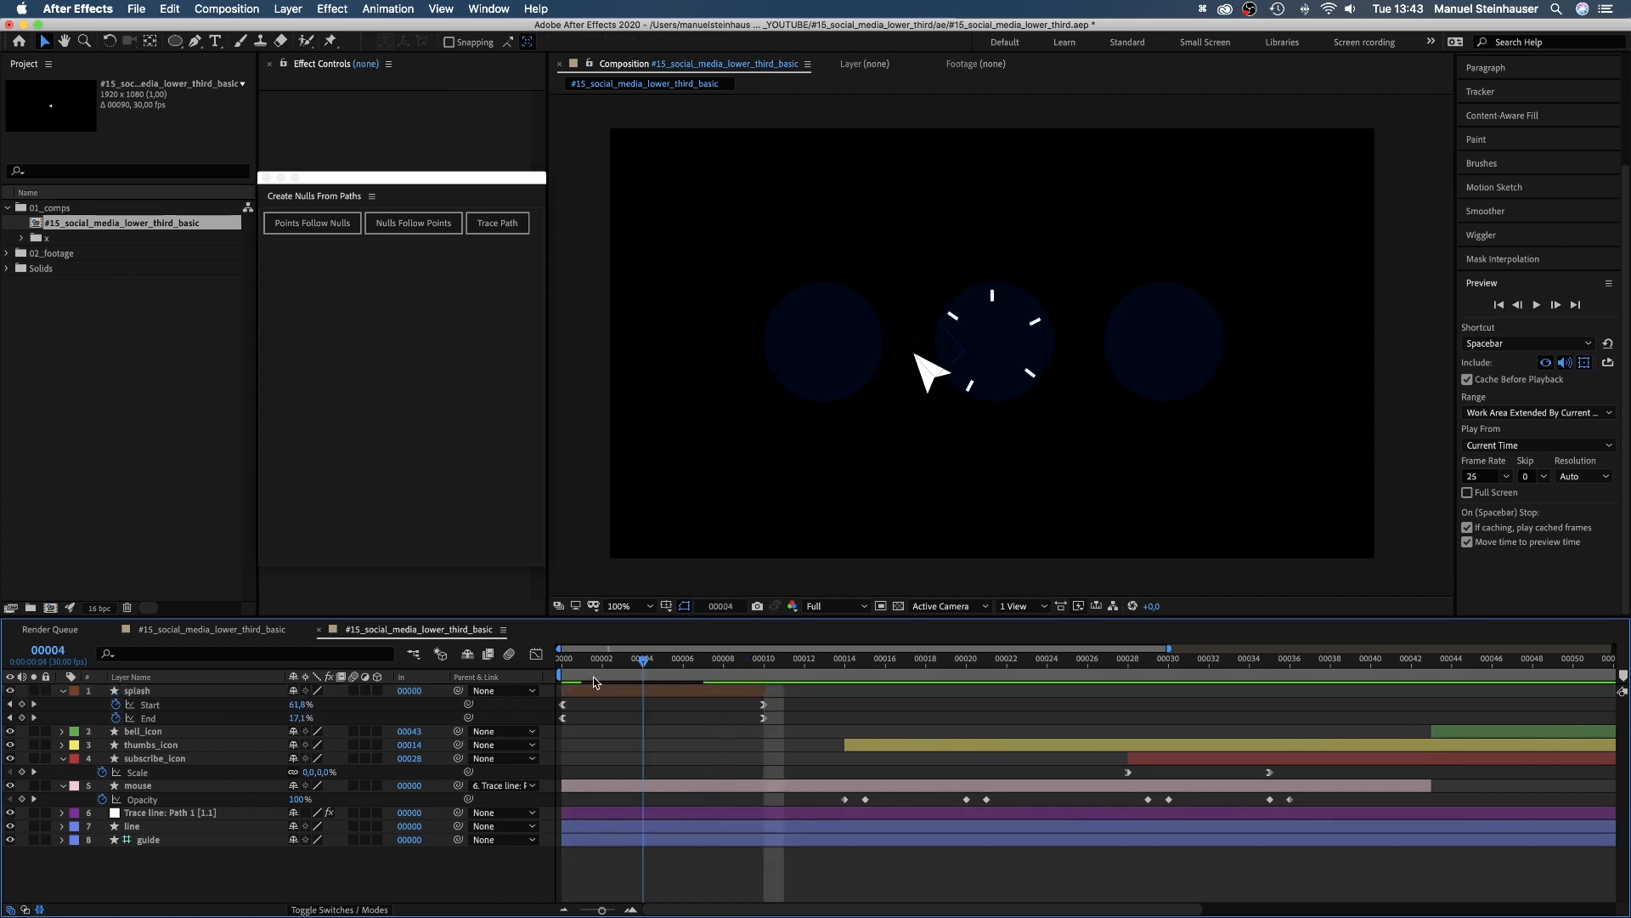
left_click(136, 692)
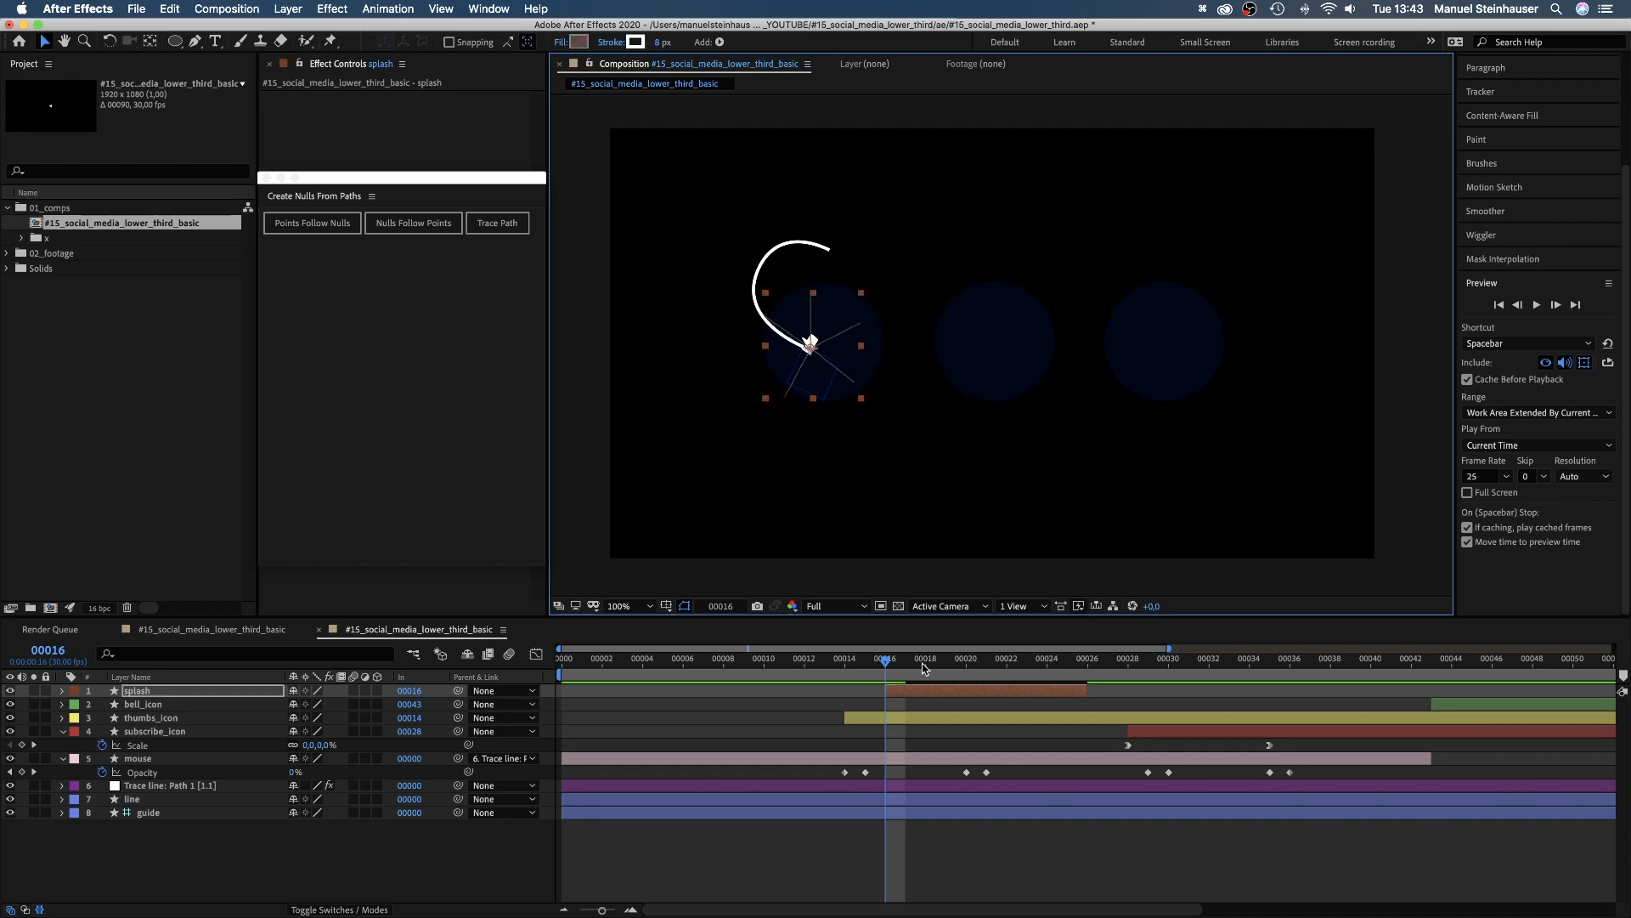
left_click(1167, 657)
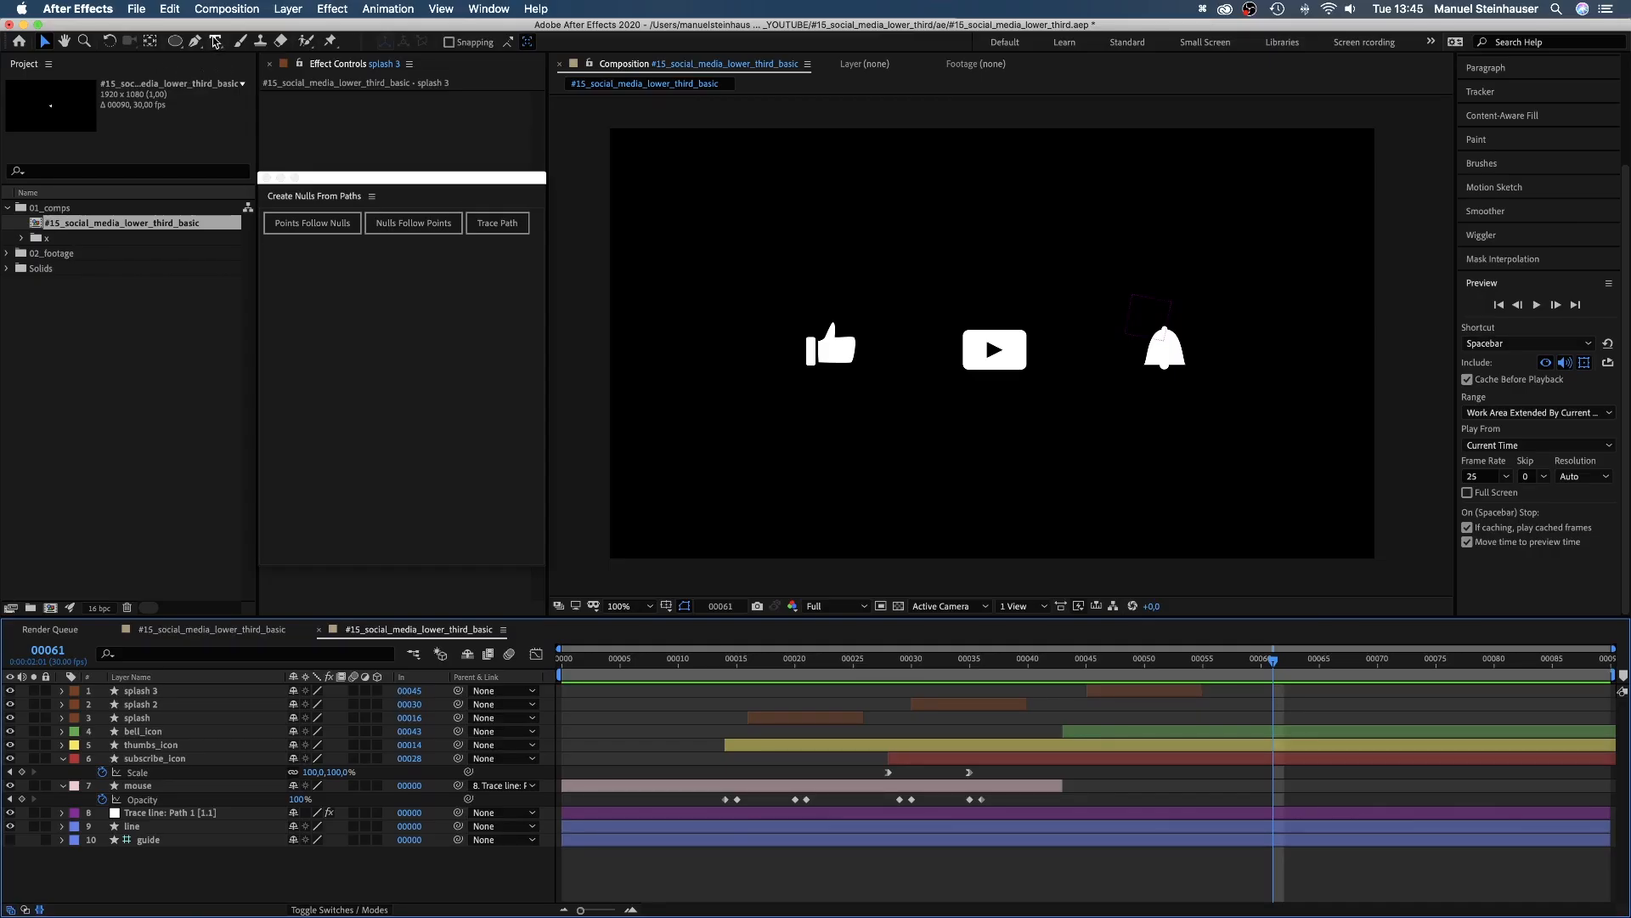
Step: Set Arial Regular for the Type tool and start the LIKE label under the thumbs-up icon
left_click(214, 41)
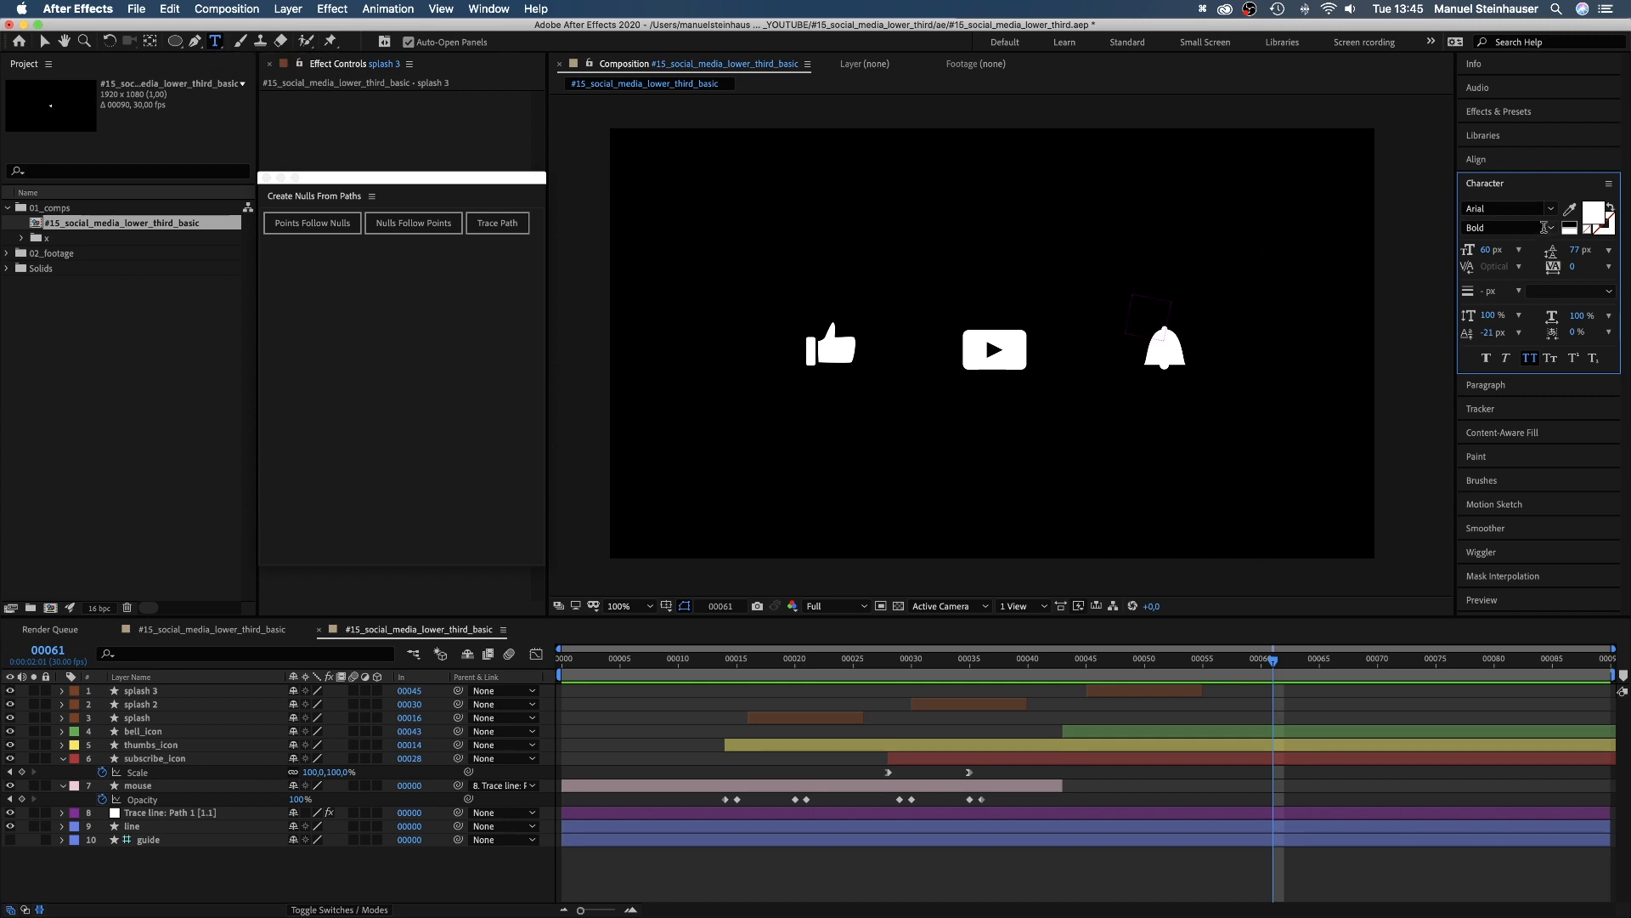
left_click(1504, 228)
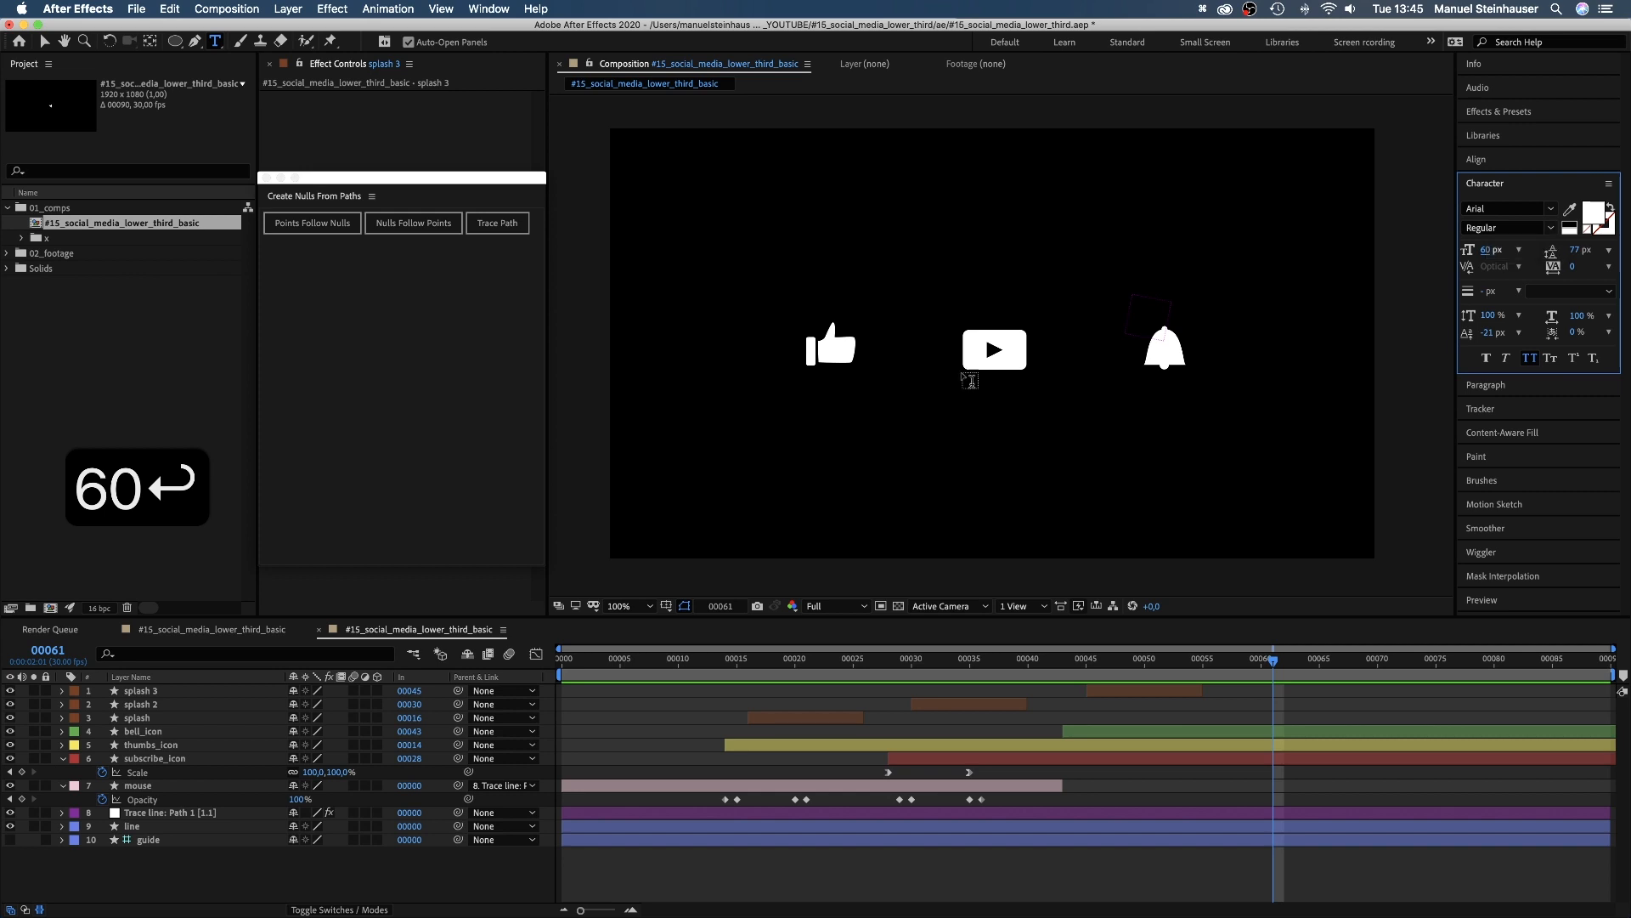
left_click(797, 401)
type("LIKE")
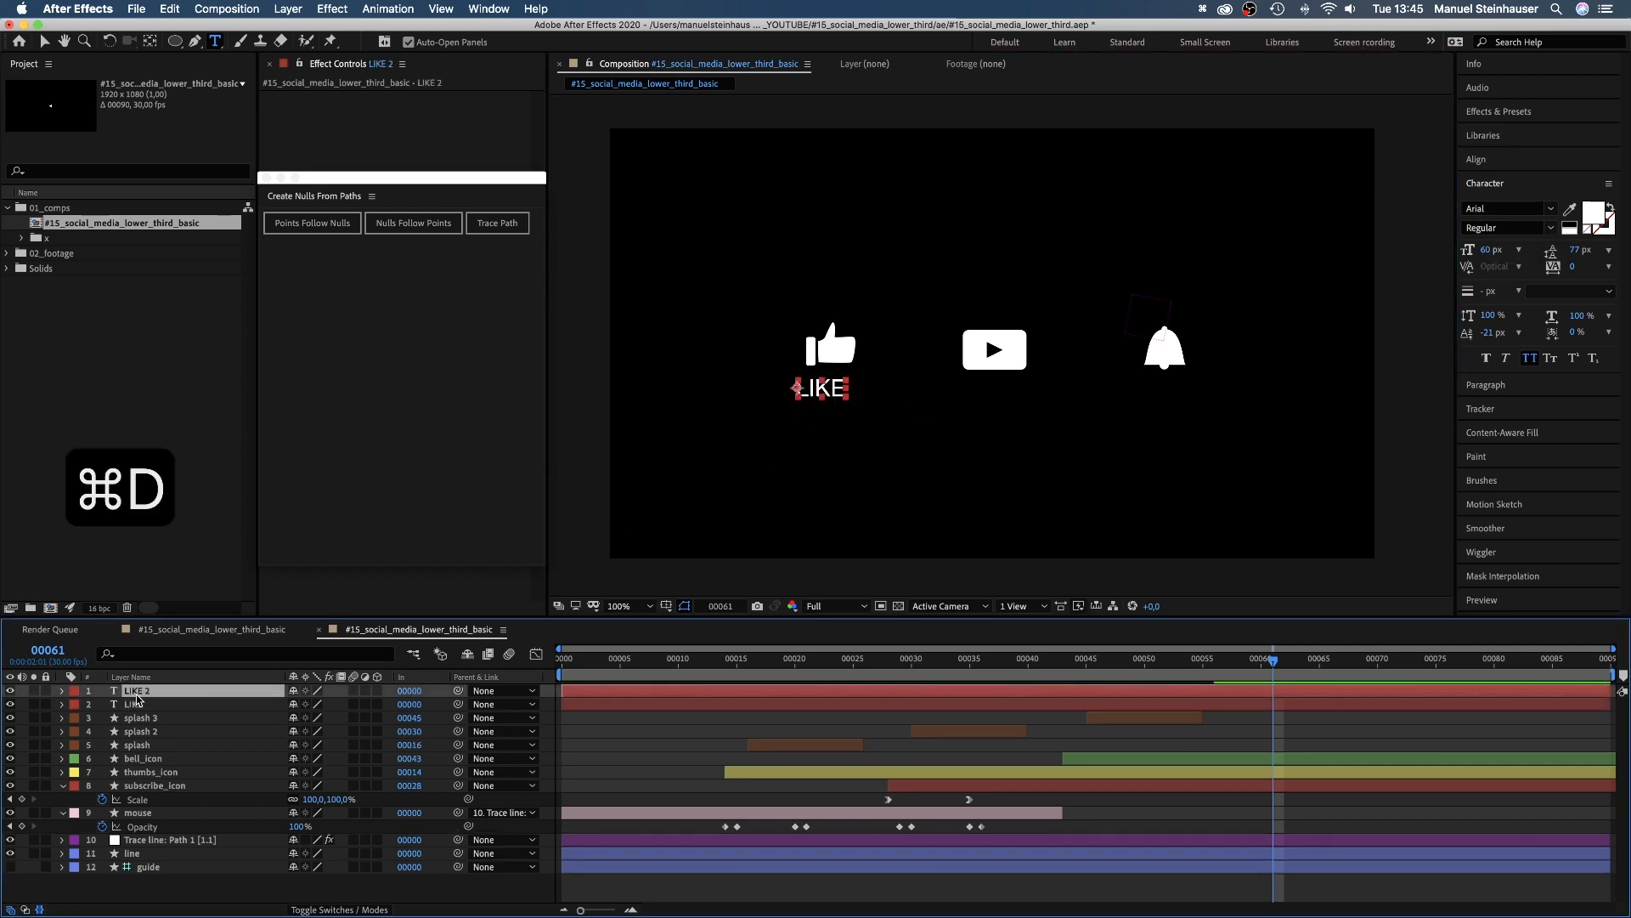
Step: Type SUBSCRIBE, duplicate it with Cmd+D and finish the HIT THE BELL label for the bell icon
type("SUBS")
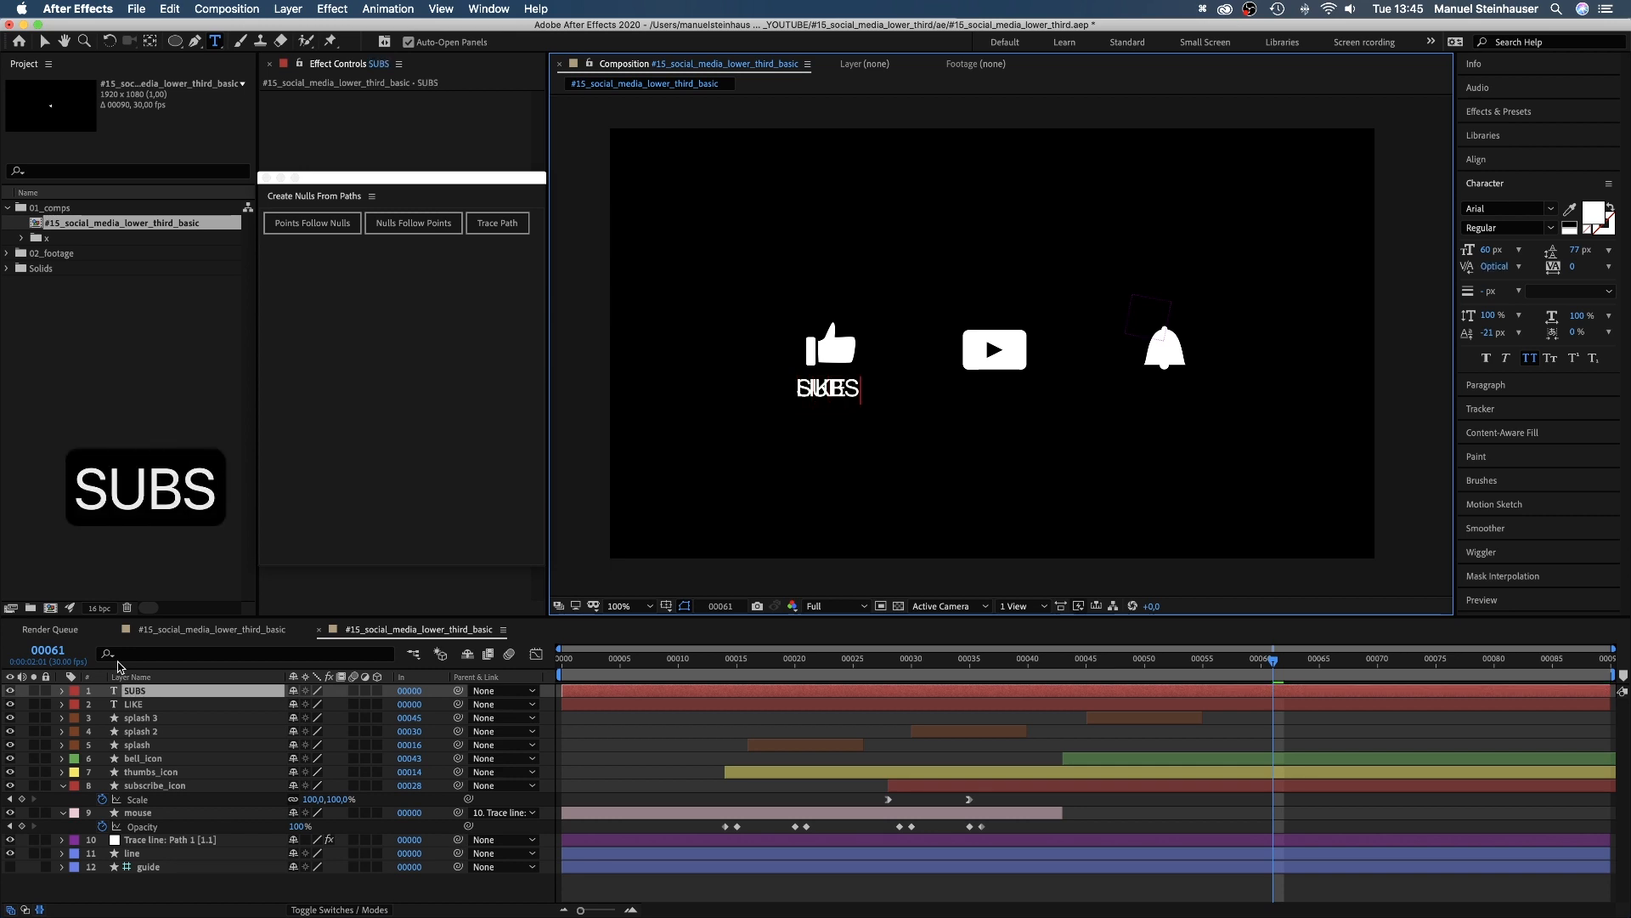
type("CRIBE")
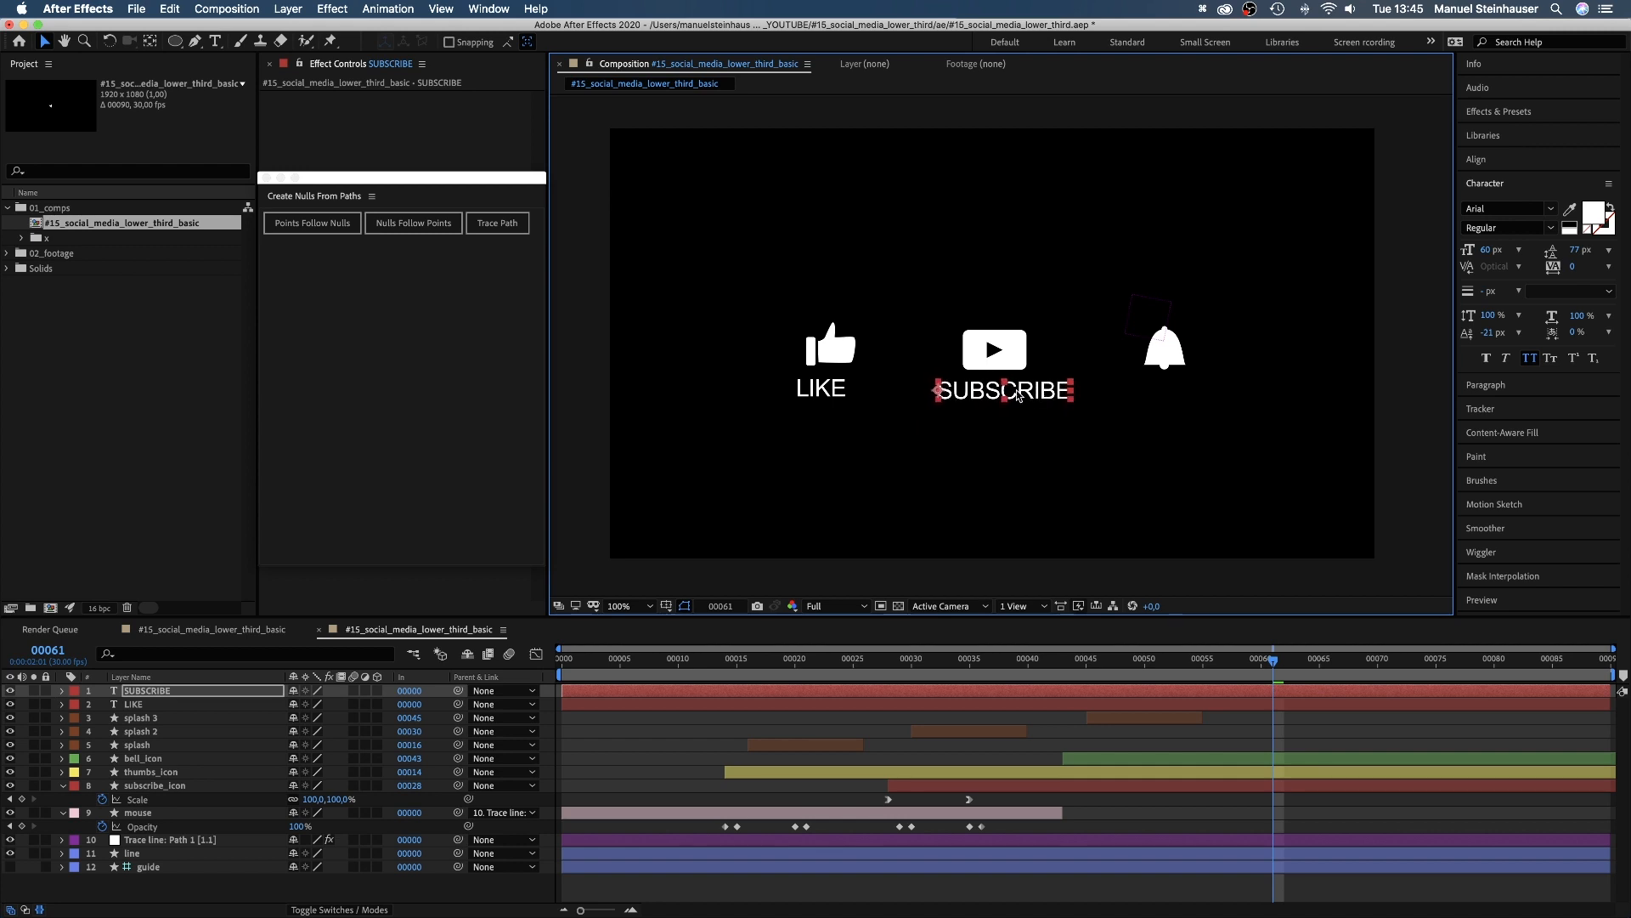
key("cmd+d")
type("HIT THE BELL")
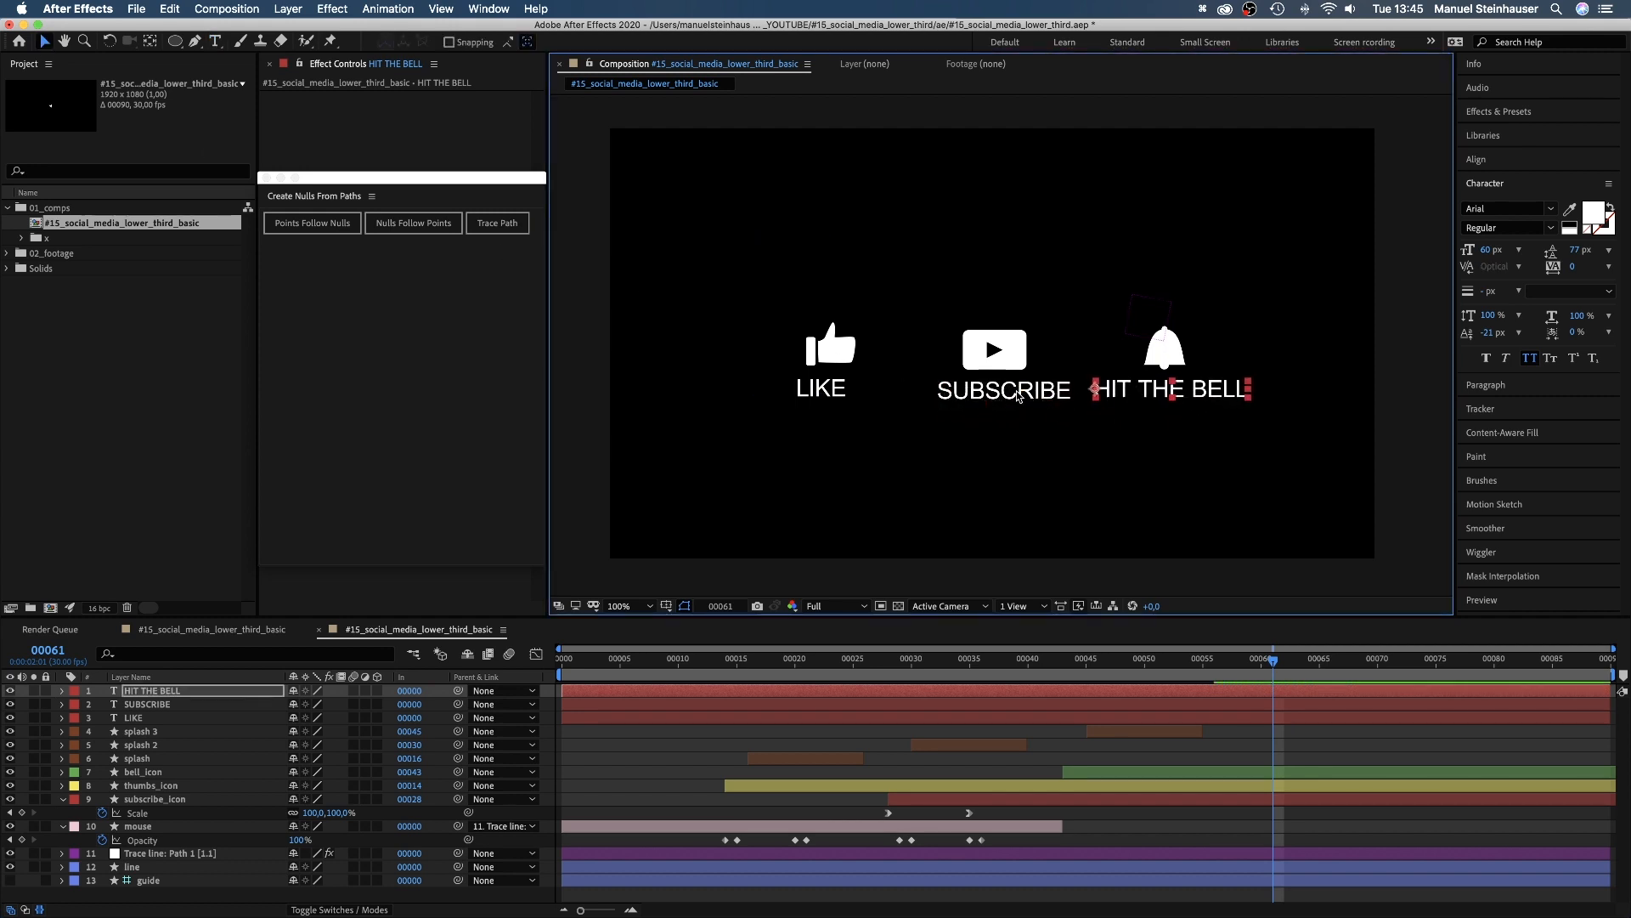
left_click(132, 717)
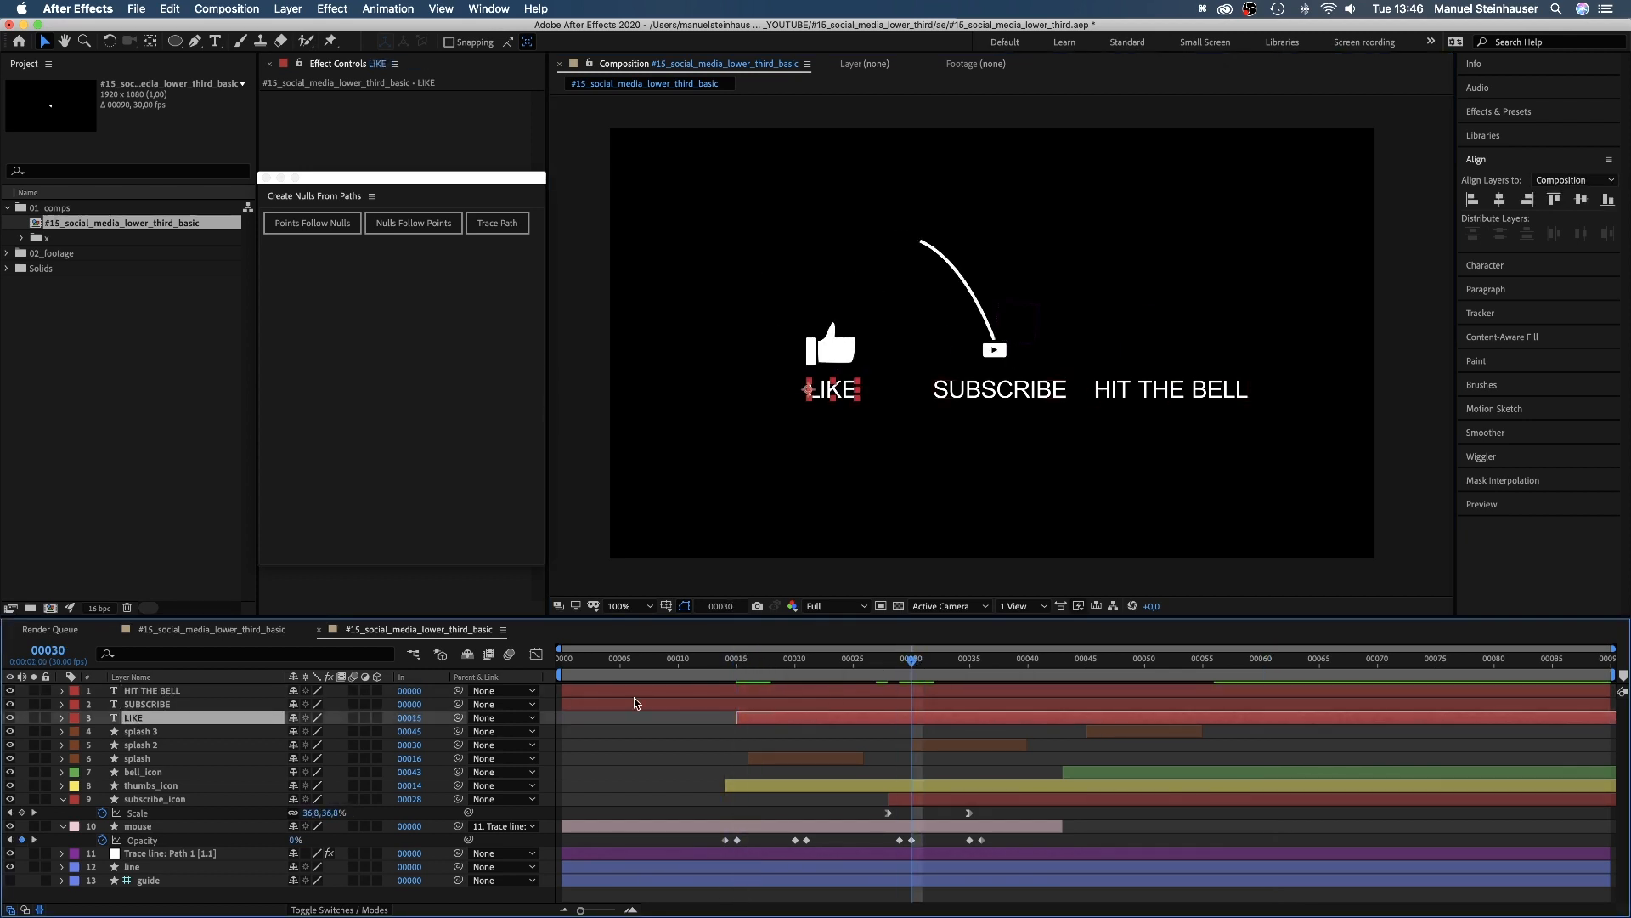
Step: Keyframe an opacity fade-in on LIKE and paste the same fade onto the SUBSCRIBE label
left_click(1088, 658)
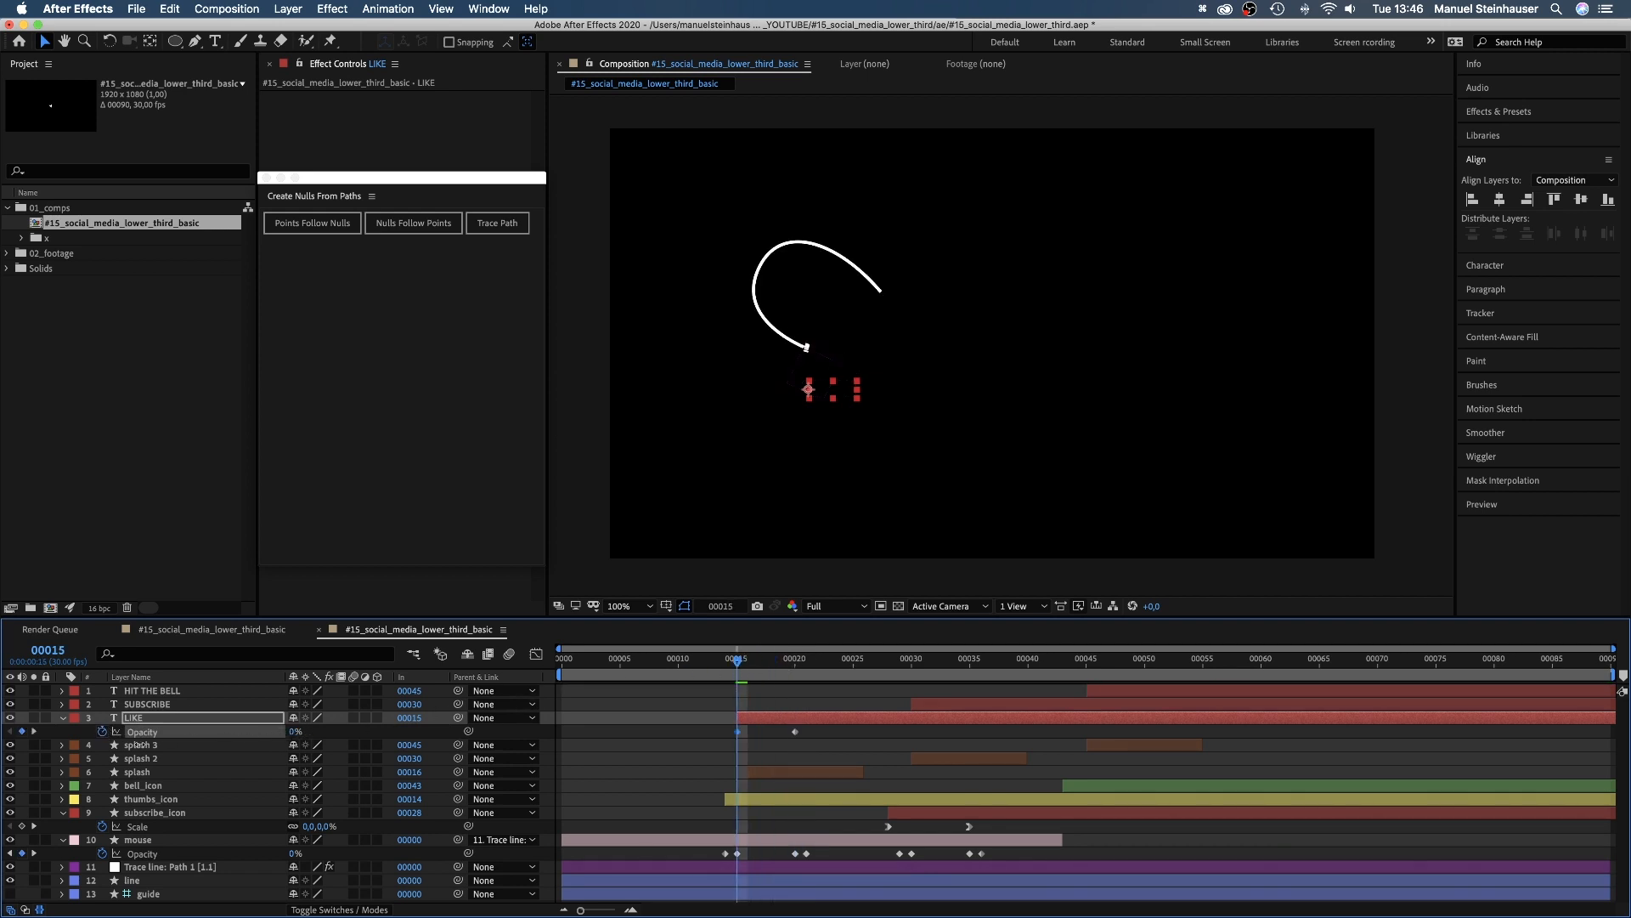
left_click(146, 704)
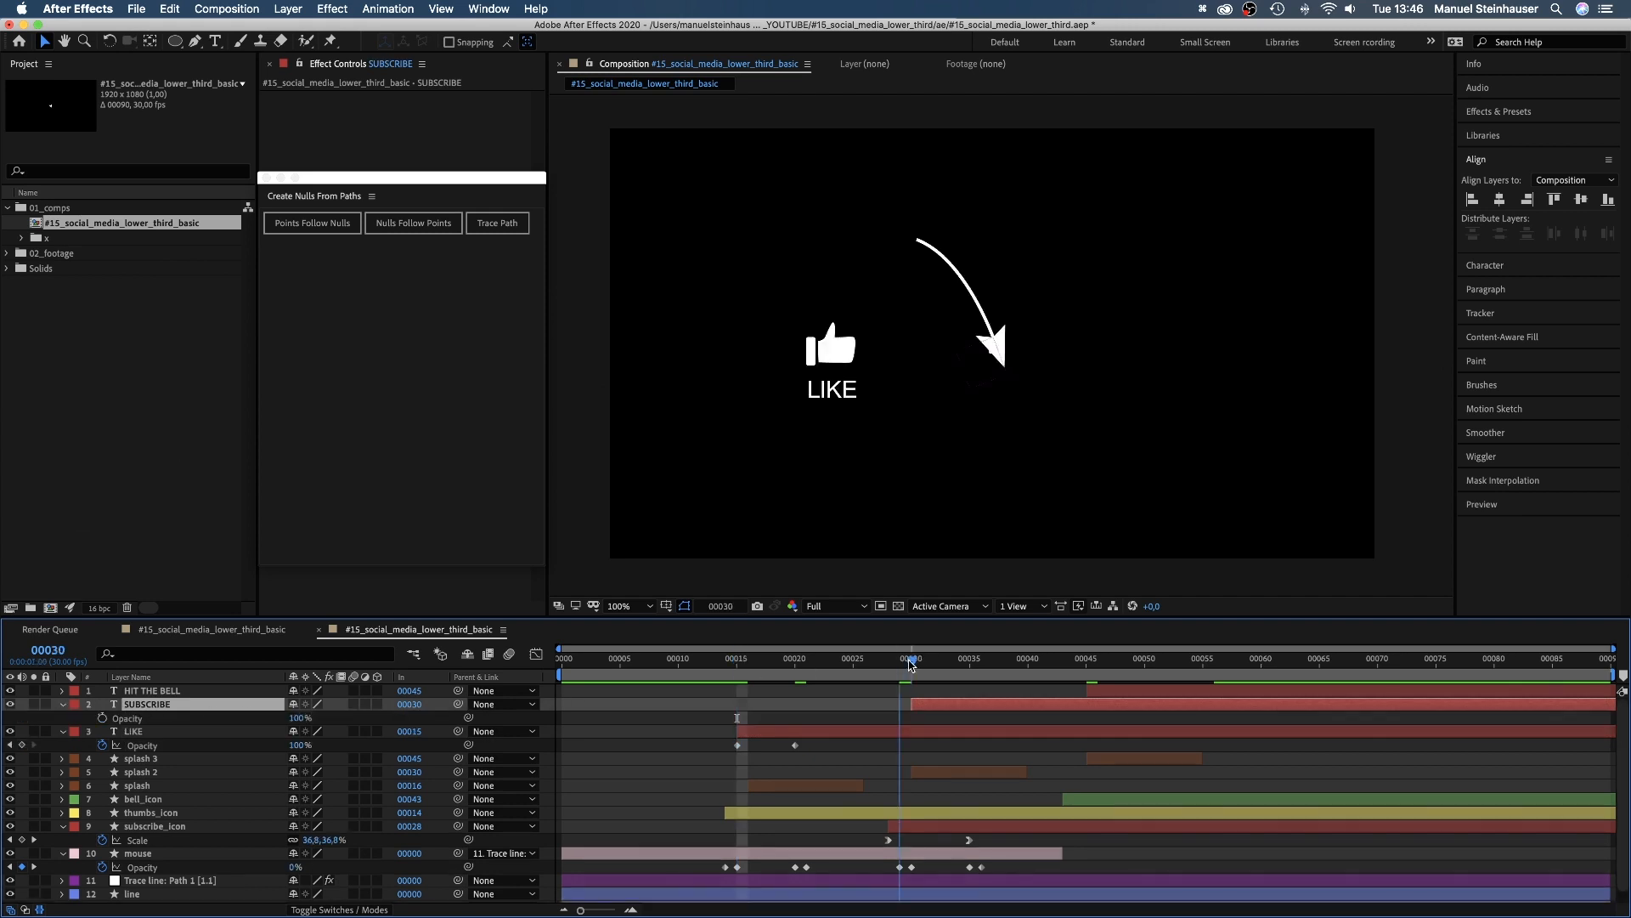
key("cmd+v")
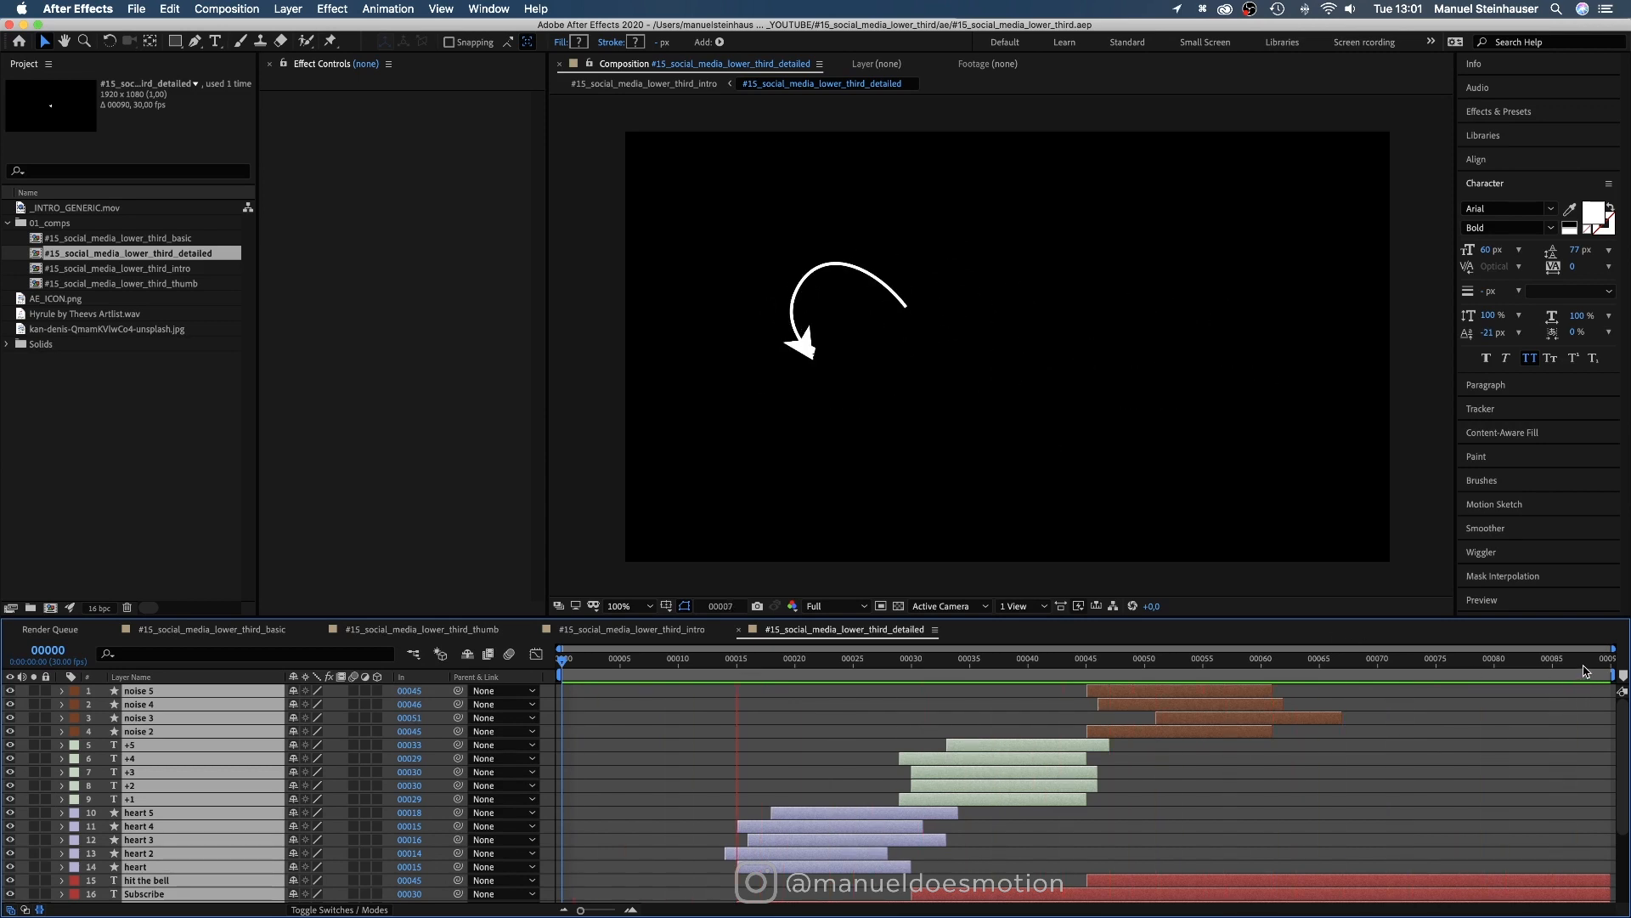
Step: Play, stop and replay the detailed lower-third preview with hearts and noise bursts
left_click(1592, 666)
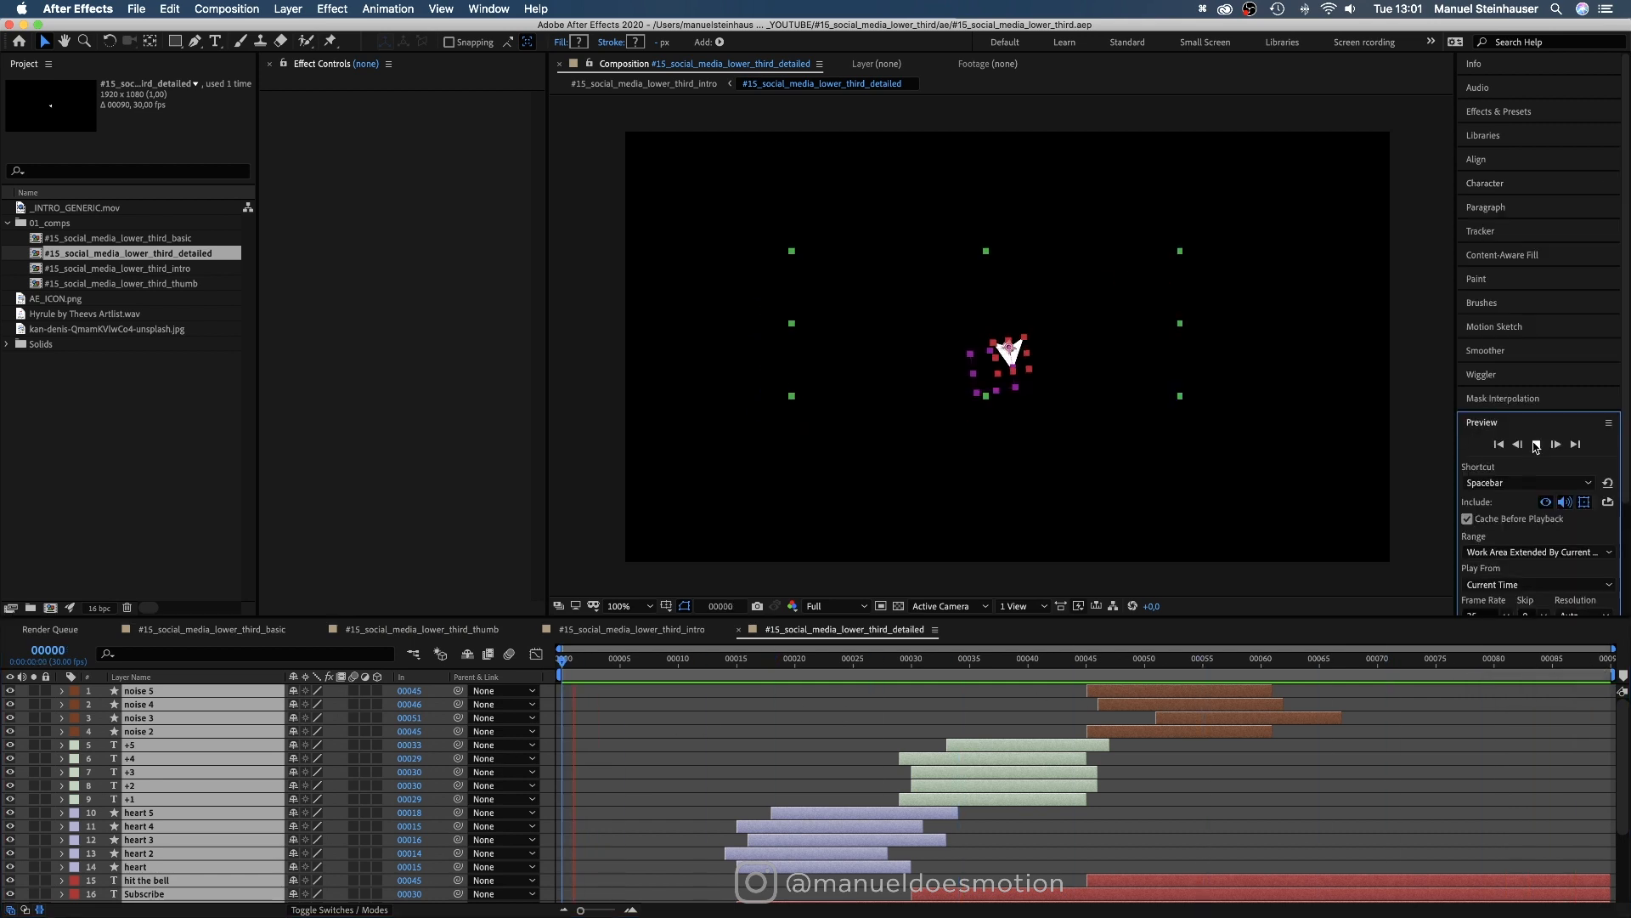
left_click(1536, 444)
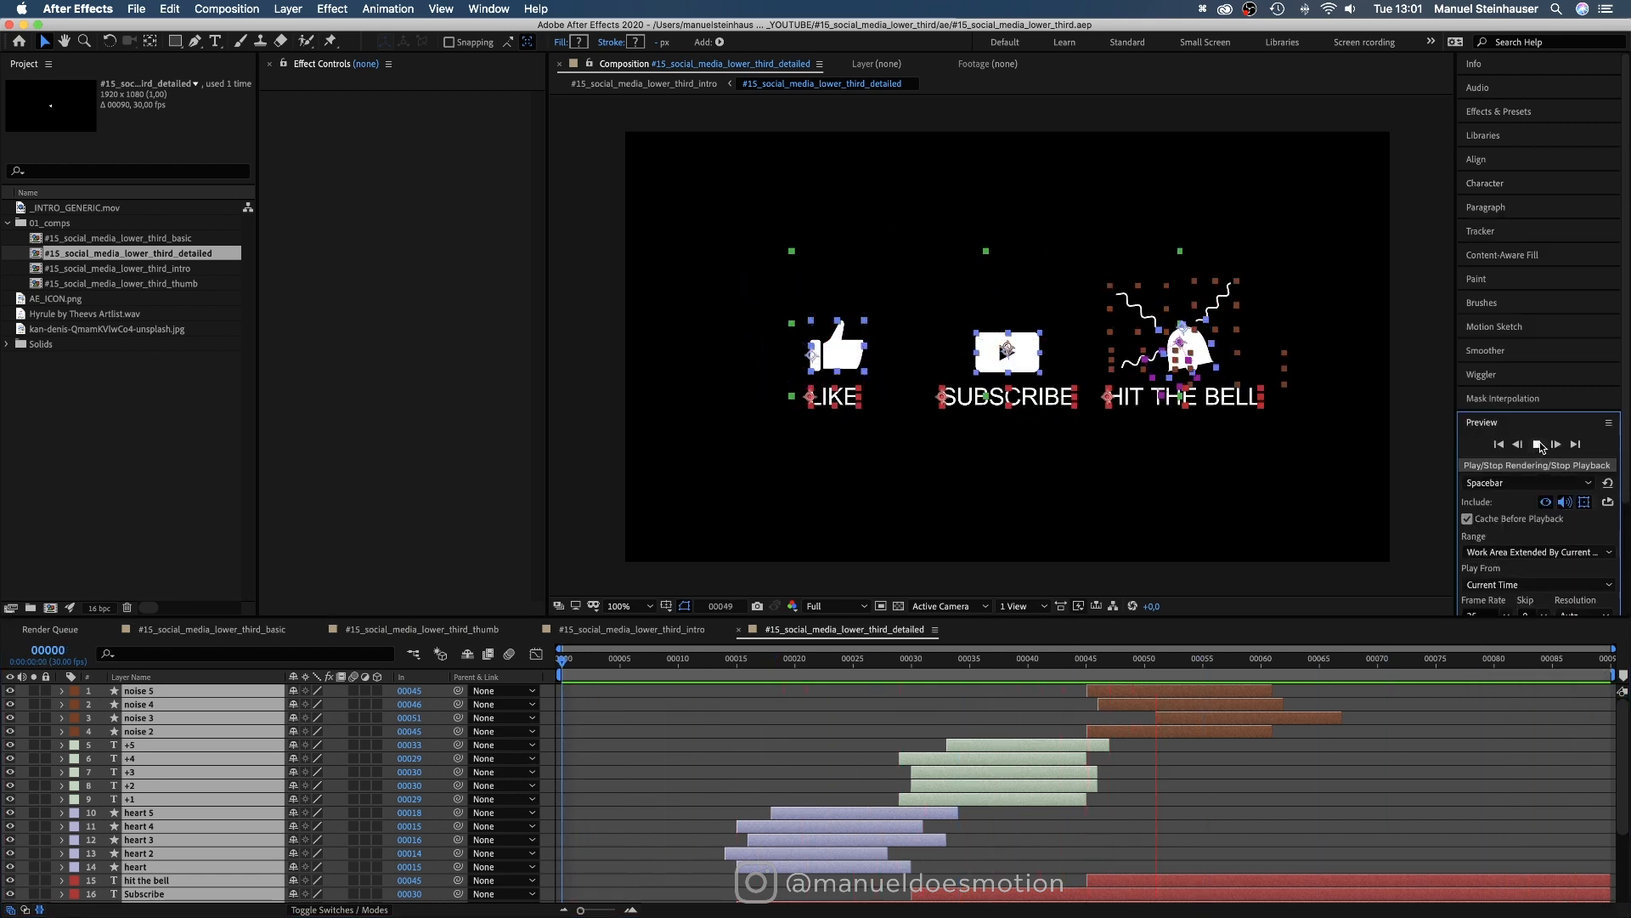
left_click(1536, 443)
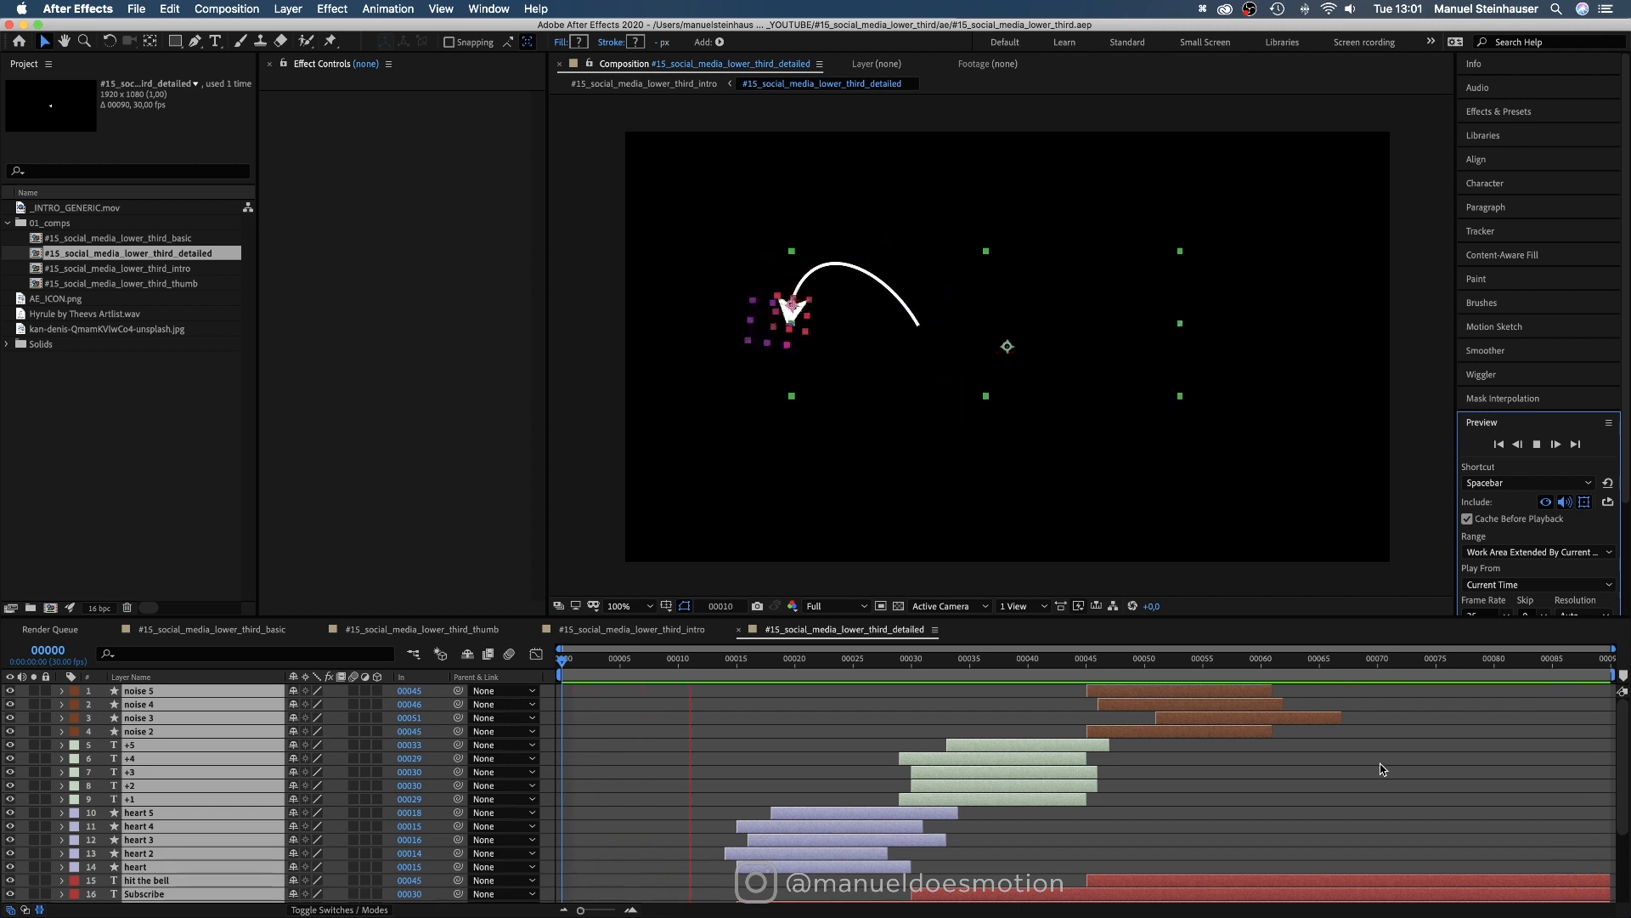